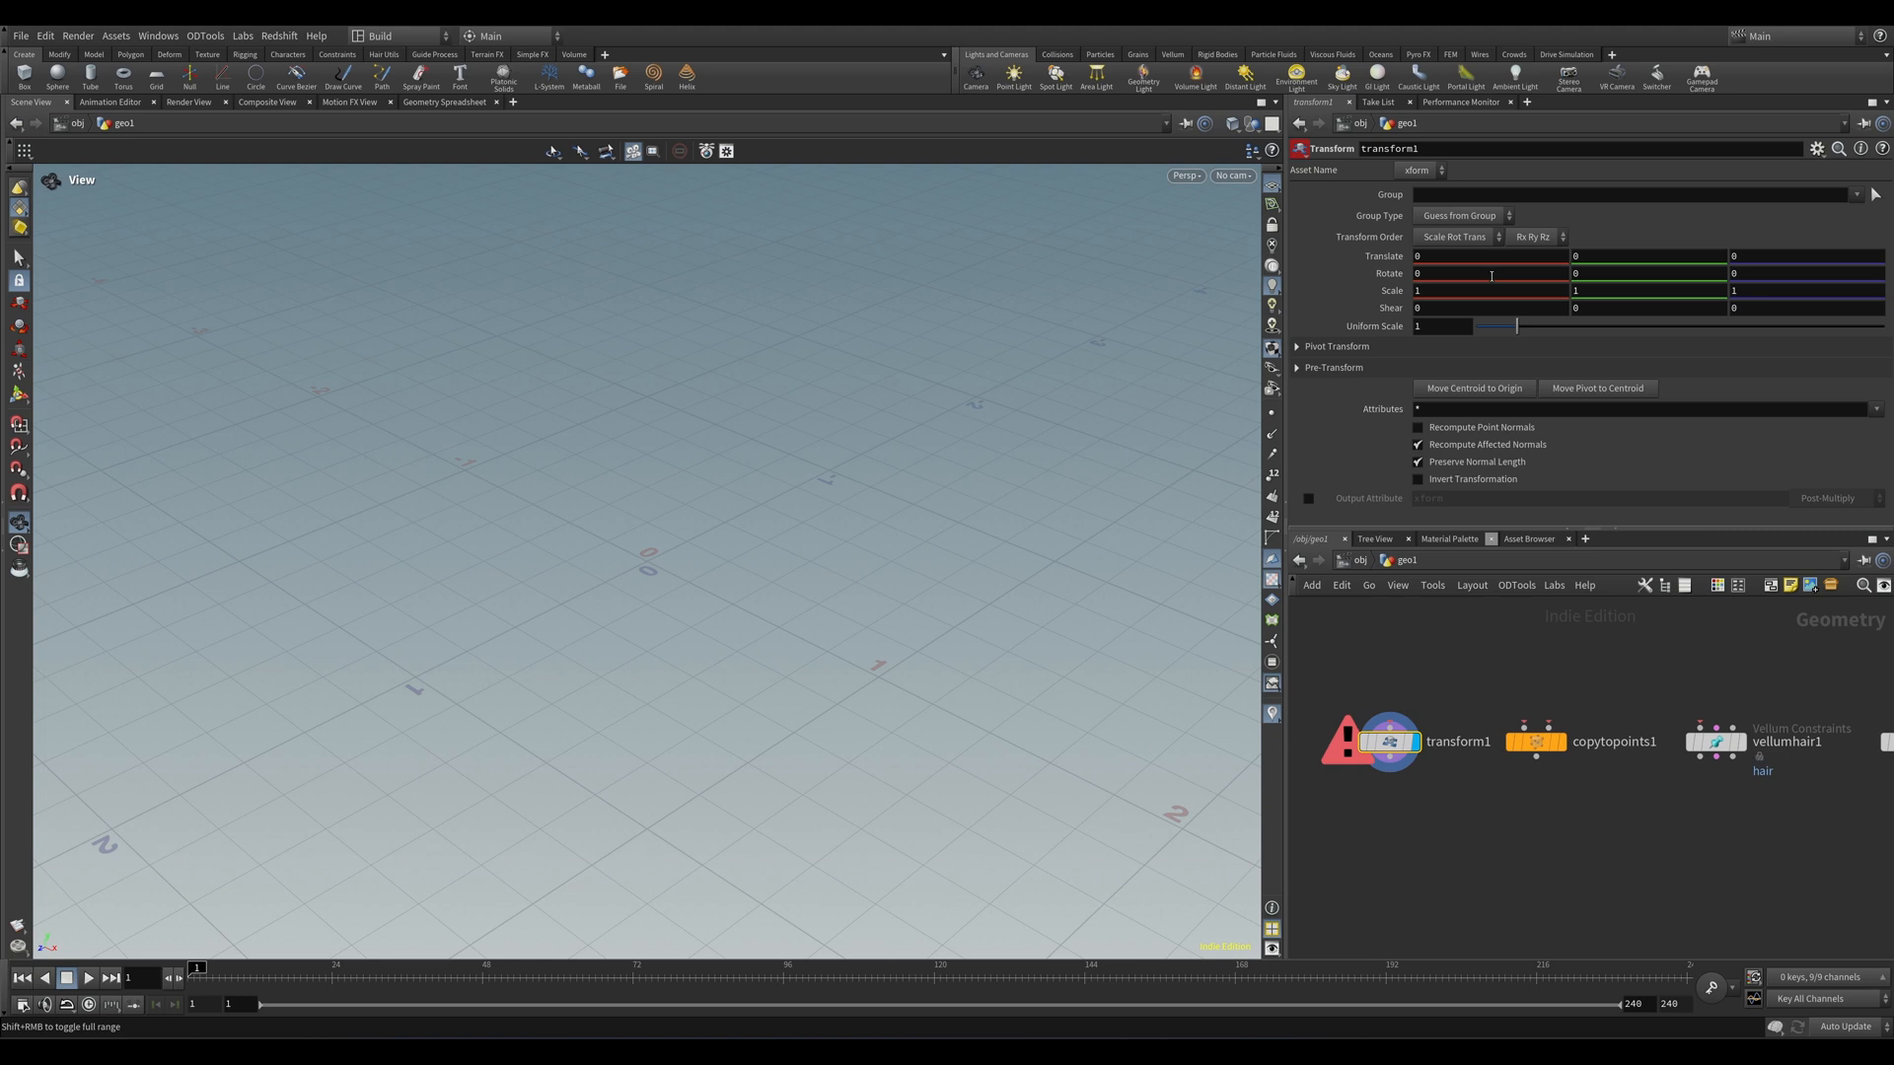
- Scroll the Houdini Groups documentation down to the Group syntax pattern table
left_click(1534, 740)
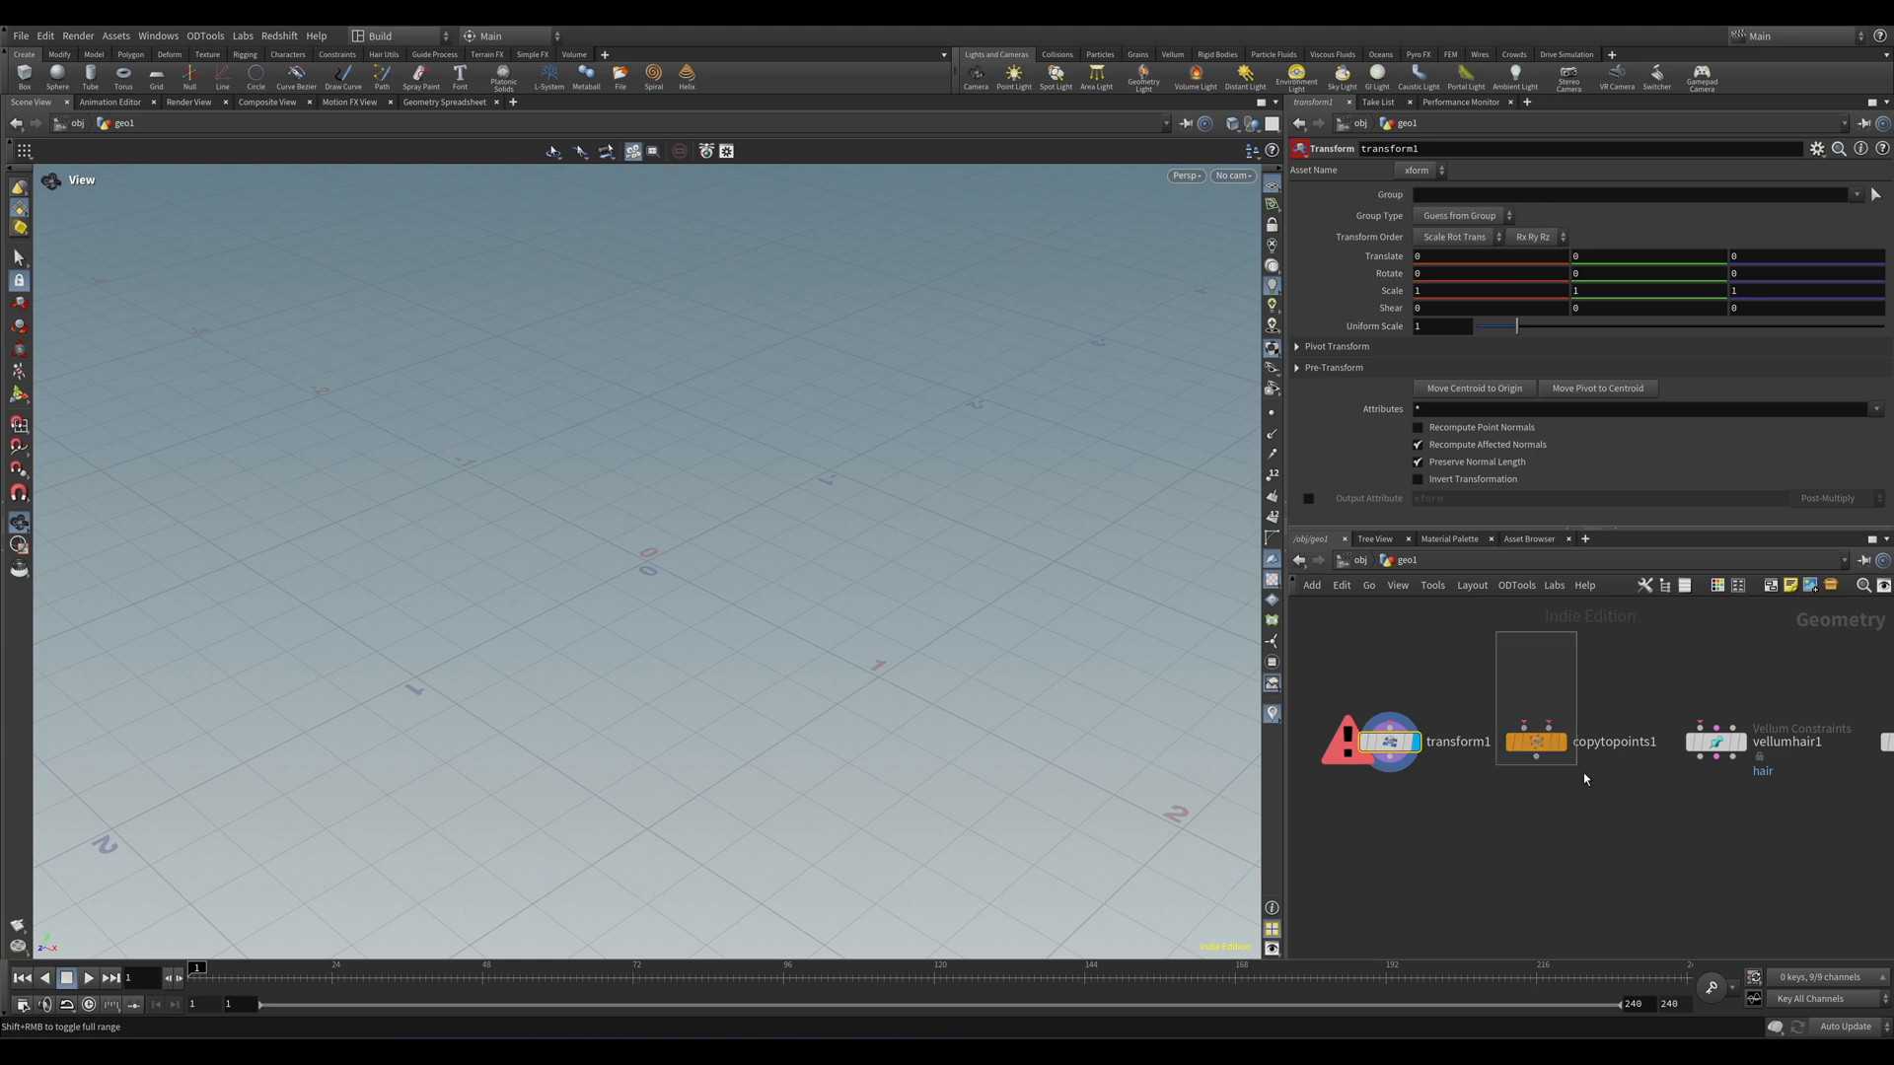
left_click(1535, 741)
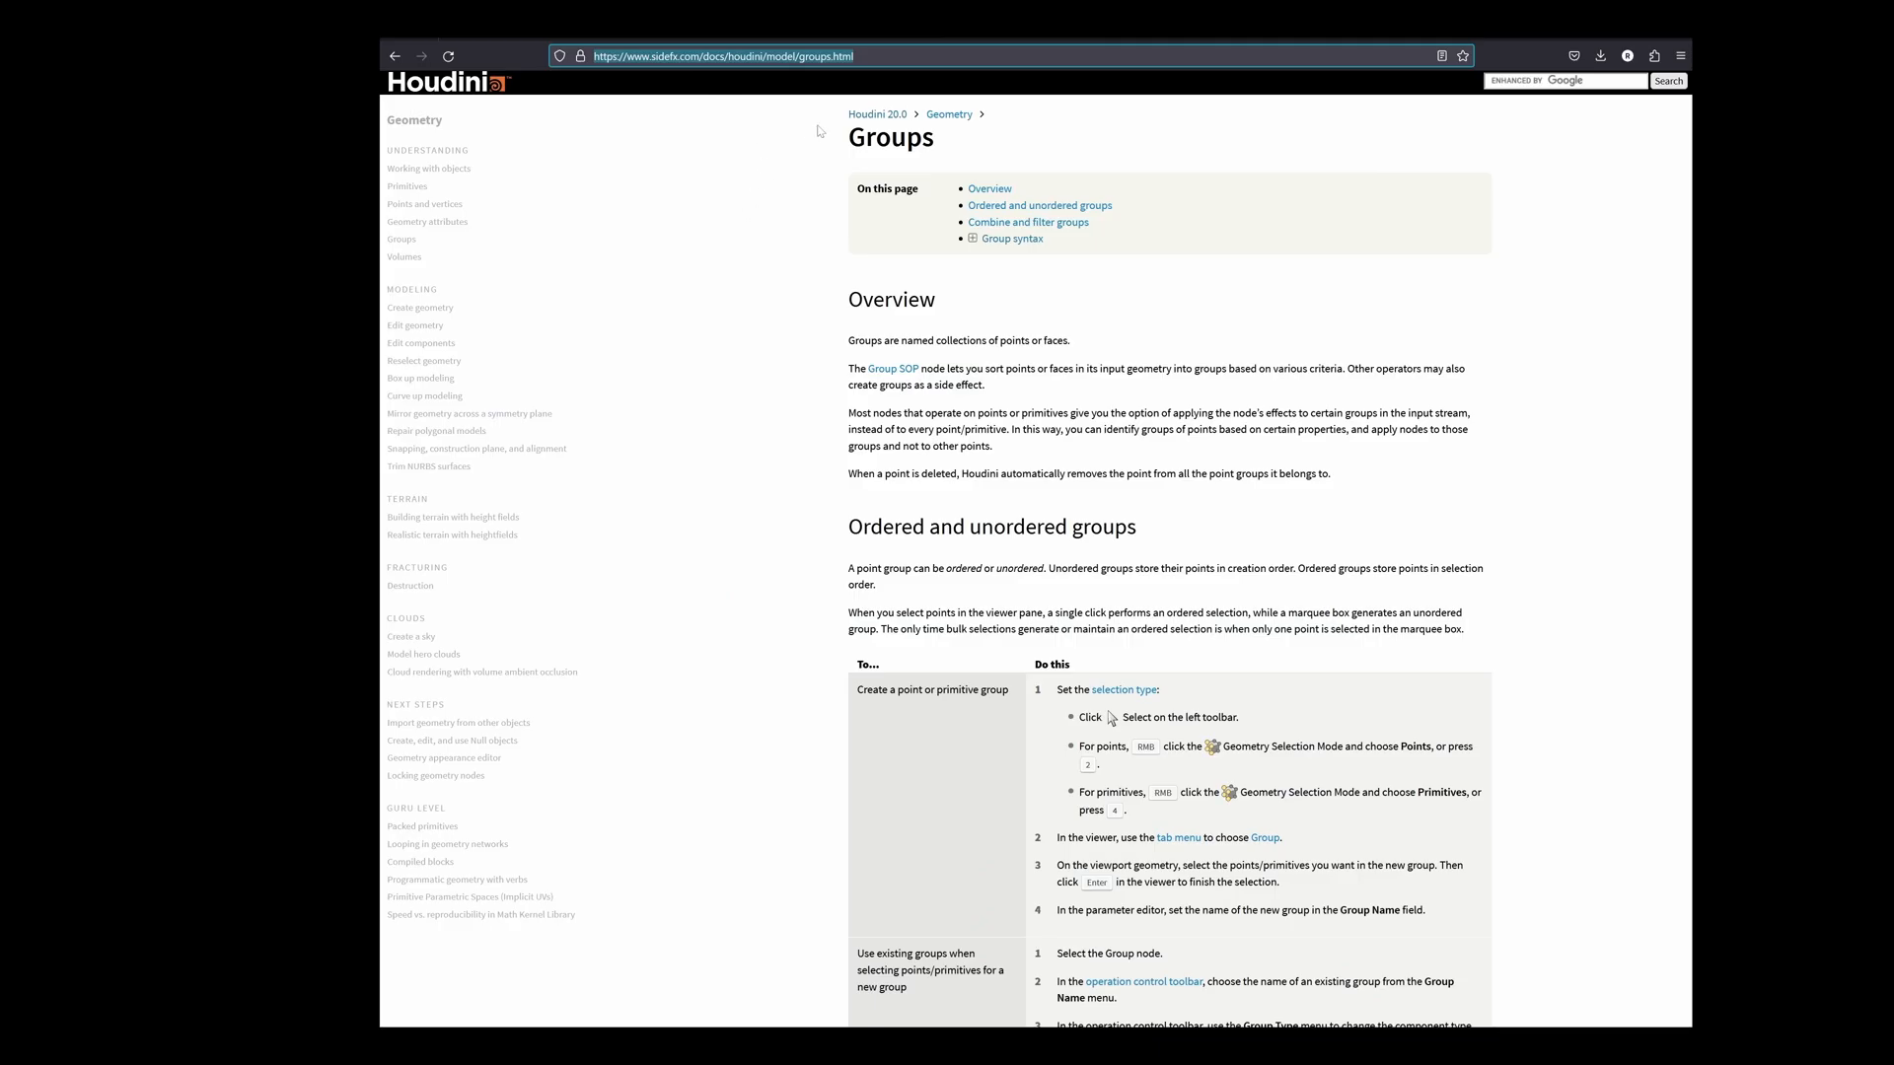
scroll("down", 3)
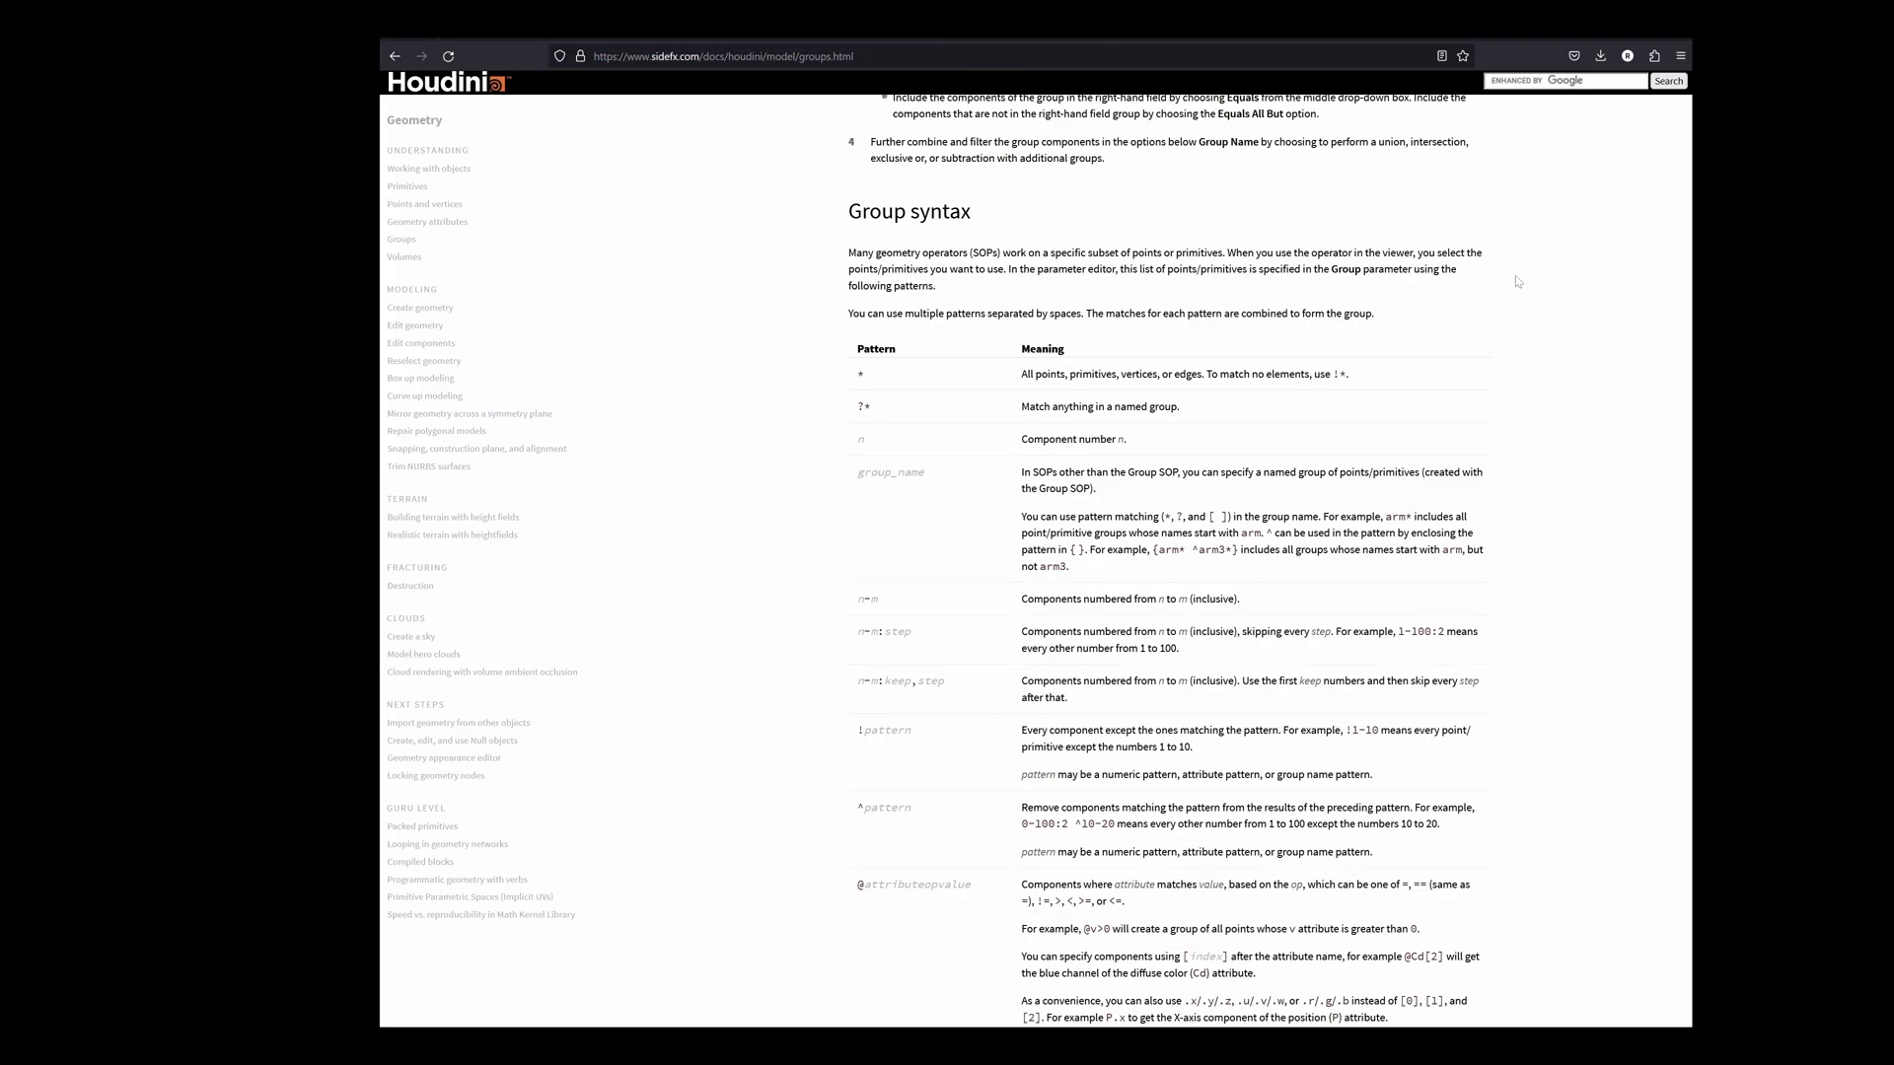
scroll("down", 3)
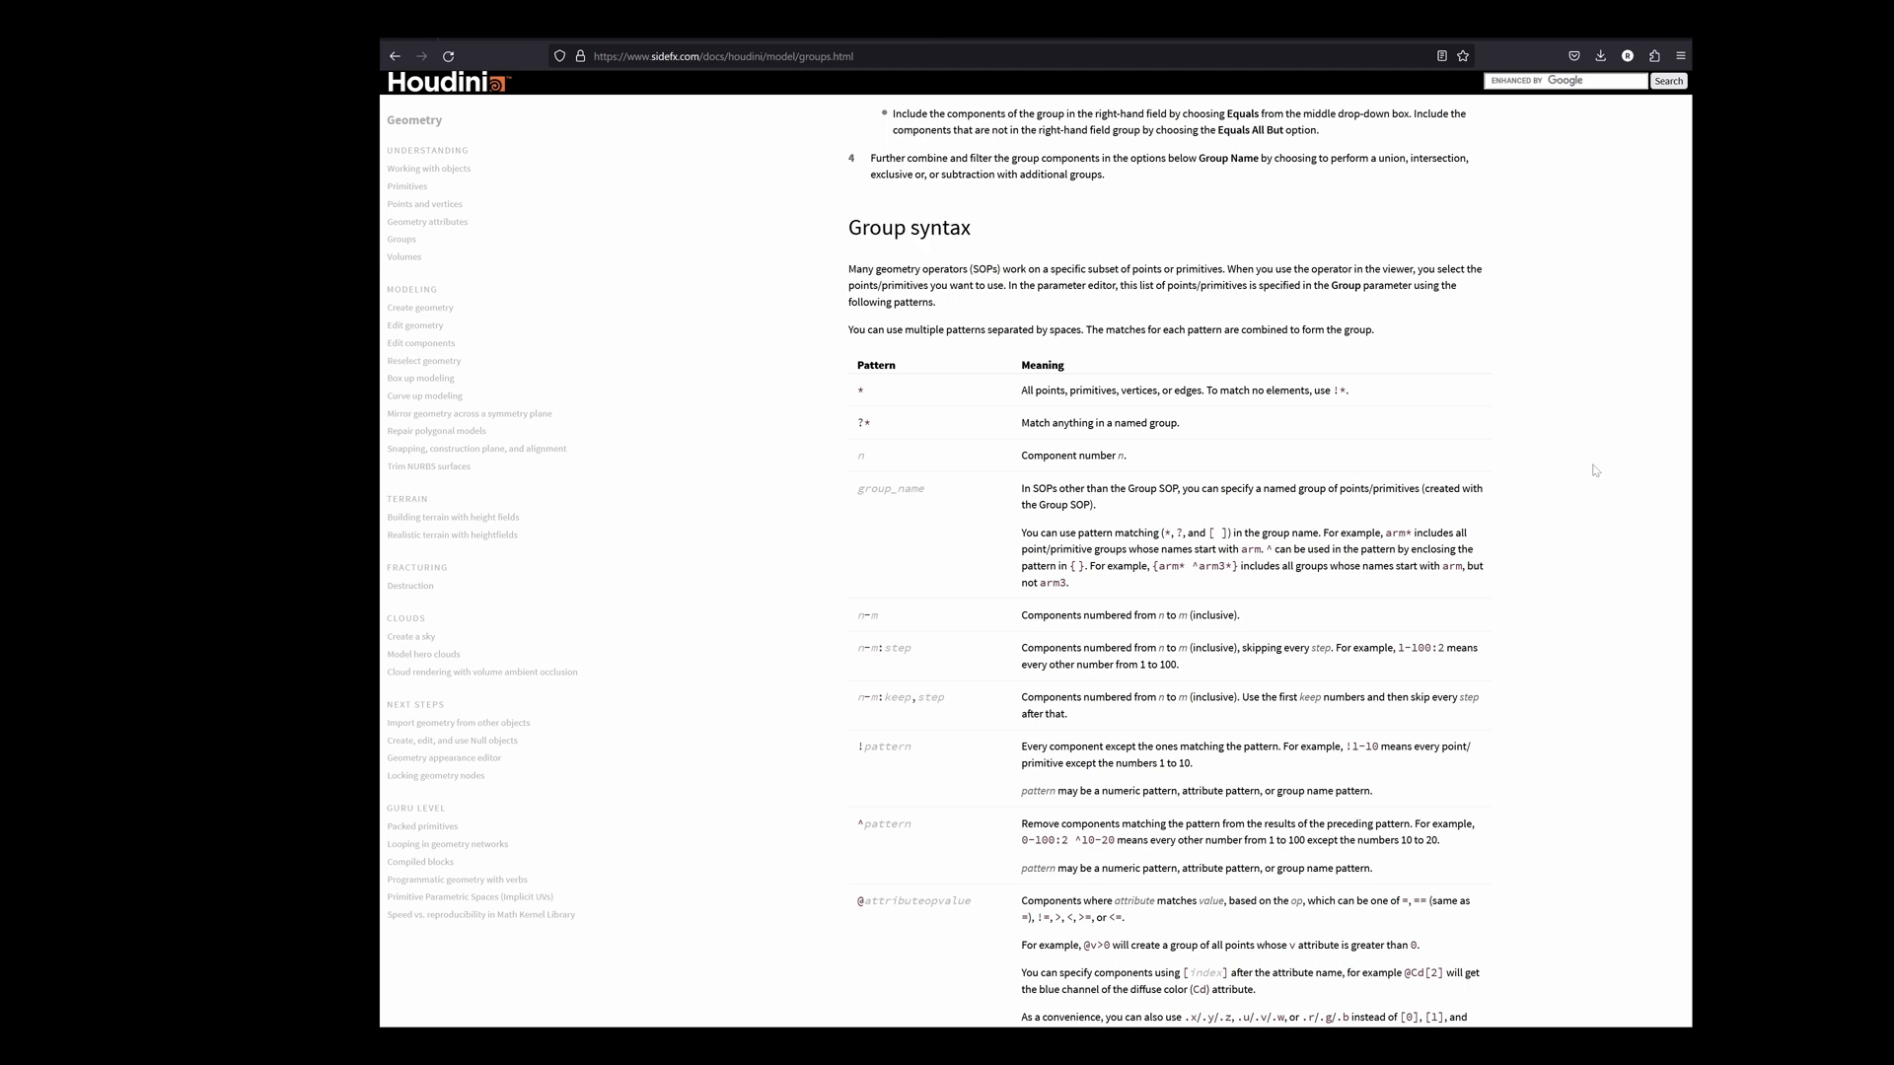
scroll("down", 3)
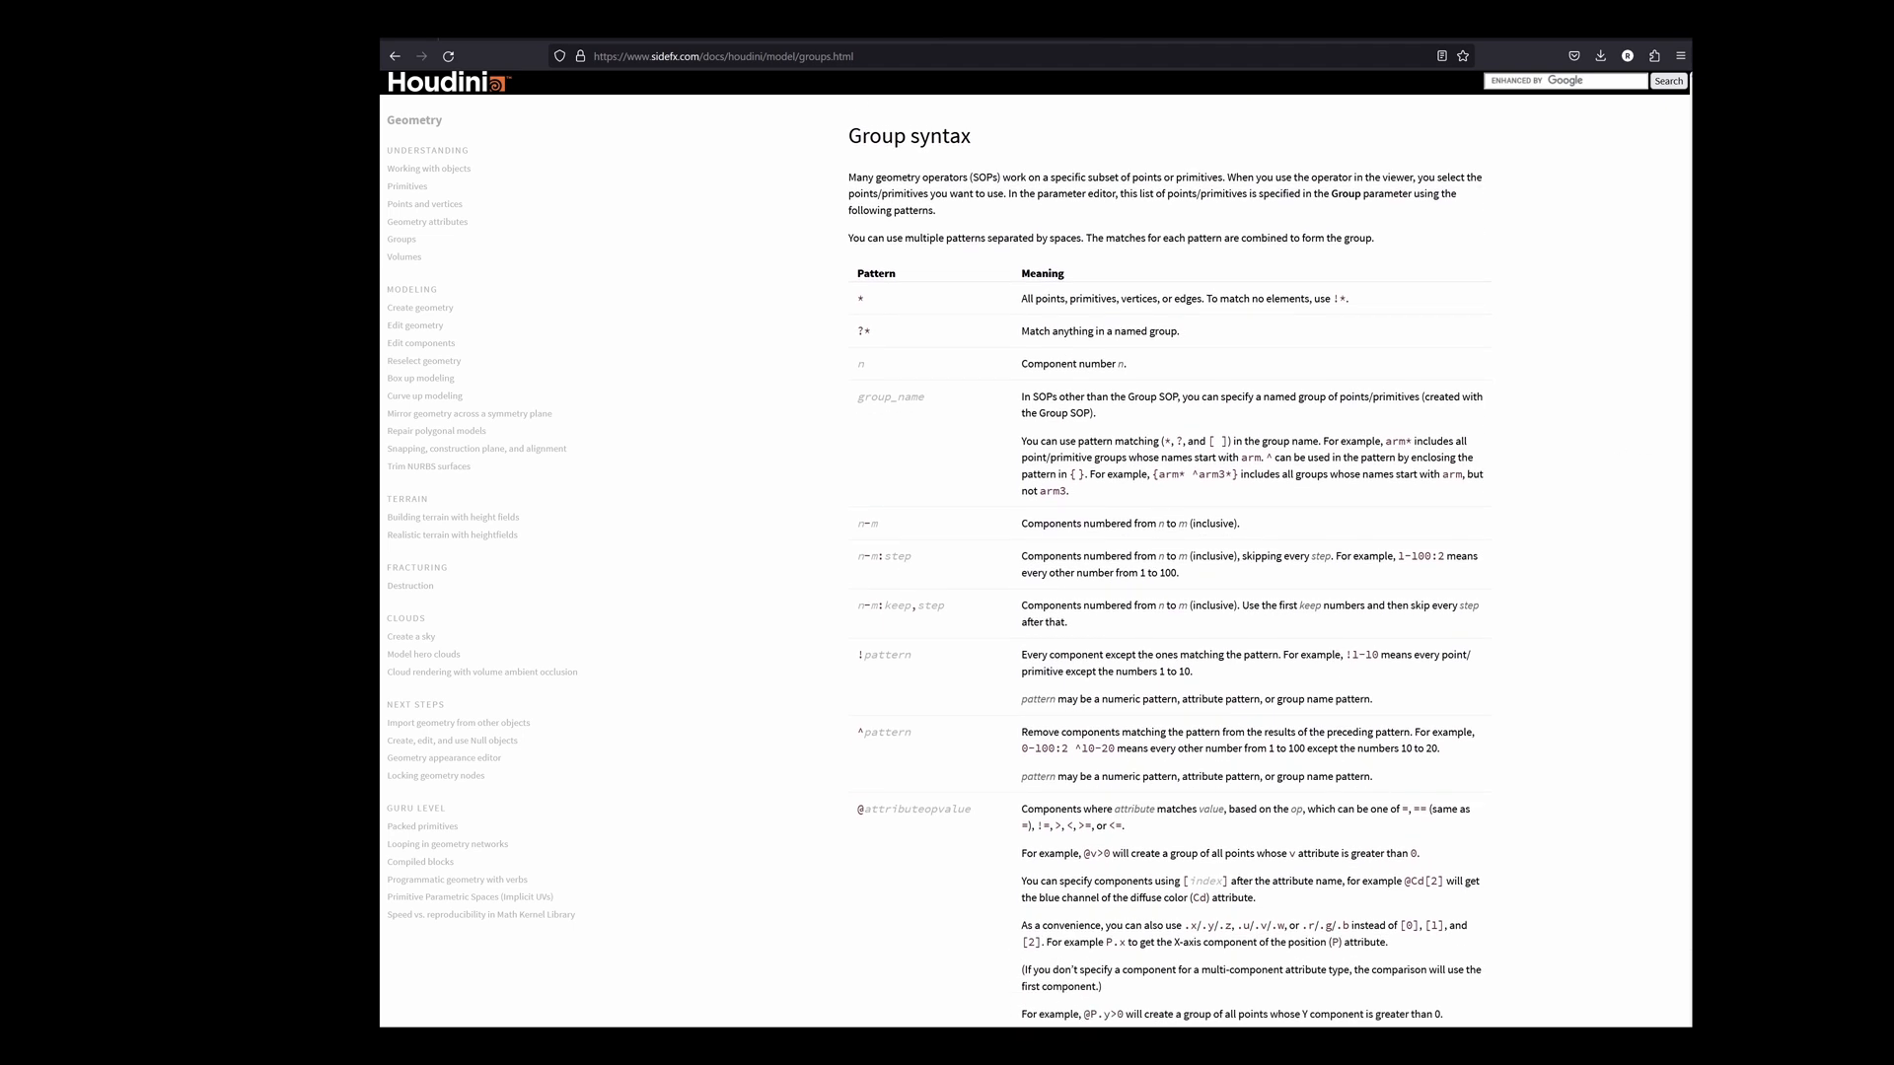
scroll("down", 3)
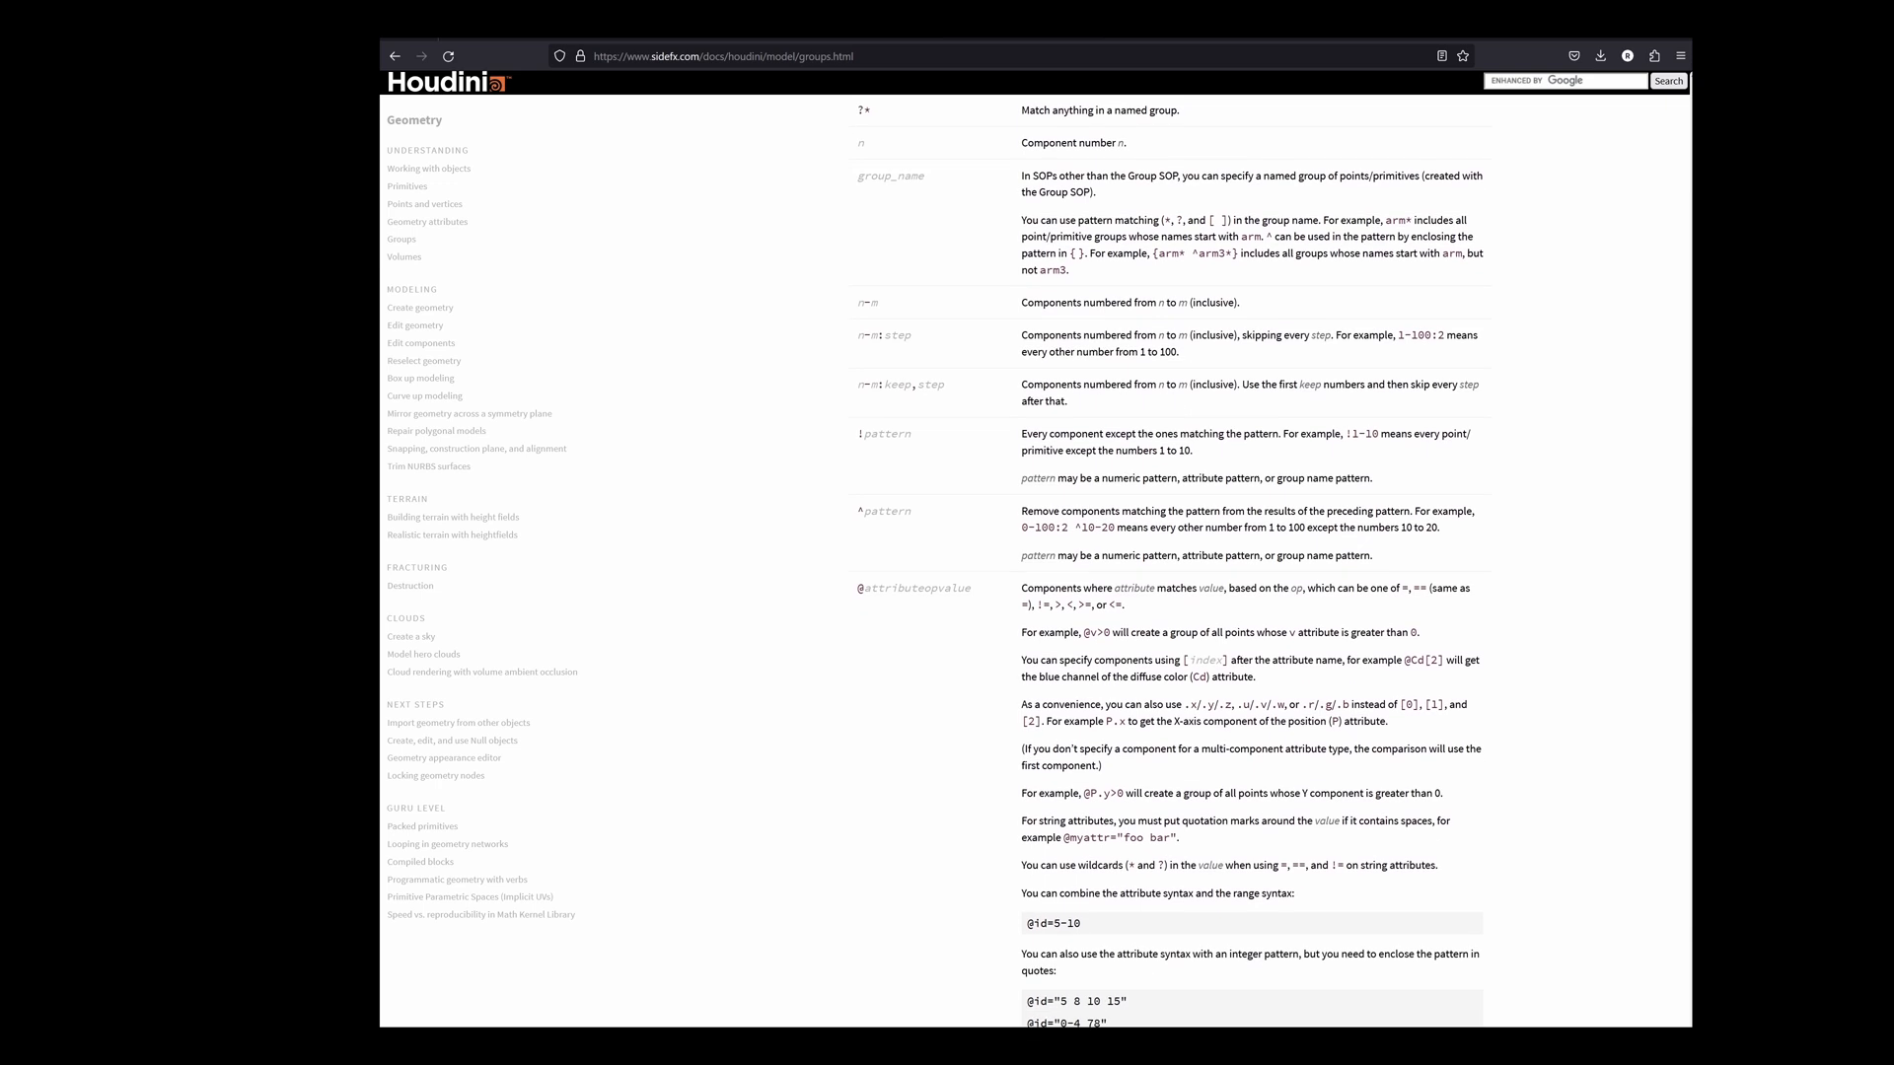
scroll("down", 3)
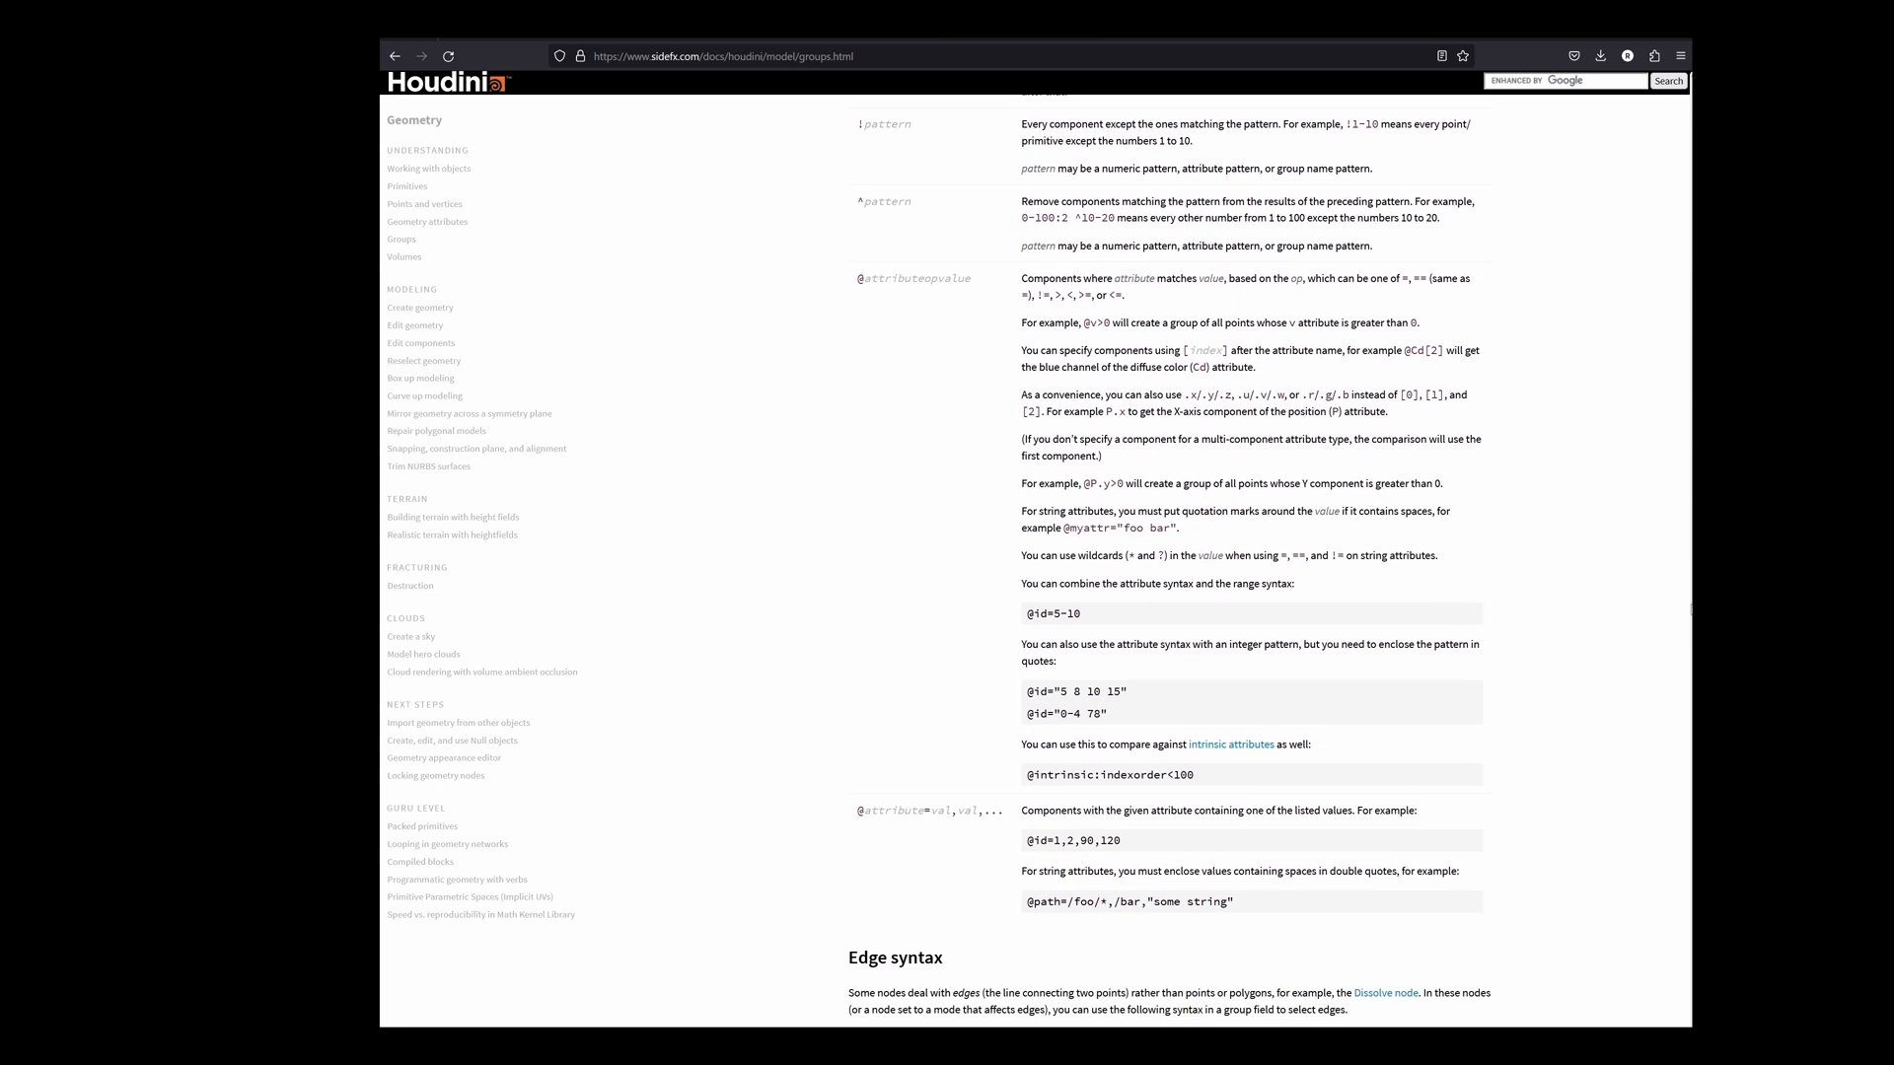
scroll("down", 3)
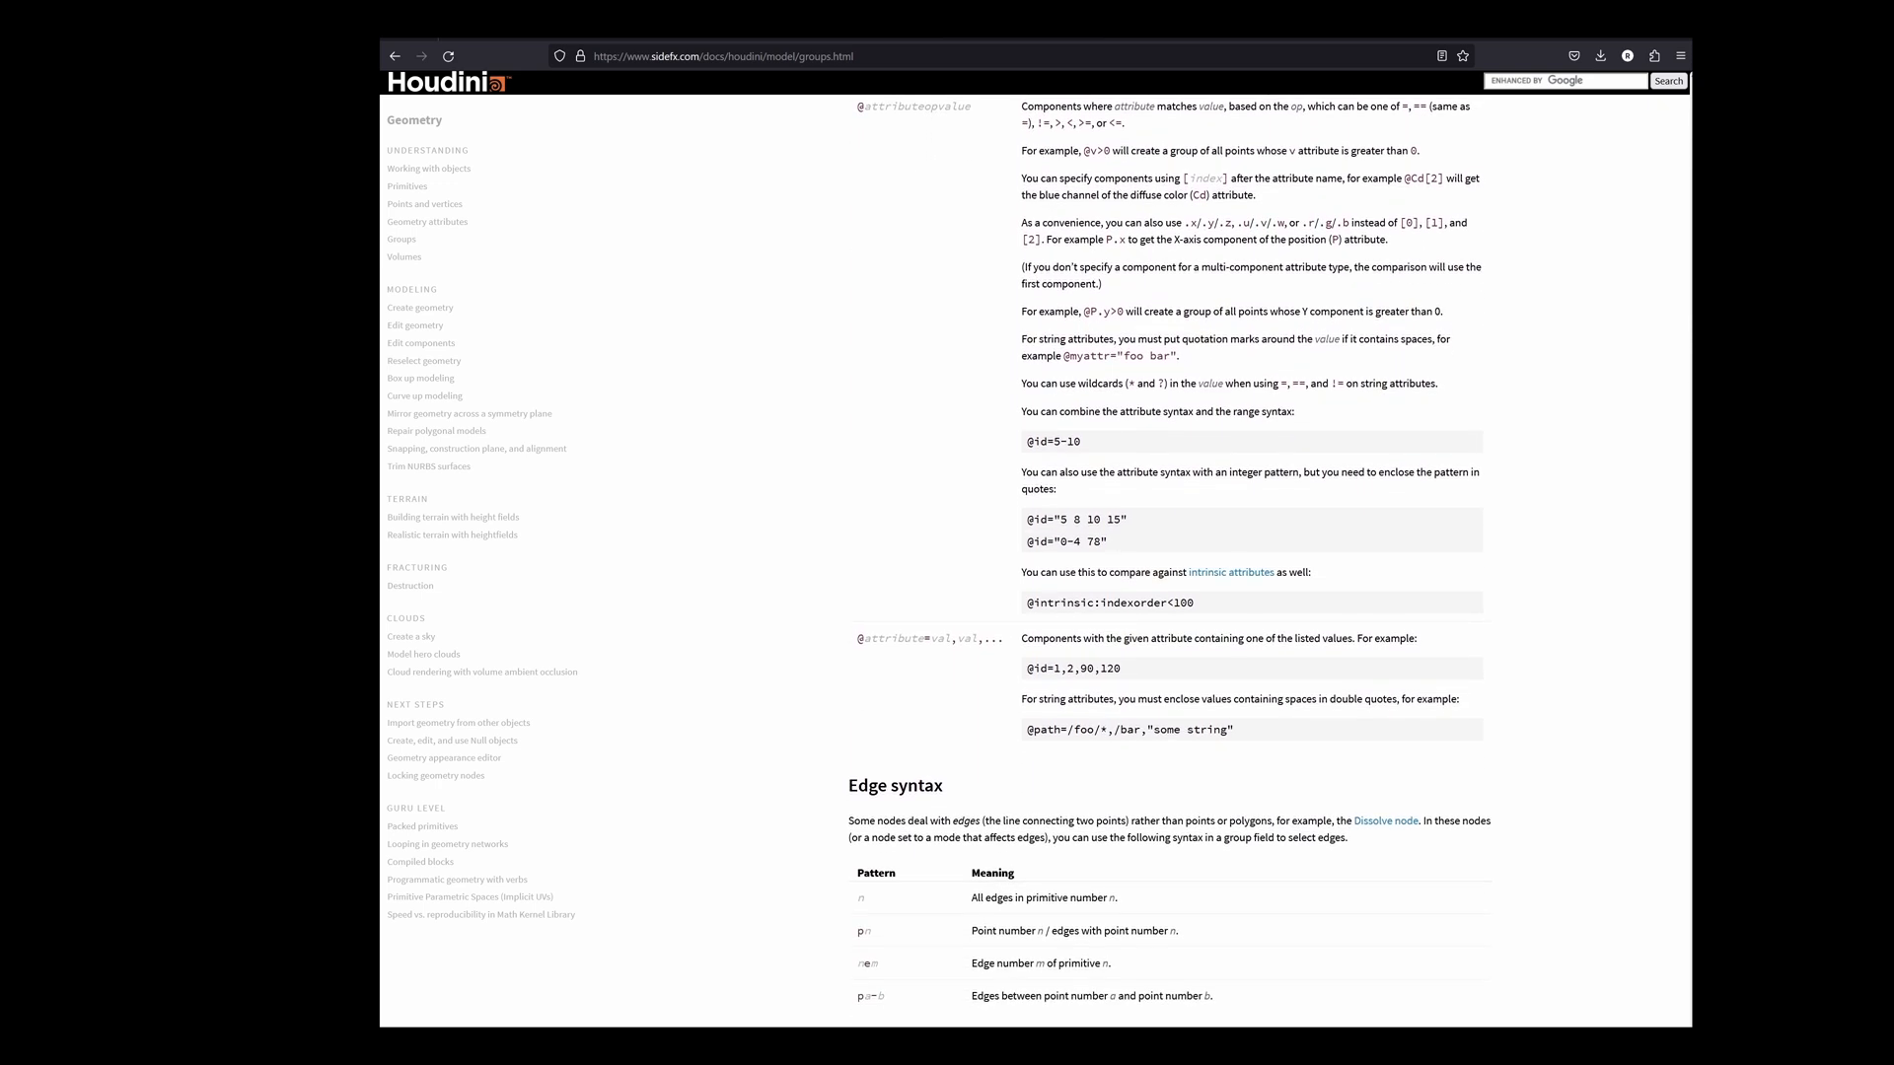
scroll("up", 3)
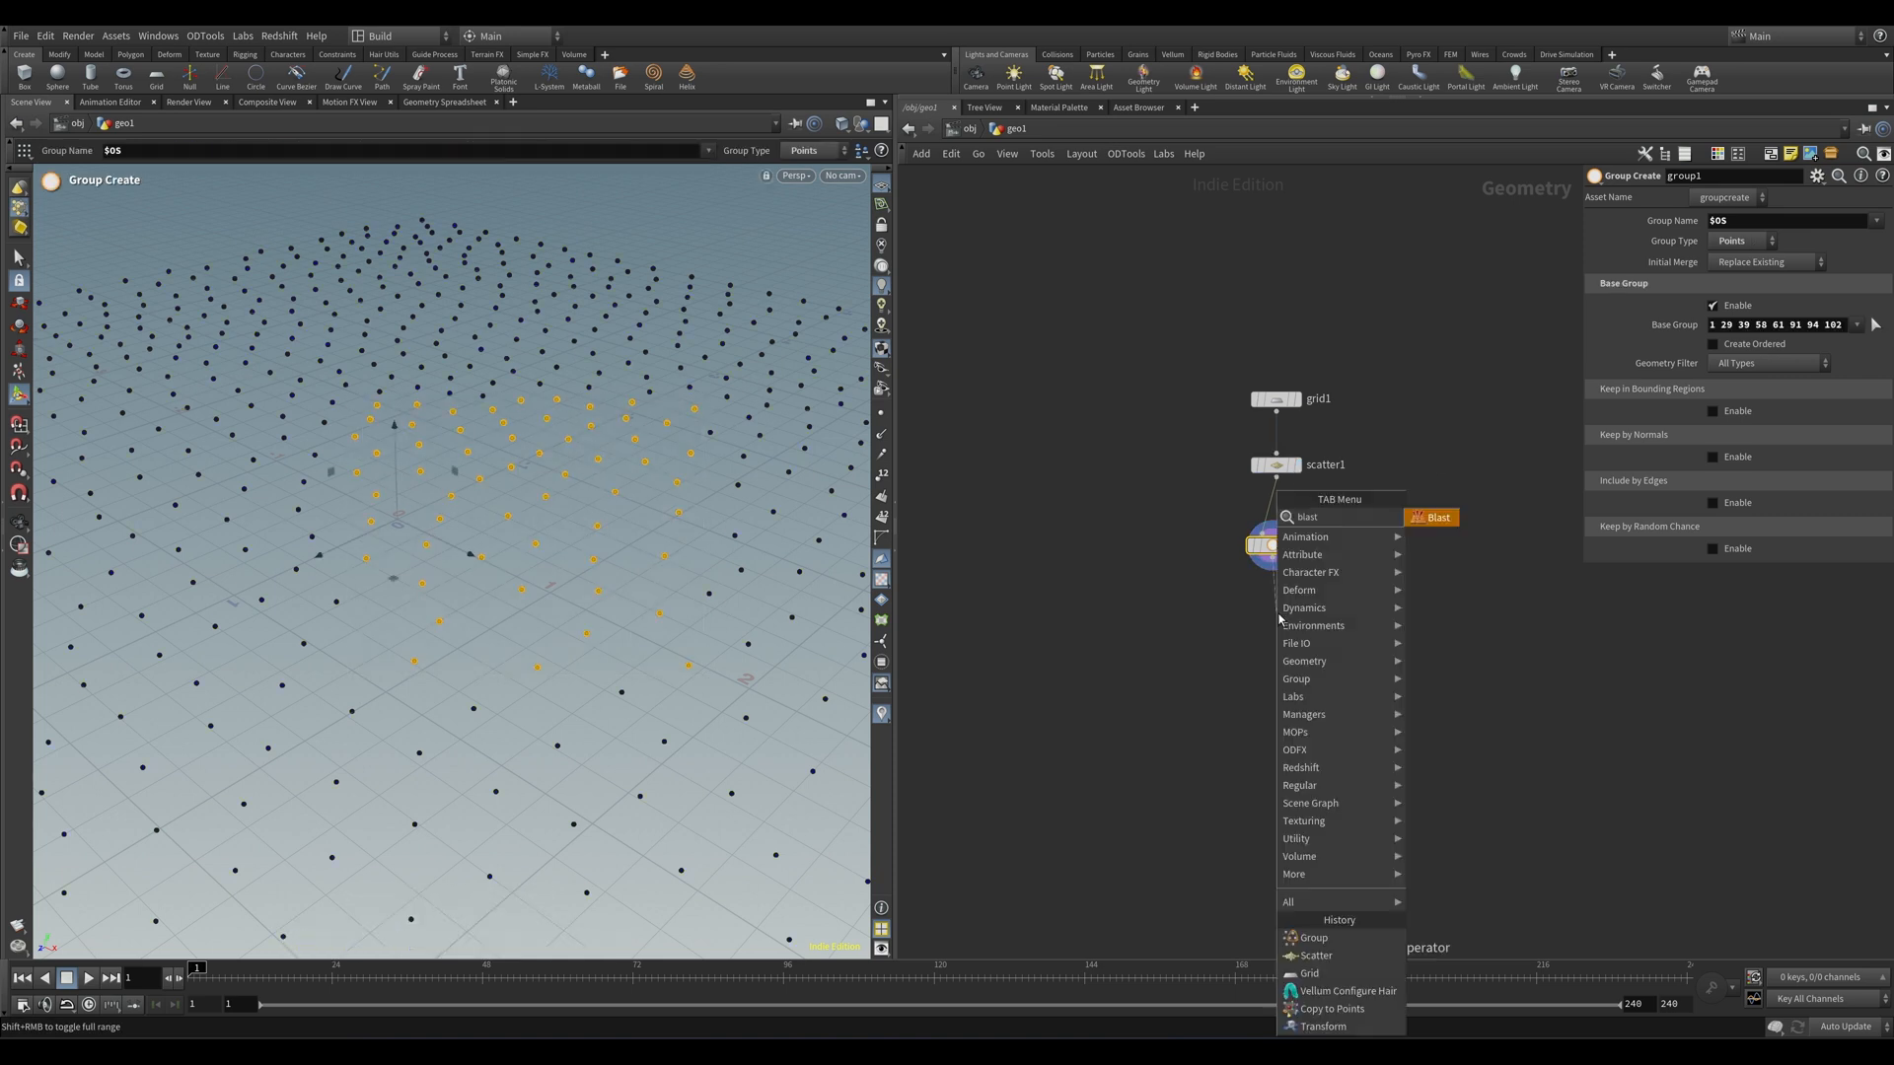
- Place a Blast node after the grid and scattered-points network
left_click(1430, 517)
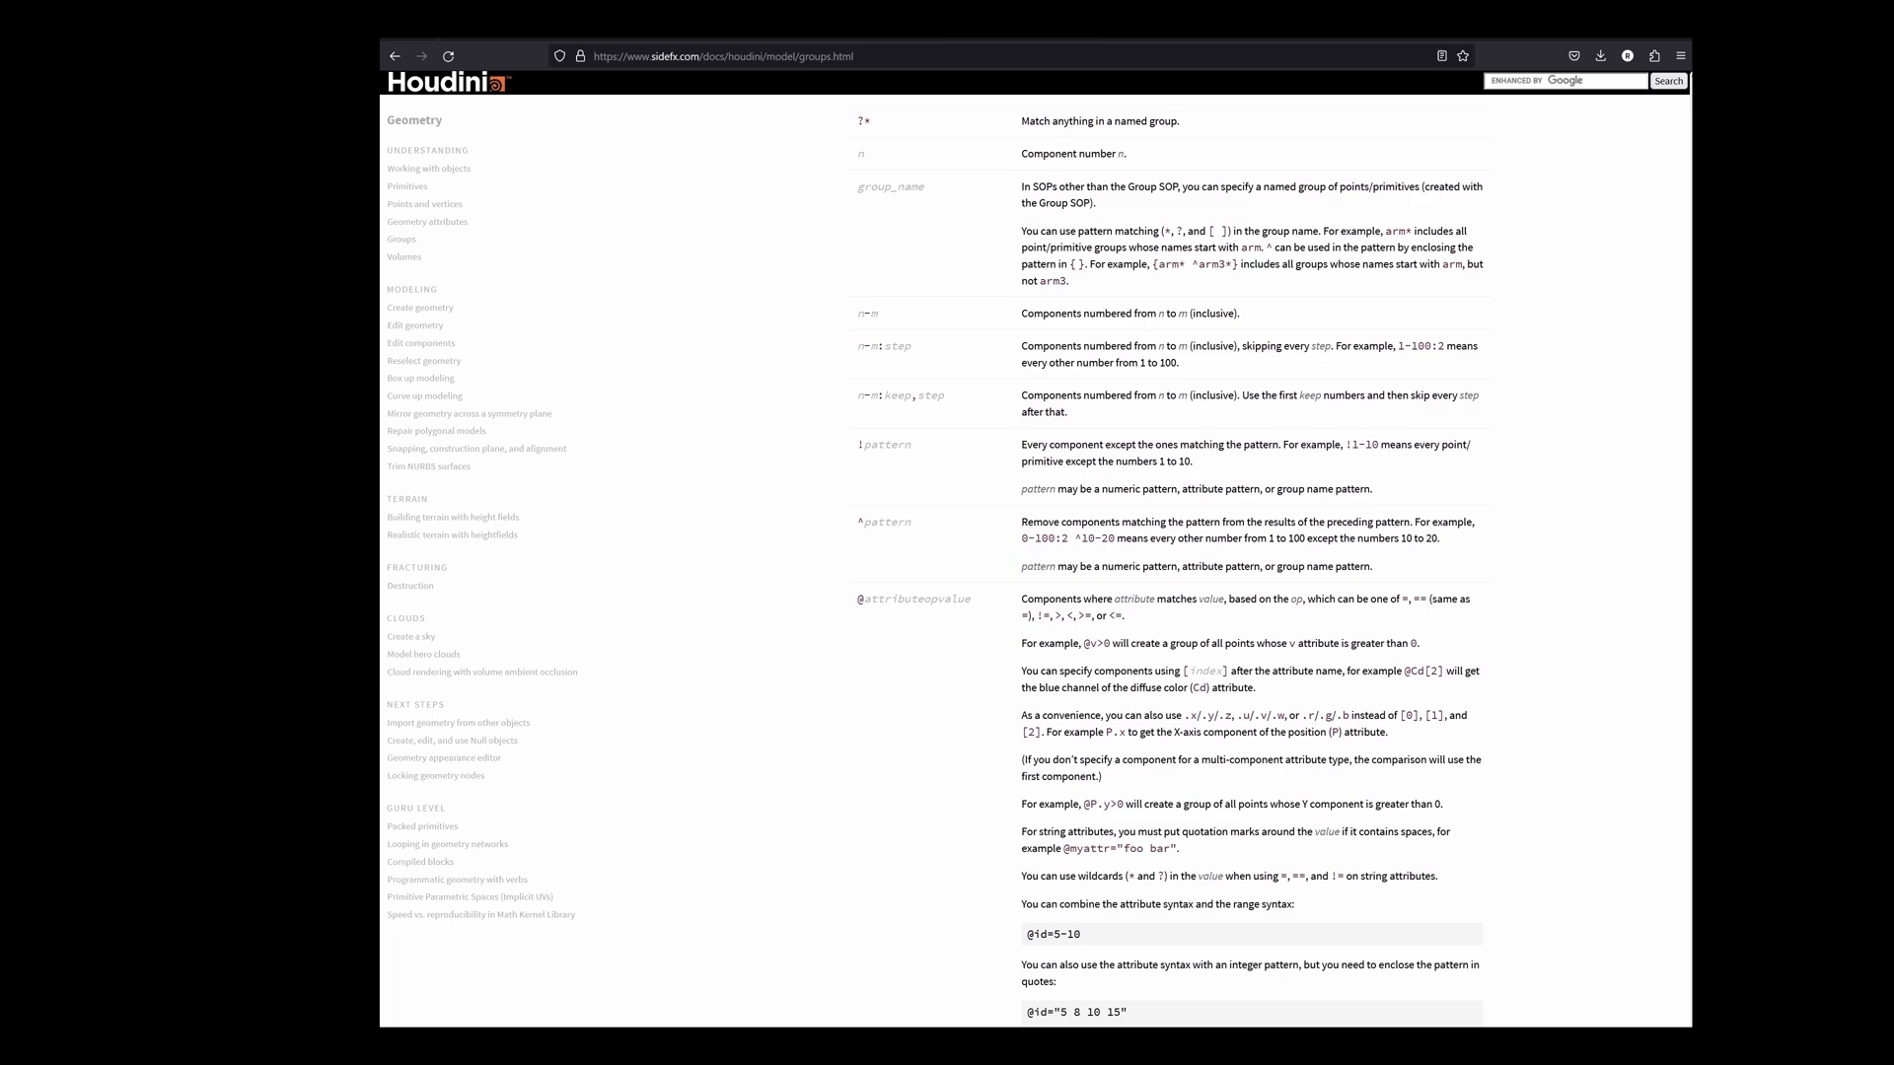
- Scroll further through the group syntax table before returning to Houdini
scroll("down", 3)
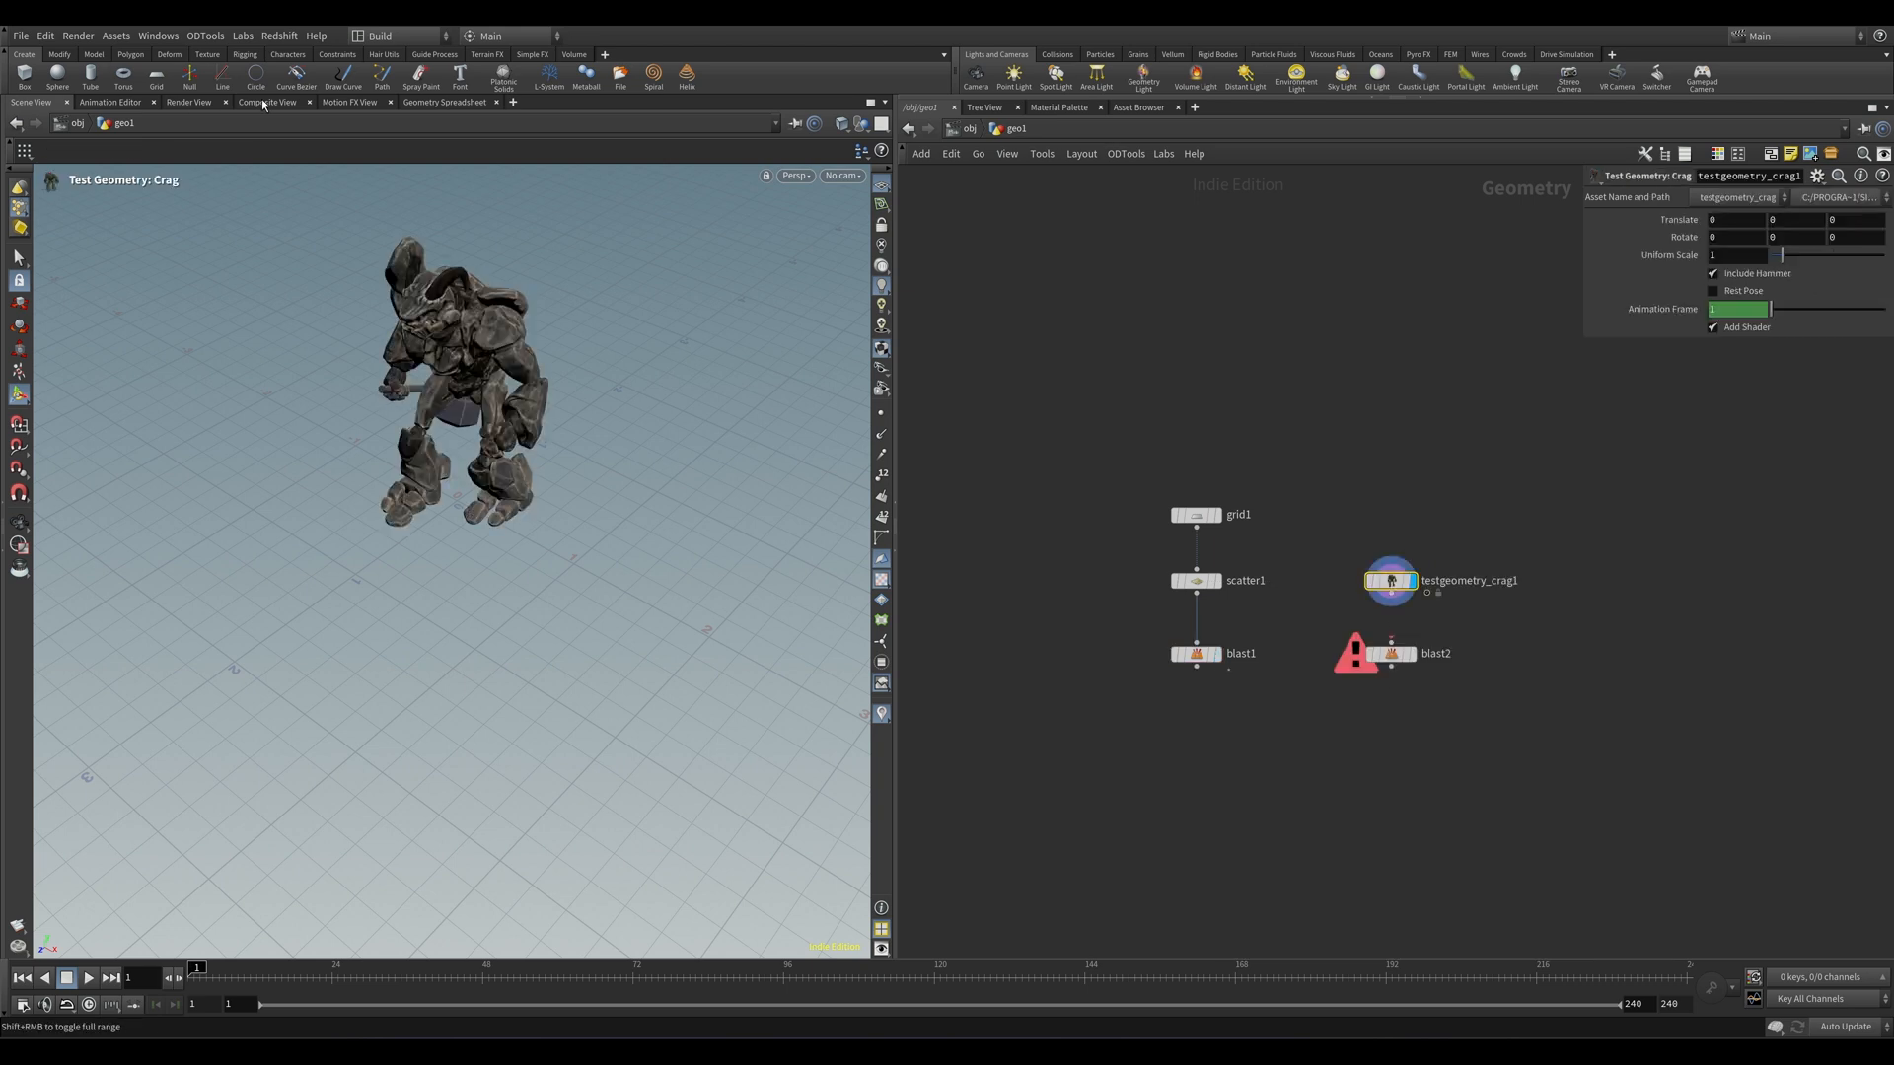
- Inspect the Crag attributes in the Geometry Spreadsheet, then delete the erroring blast2
left_click(443, 102)
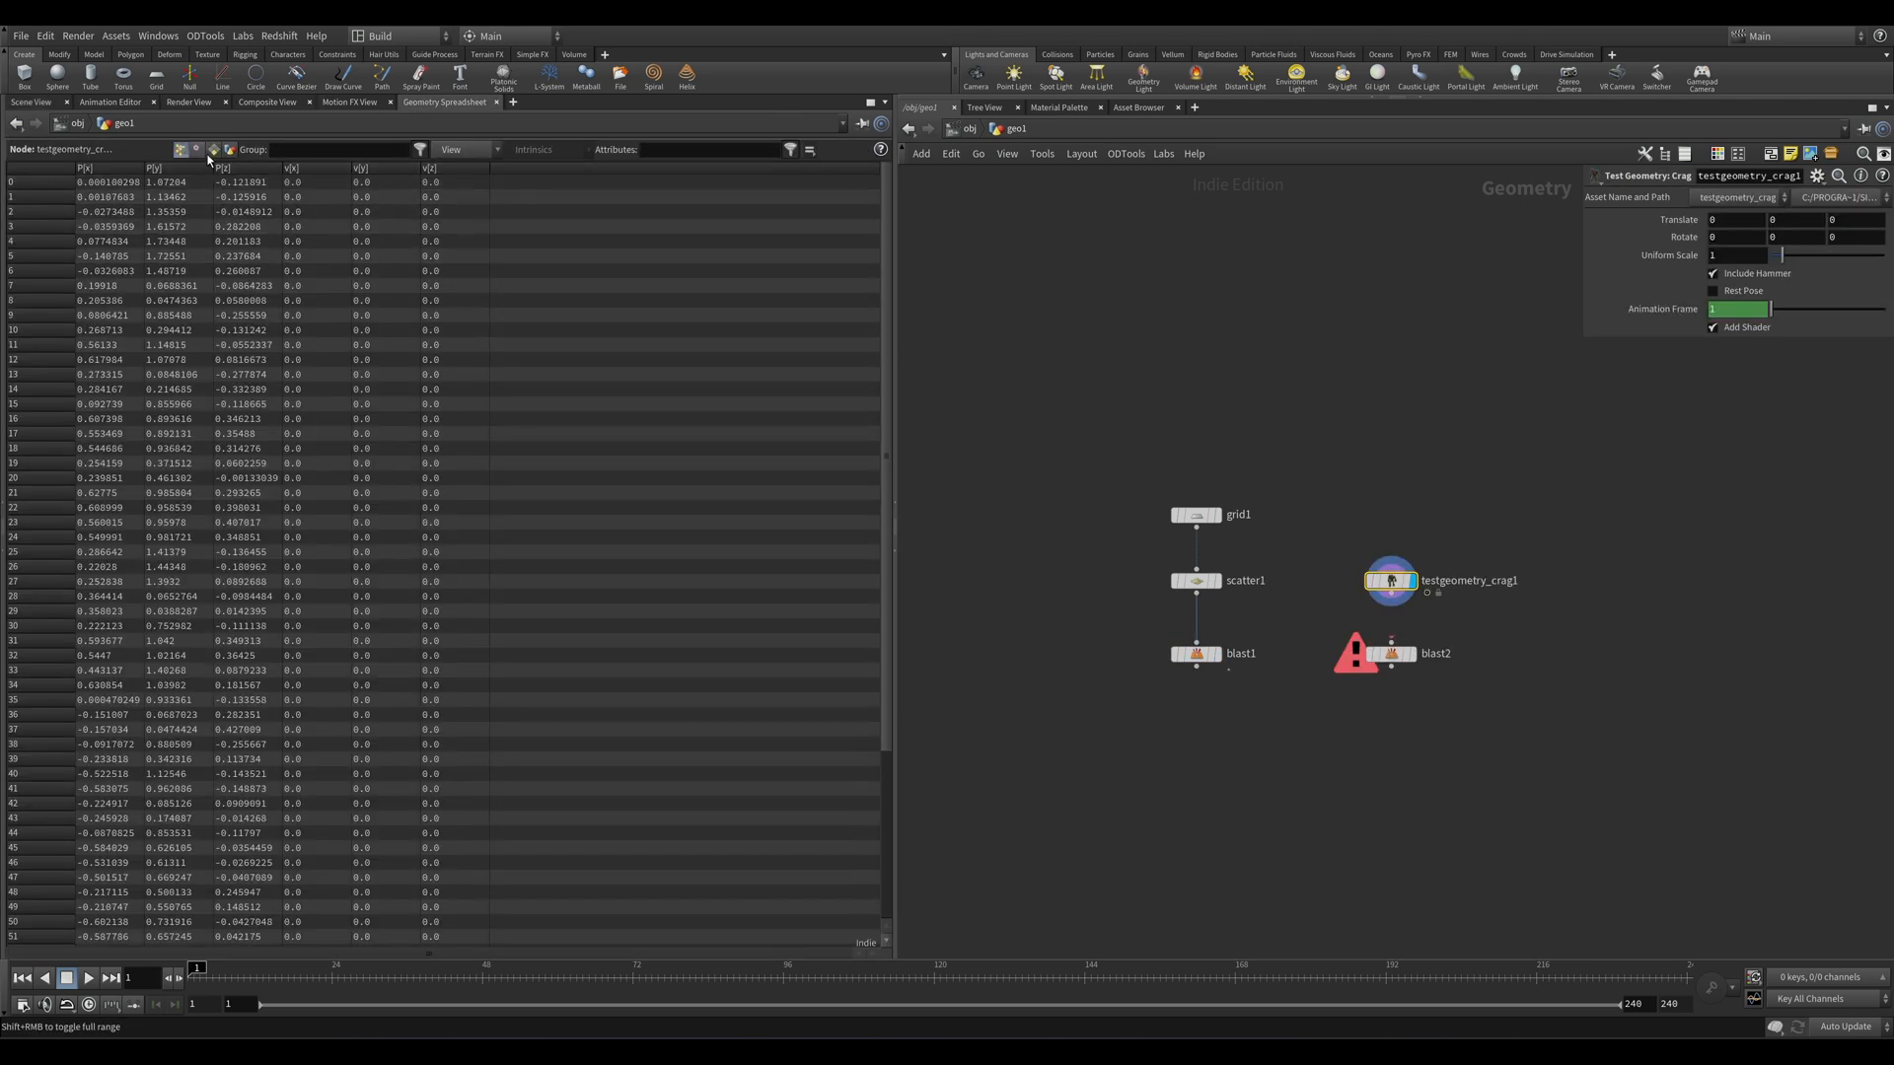
left_click(532, 149)
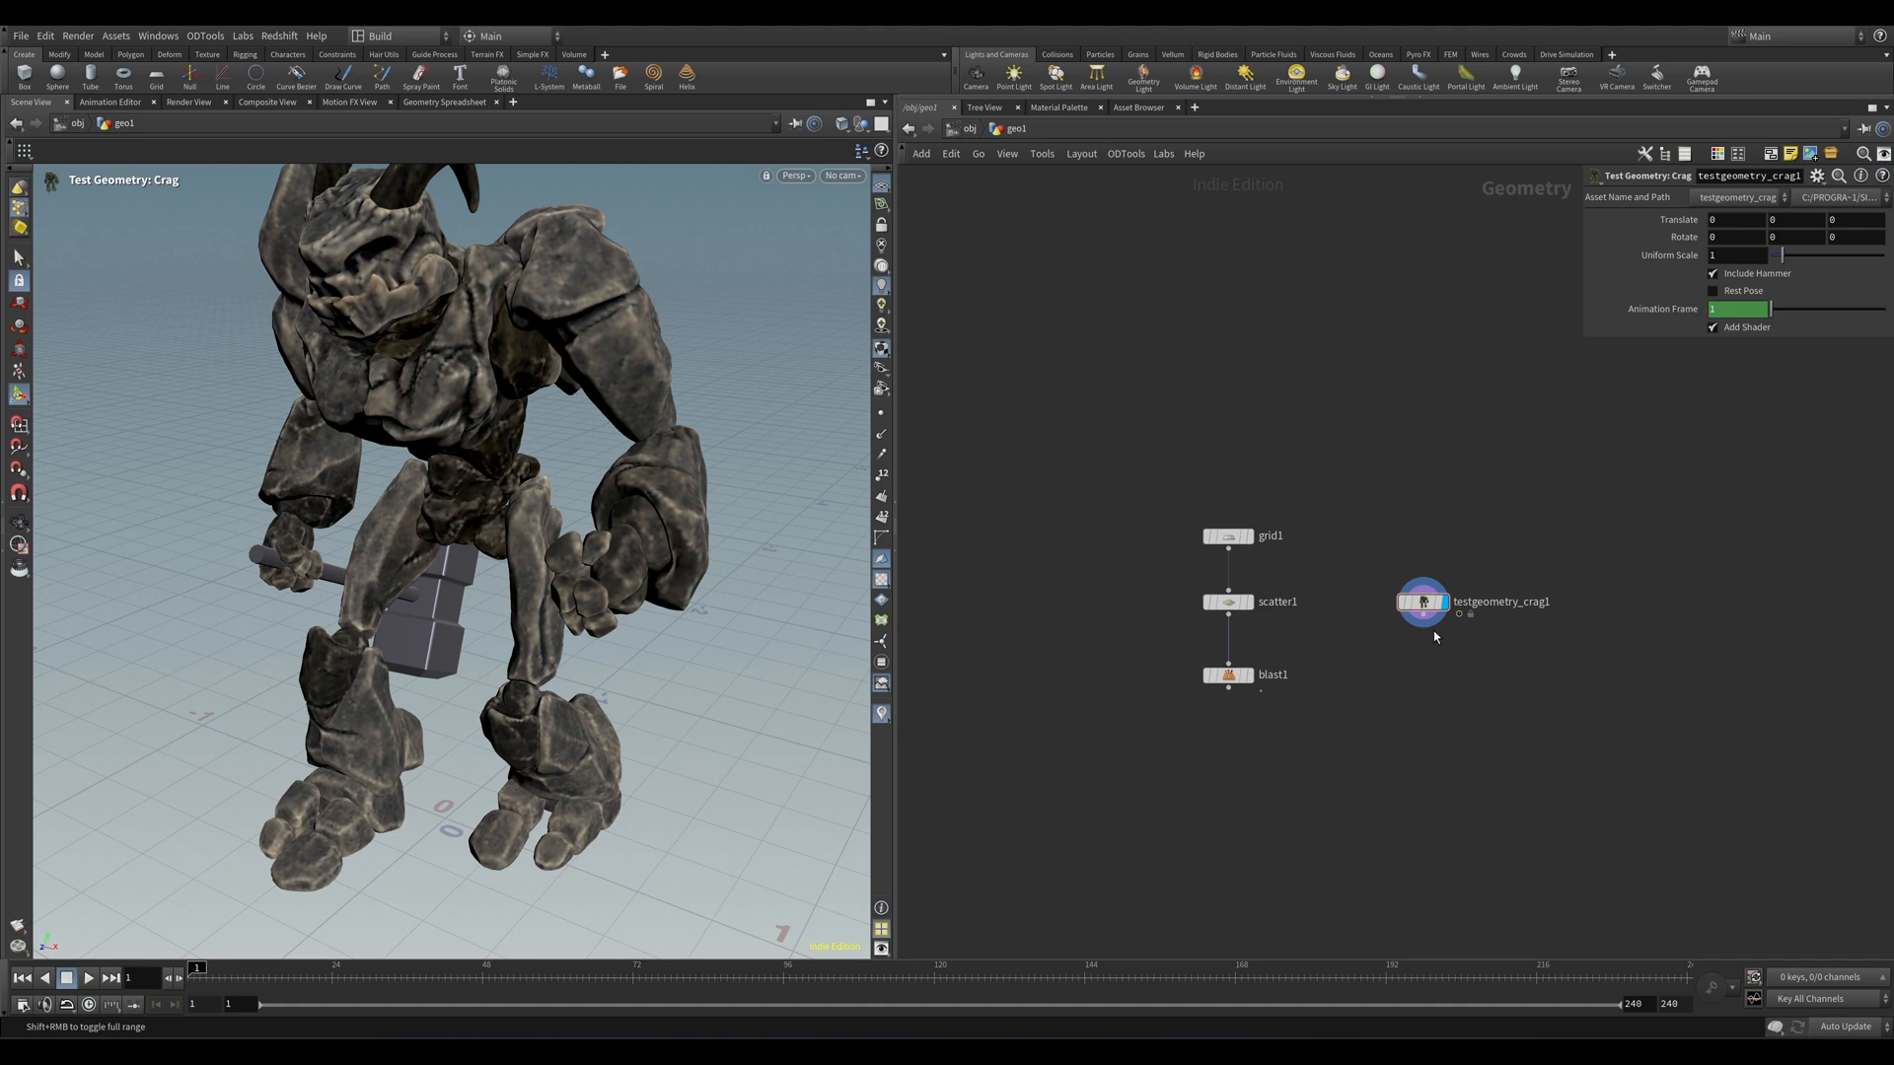
- Add Groups from Name under the Crag and a Blast below it using R* with Delete Non Selected
key("tab")
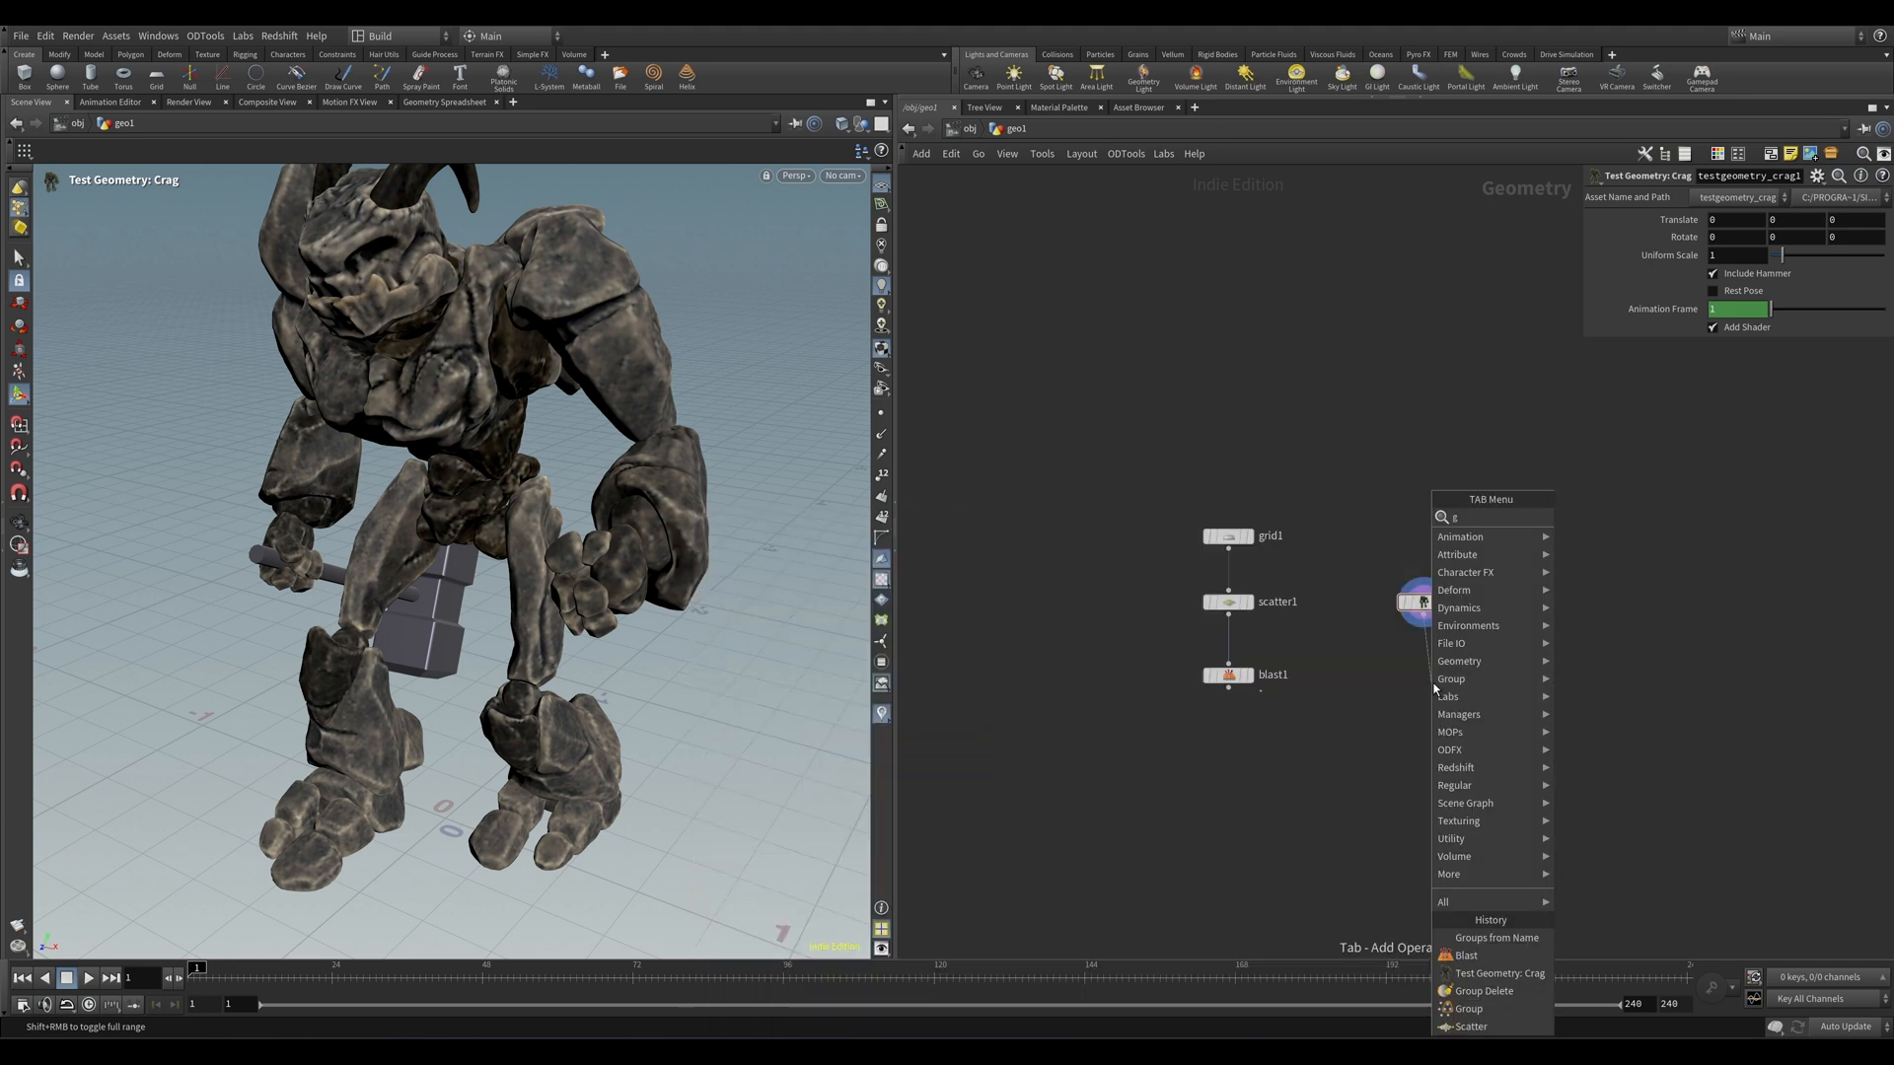
left_click(1496, 937)
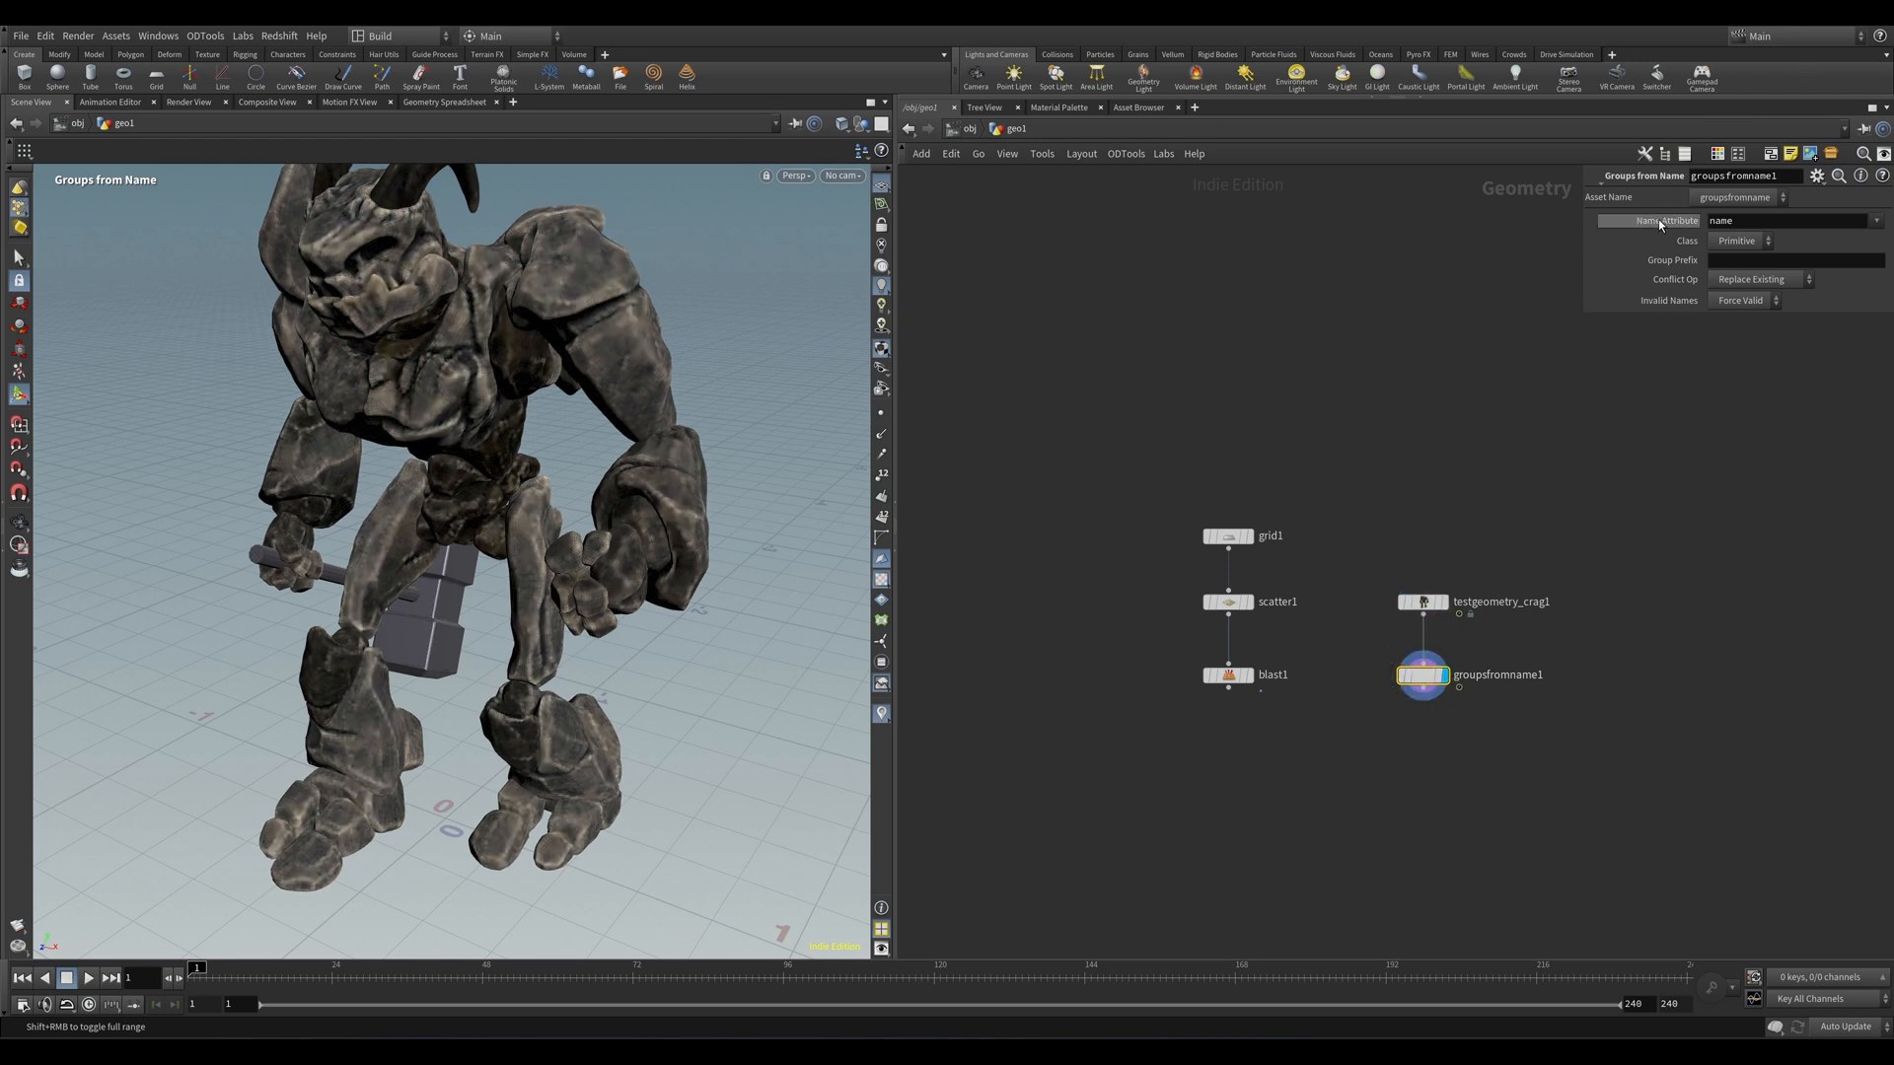
left_click(1458, 687)
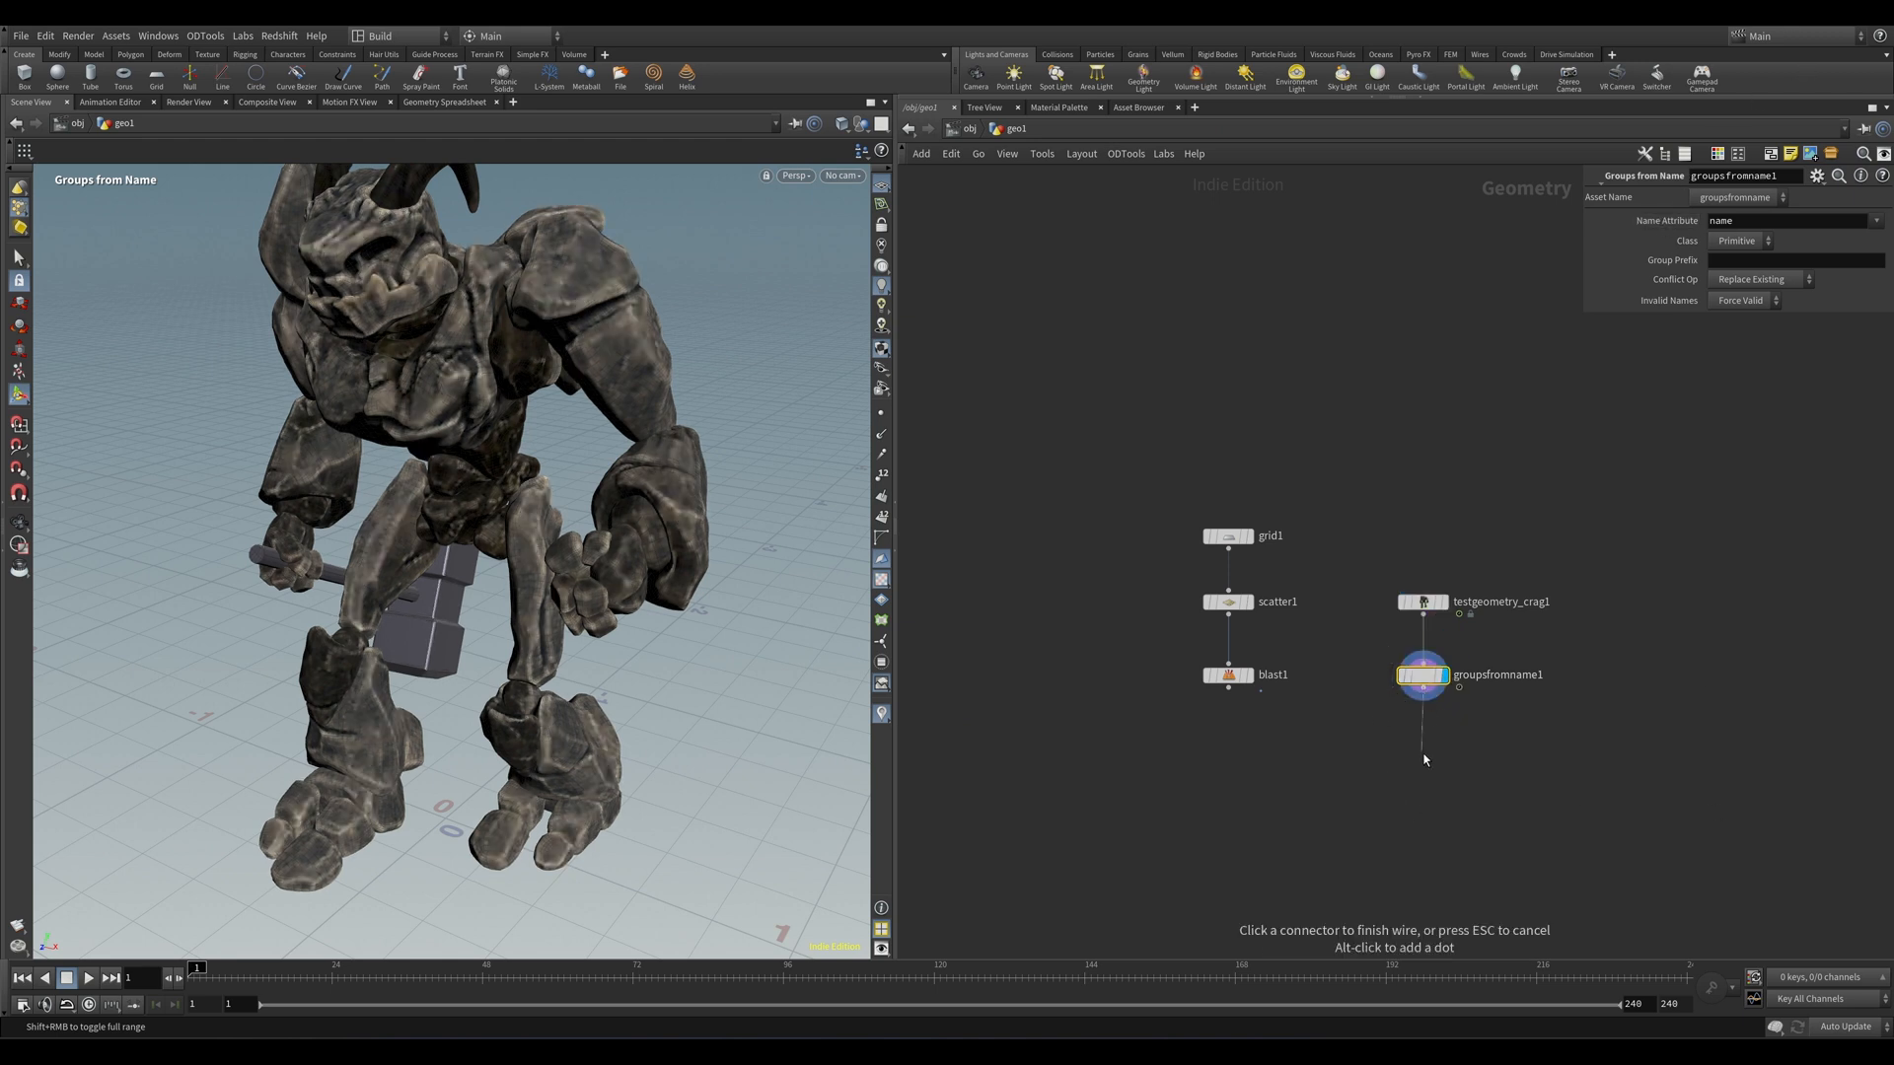
left_click(1421, 752)
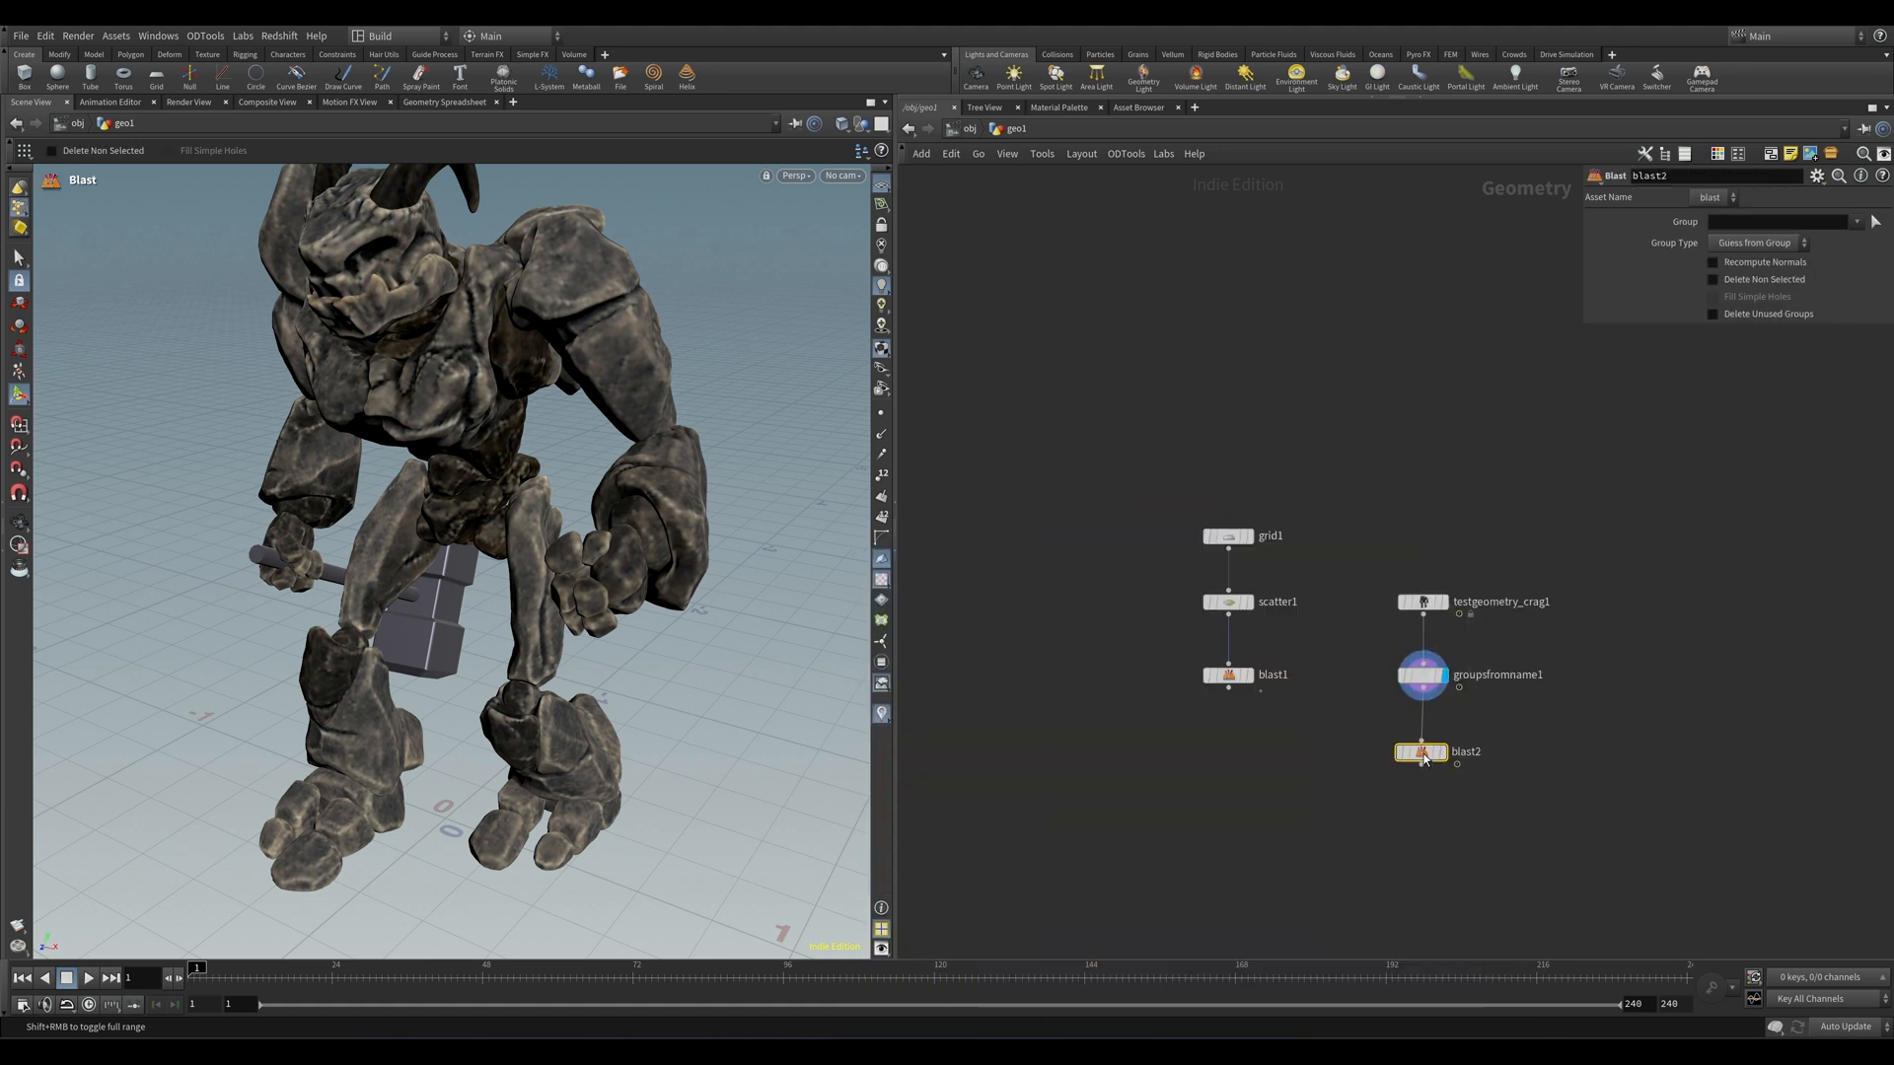
left_click(1421, 752)
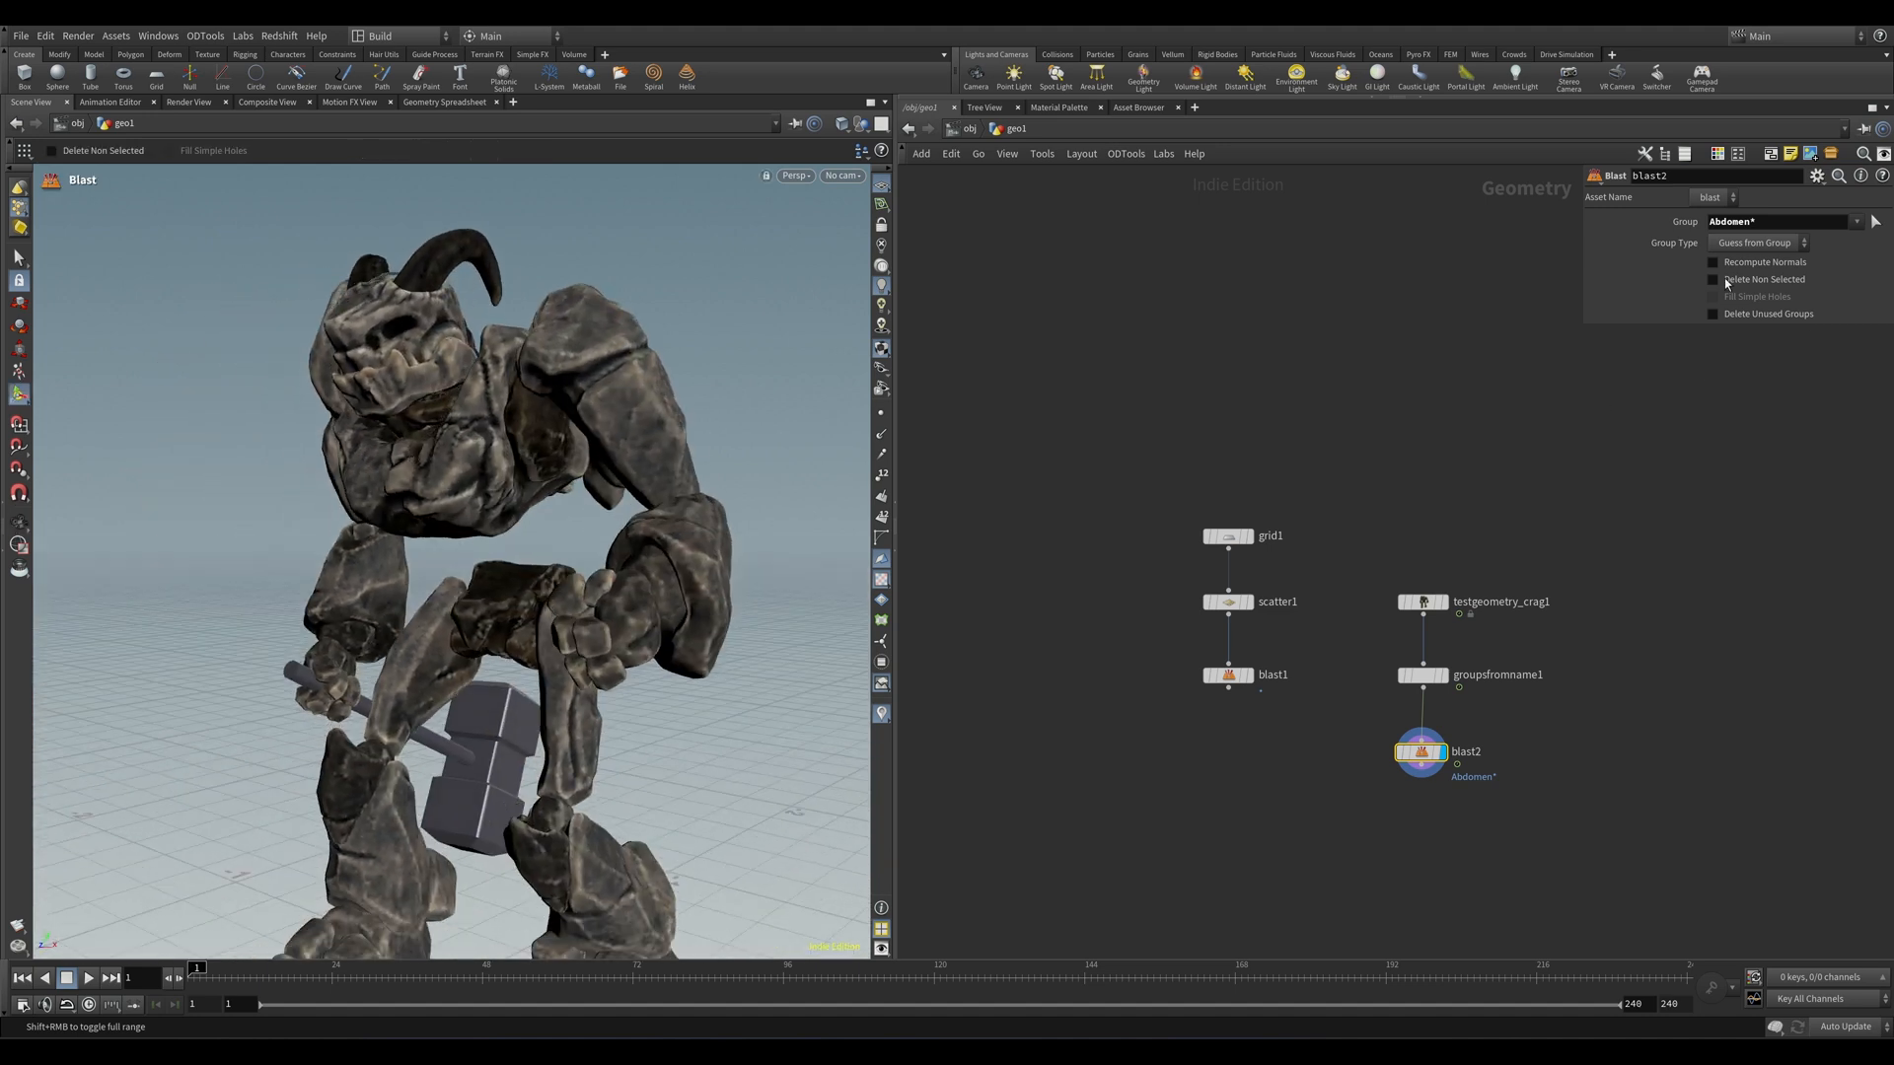
left_click(1711, 279)
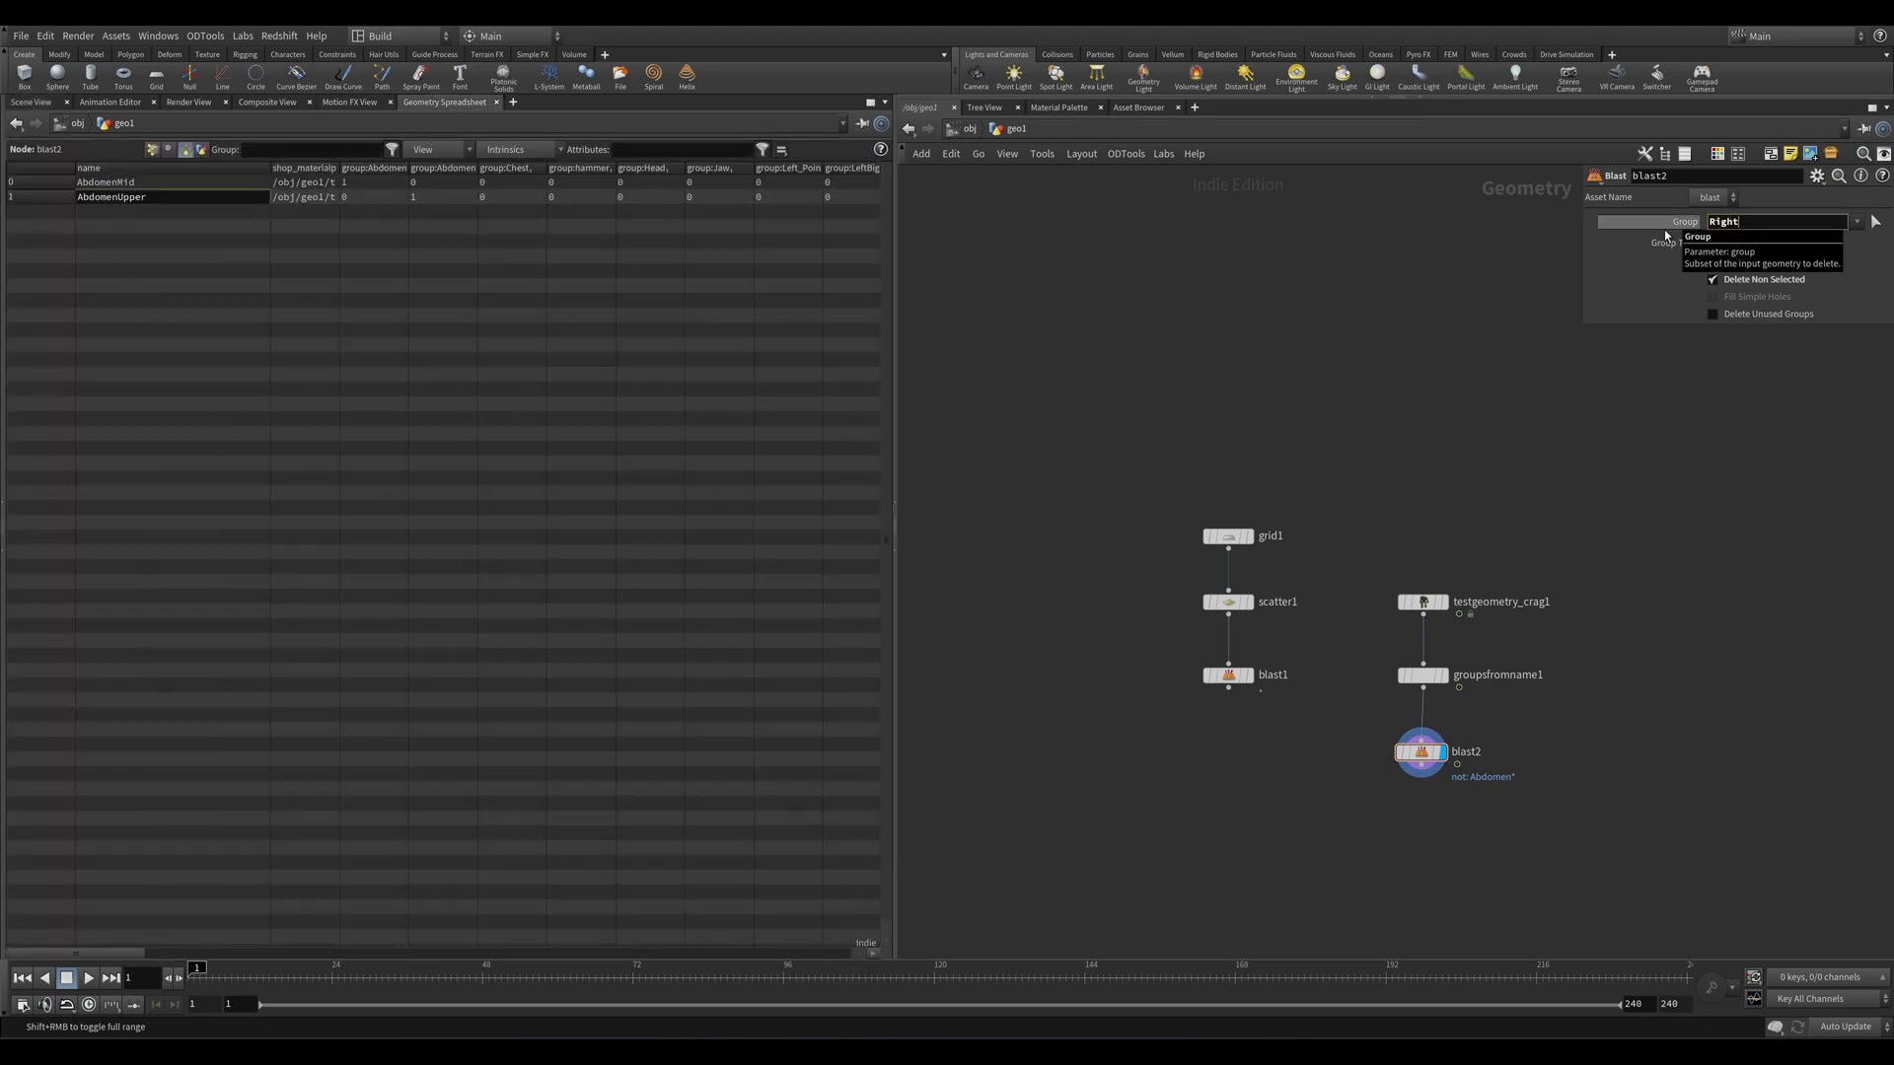
type("*")
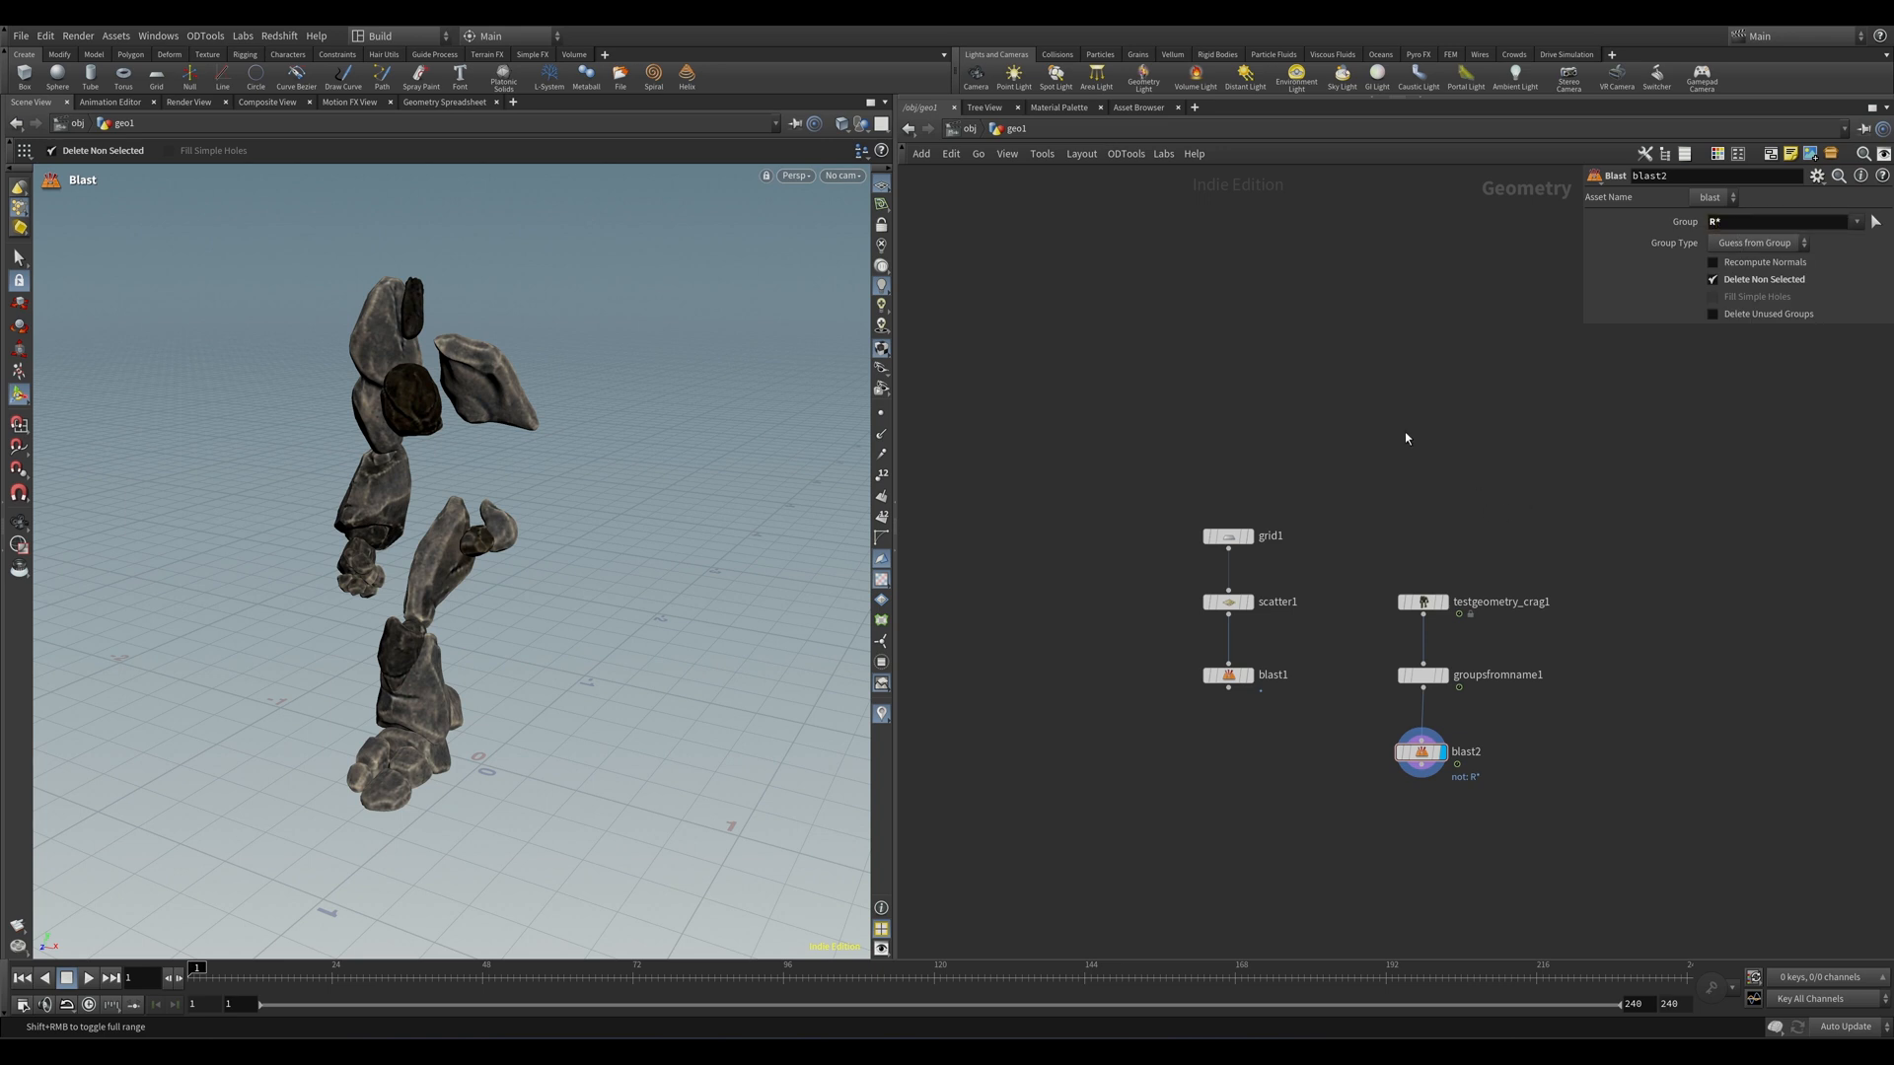
mouse_move(1293, 456)
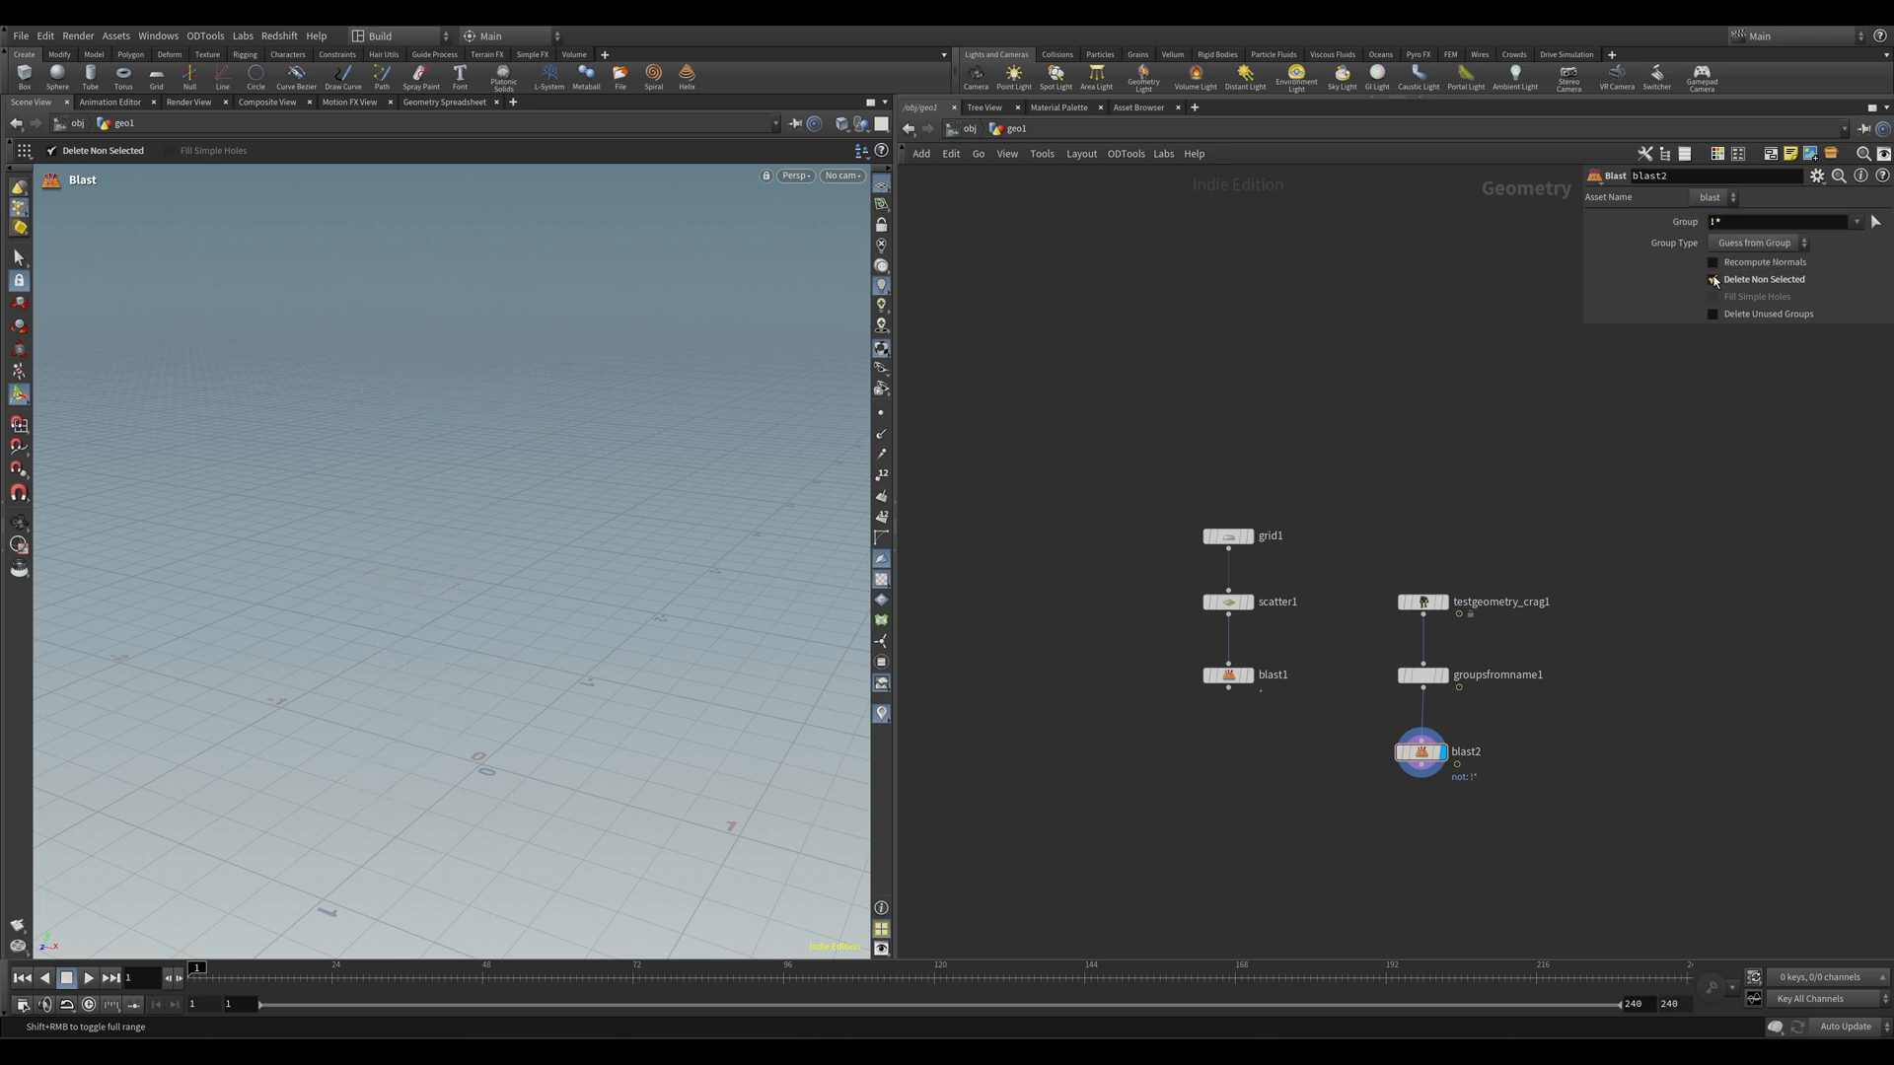
- Set the Blast group to !Right* and re-enable Delete Non Selected
left_click(1713, 279)
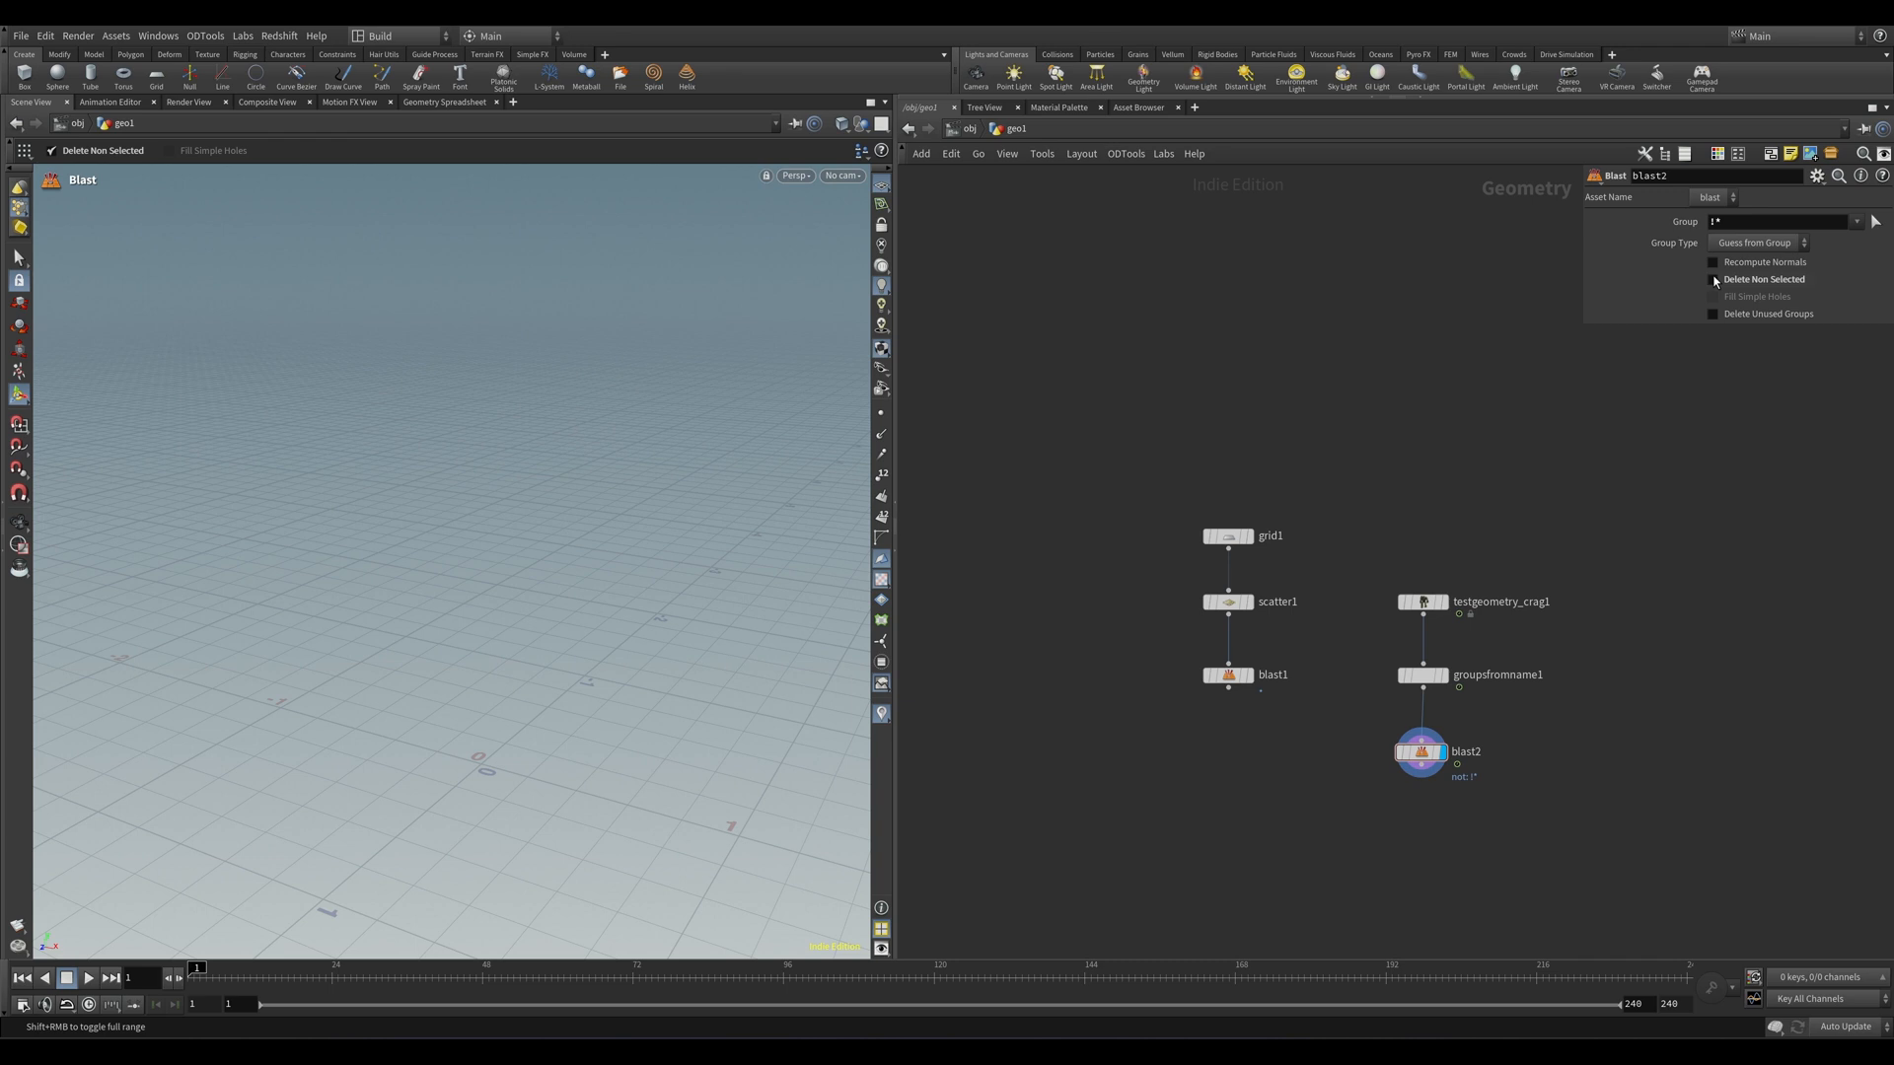
left_click(1712, 279)
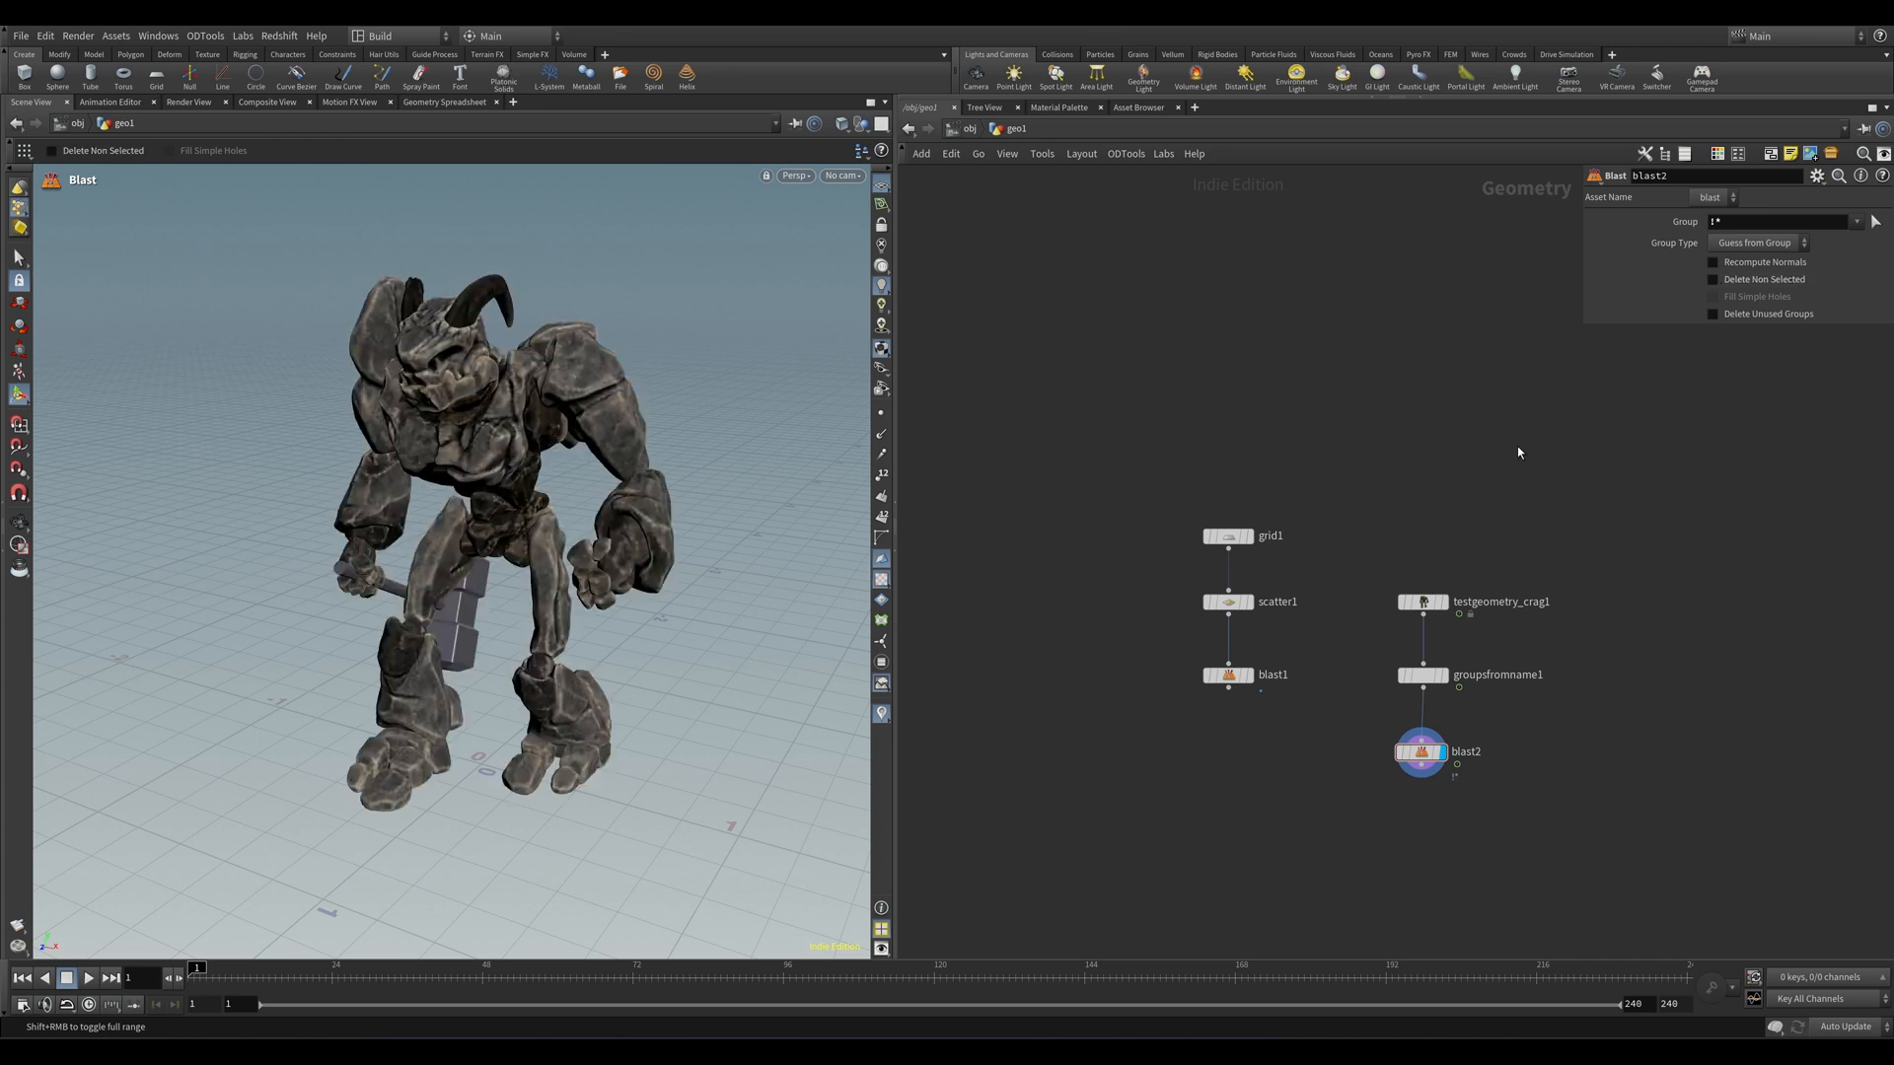
mouse_move(1647, 628)
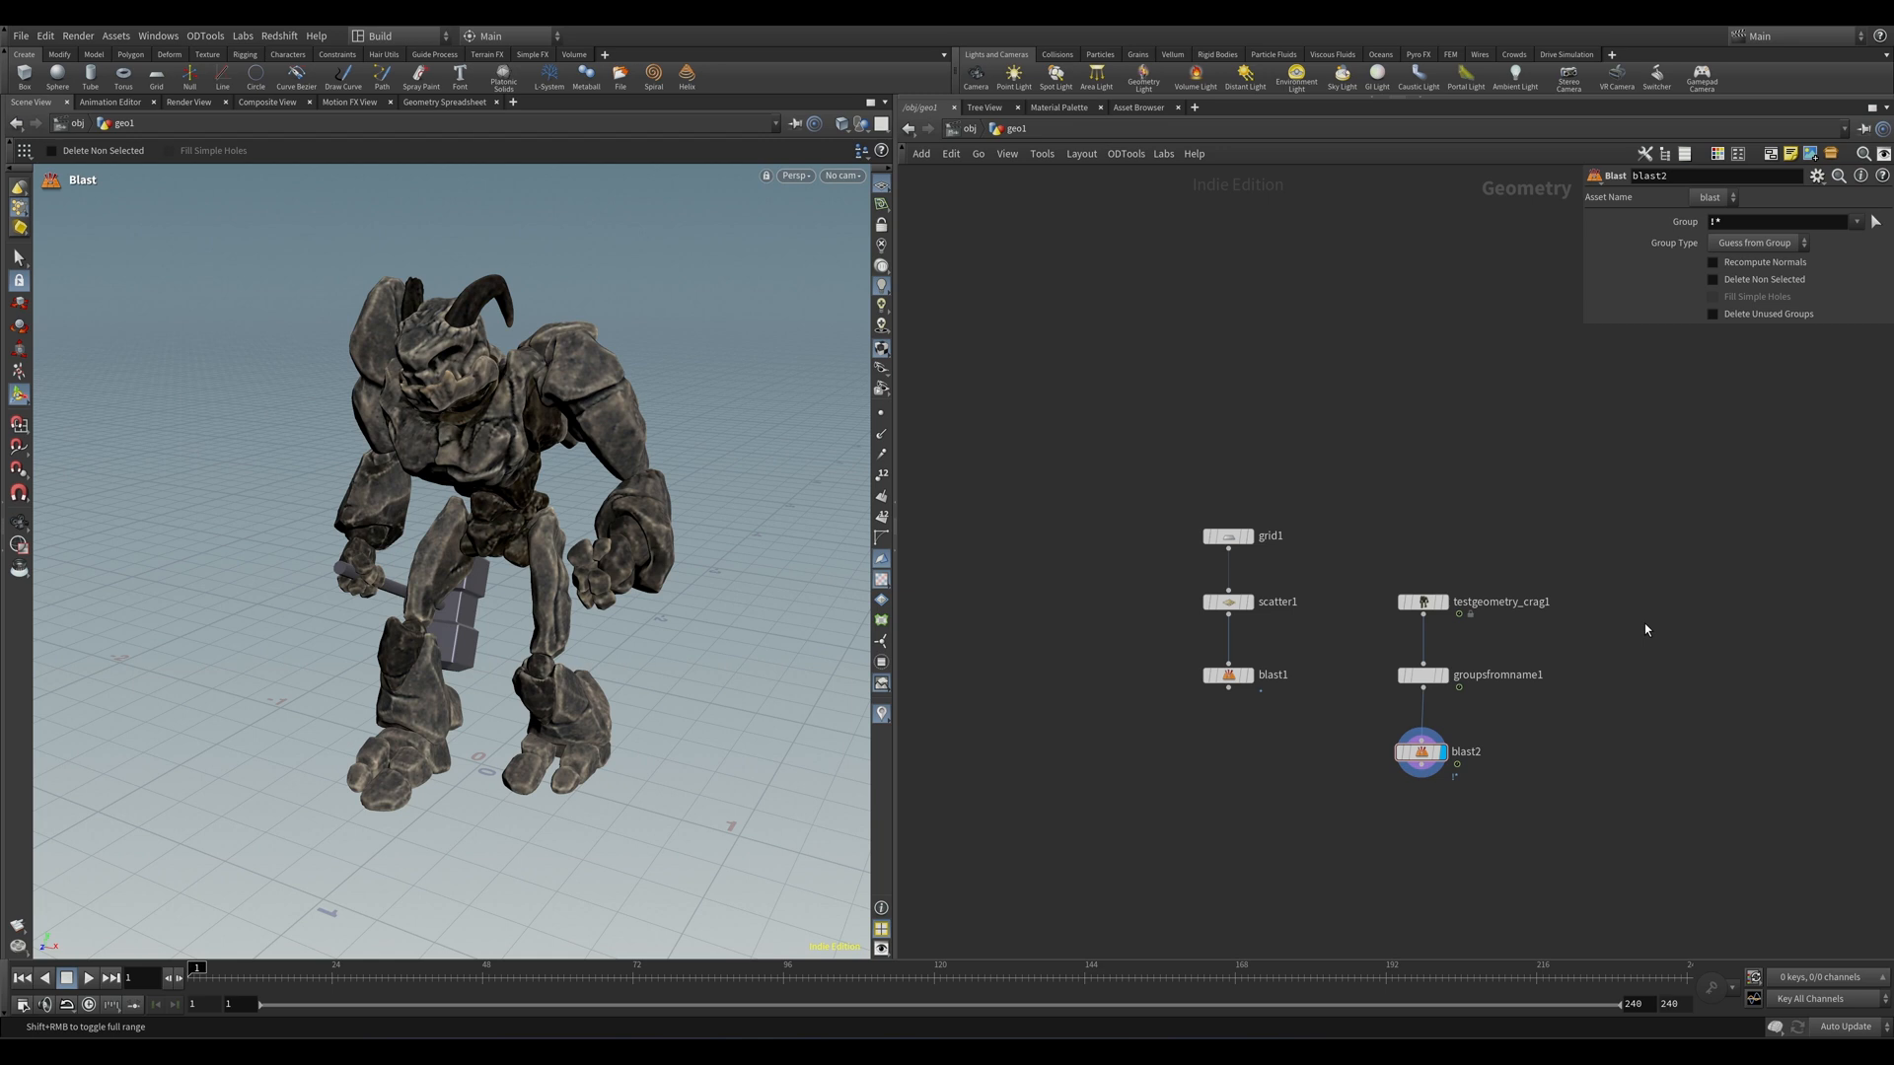
mouse_move(1565, 483)
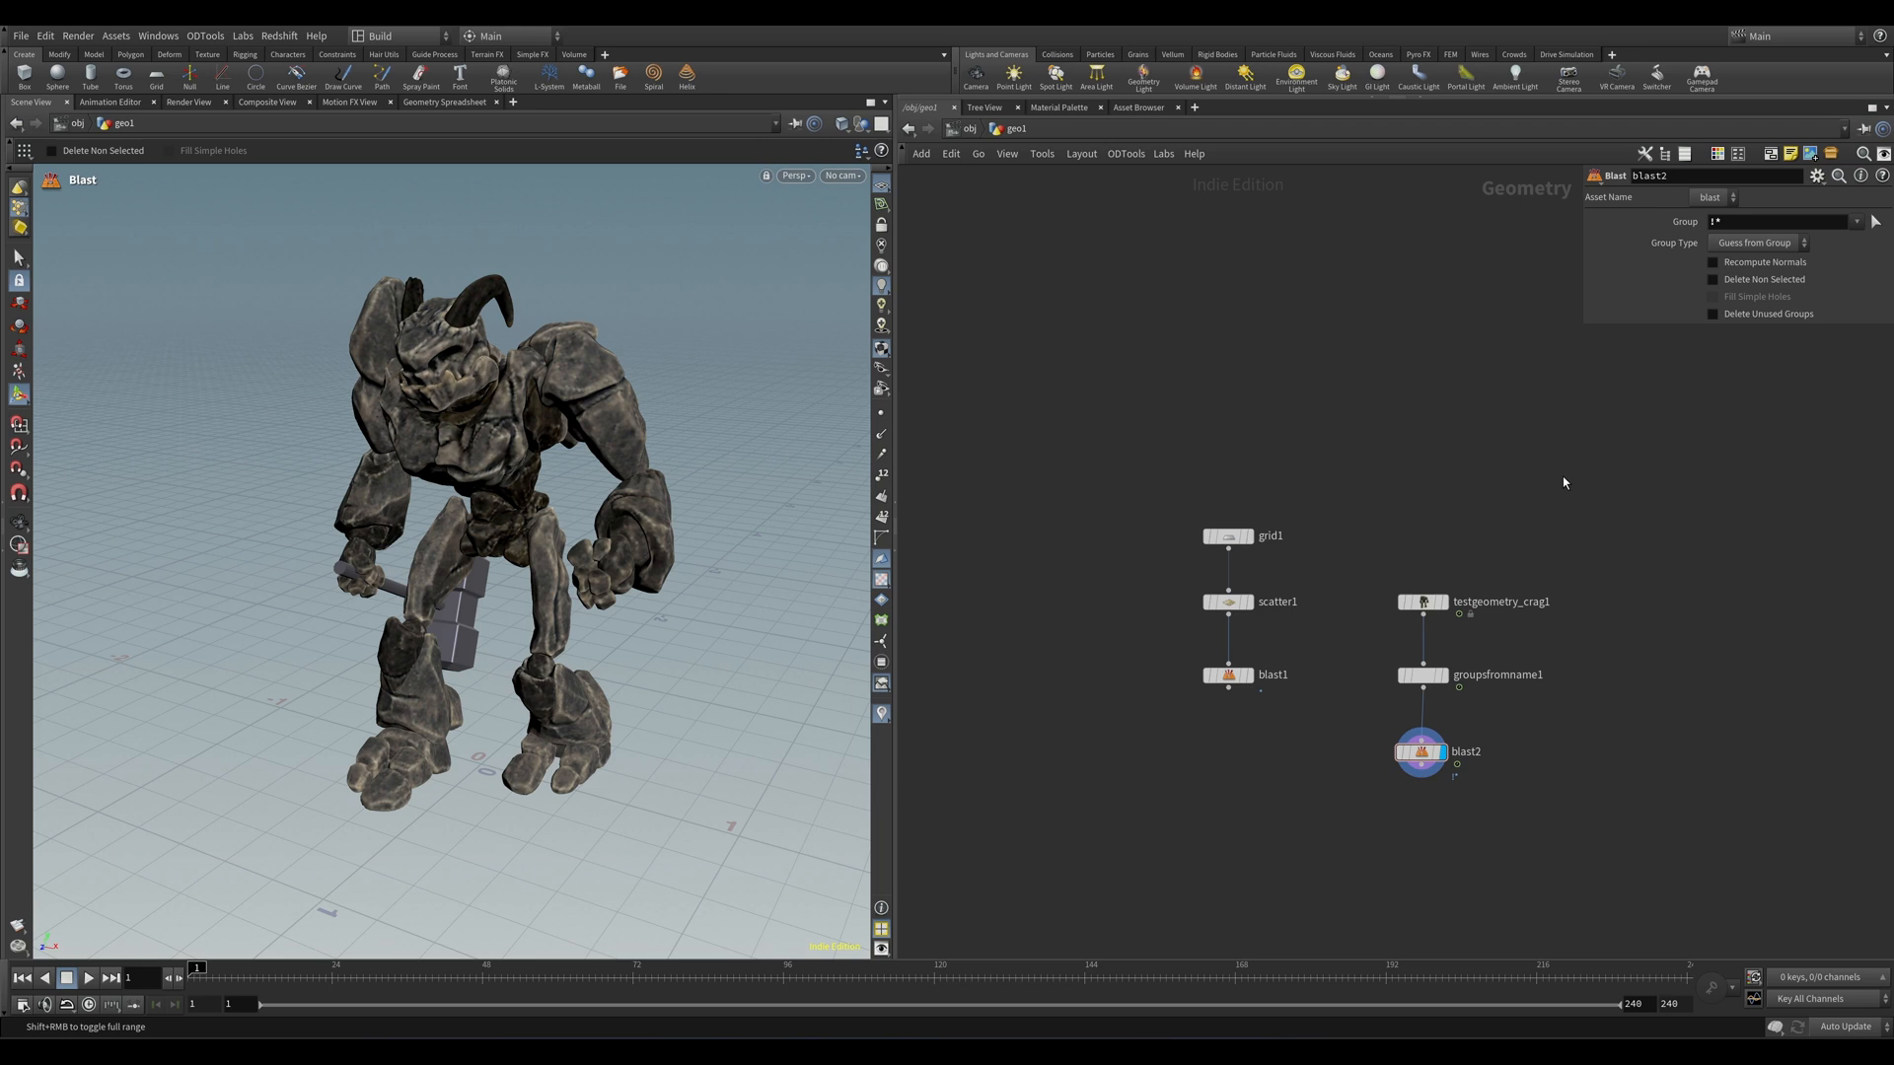
left_click(1786, 221)
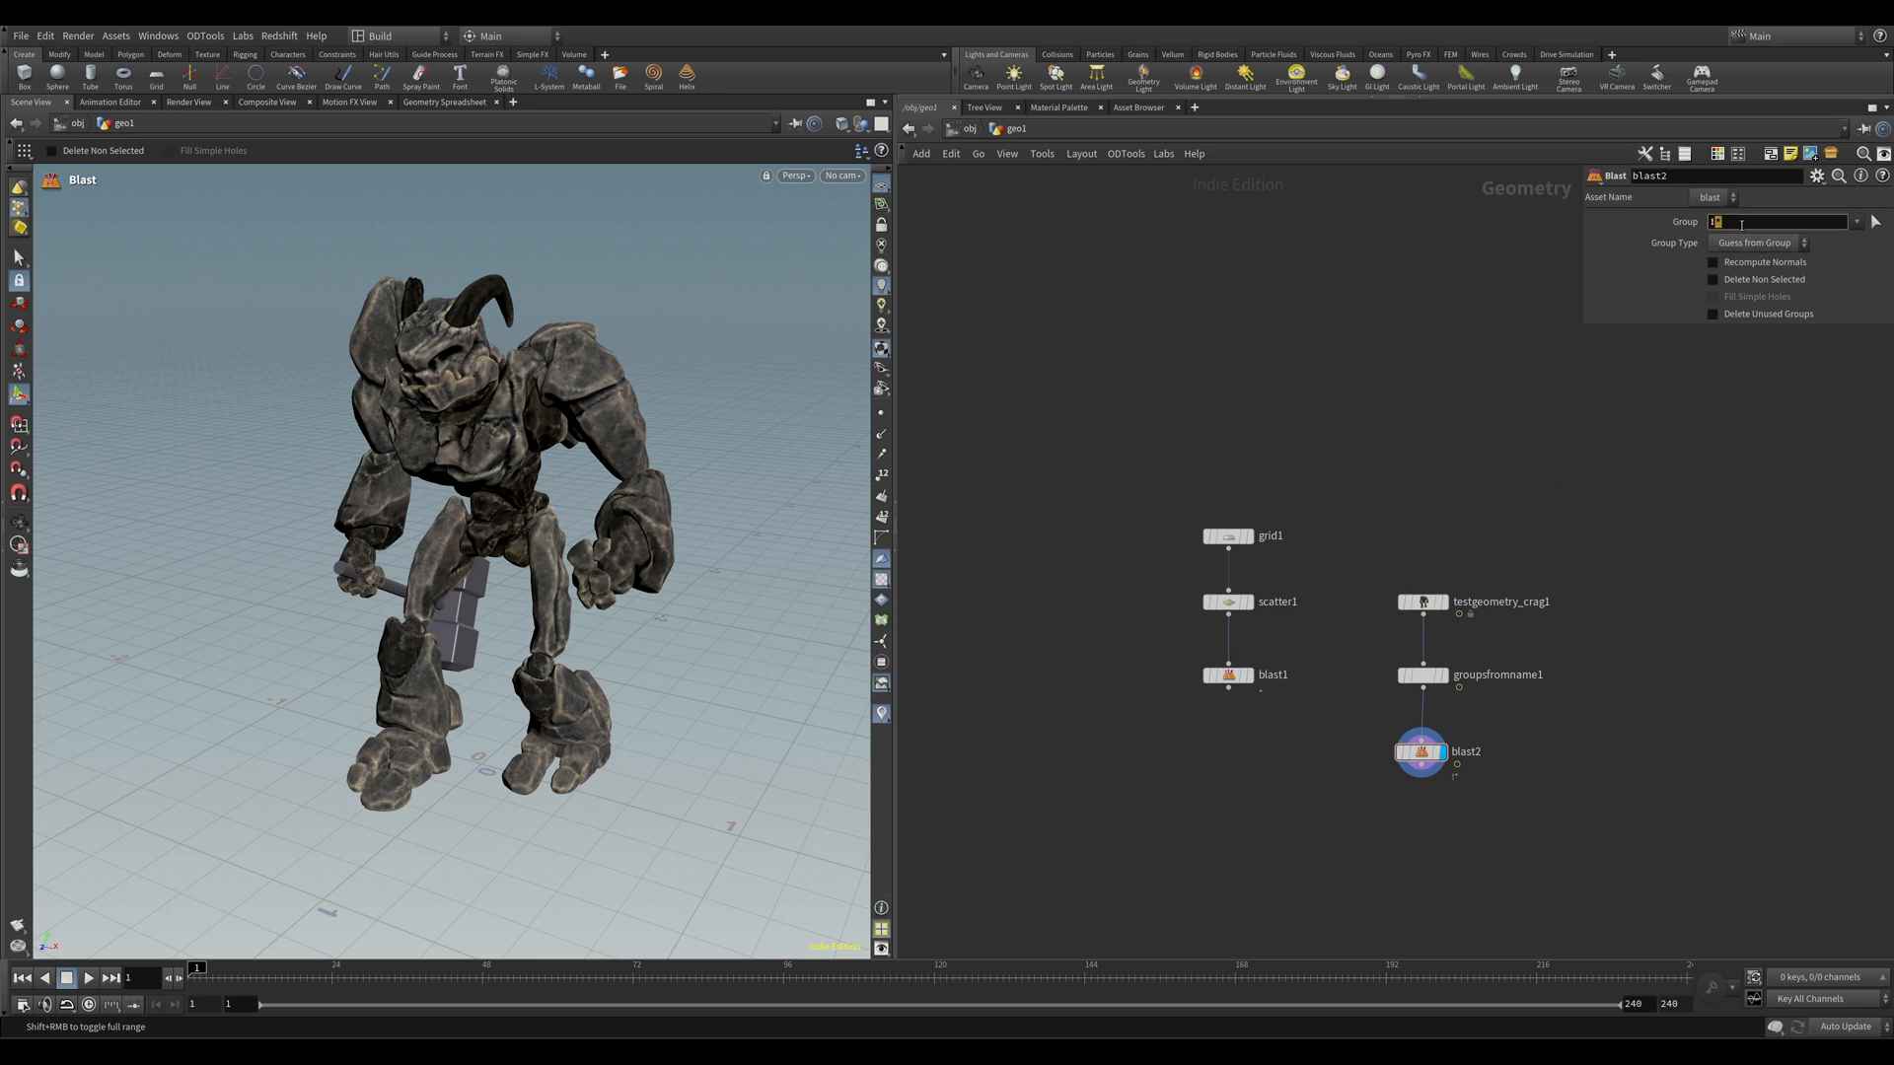
type("!10-20")
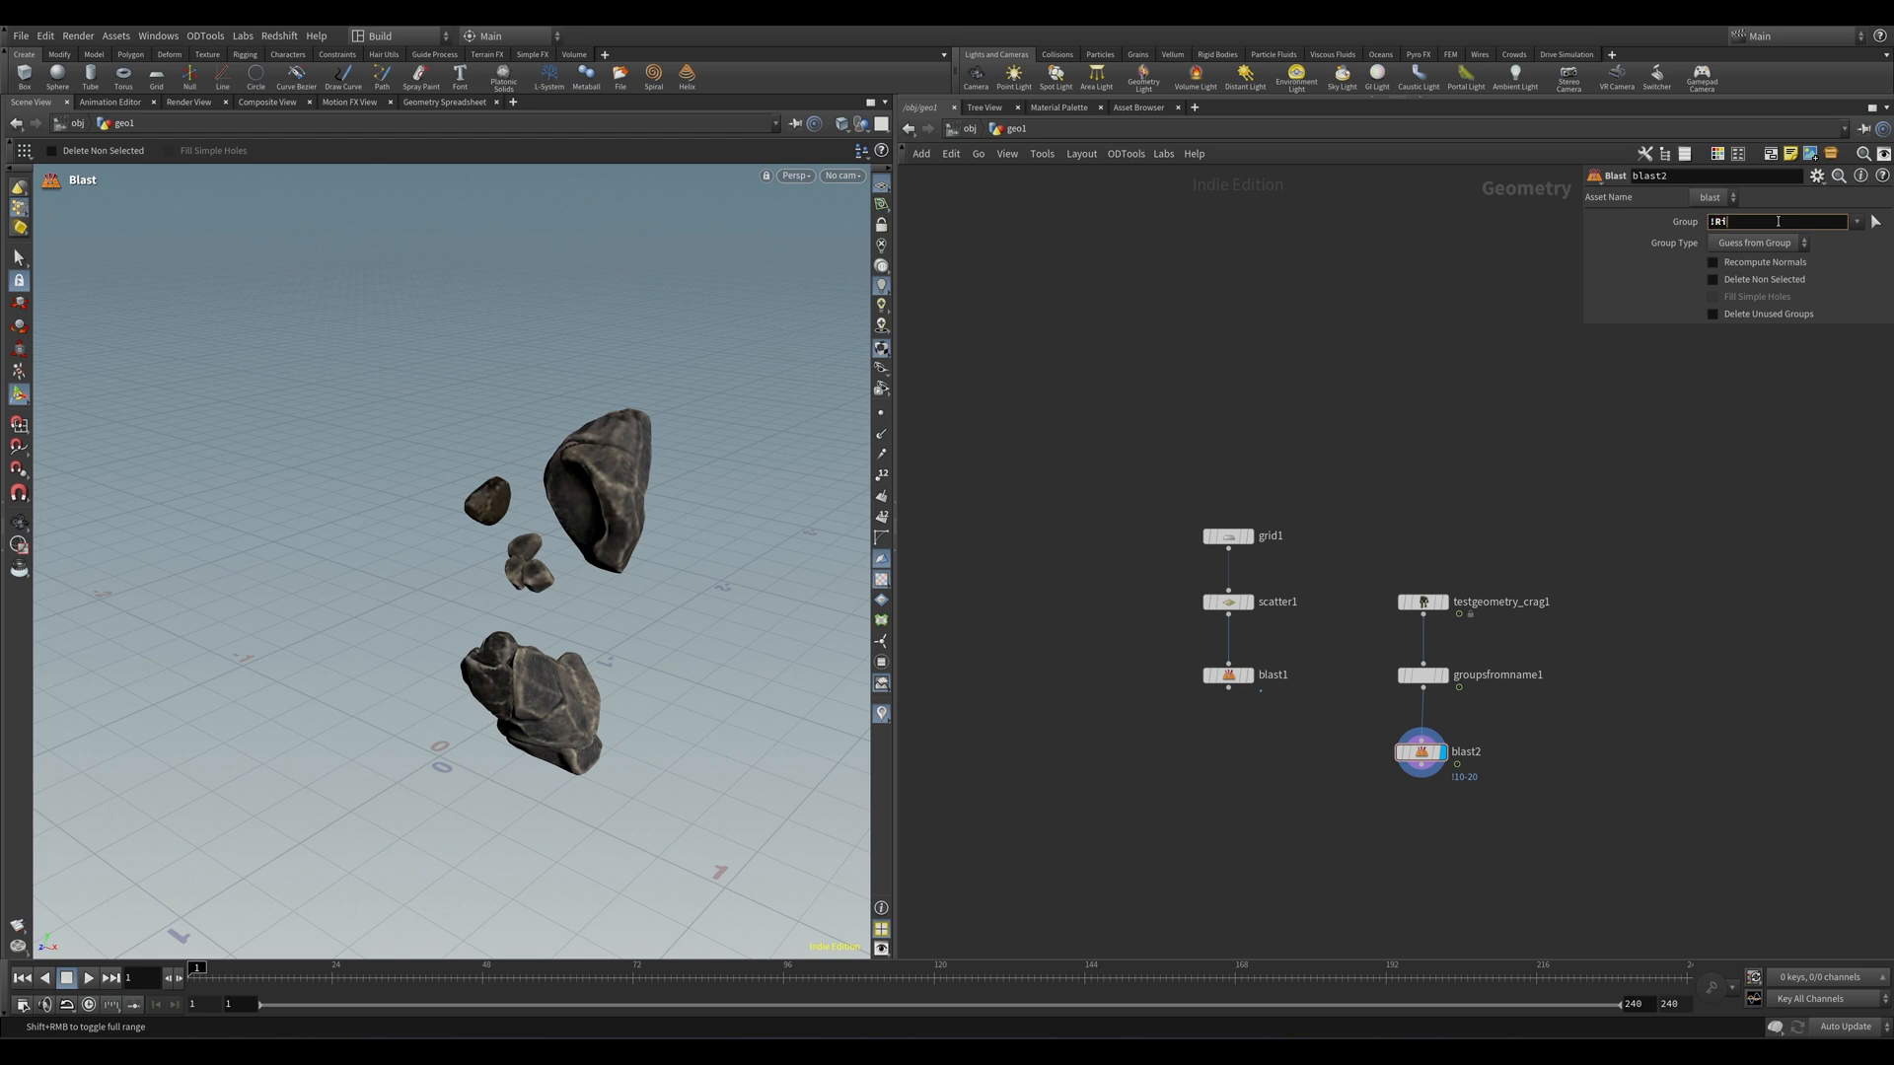
type("Right*")
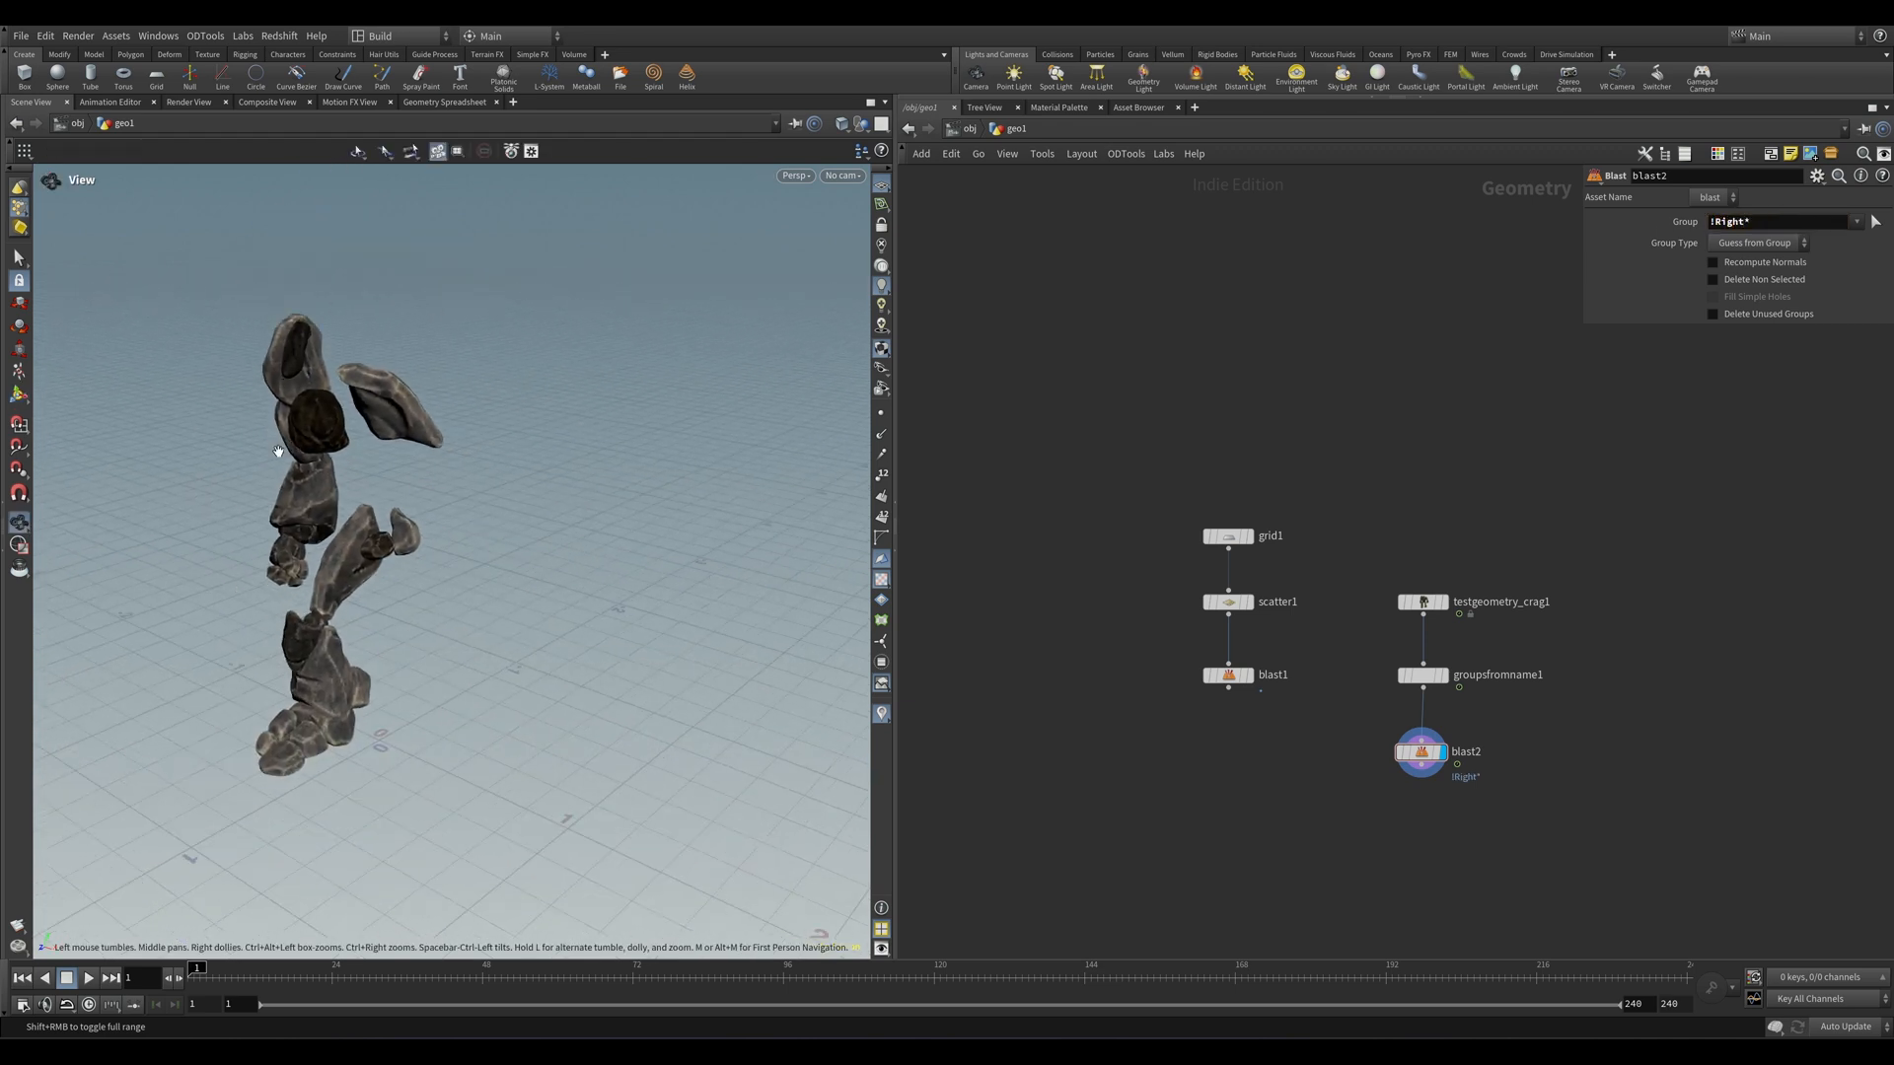
left_click(1712, 279)
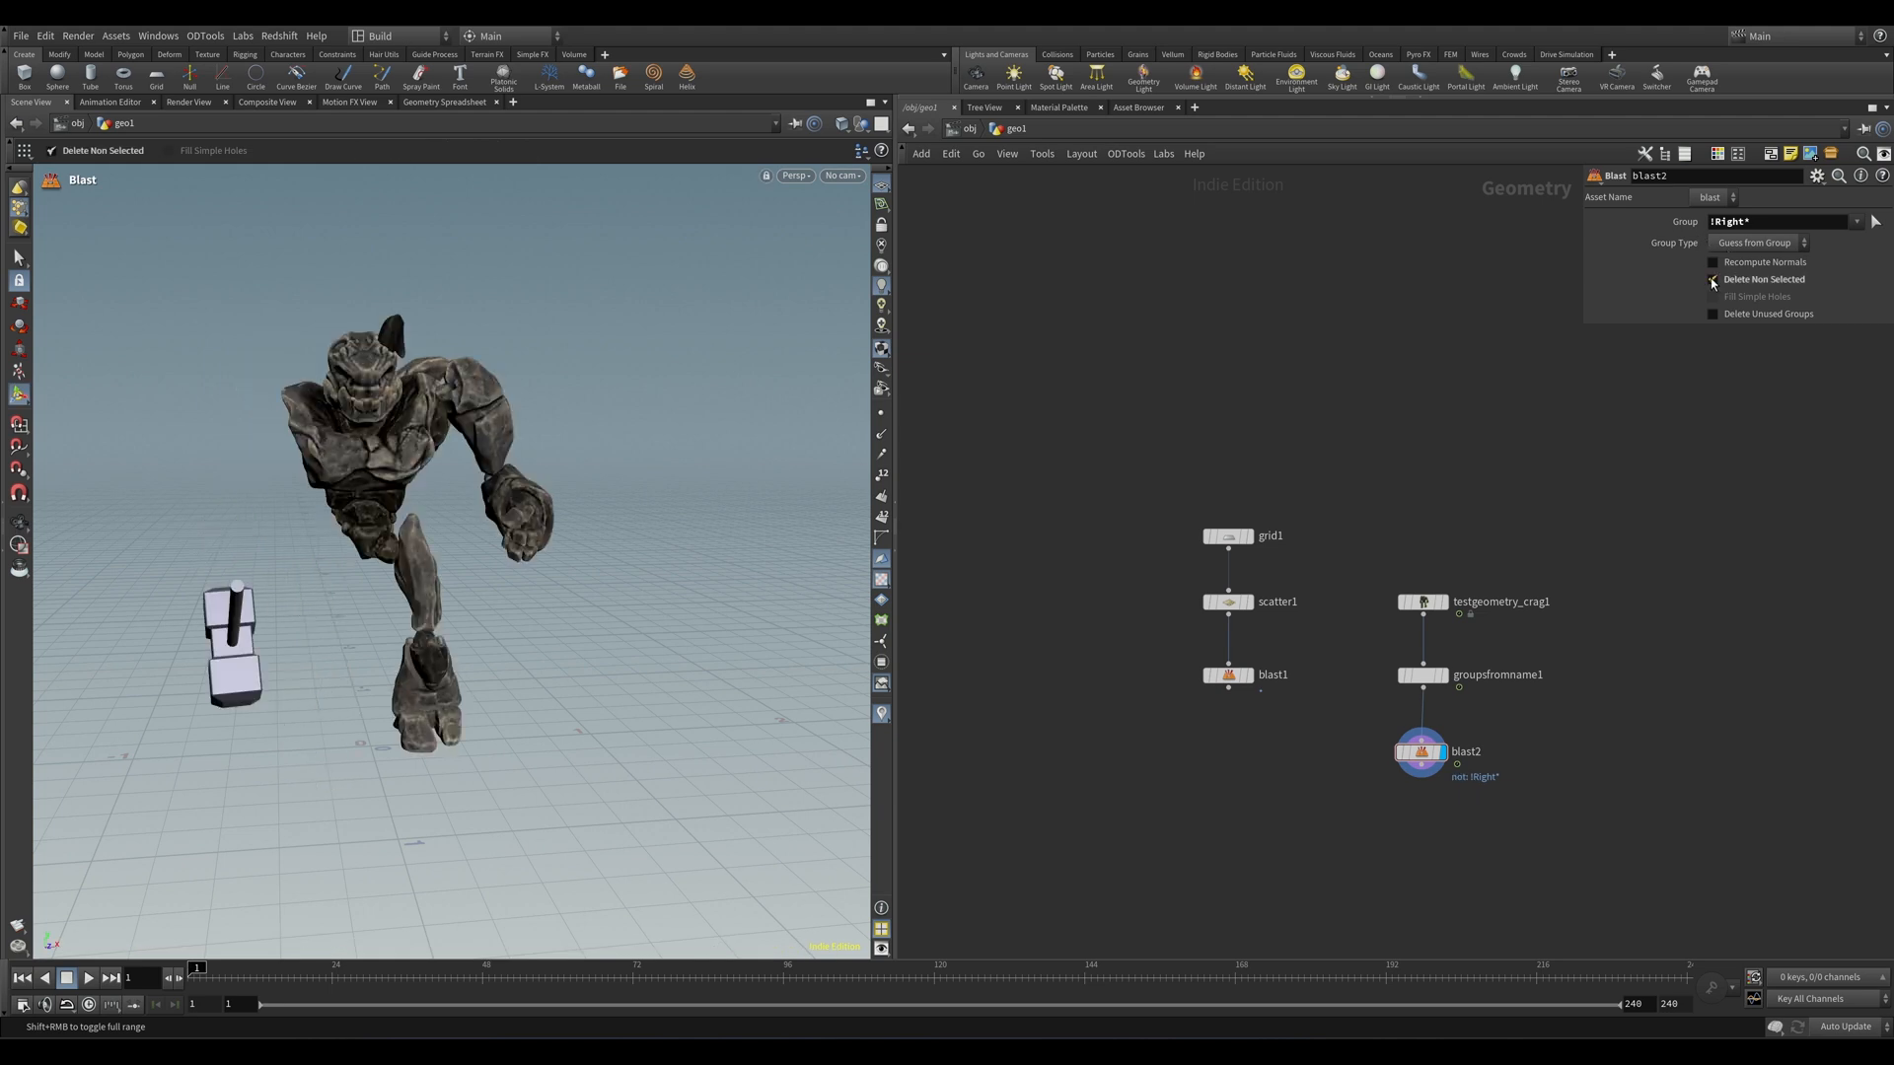
- Enter the vertex attribute pattern !N !uv on attribdelete1
left_click(1711, 279)
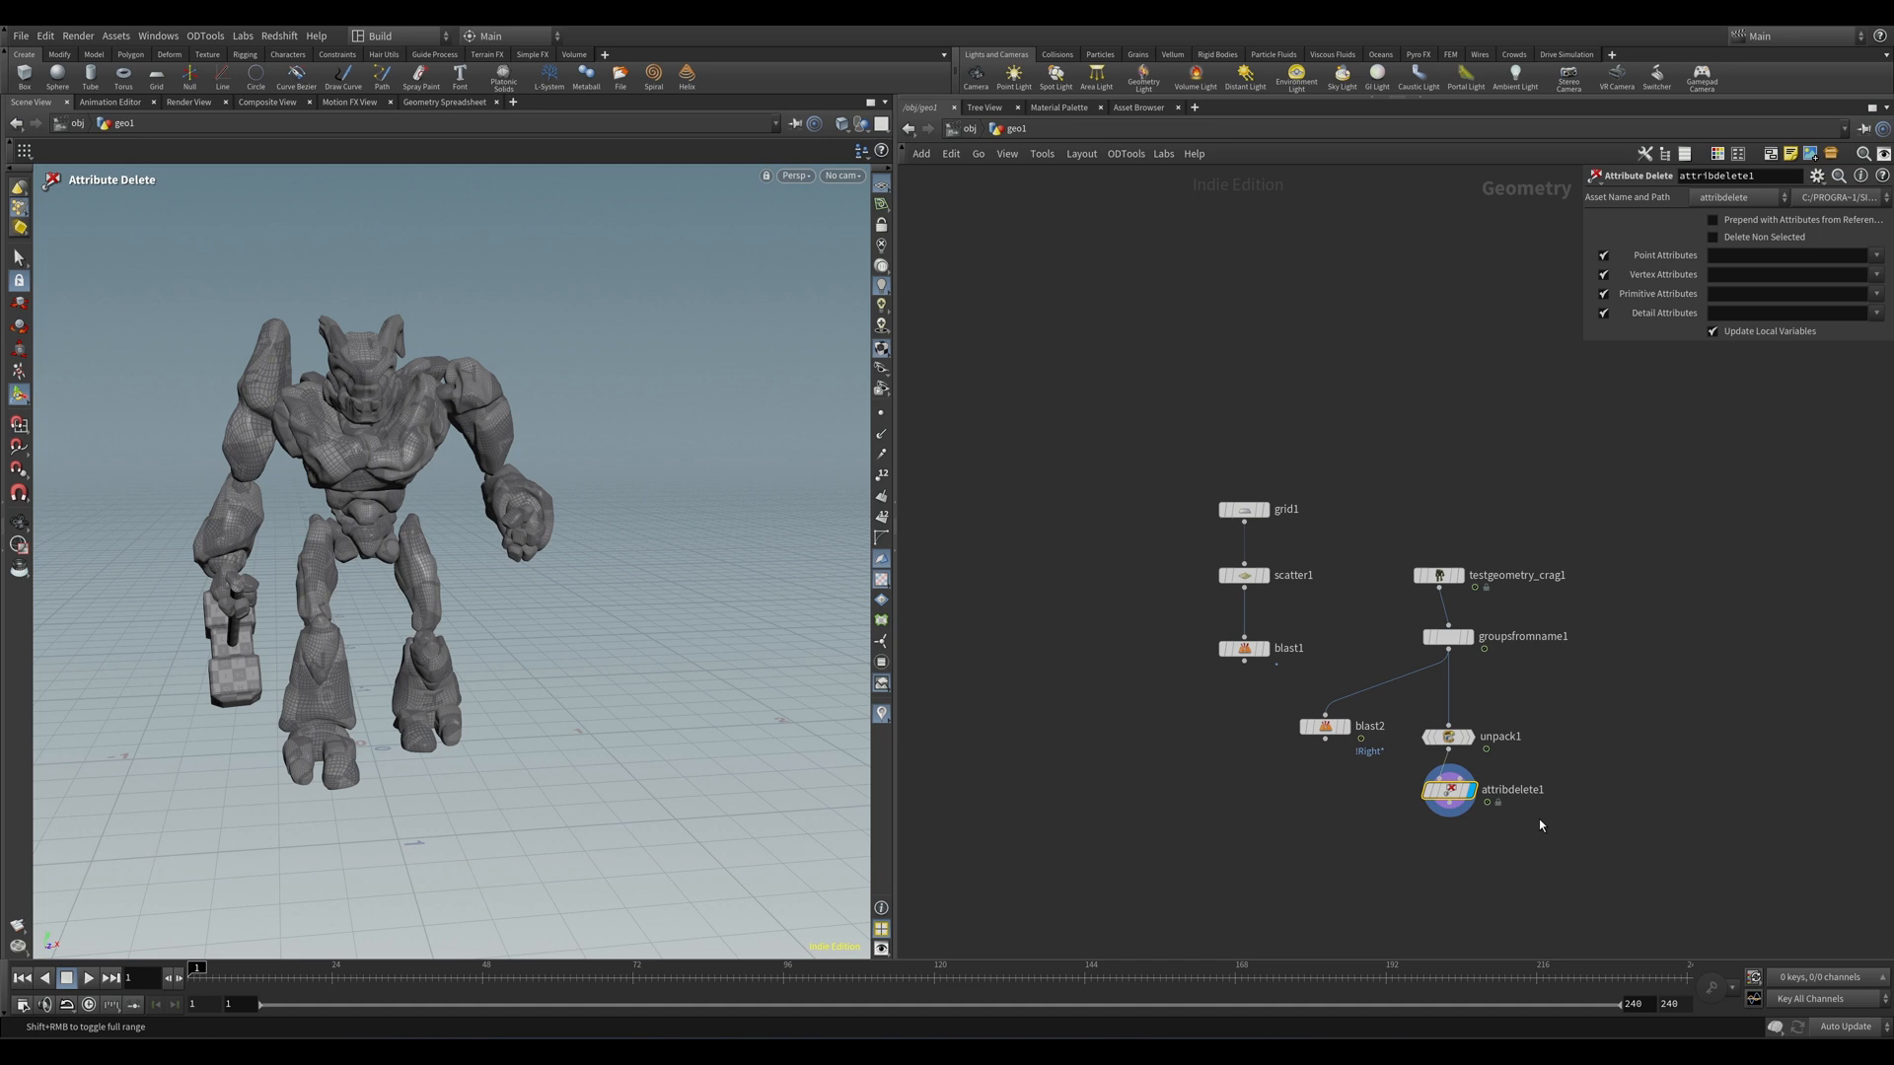
left_click(1791, 274)
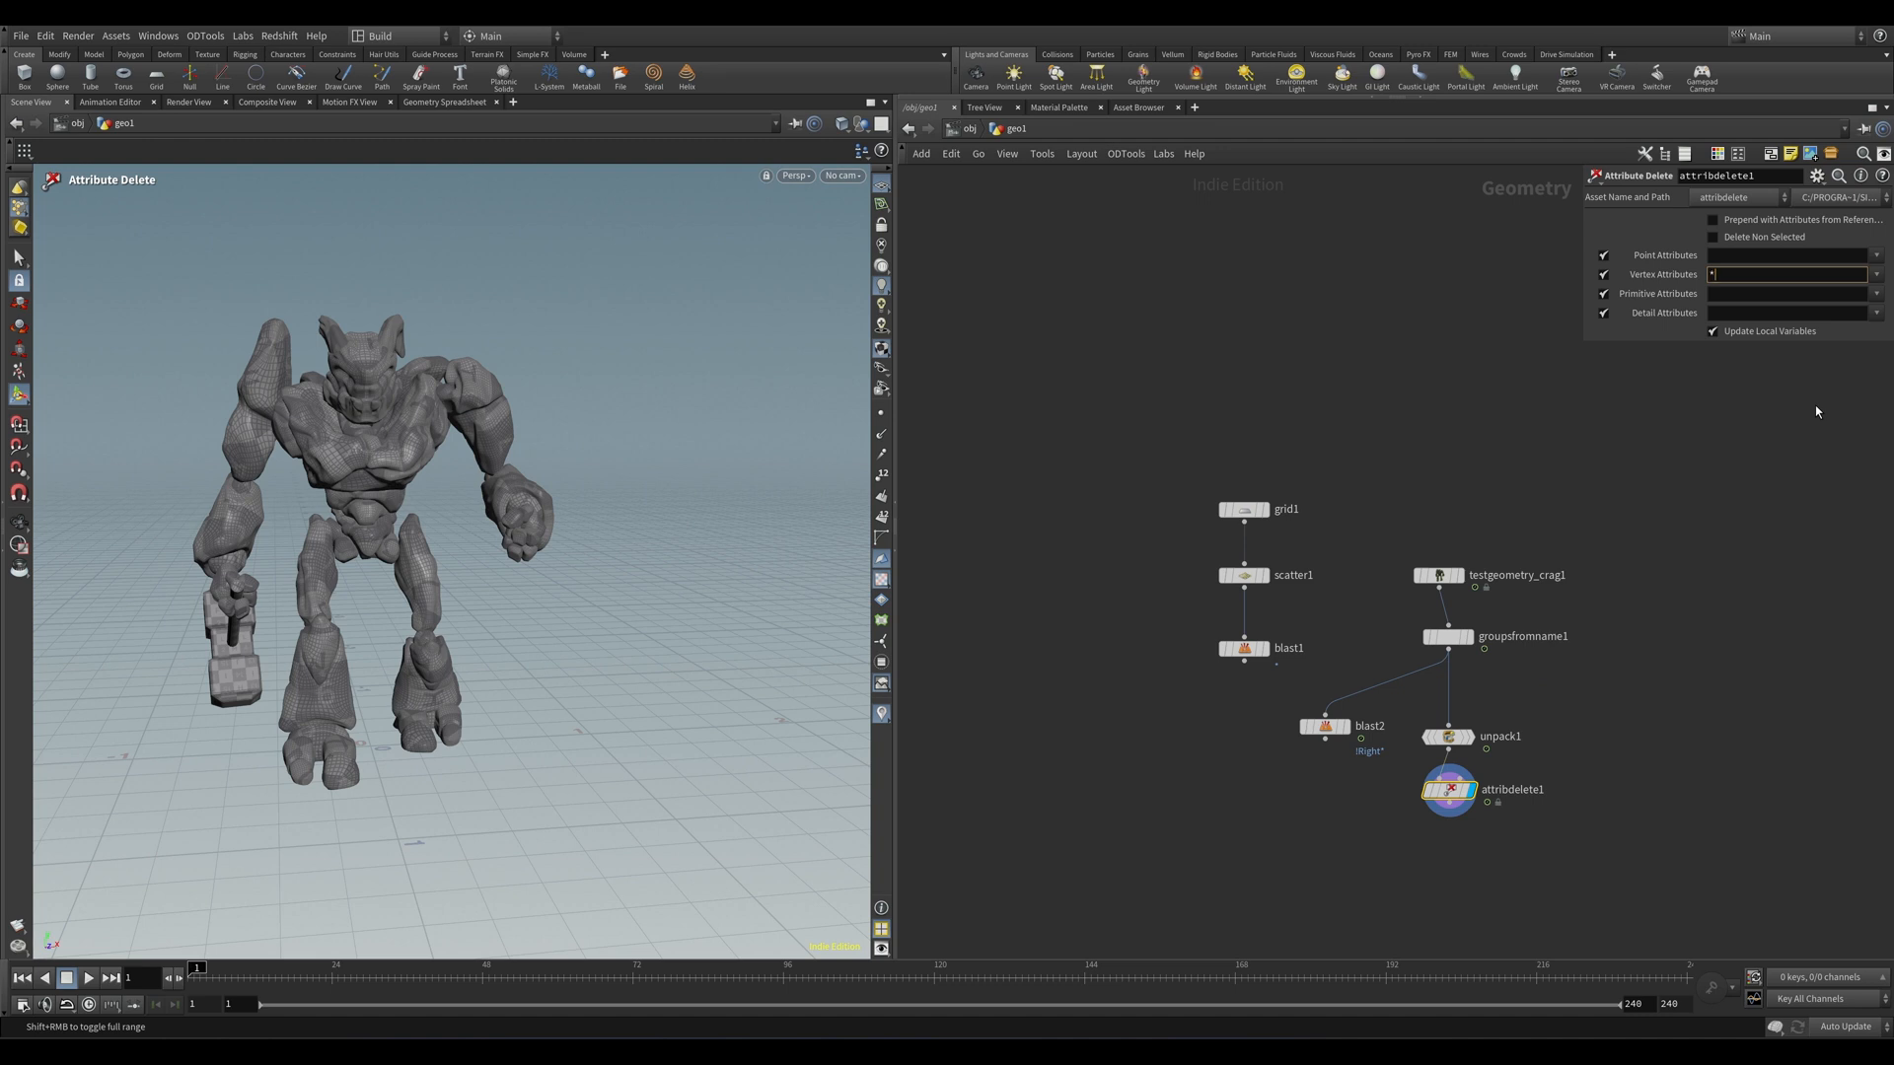
mouse_move(1822, 407)
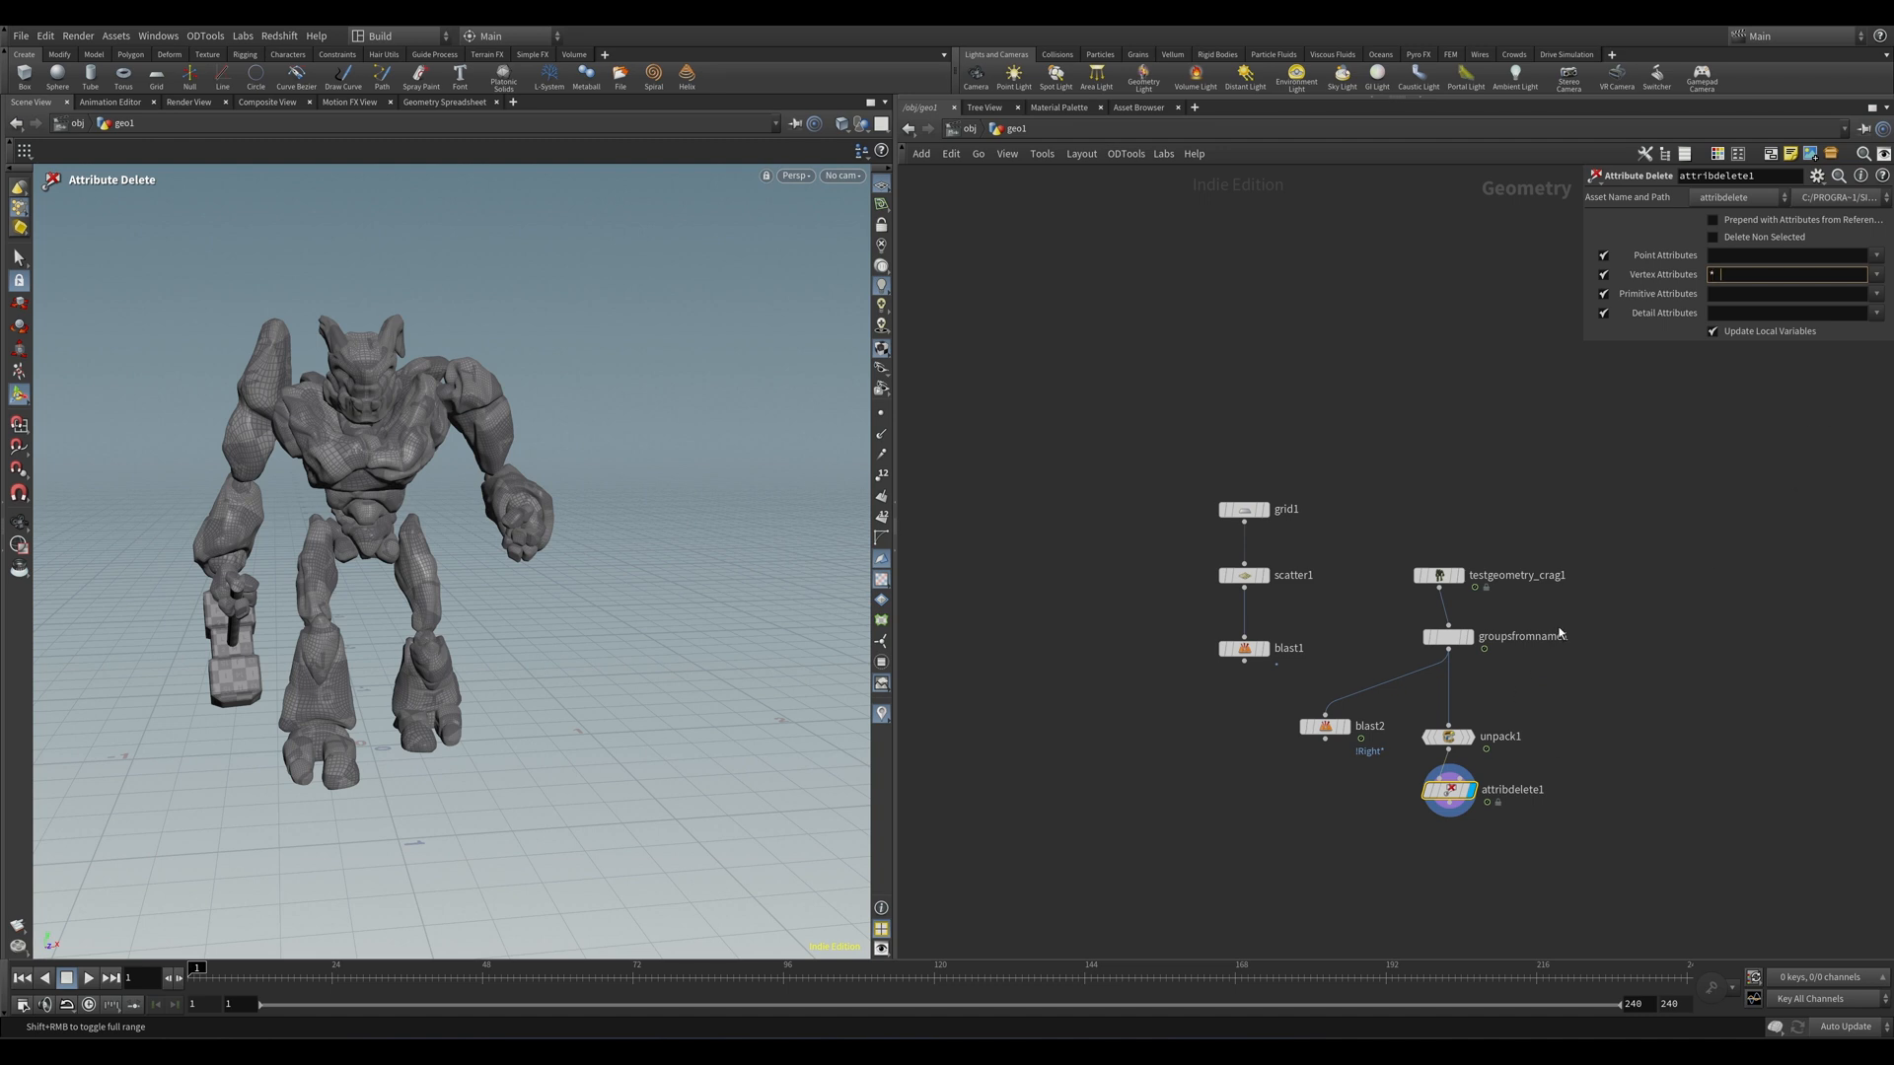
type("^N ^")
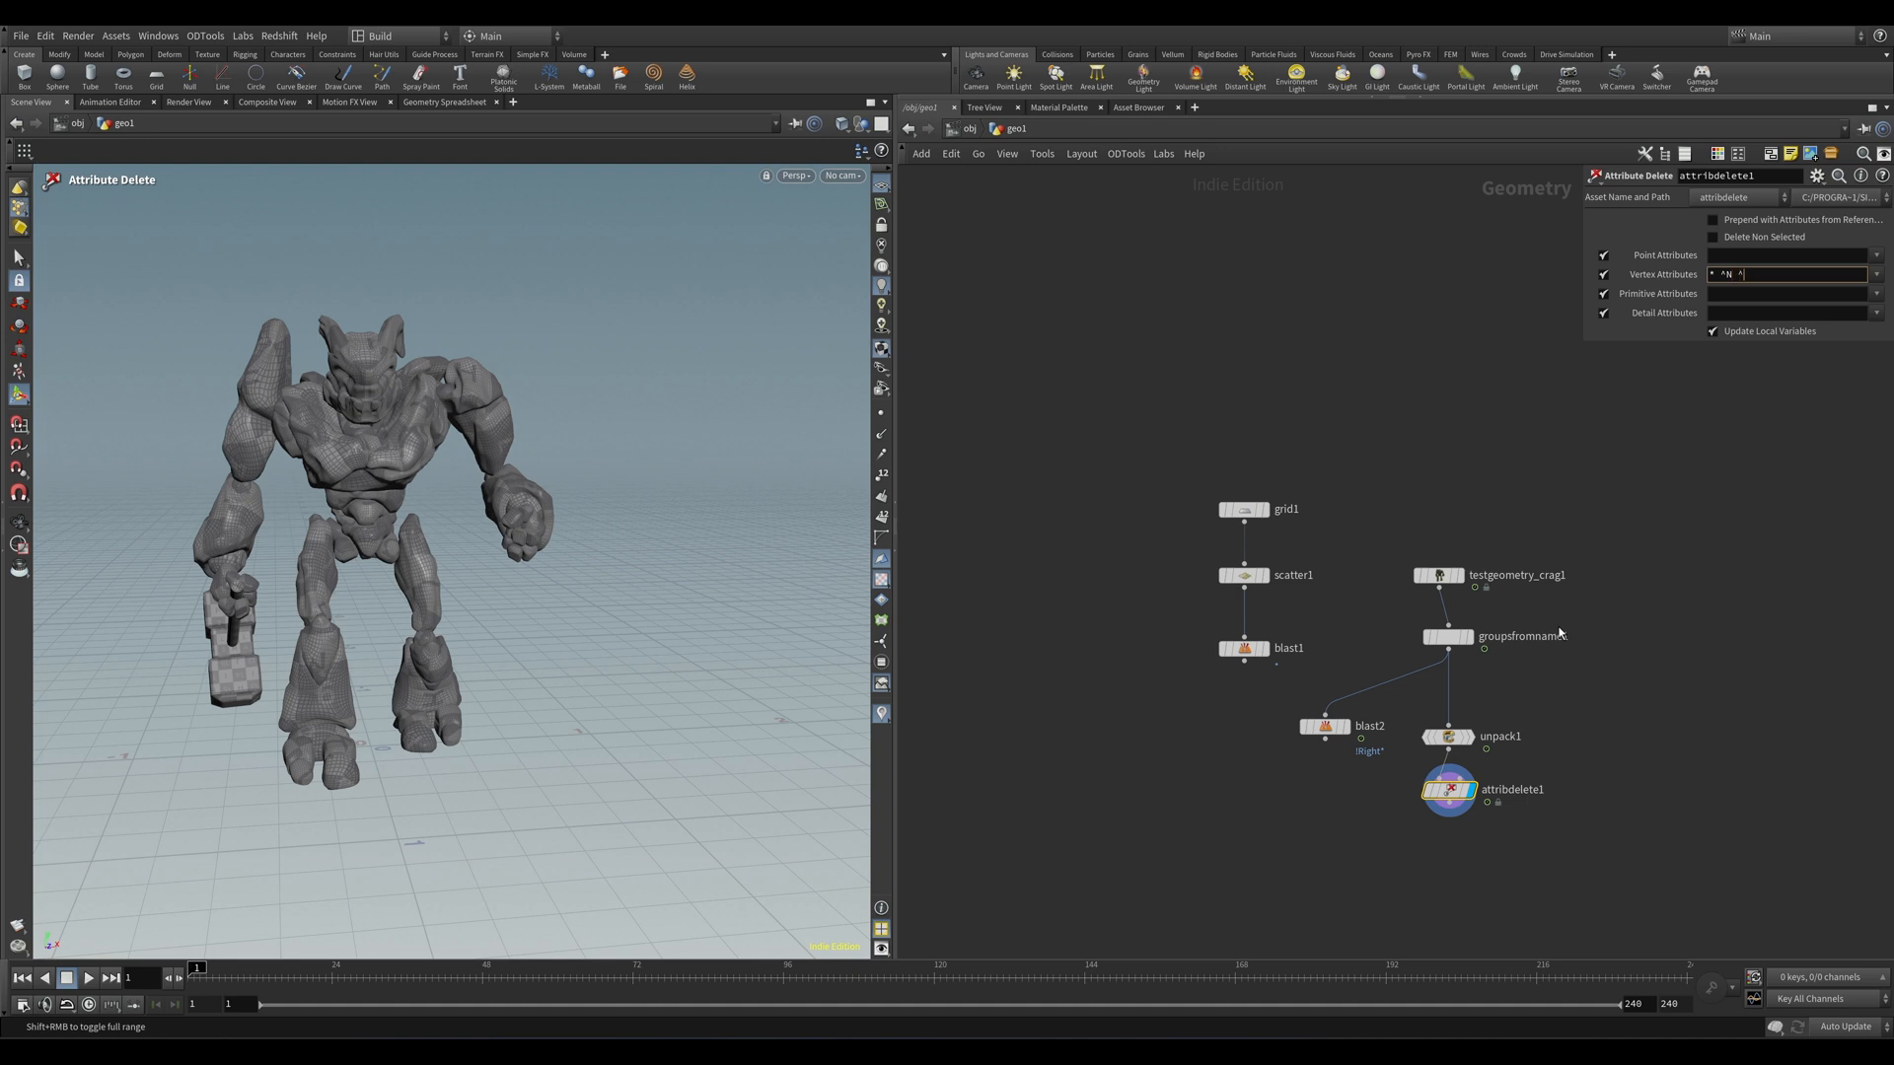
type("uv")
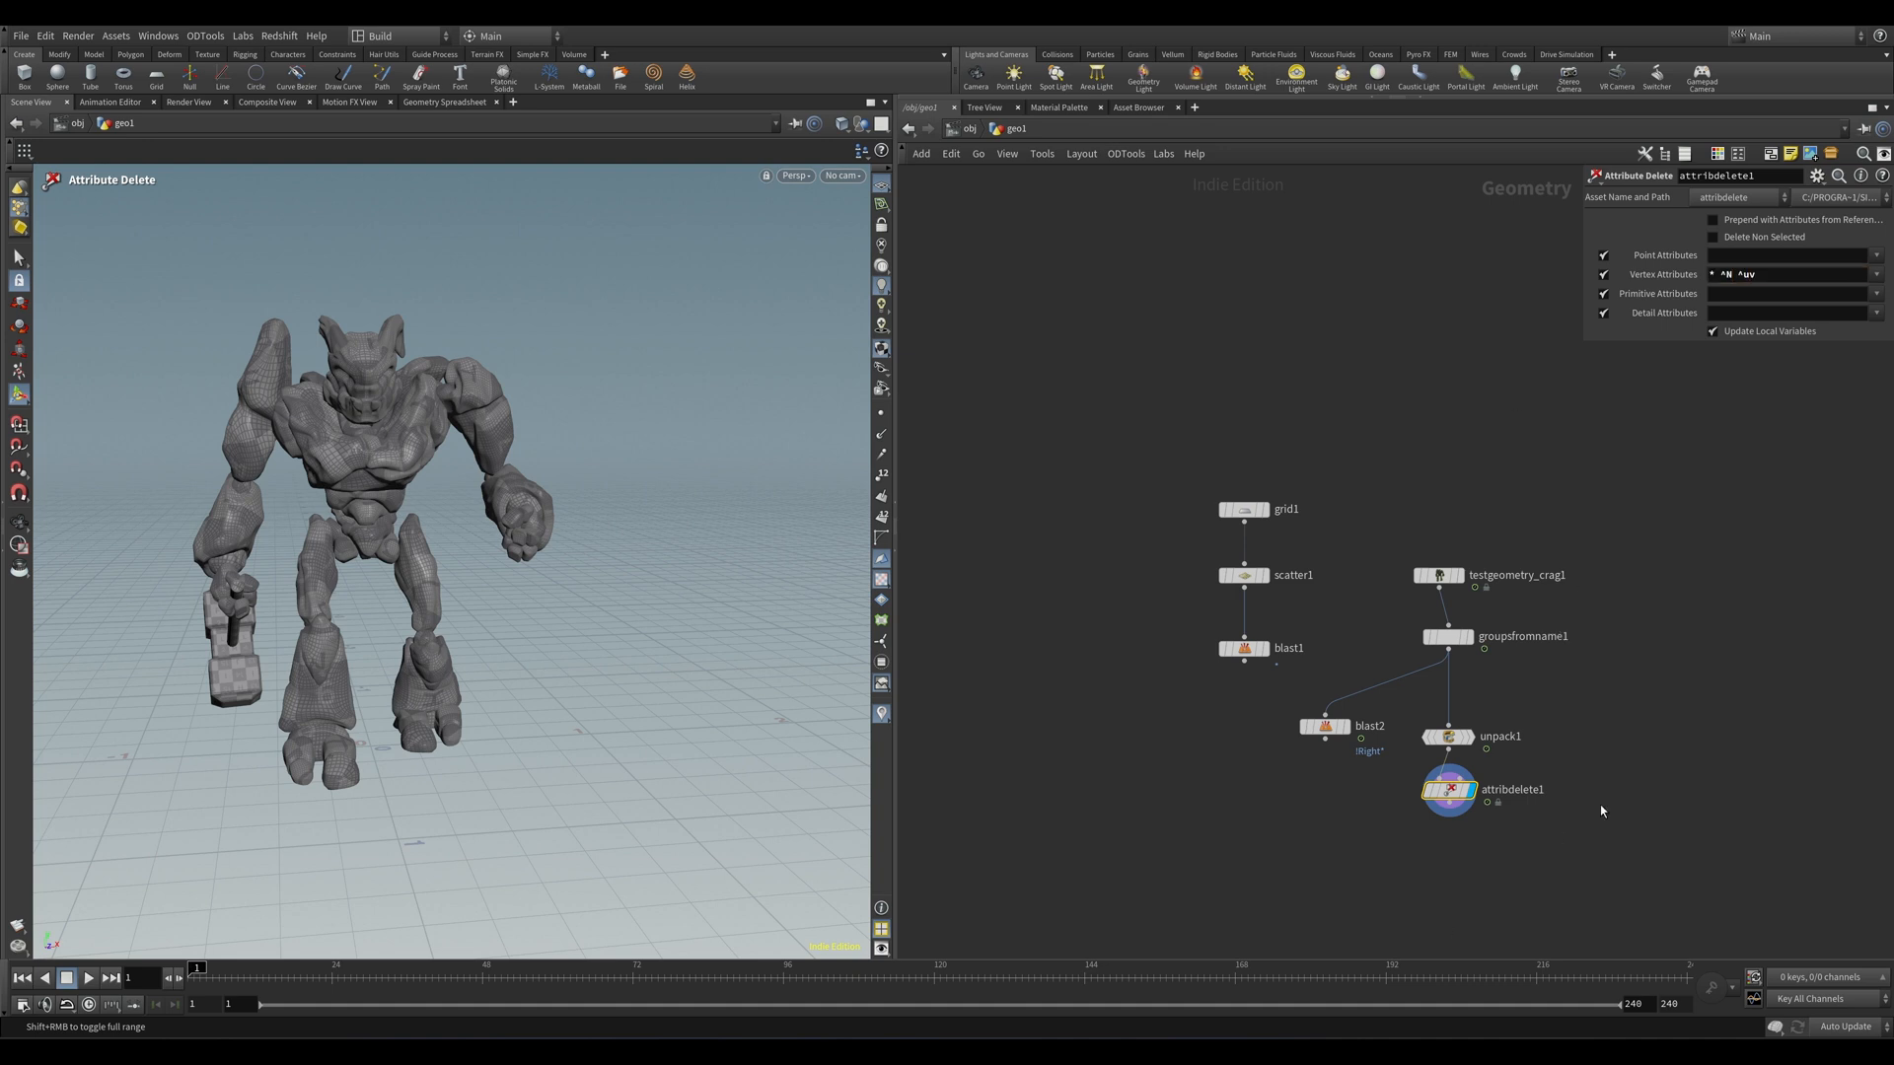
mouse_move(1396, 639)
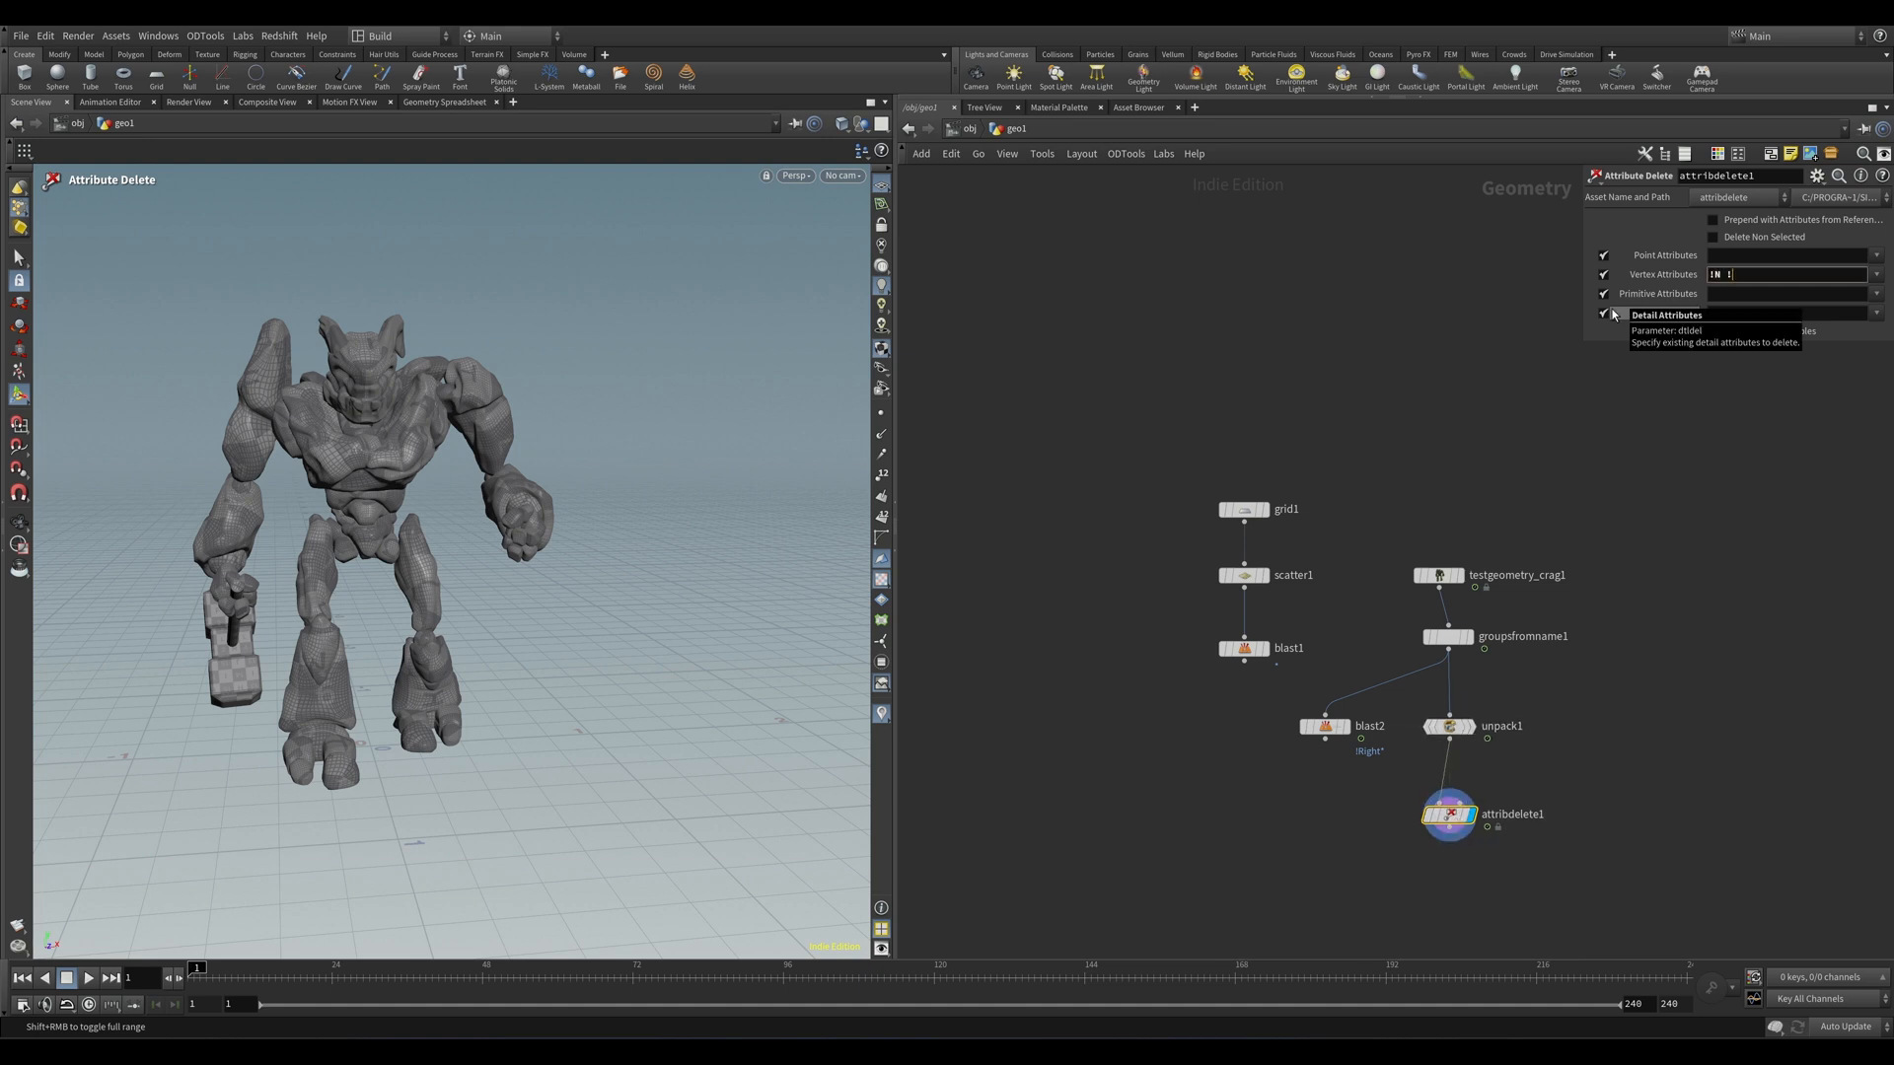
type("!uv")
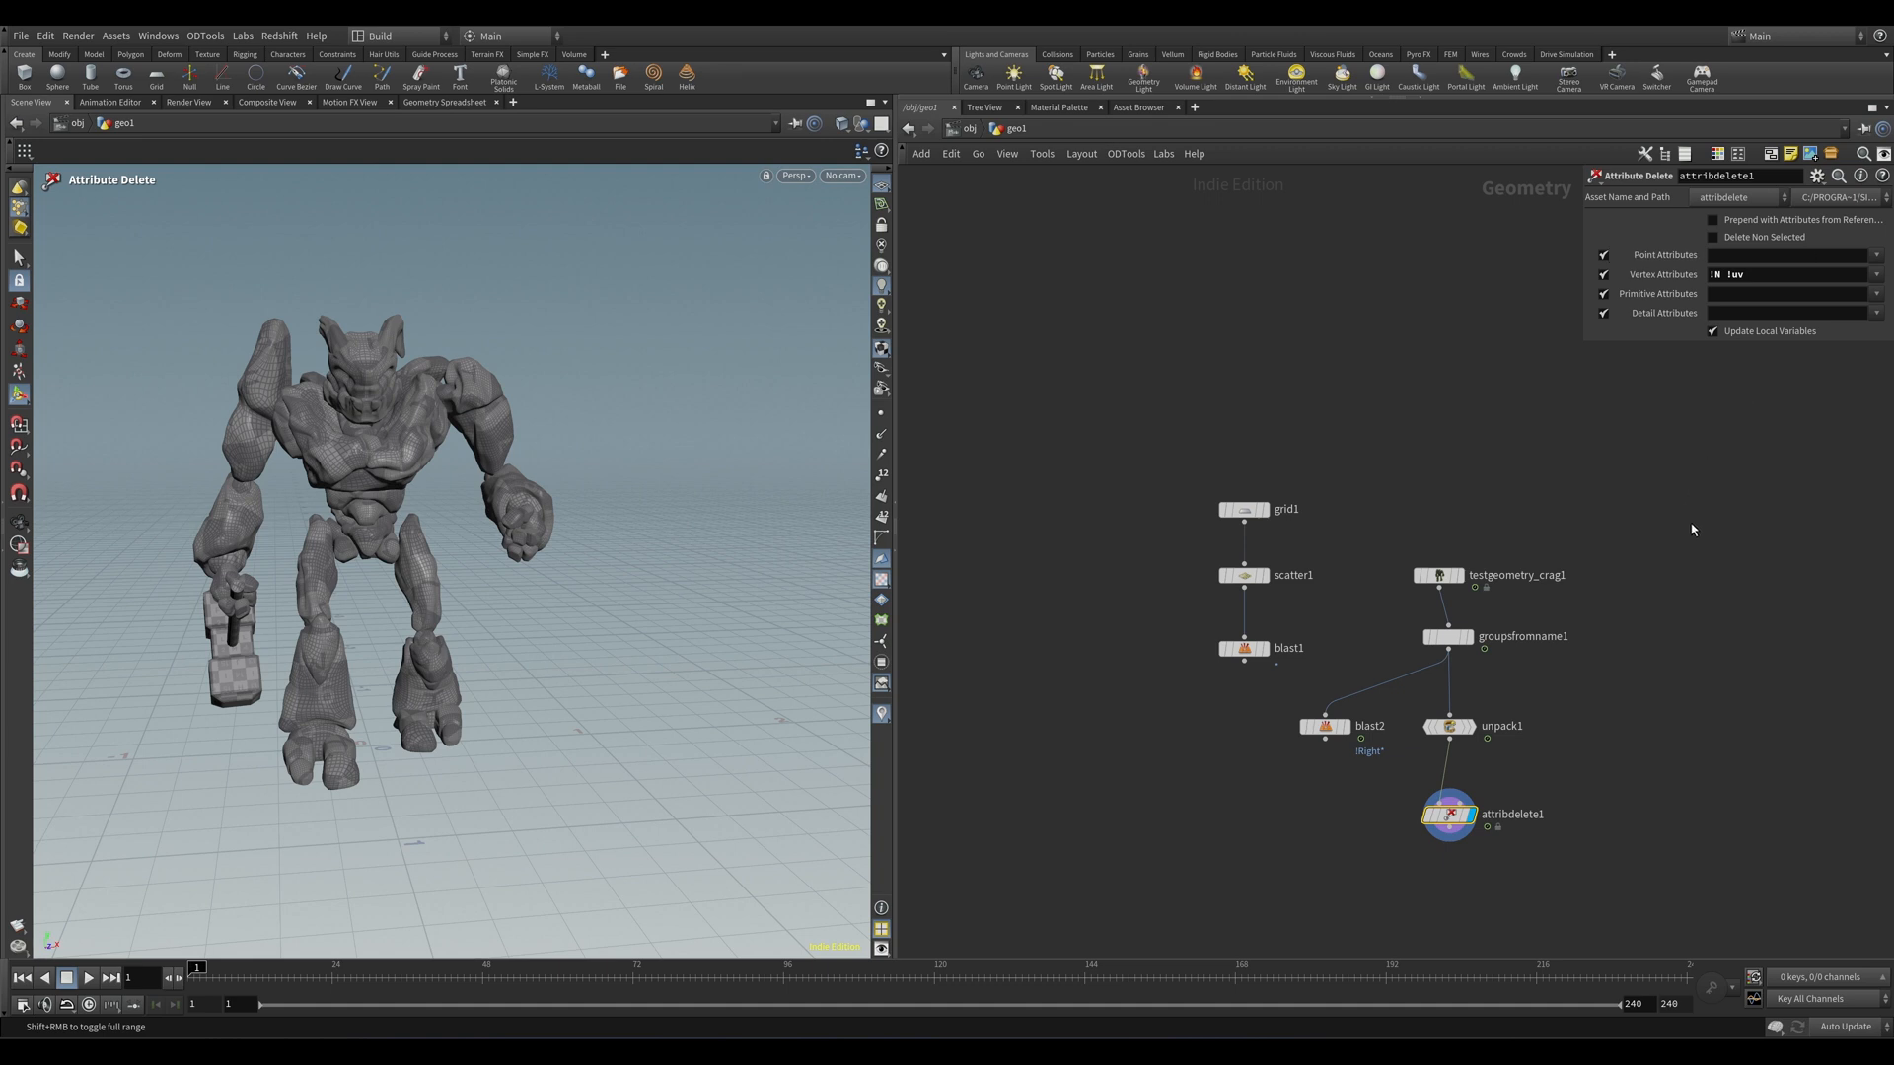
mouse_move(1684, 566)
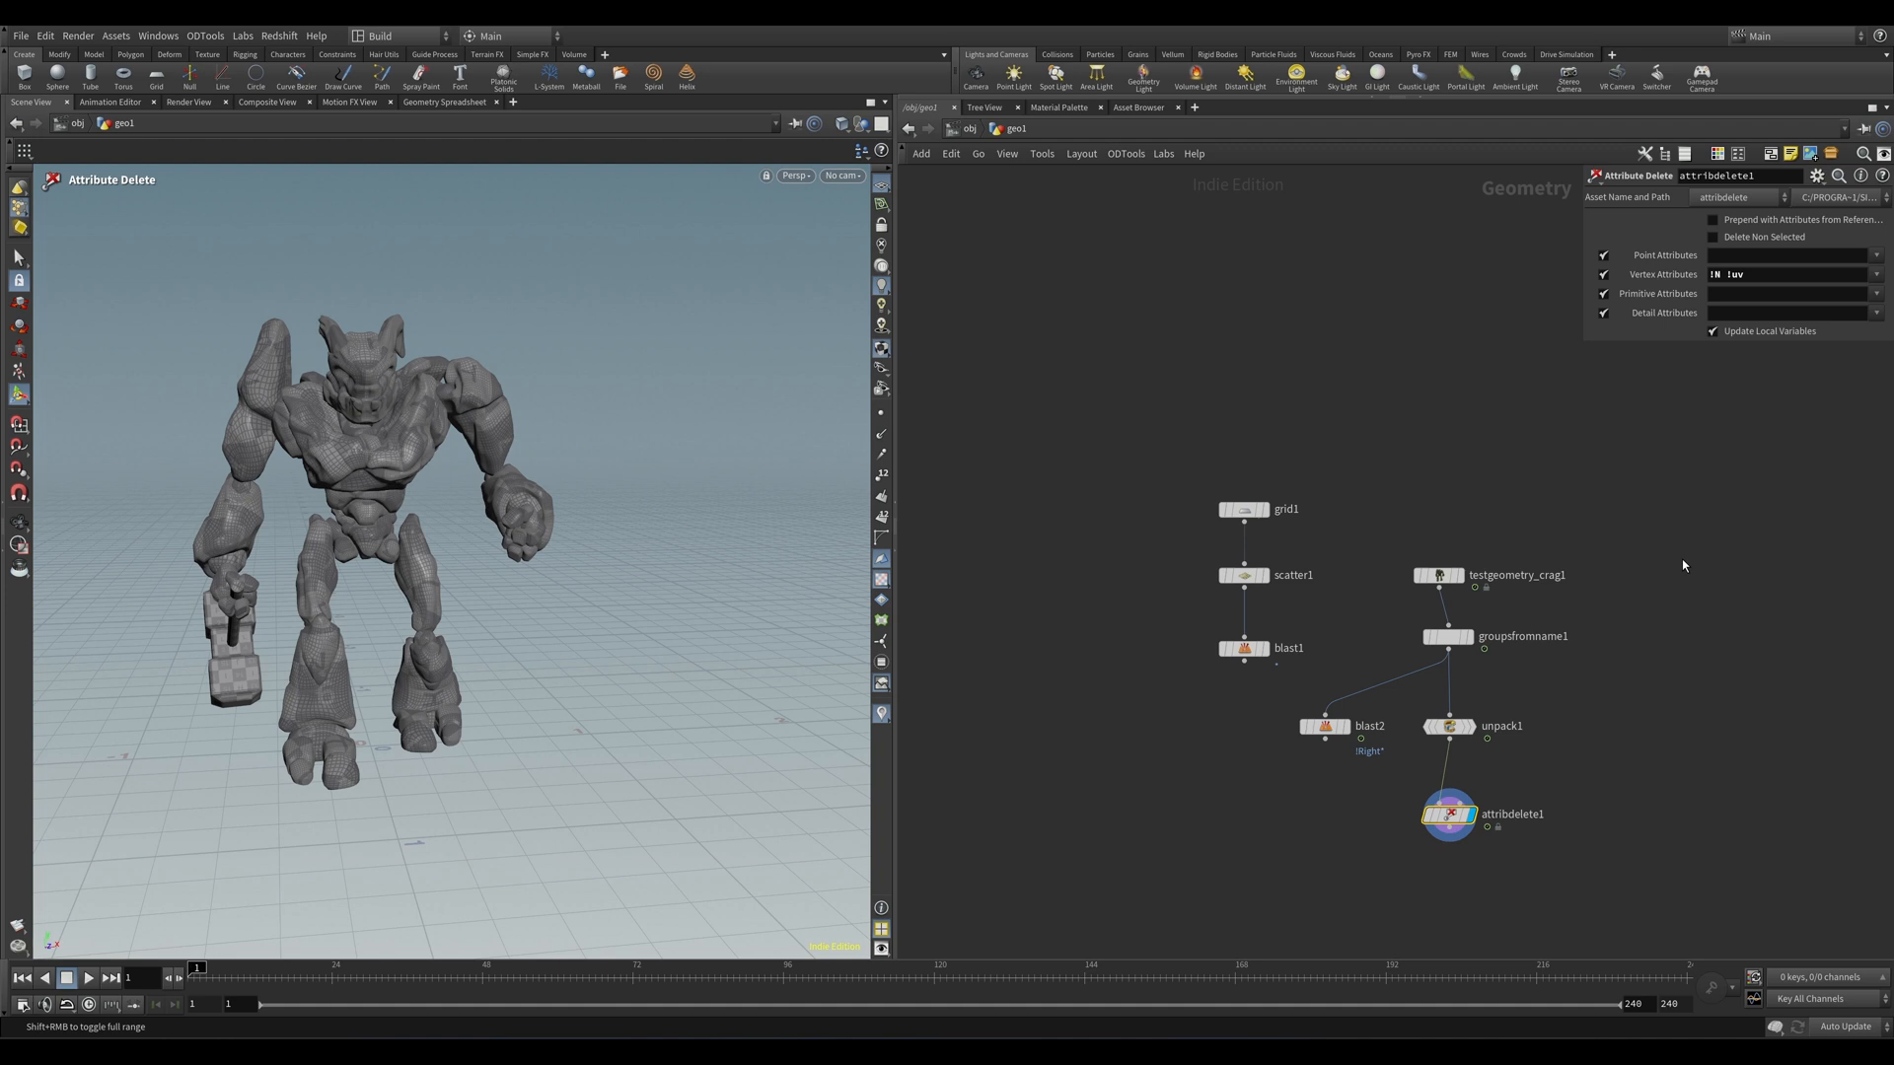
mouse_move(1695, 549)
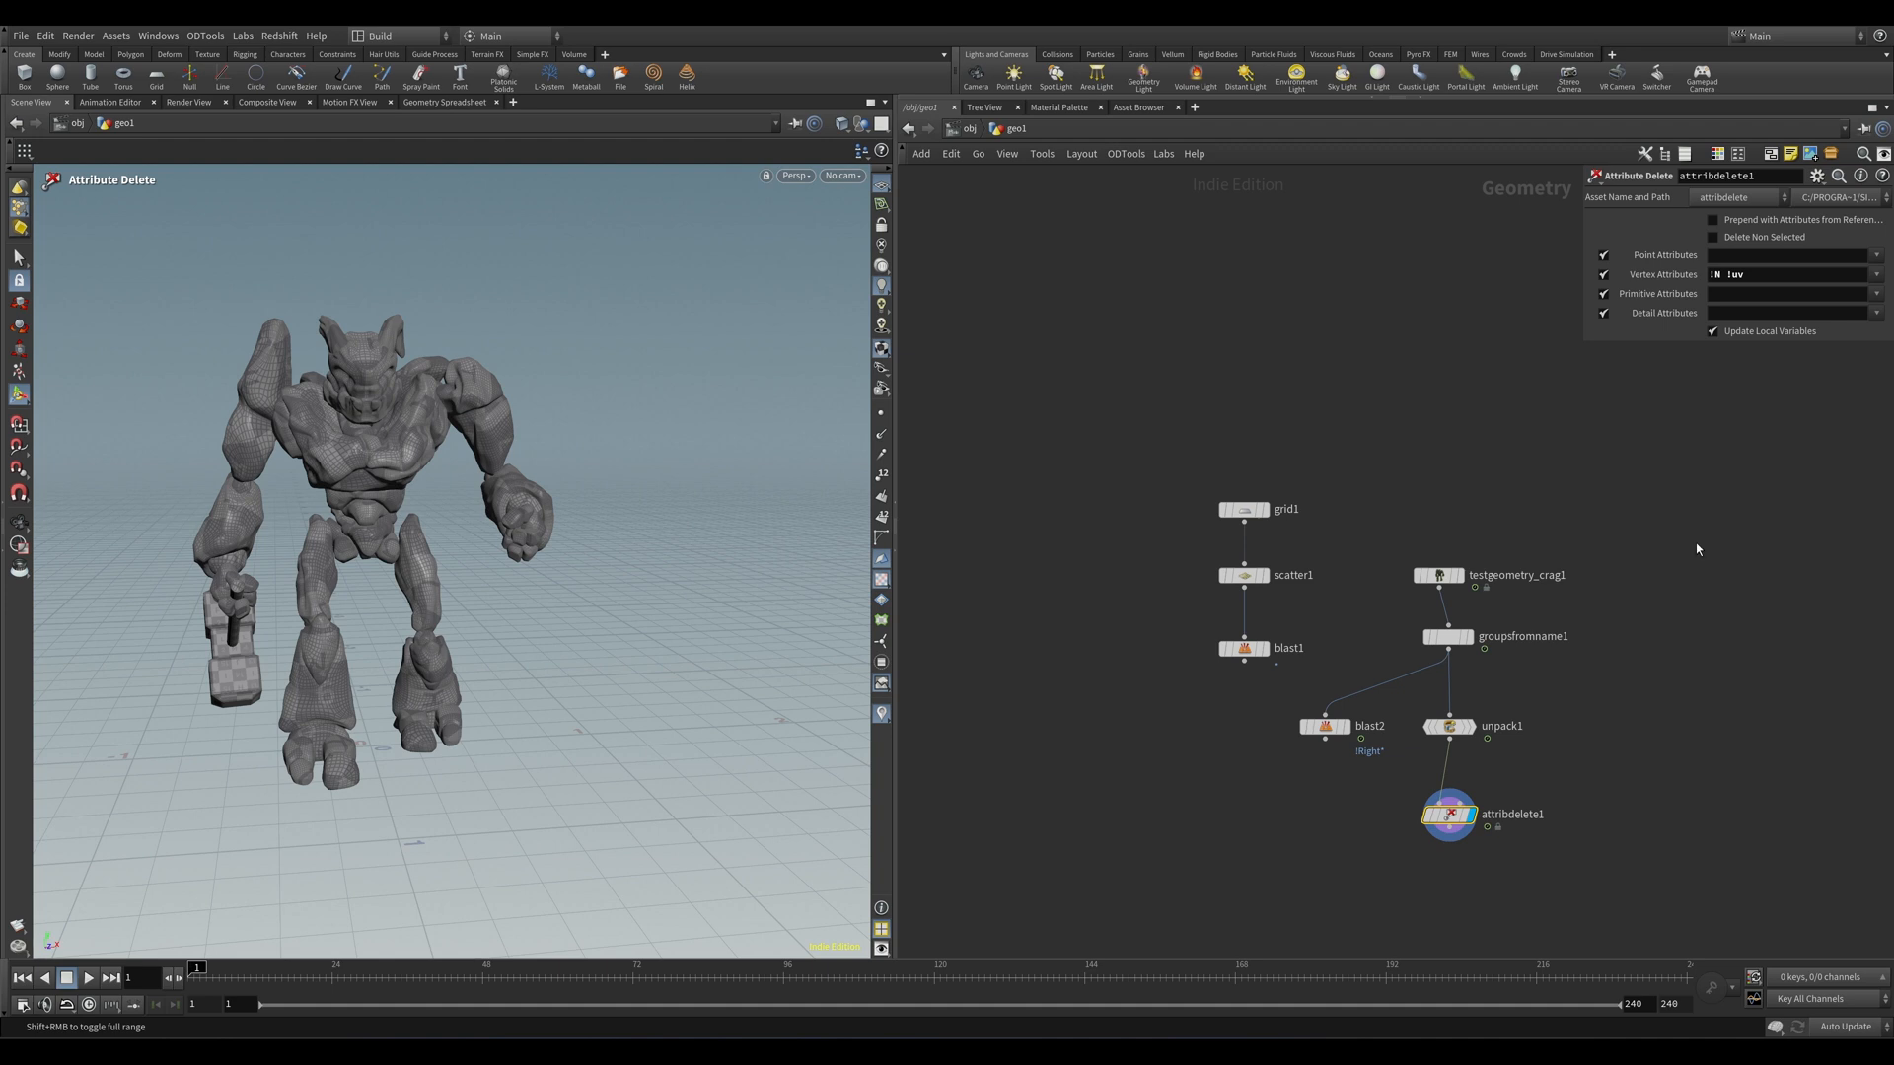
left_click(1446, 726)
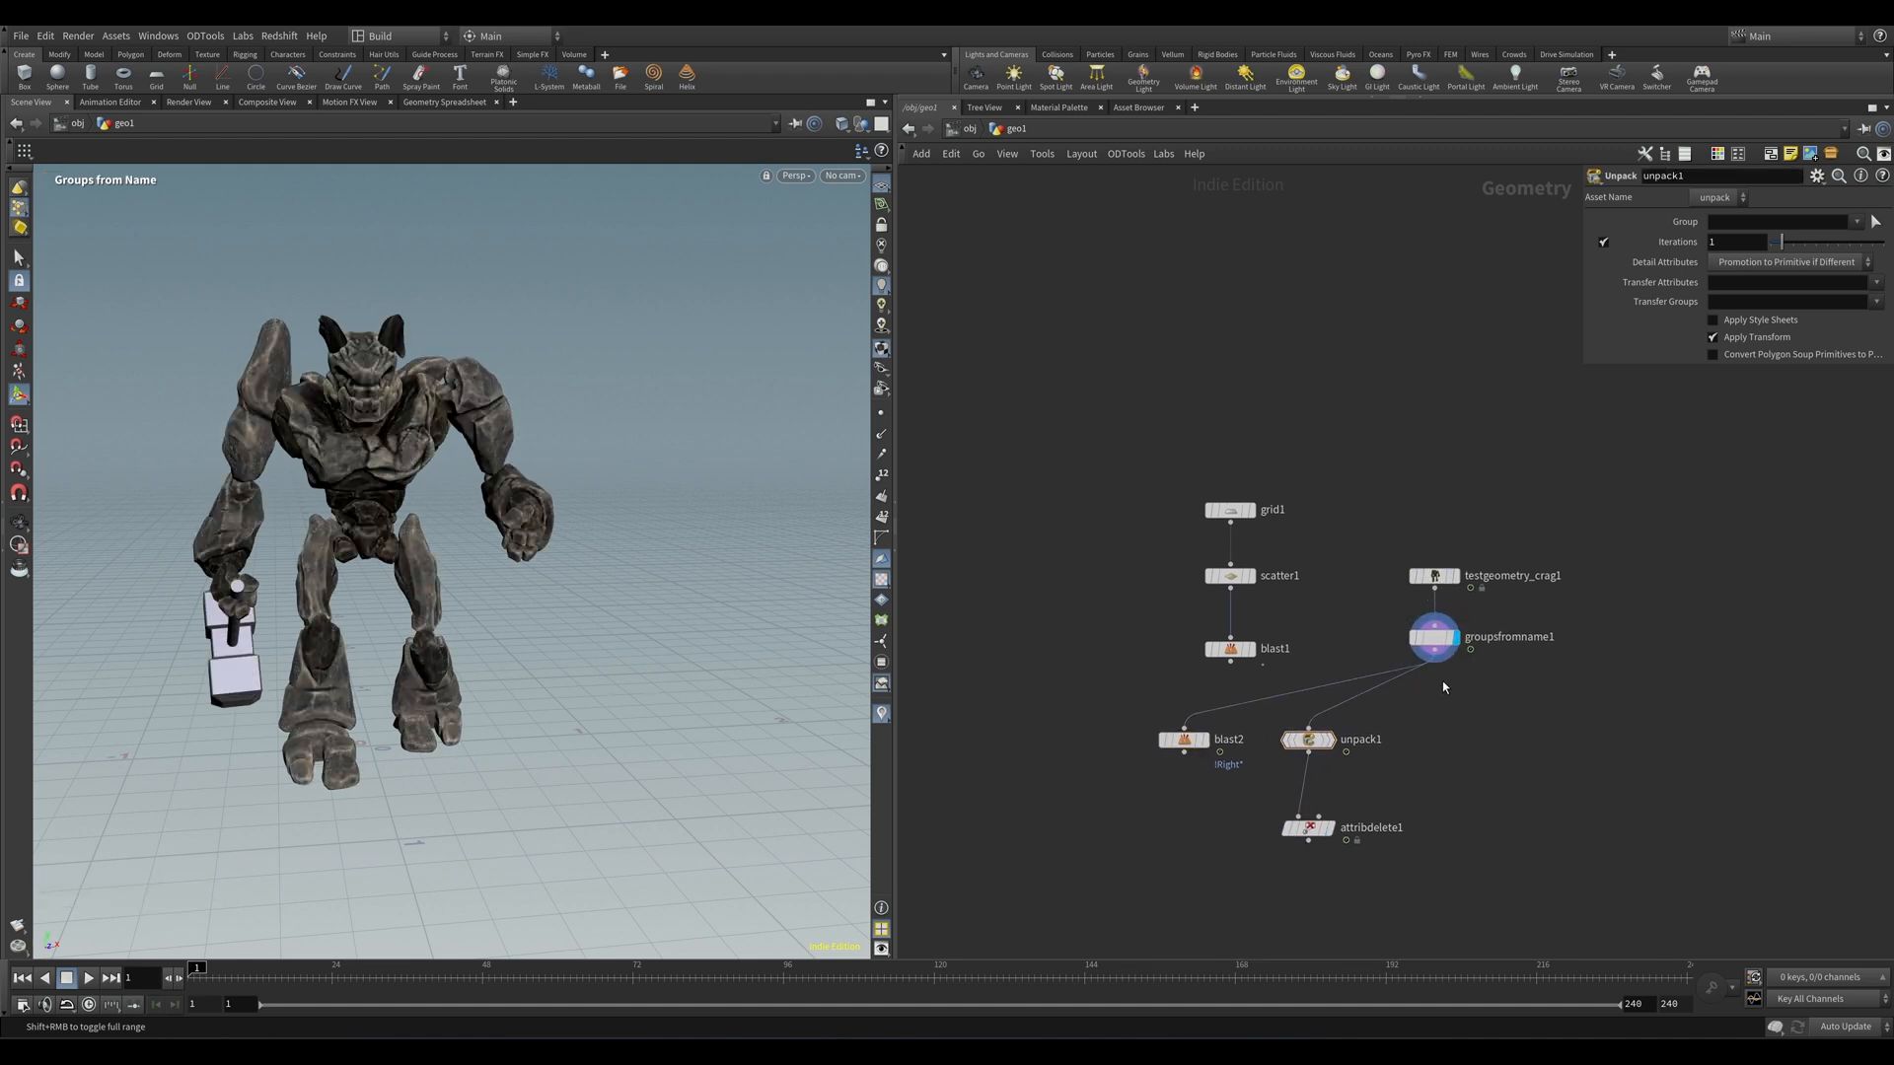
- Add a primitive-type Blast after groupsfromname1 and enter group patterns Left, then 10
key("Tab")
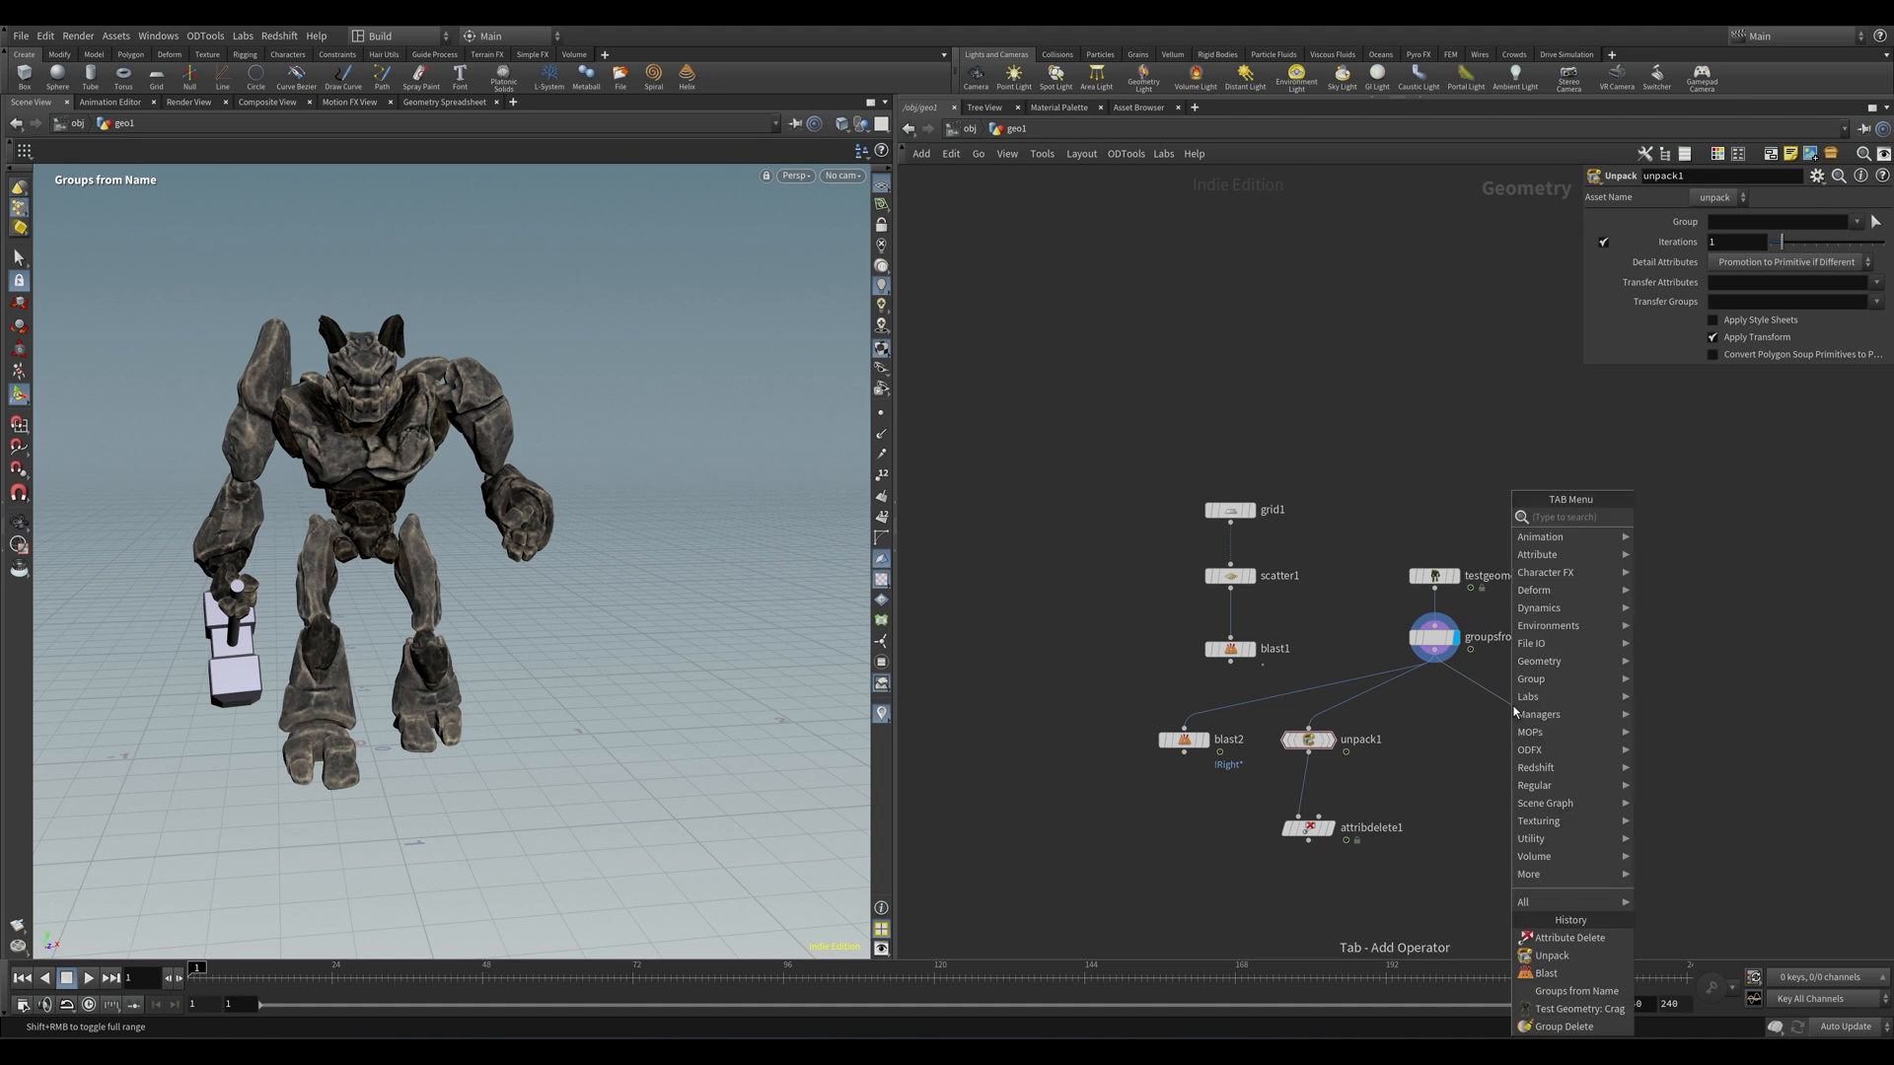
left_click(1544, 973)
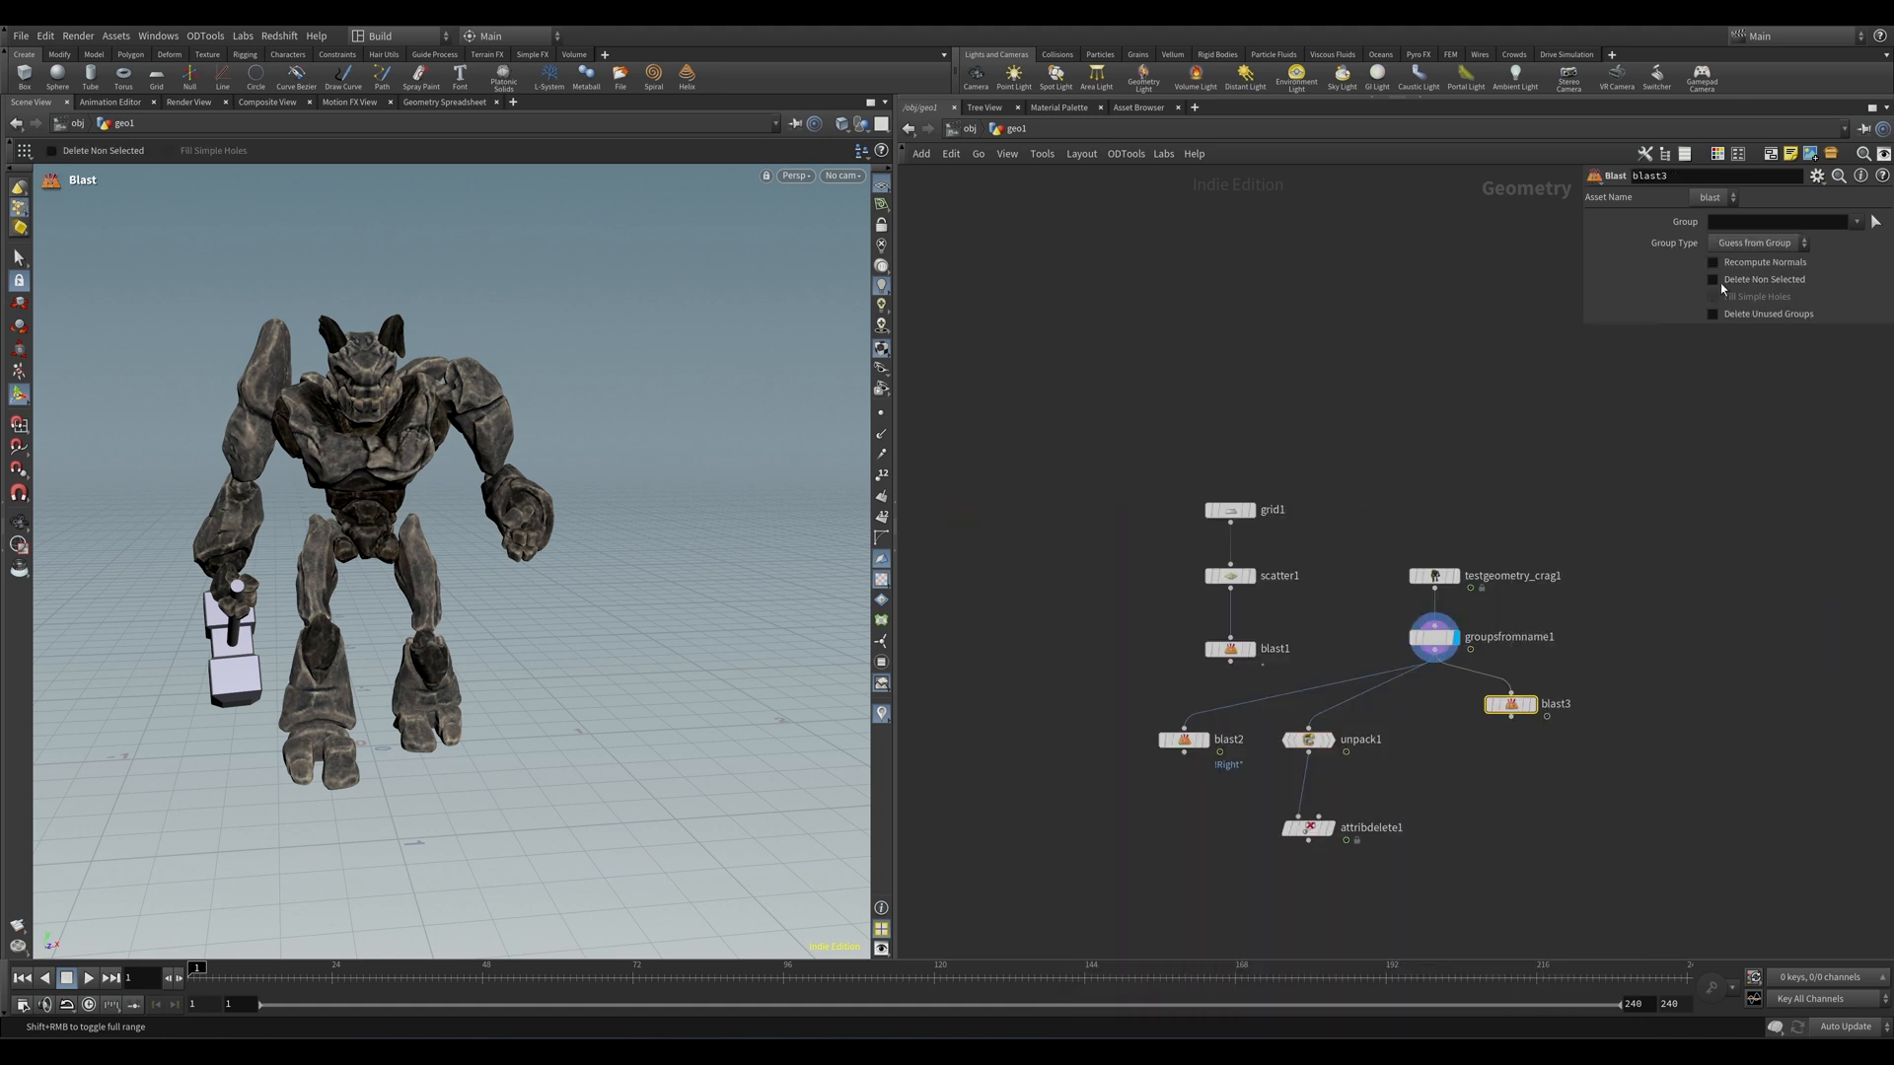
left_click(1758, 243)
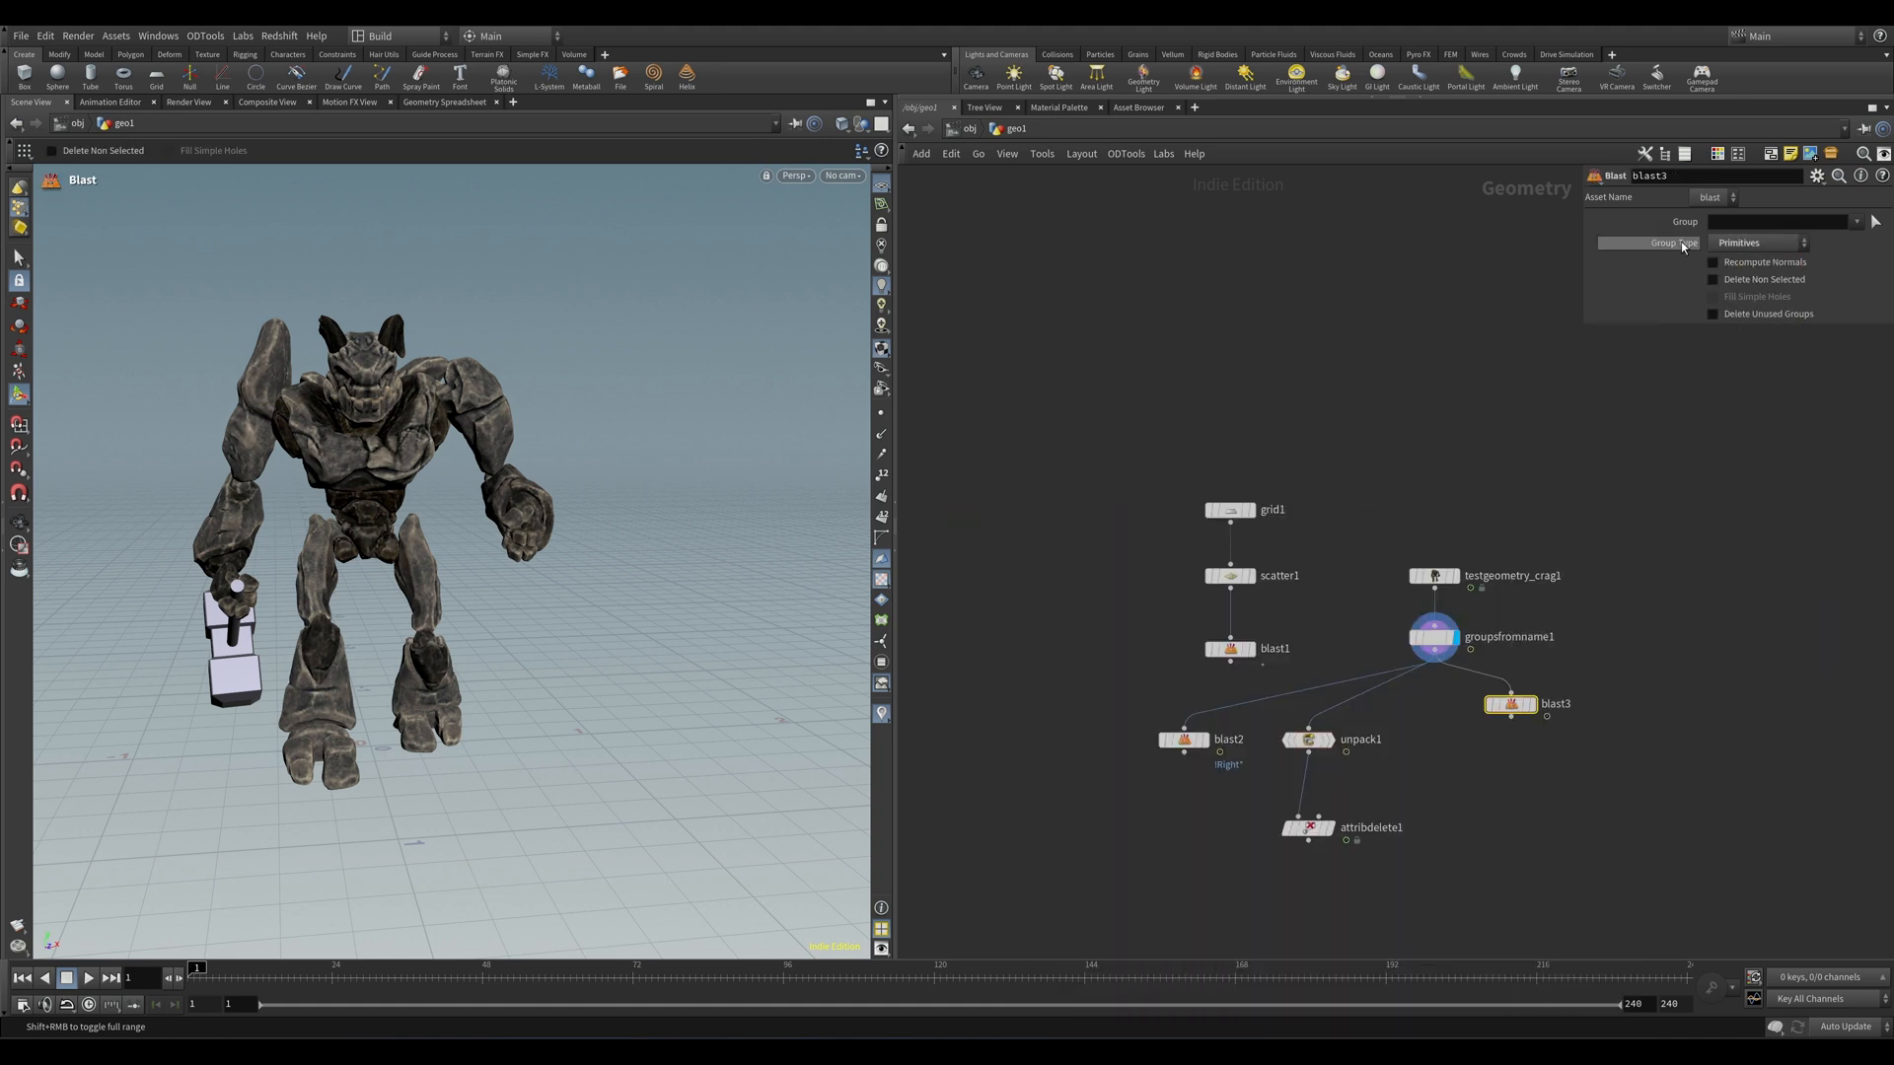
left_click(1777, 221)
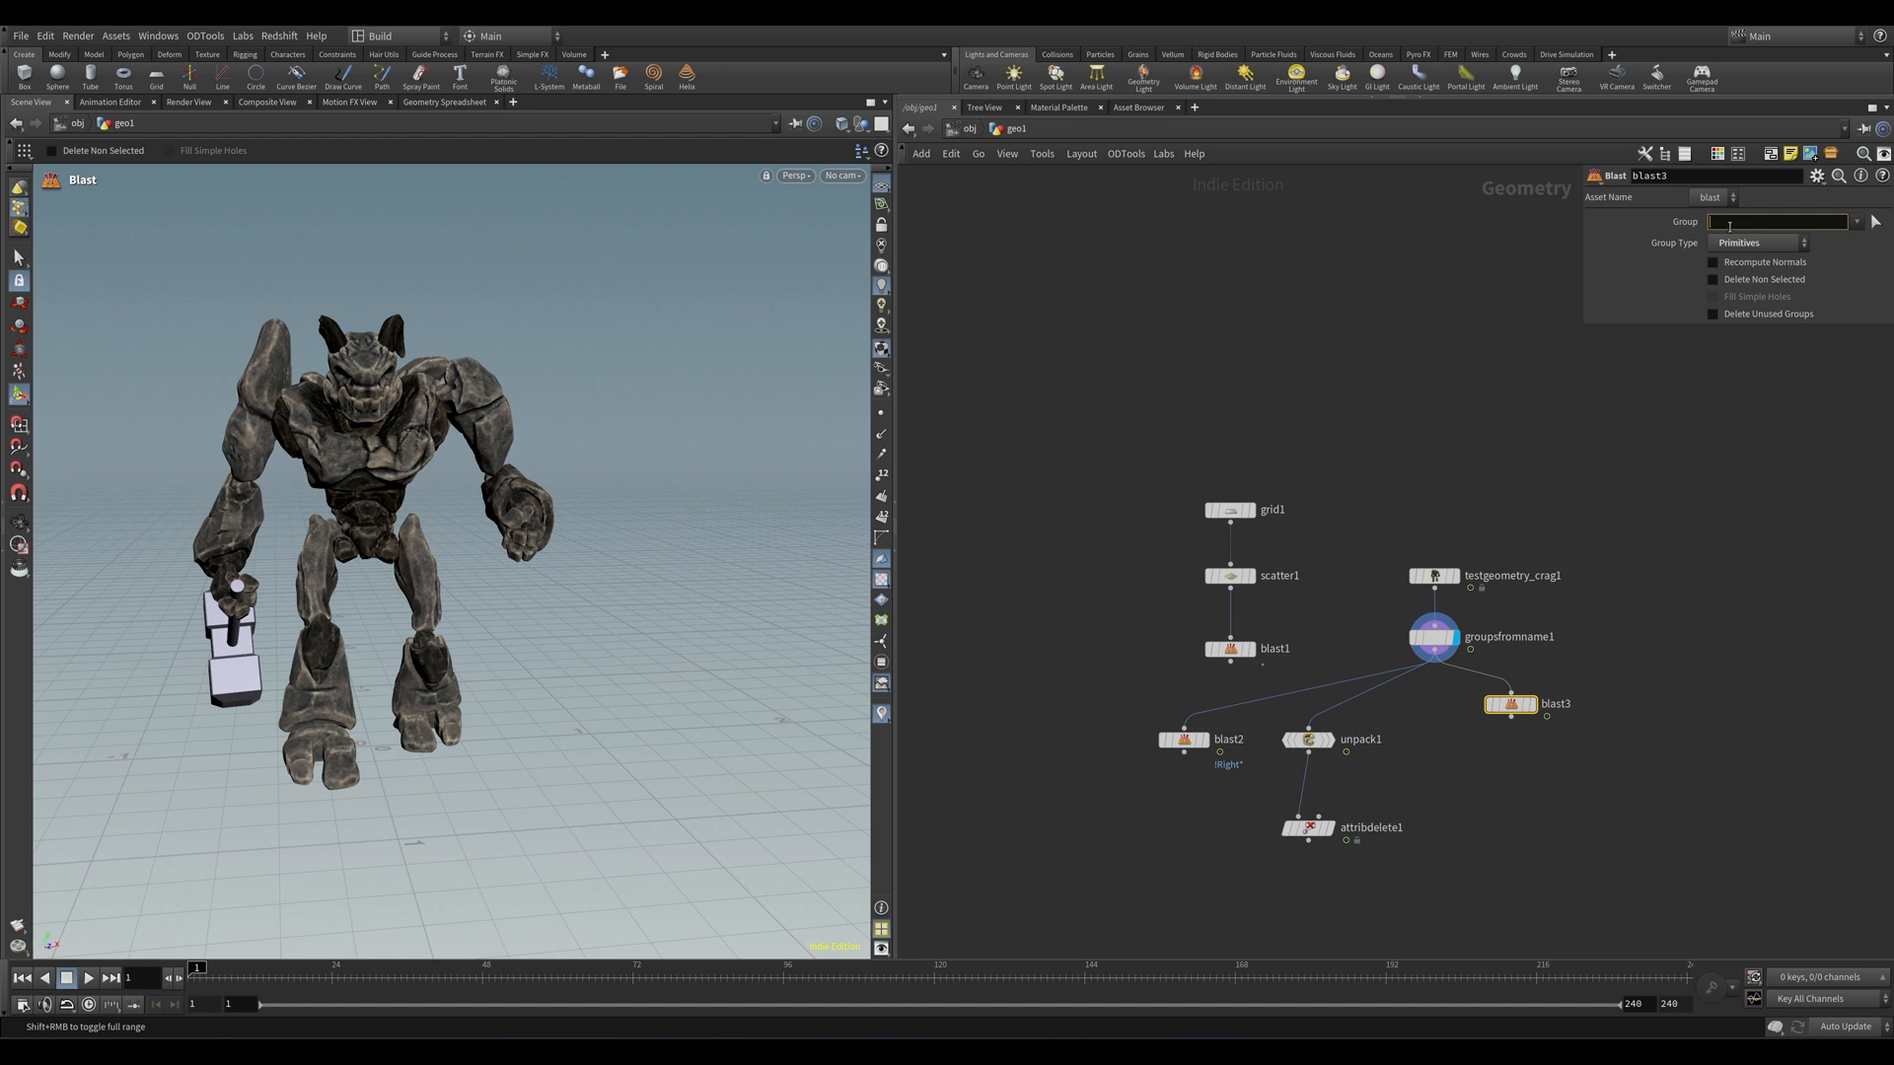
type("Left")
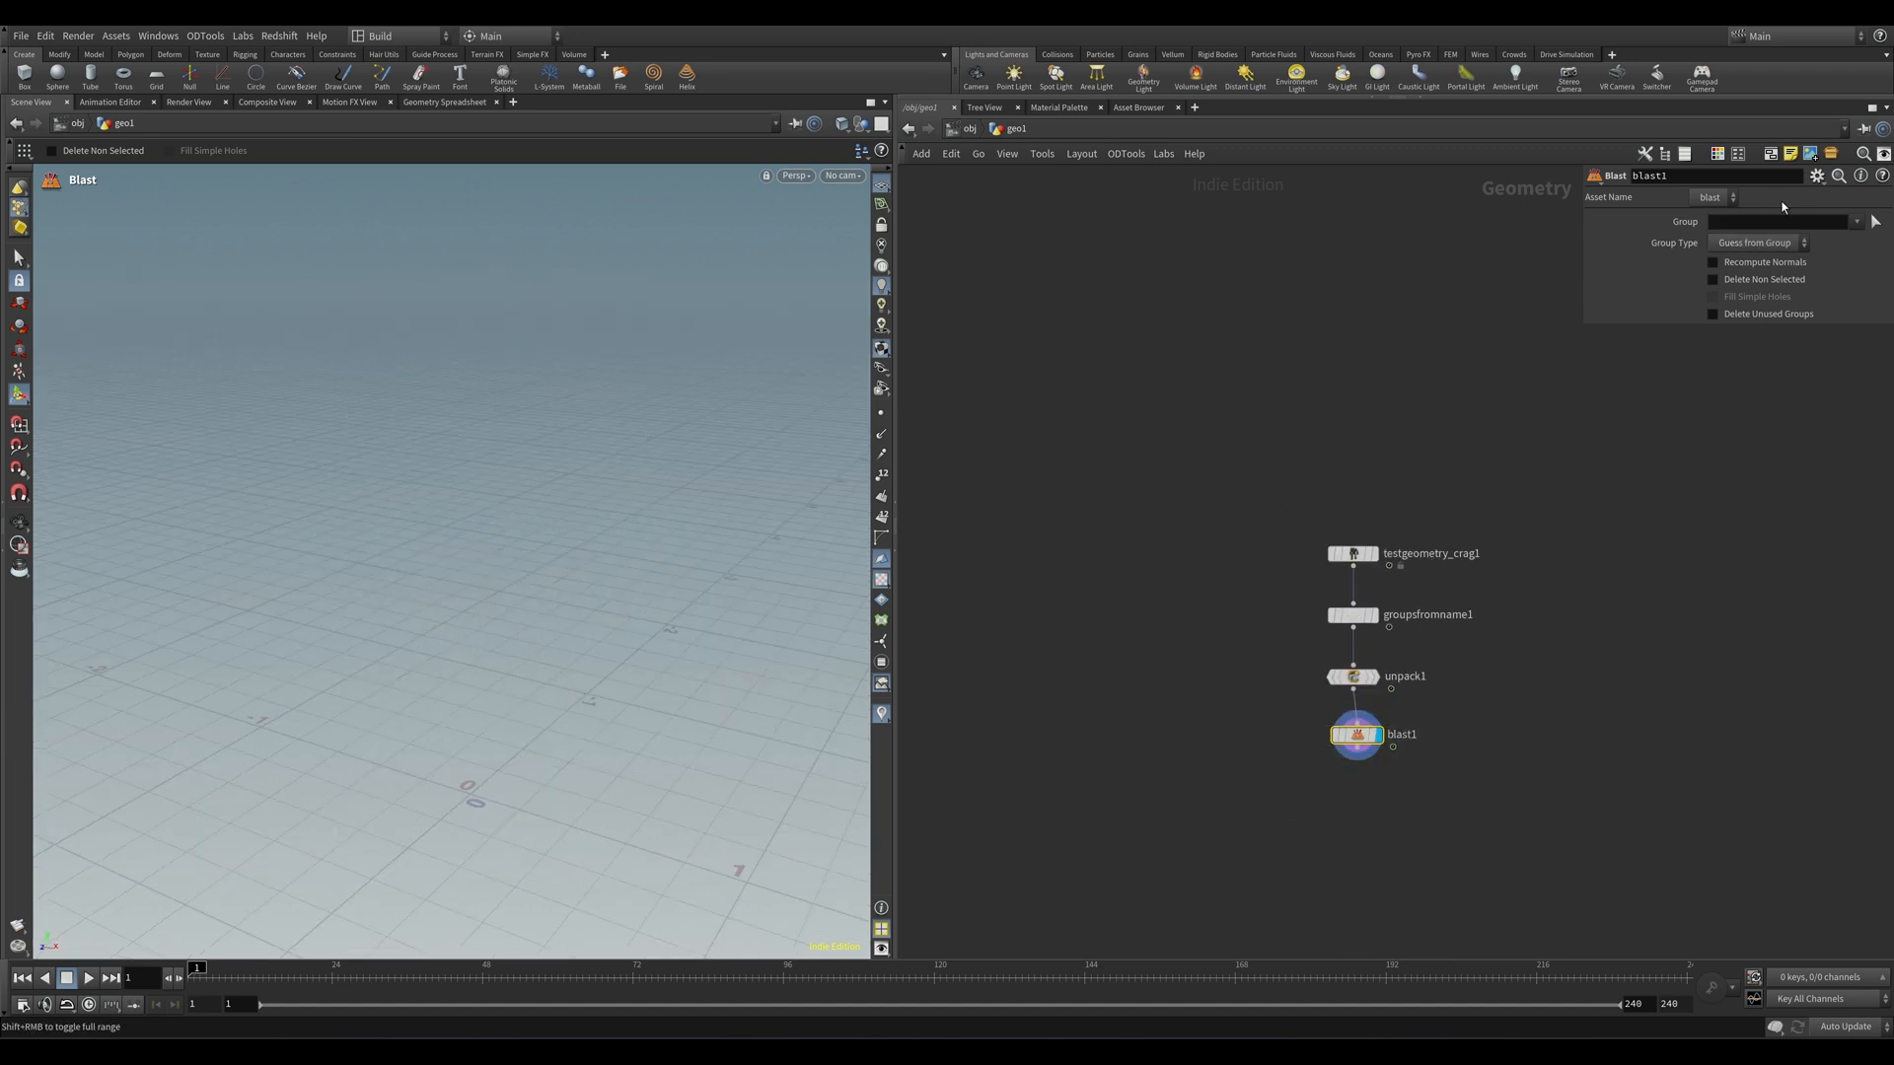
type("10 20 30")
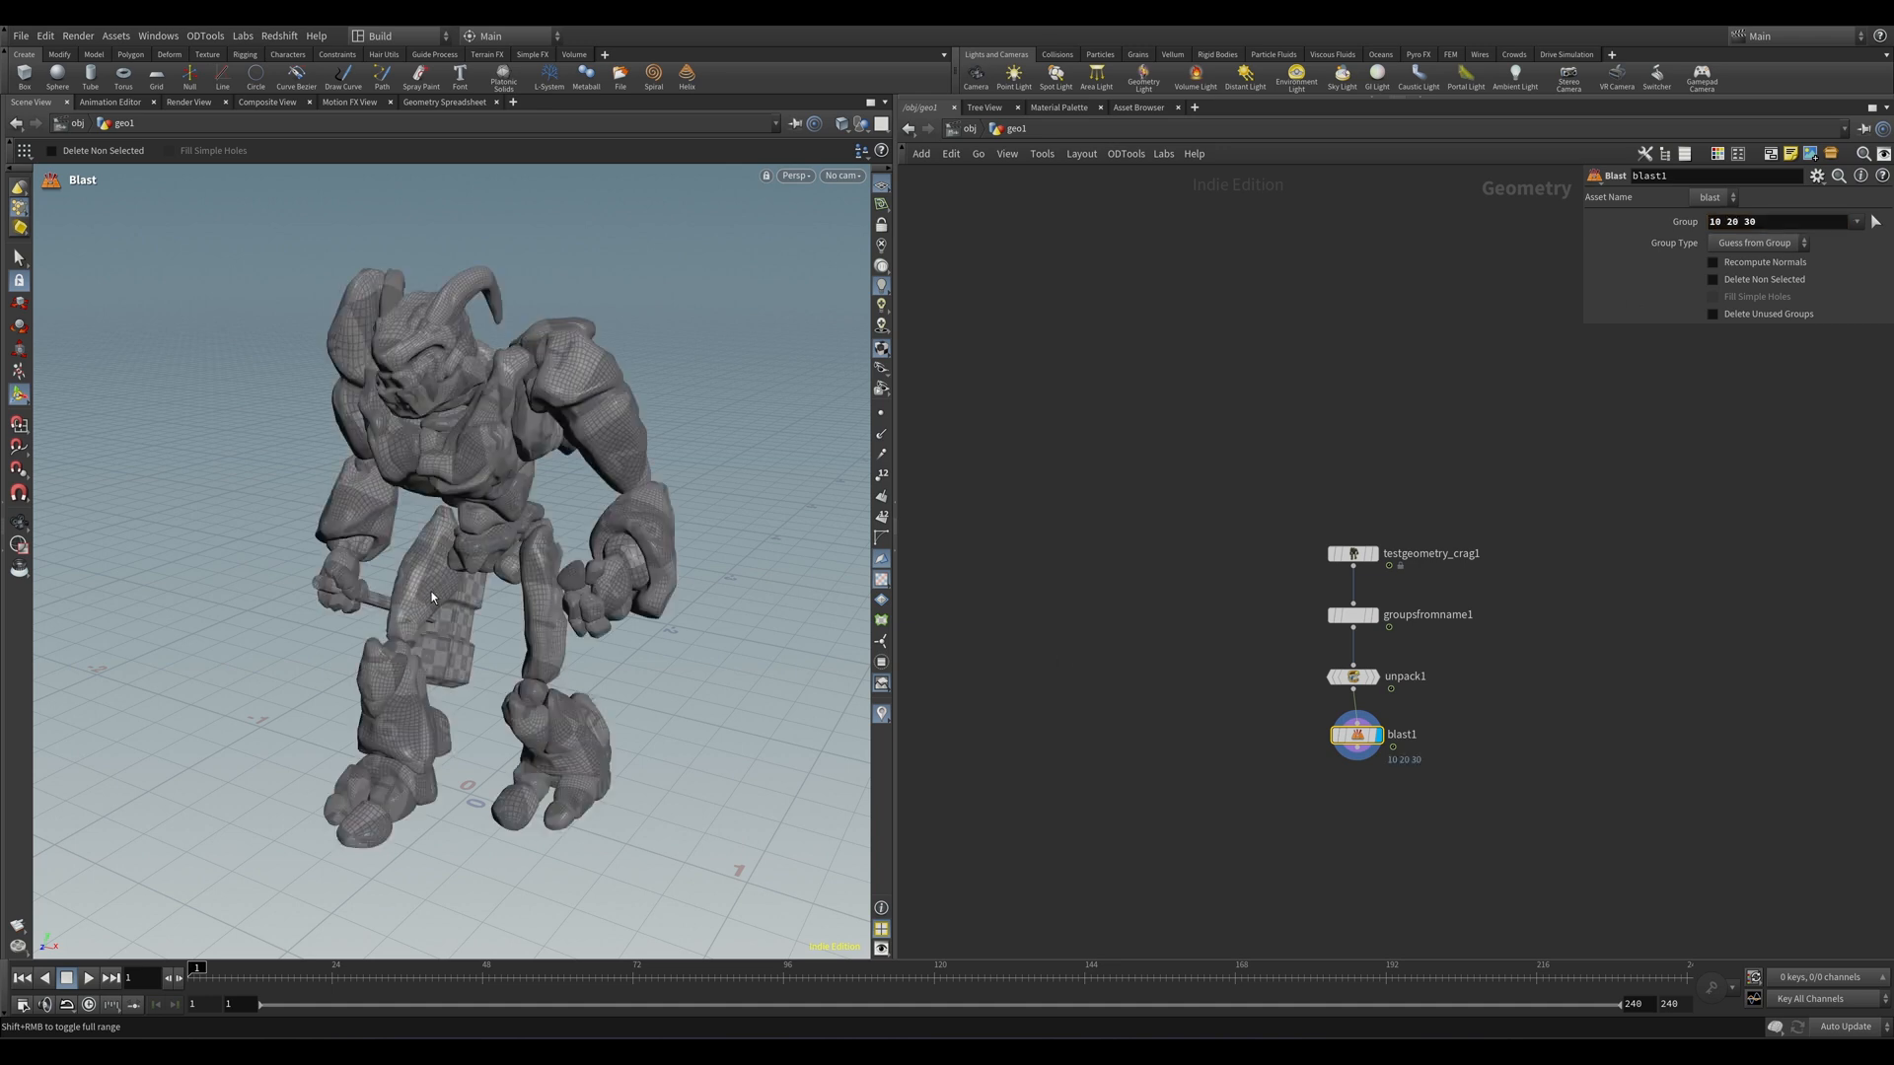
- Set blast1's Group Type to Primitives with the group range 0-10000
left_click(1754, 243)
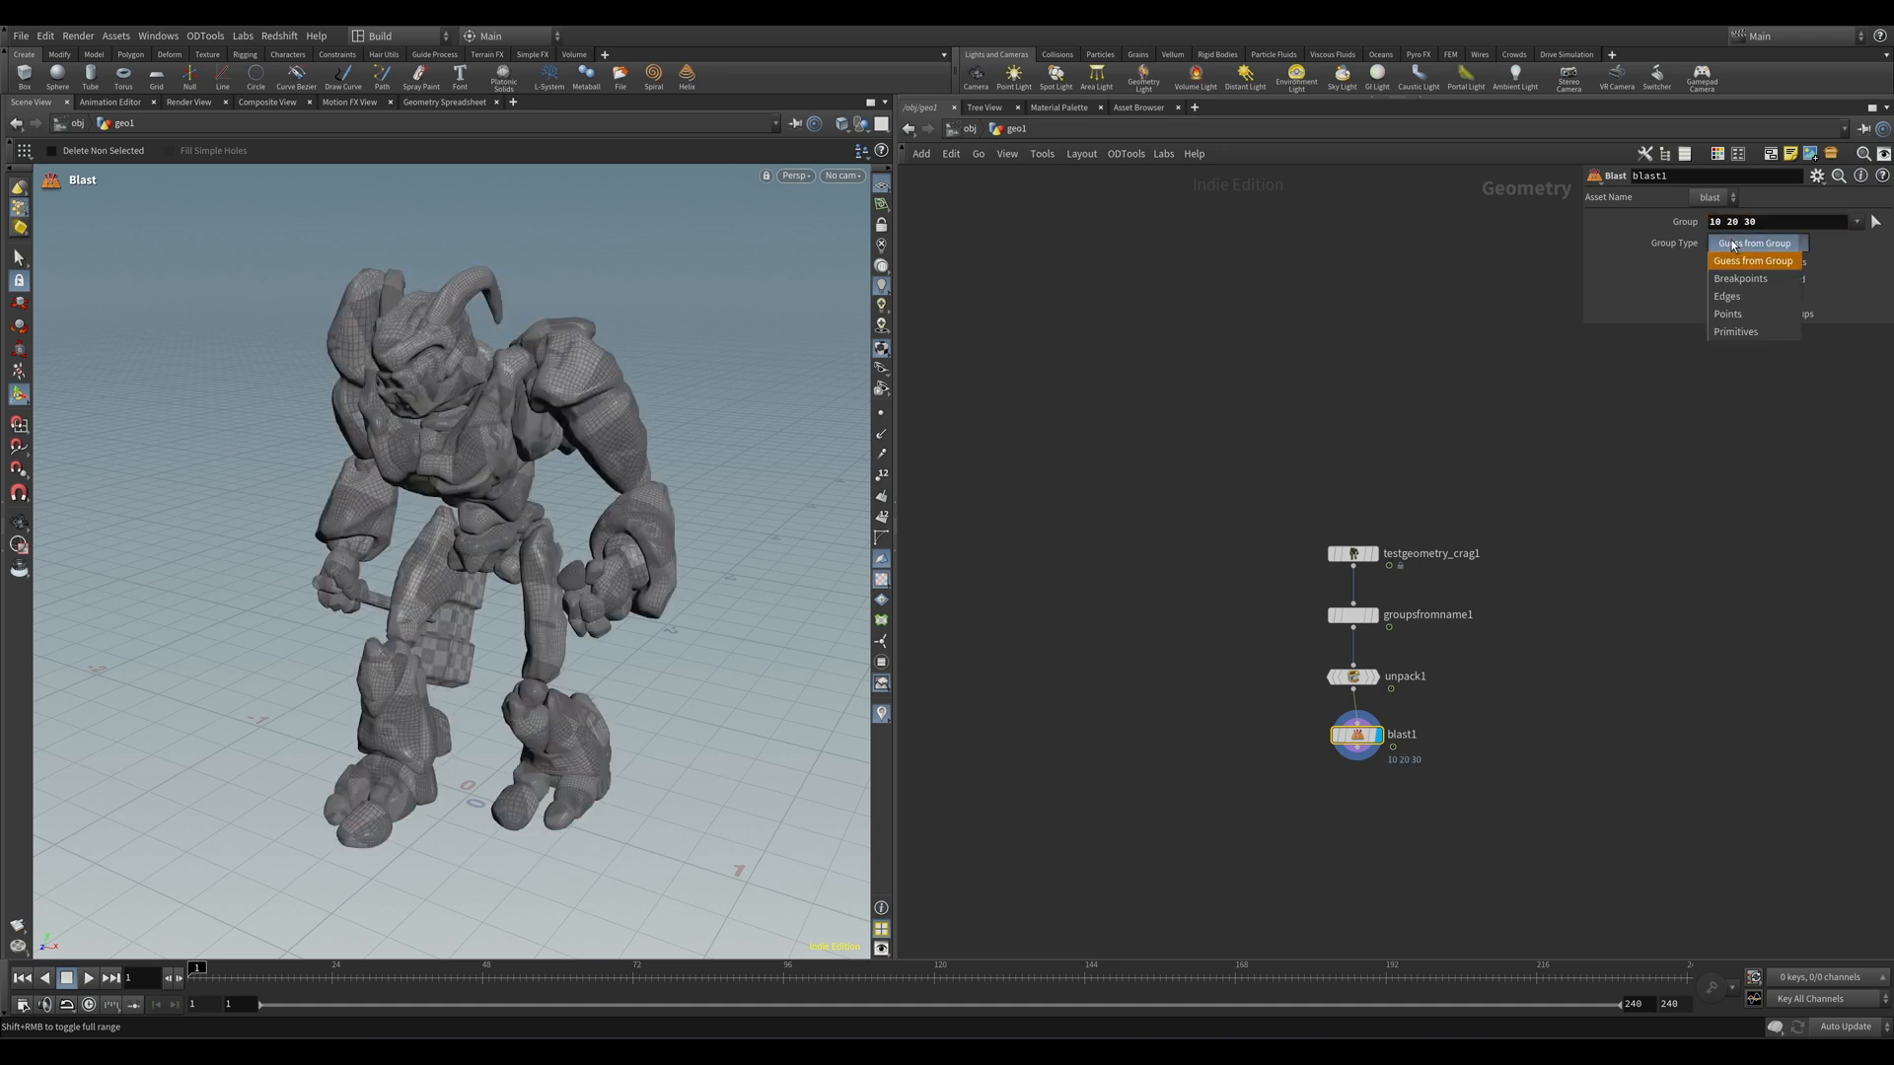
left_click(1734, 333)
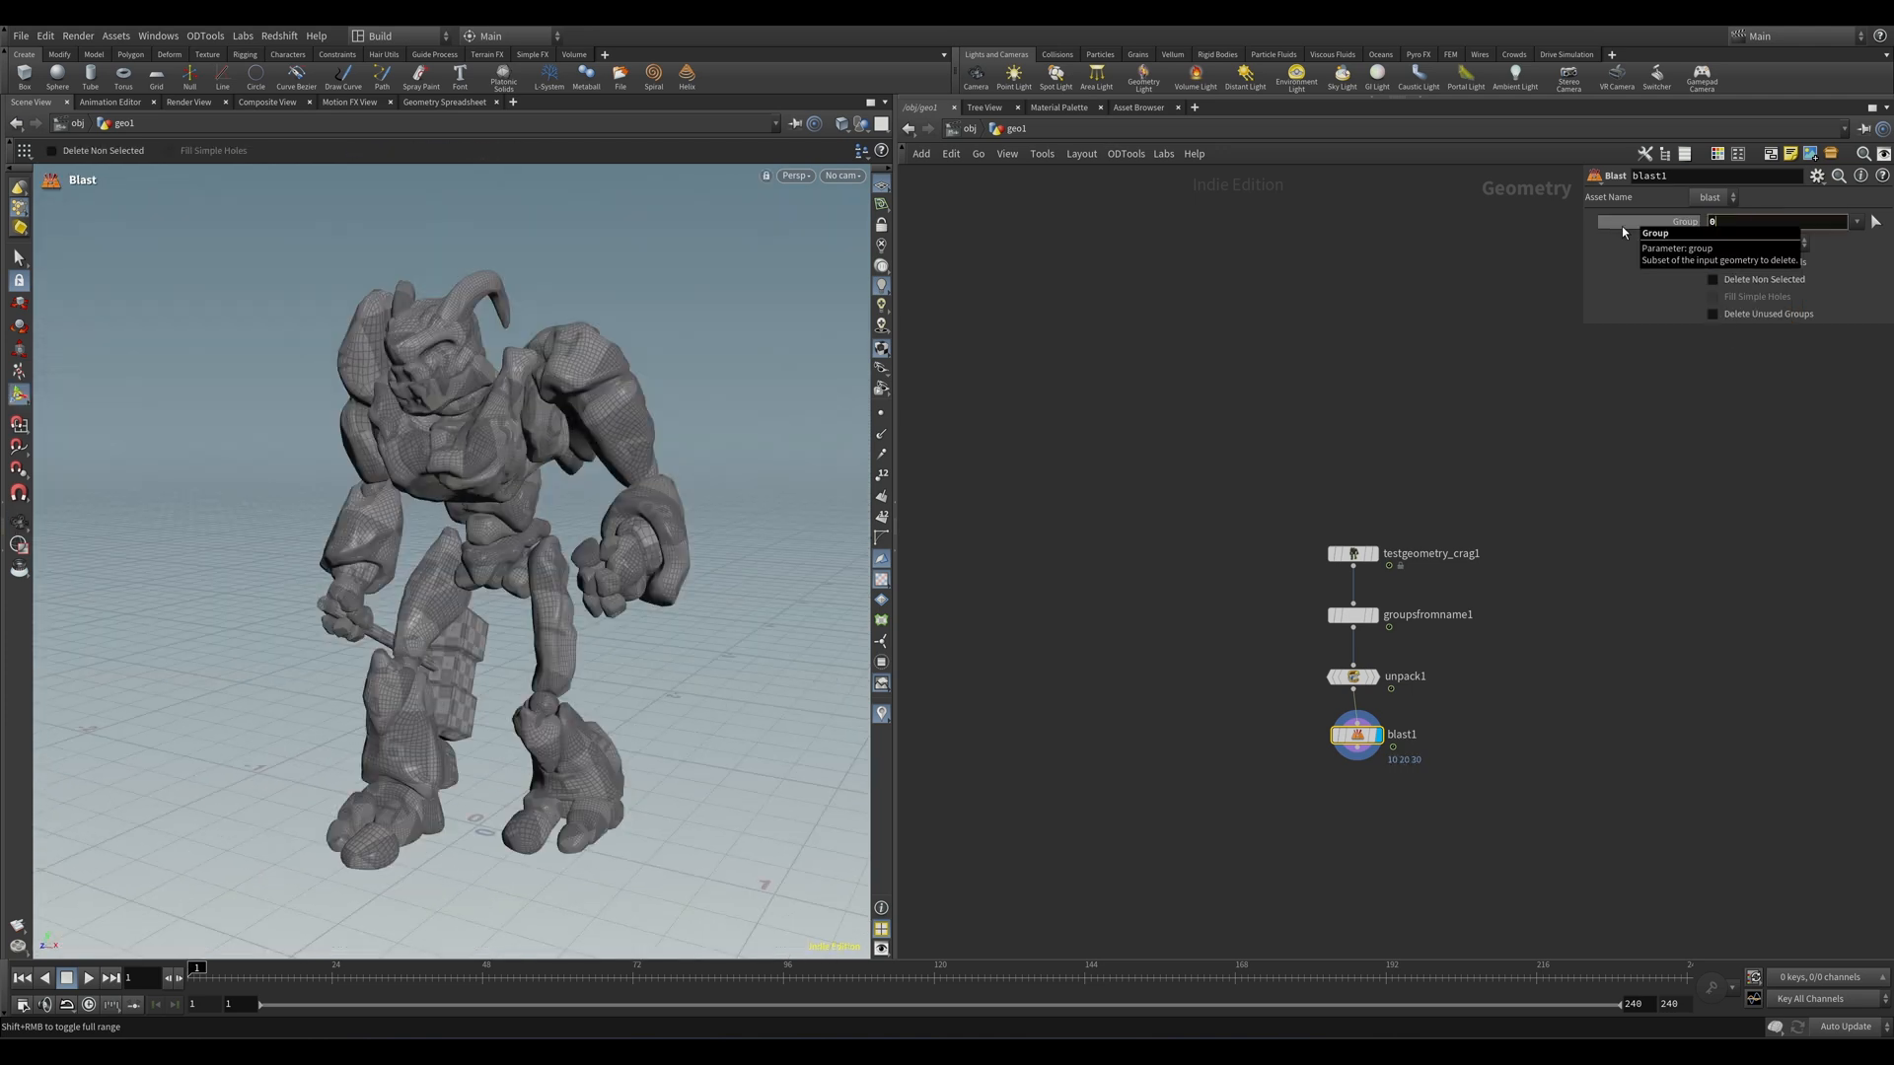
type("0-10000")
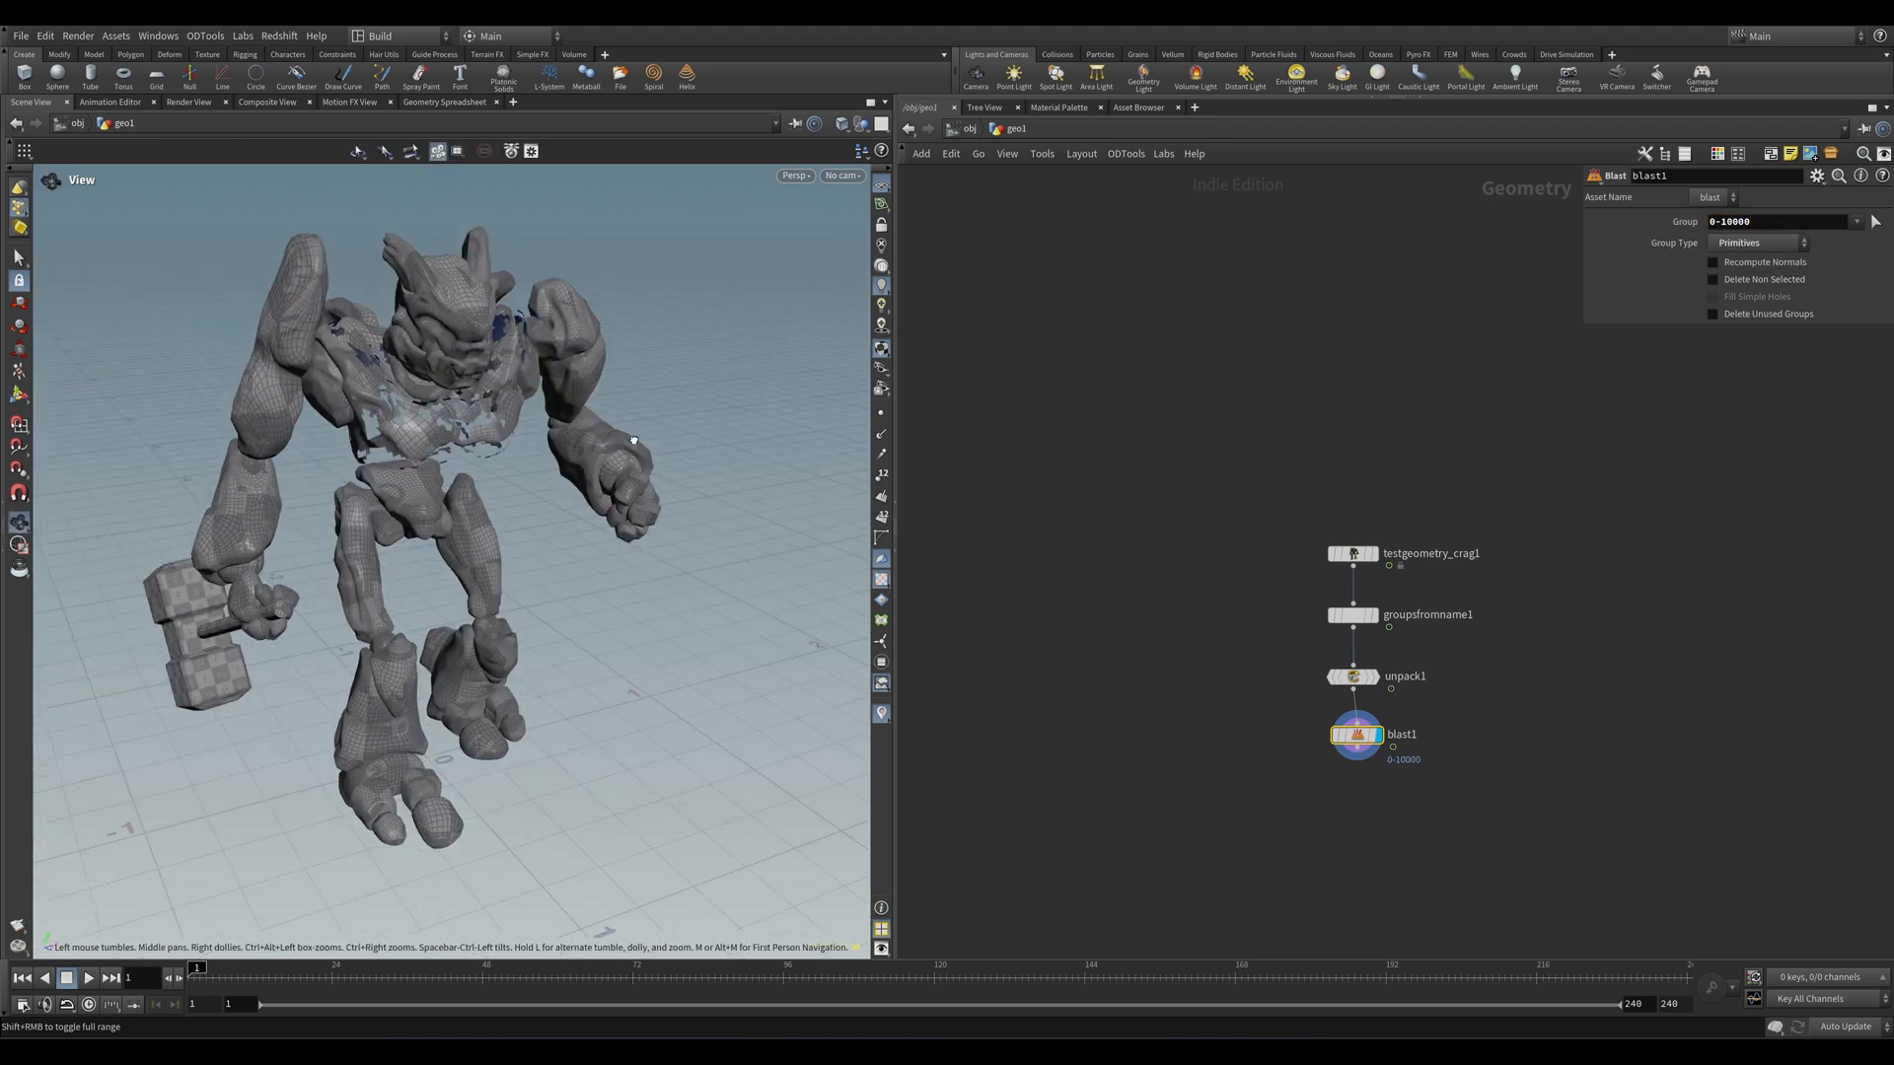
left_click(1712, 279)
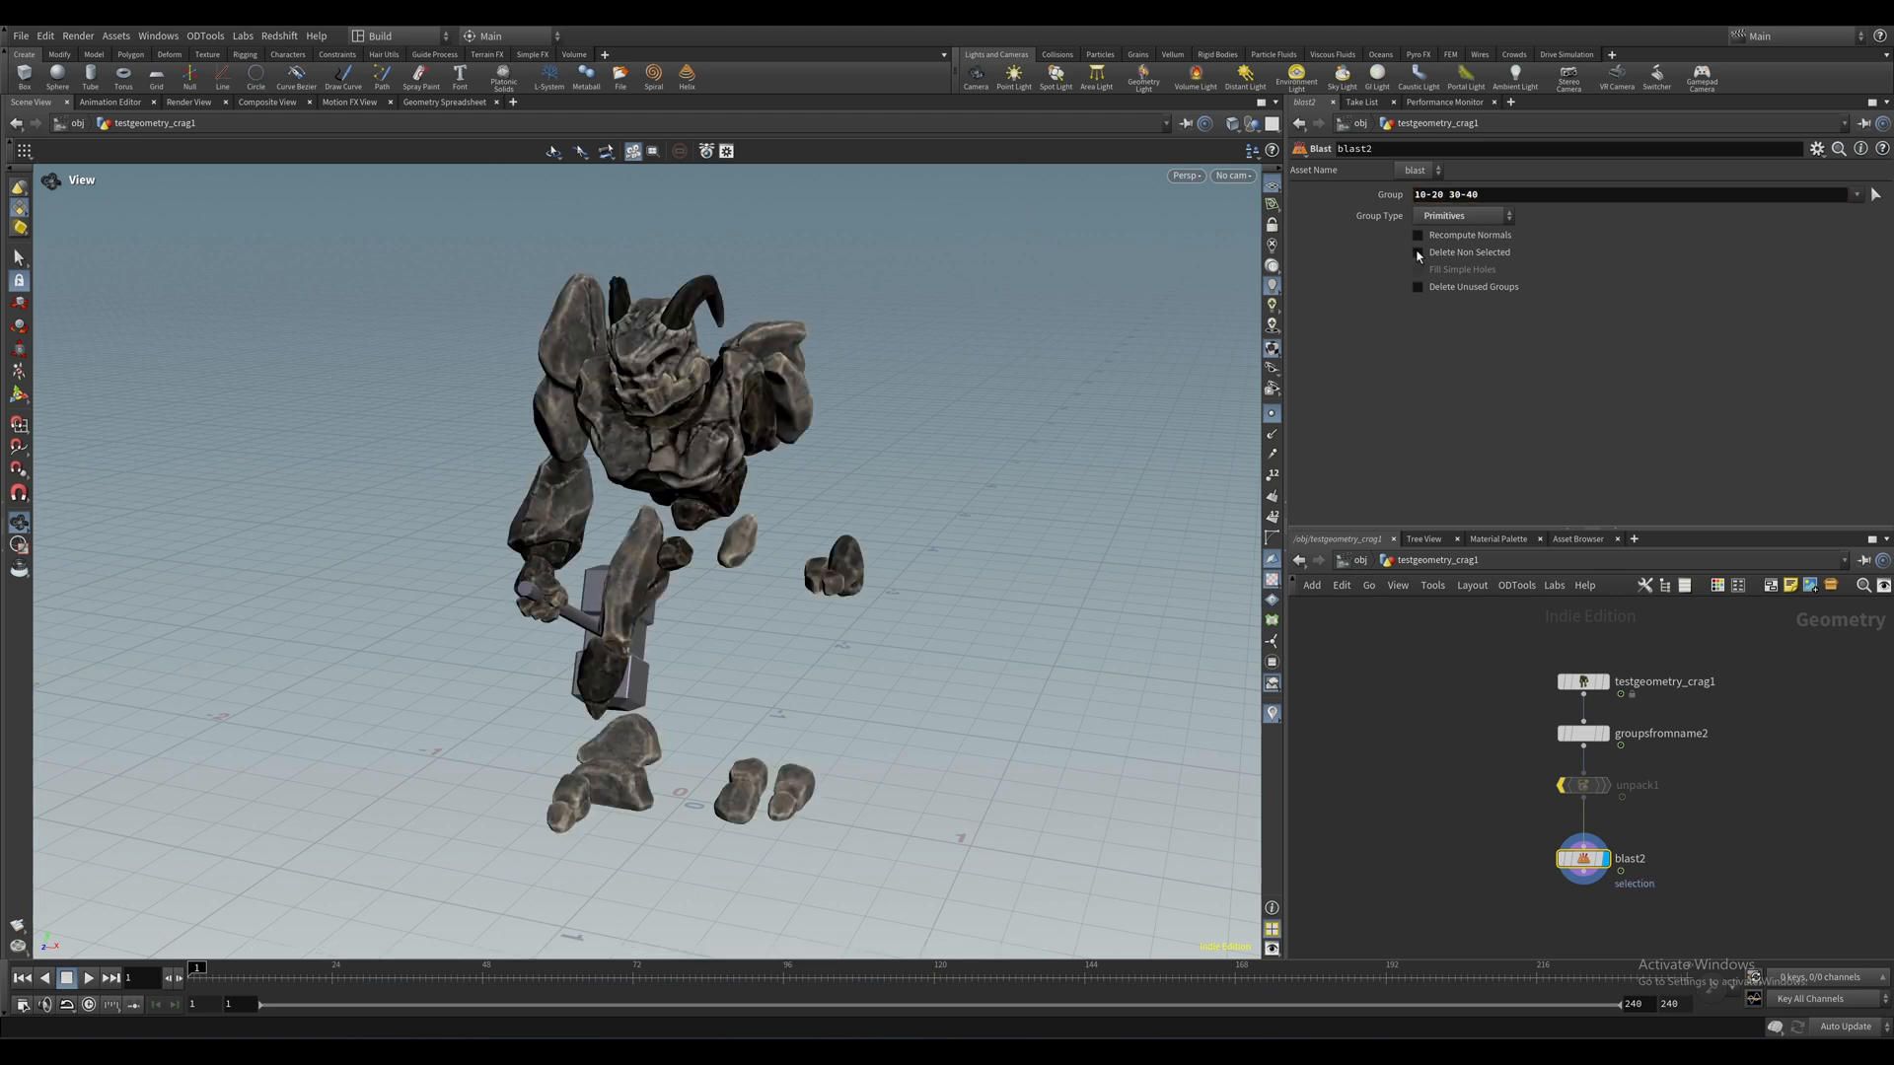
left_click(1417, 251)
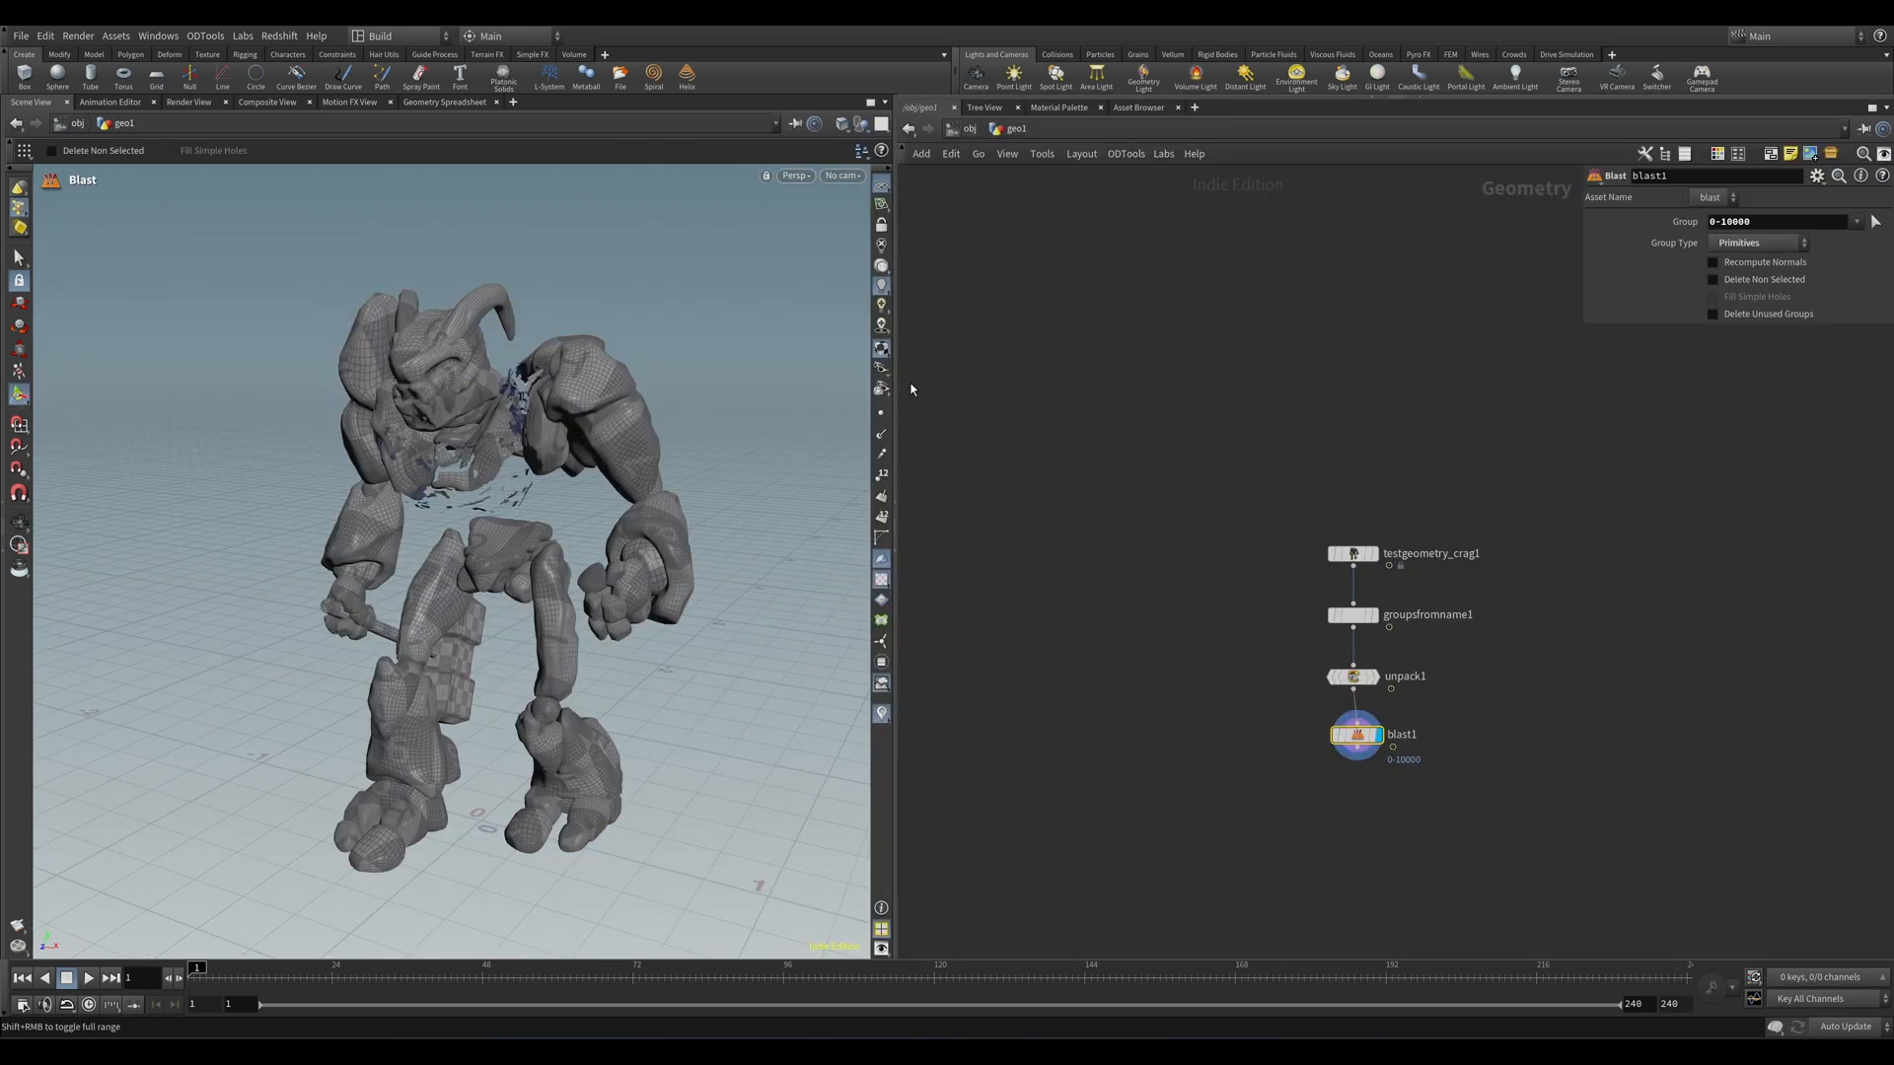
- Change blast1's group to 1-10000:2 with Delete Non Selected enabled
left_click(1775, 221)
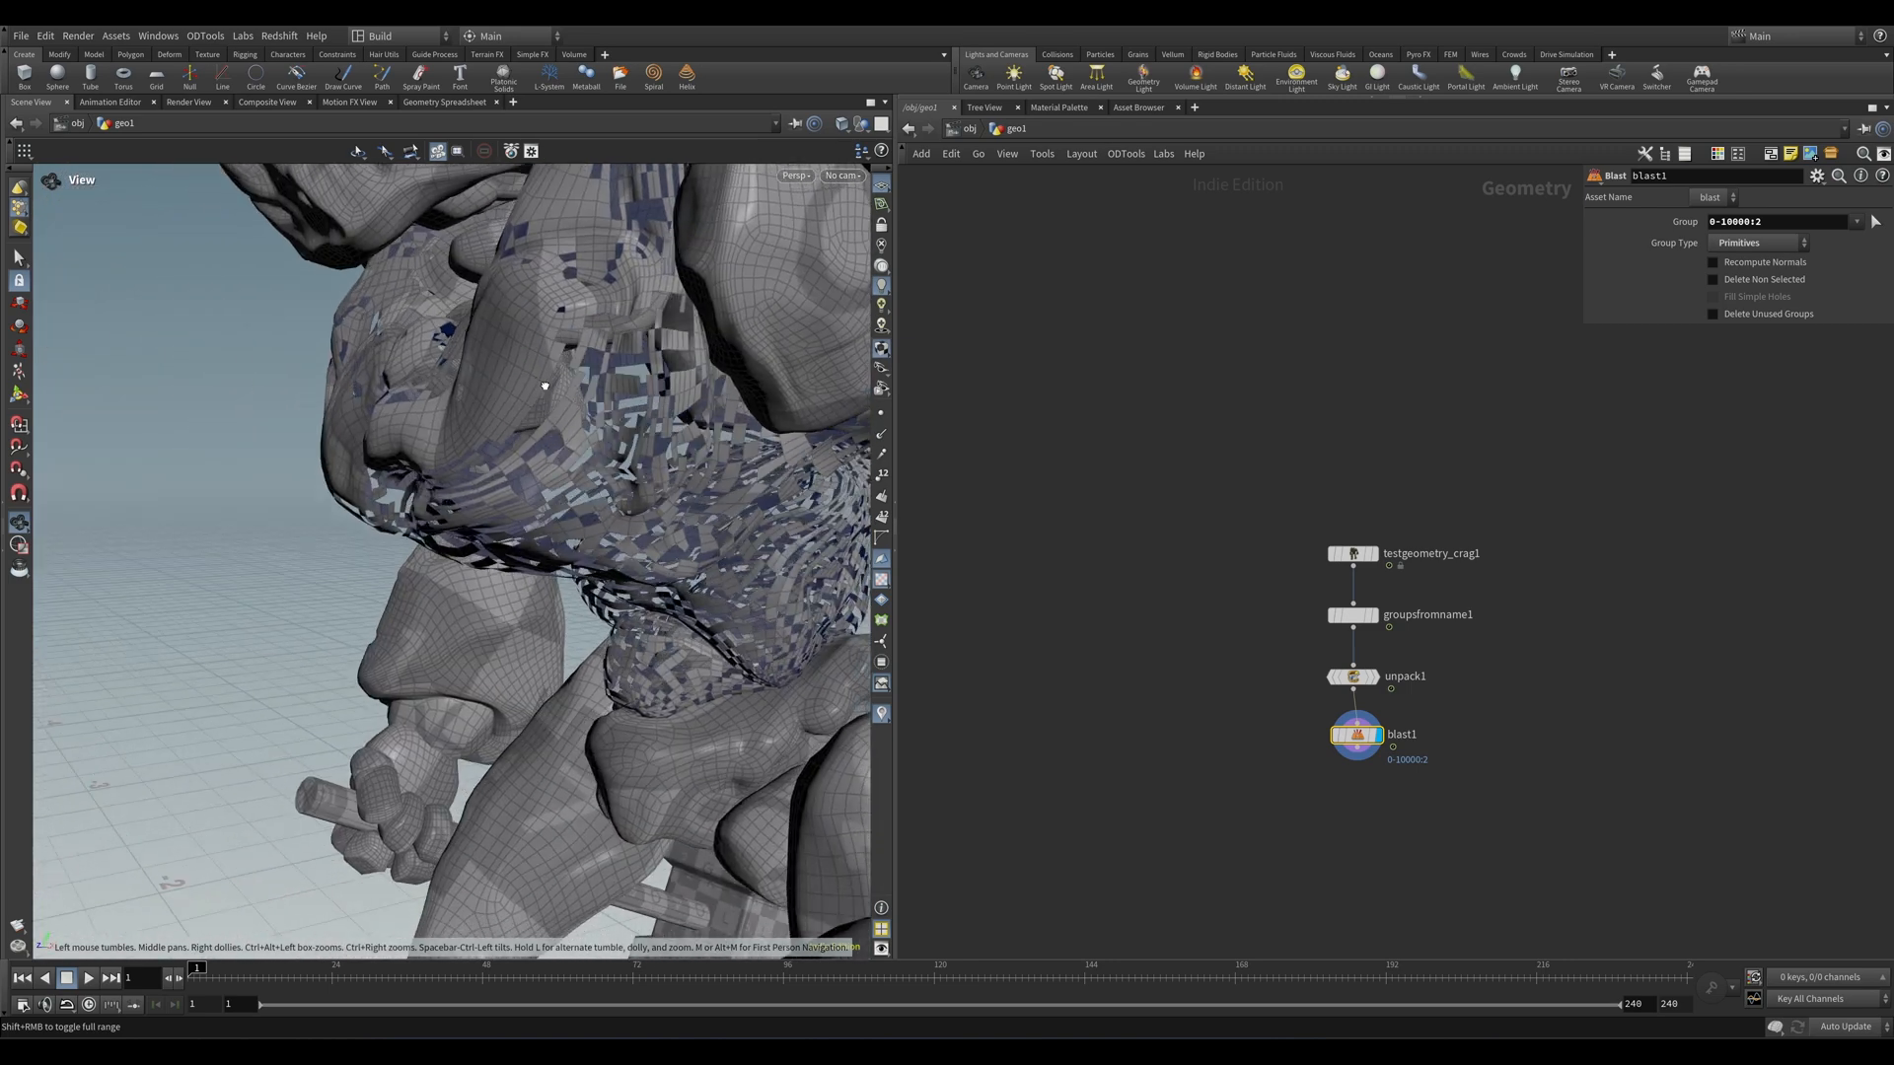
left_click(1712, 280)
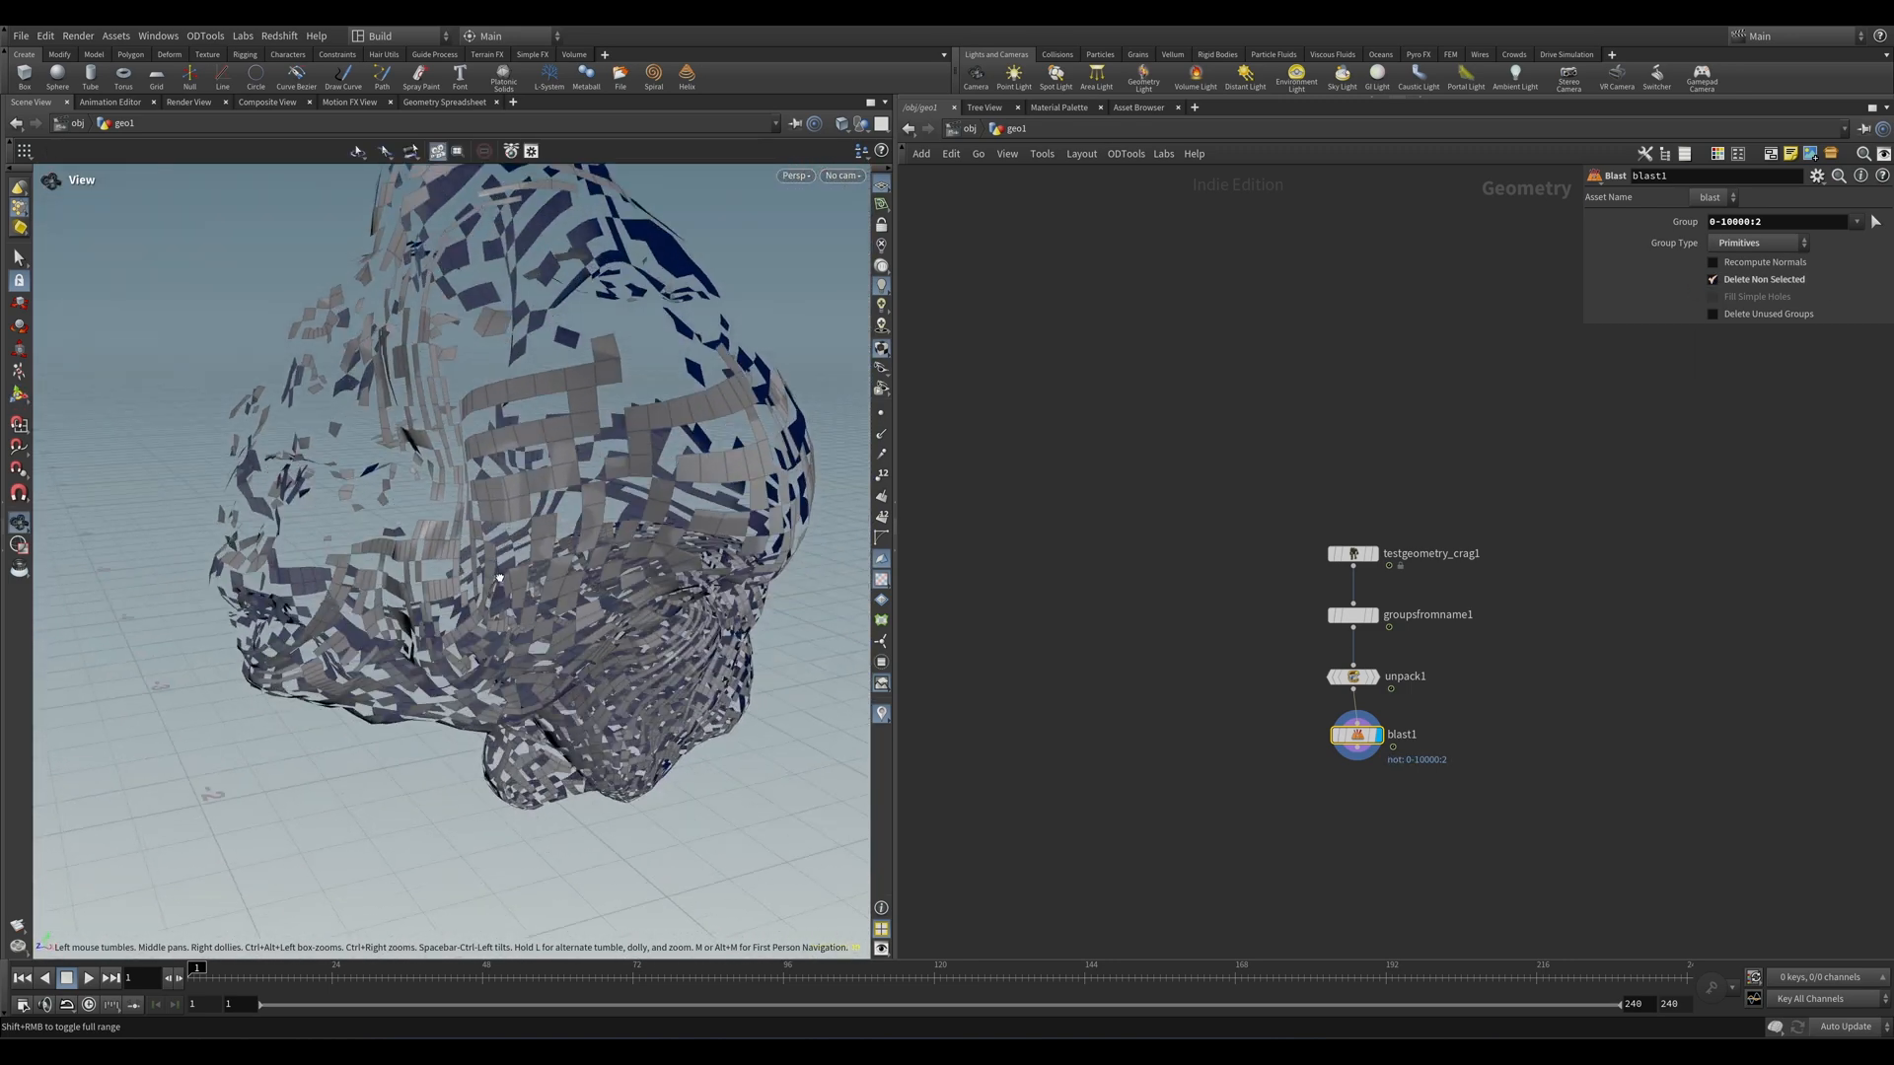
left_click_drag(483, 483, 590, 553)
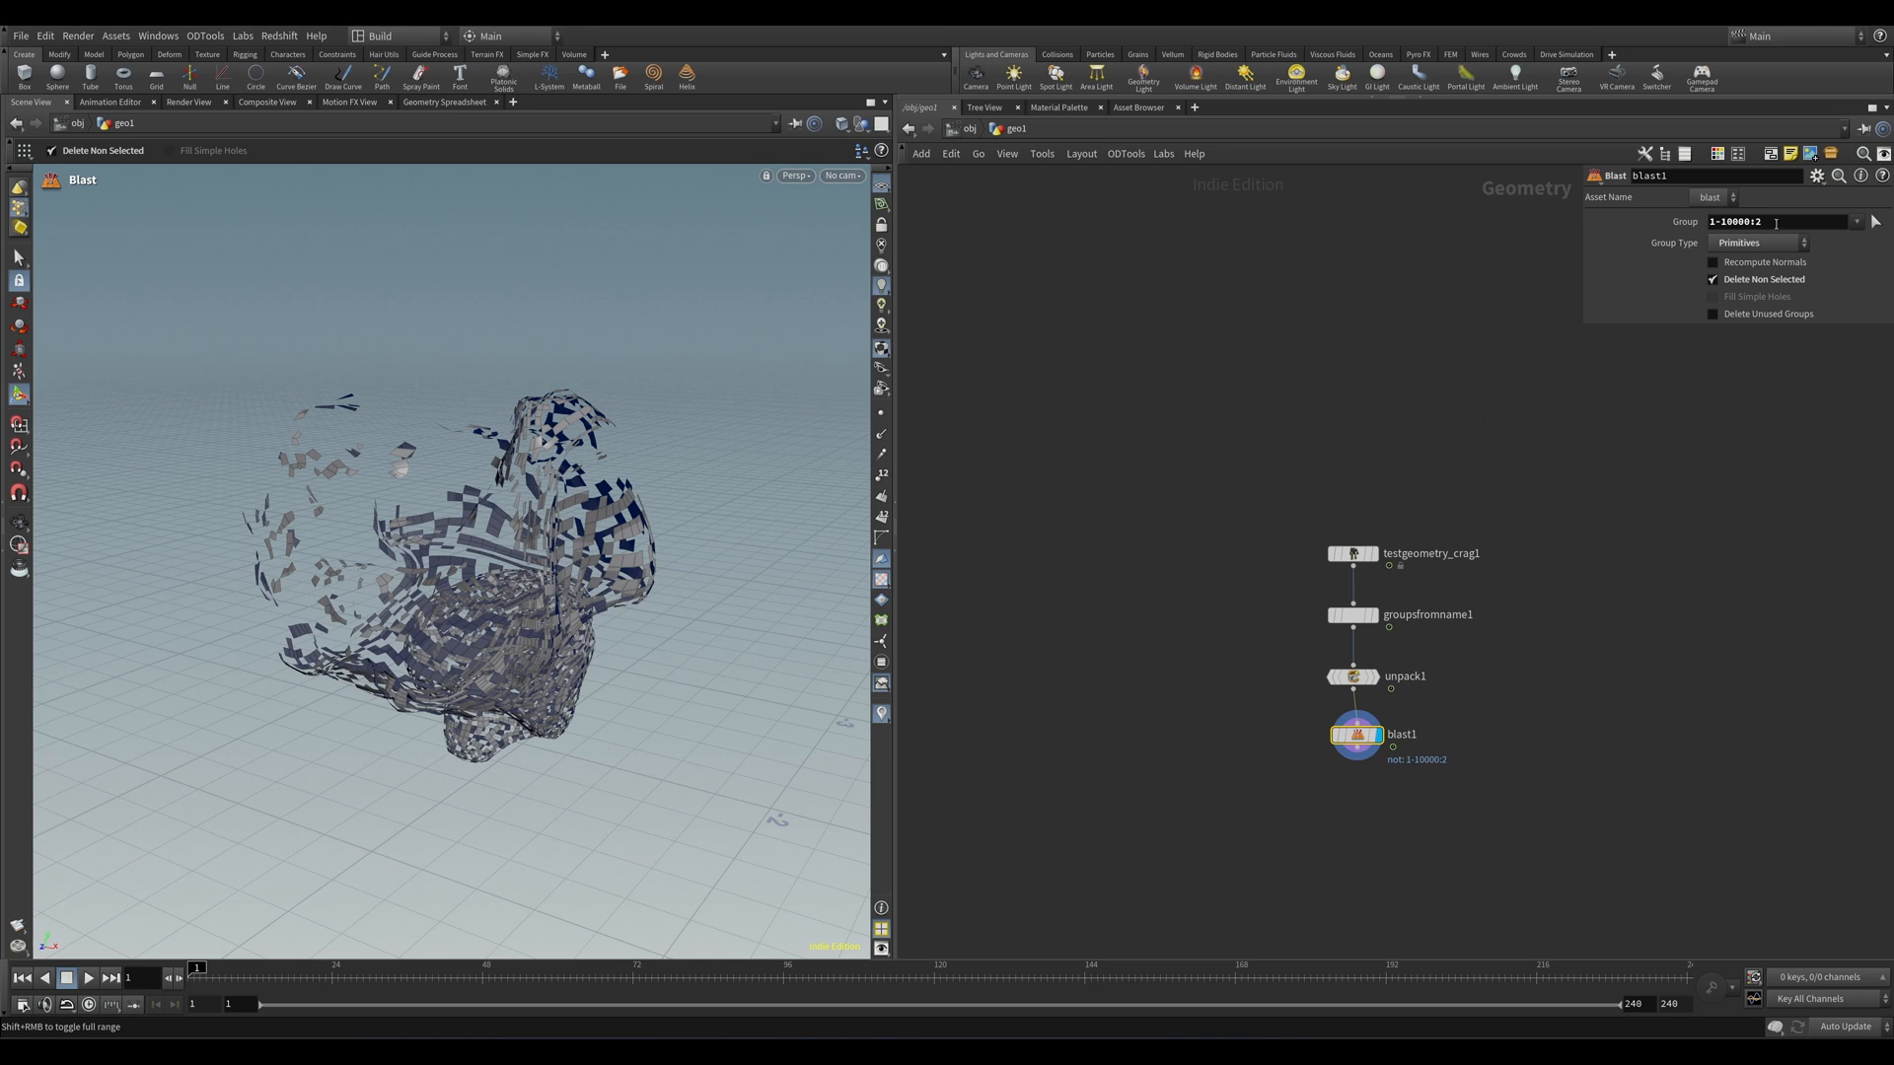
type("0-`")
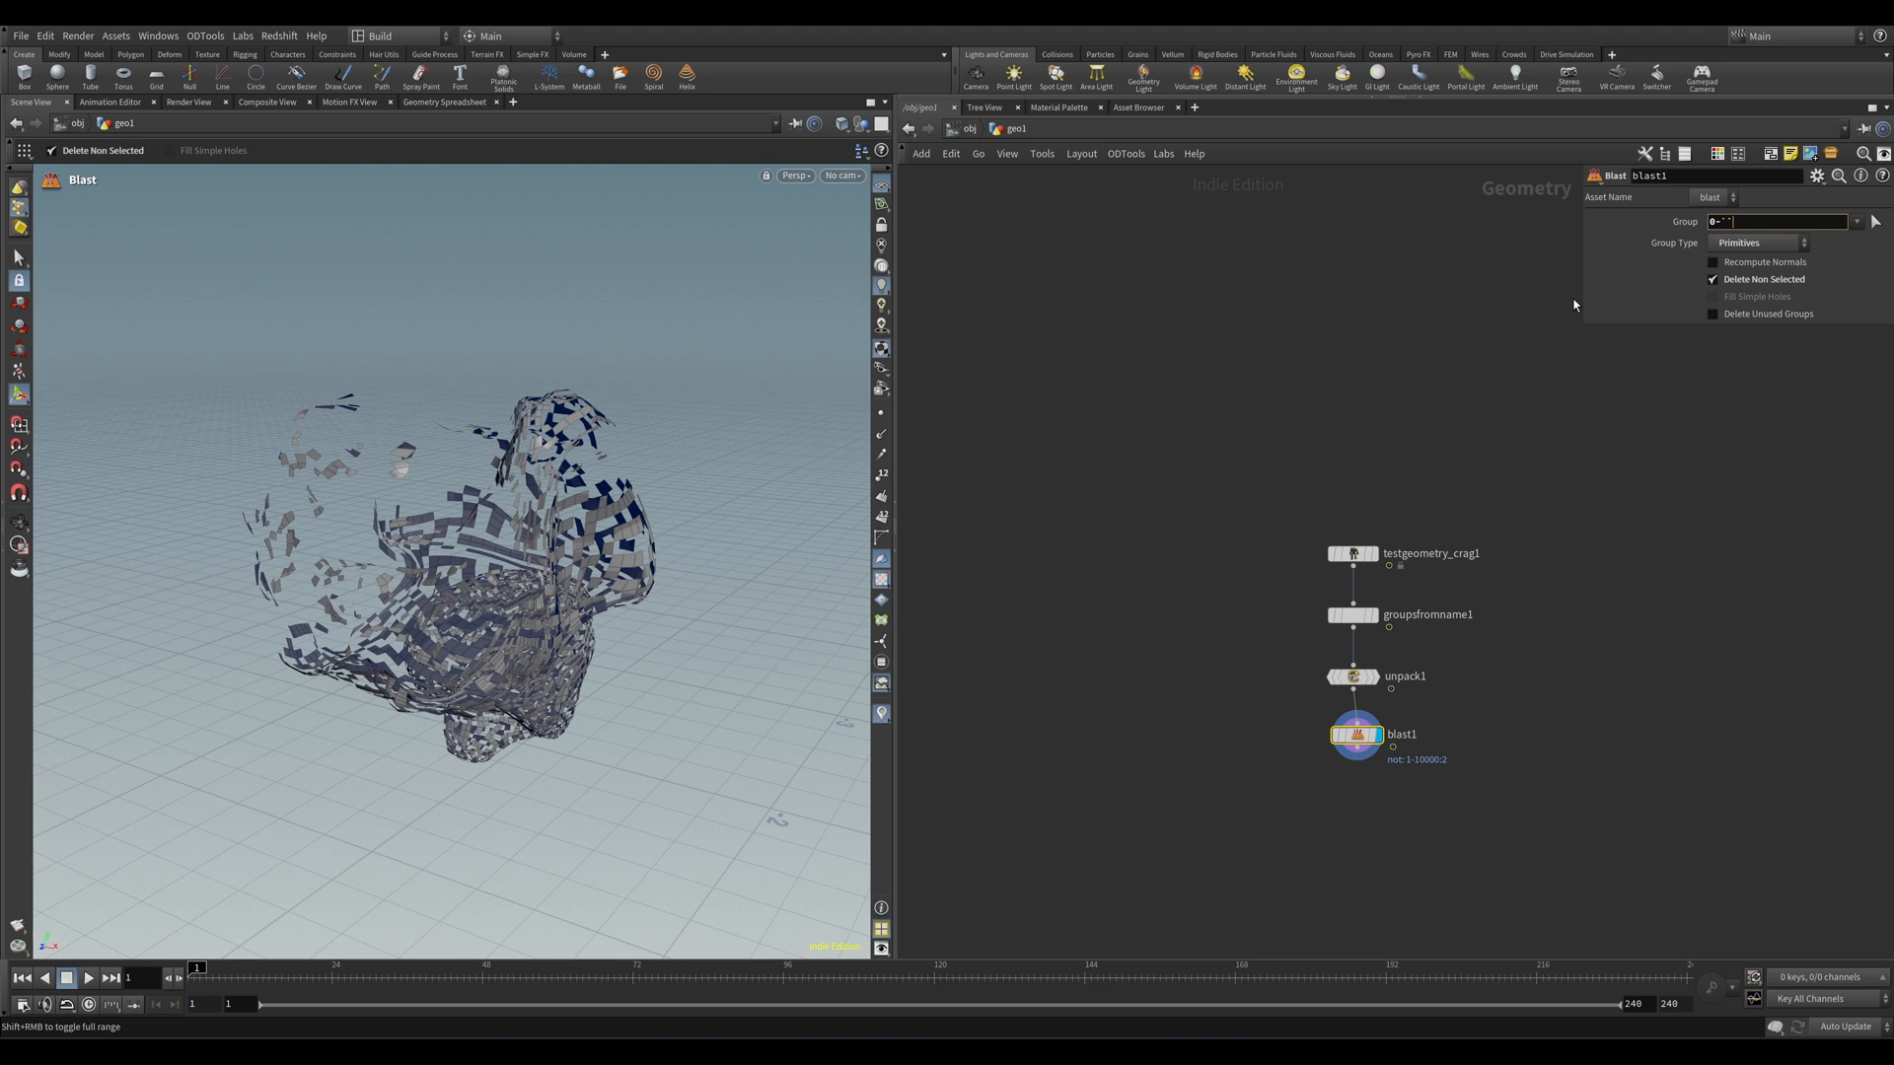
- Enter 0-`nprims(0)-1`:2 in blast1's Group so alternate primitives are deleted across the crag
type("nprims(0)-1")
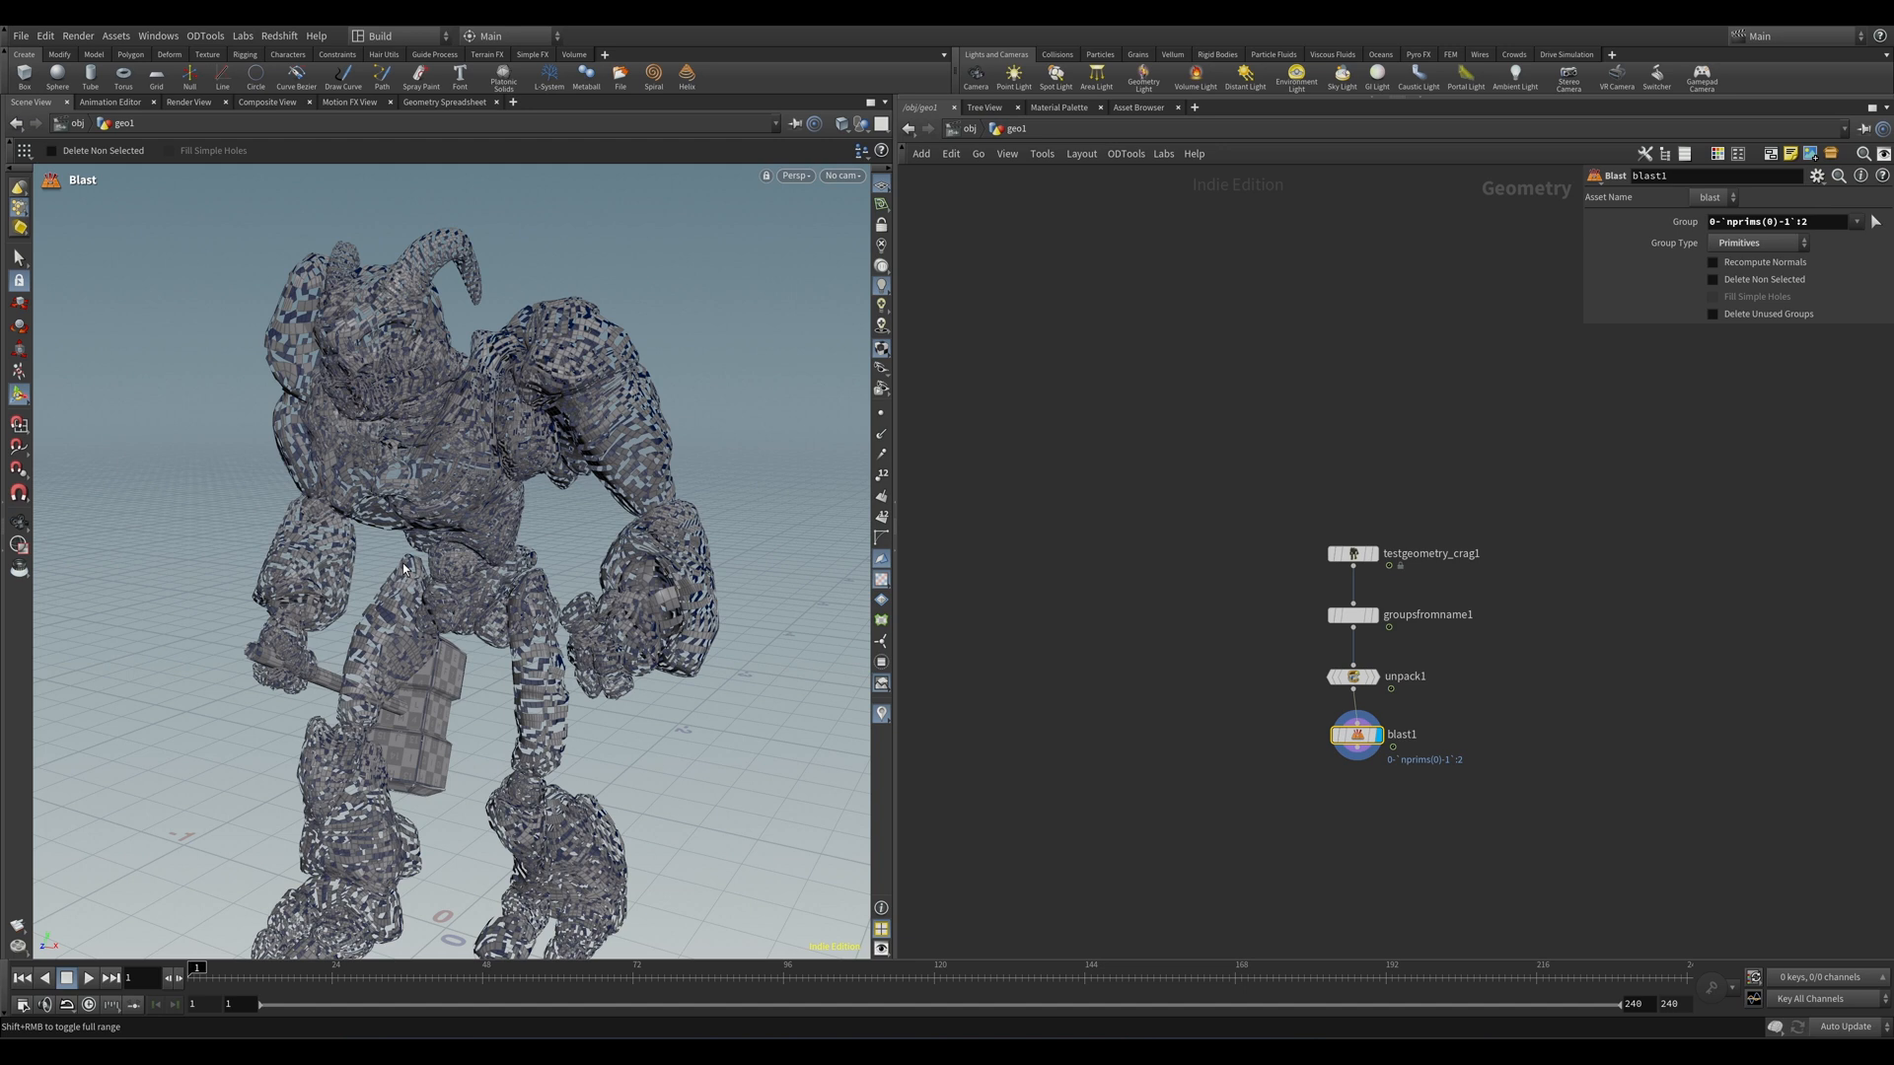
mouse_move(206, 485)
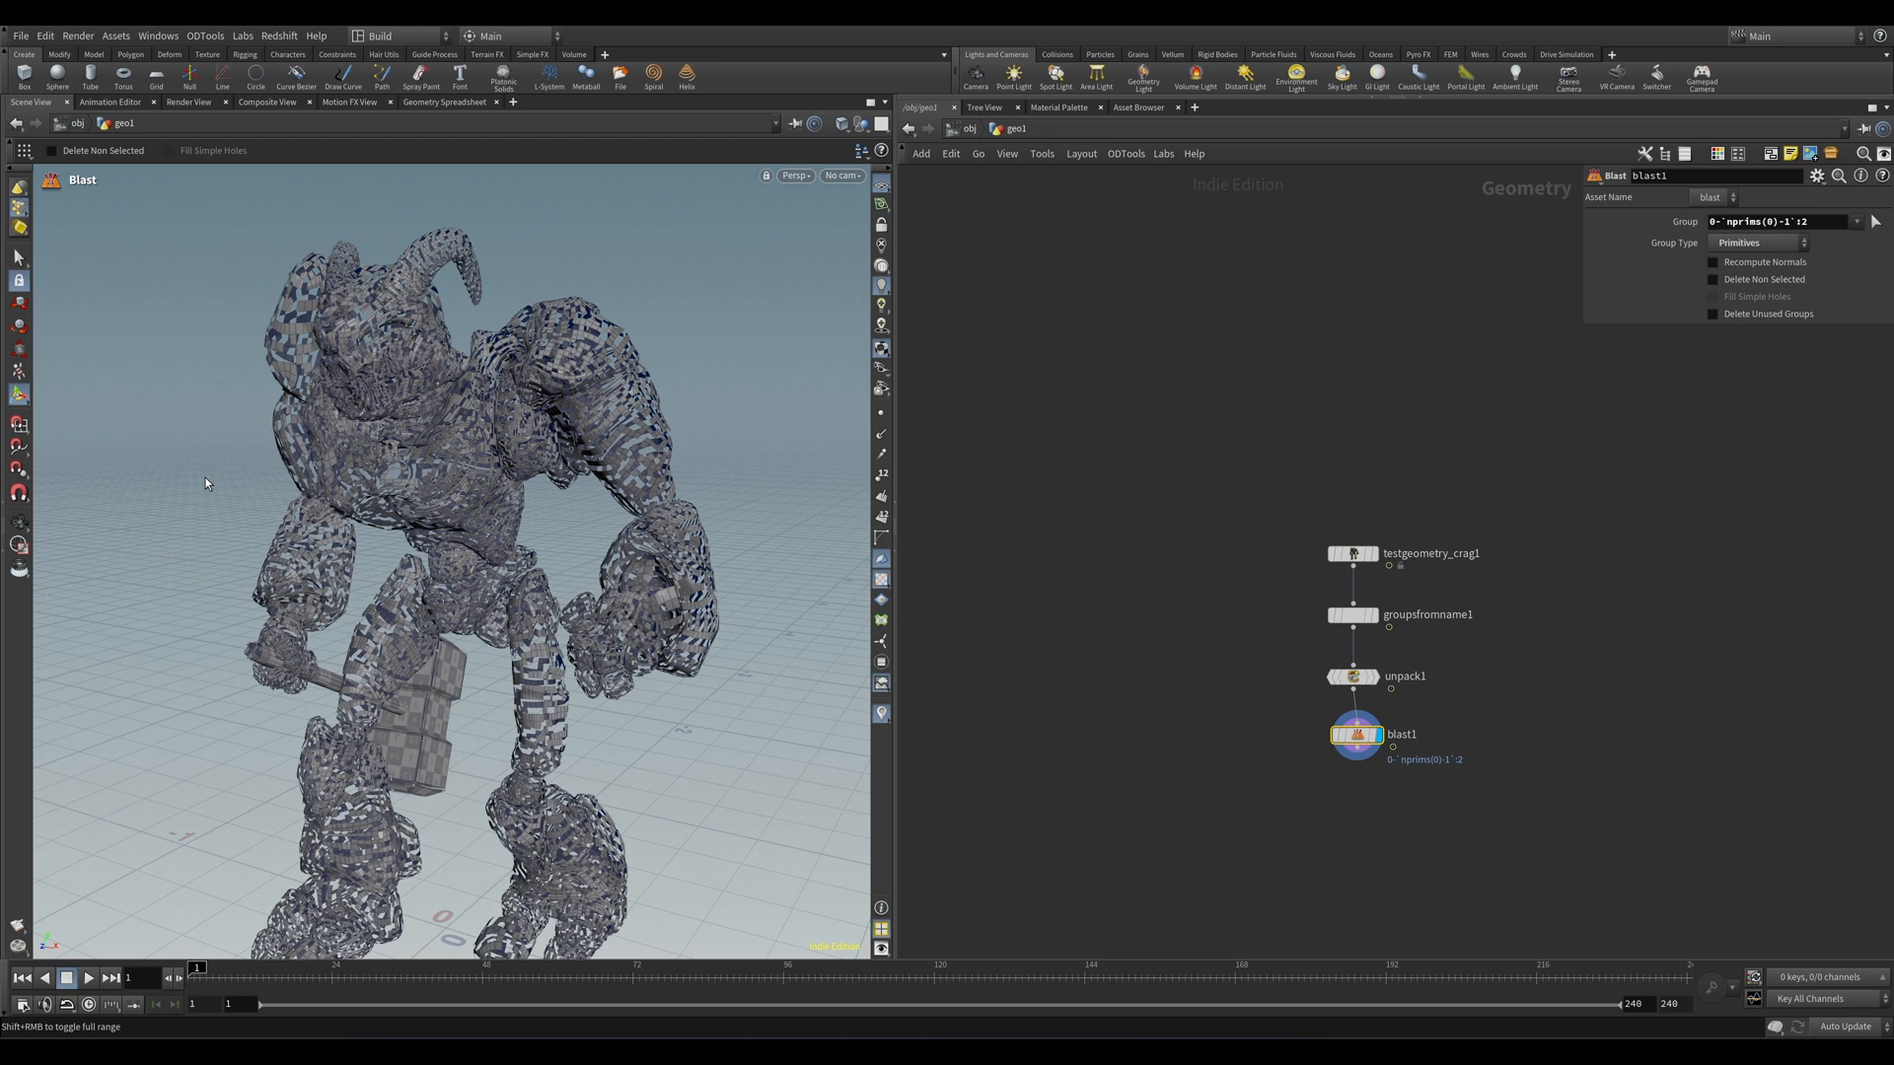
mouse_move(200, 494)
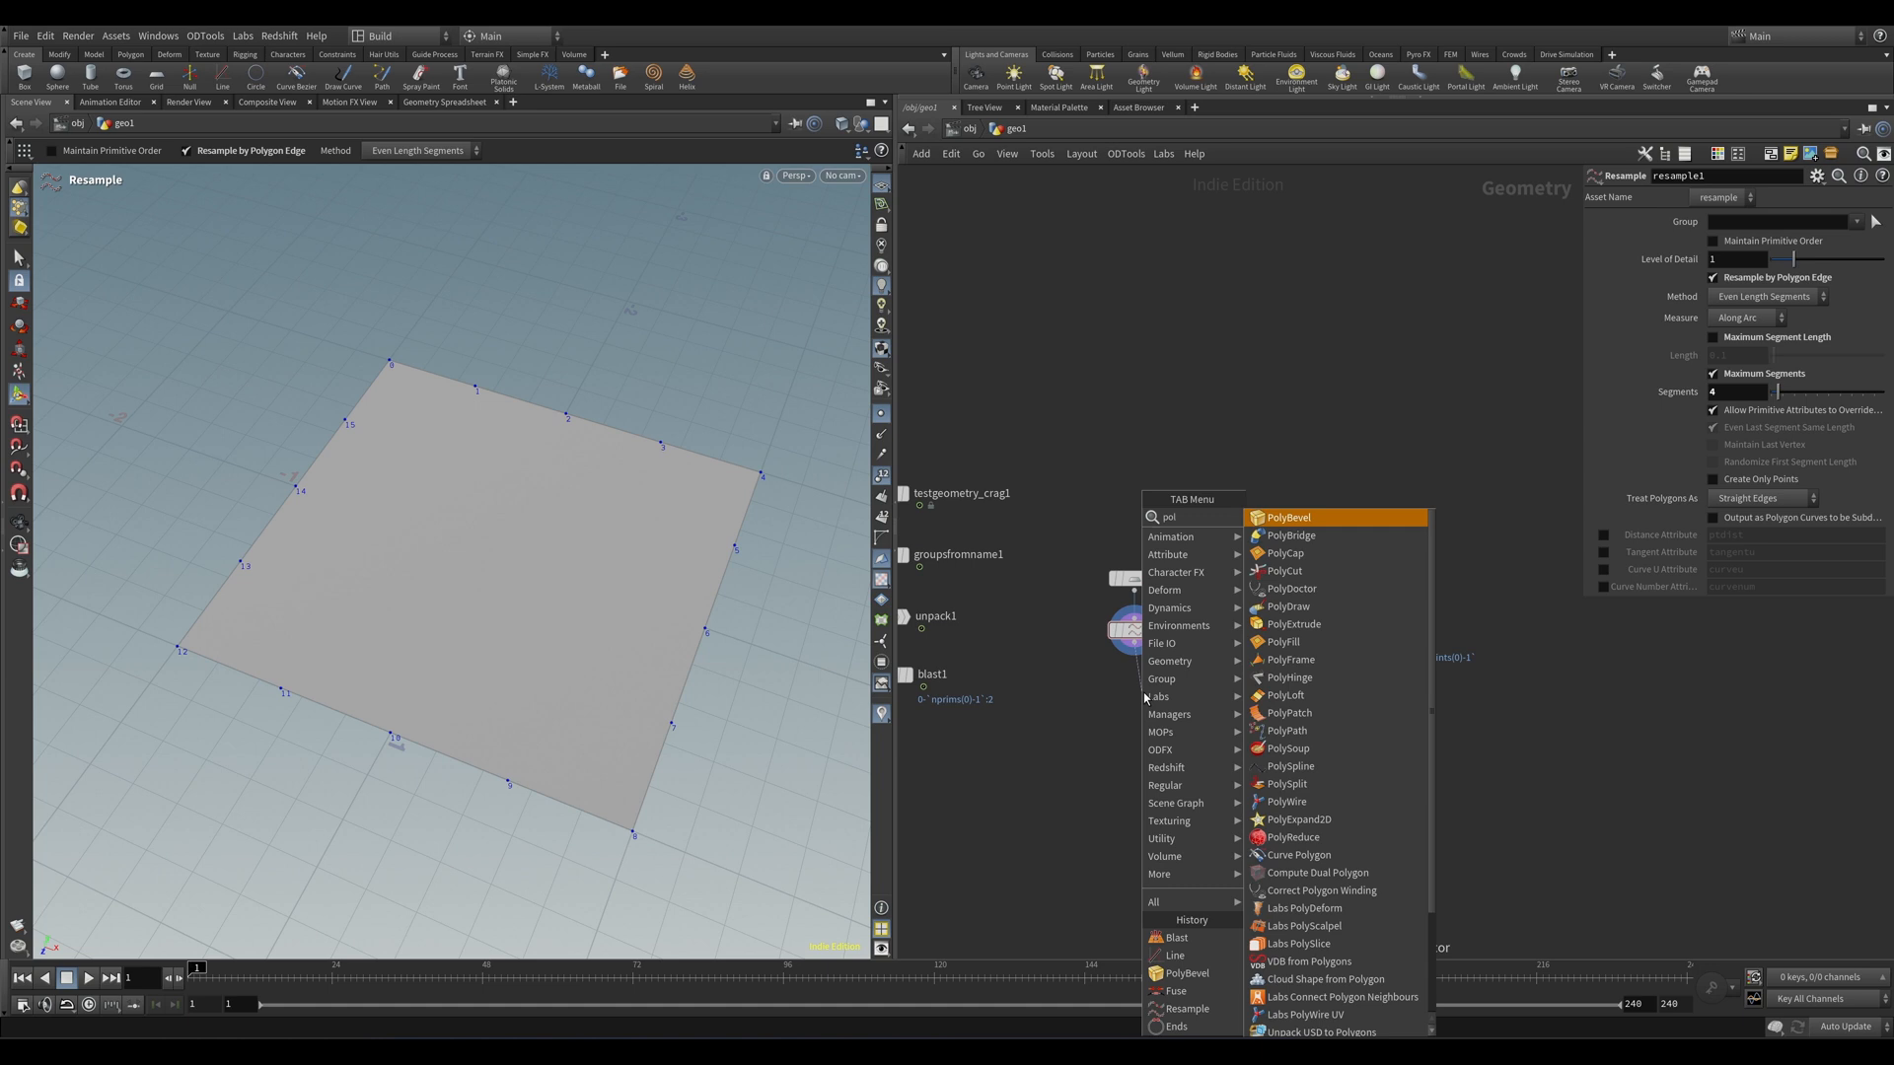
- Add a PolyBevel after resample1 and reduce its corner bevel distance
left_click(1287, 517)
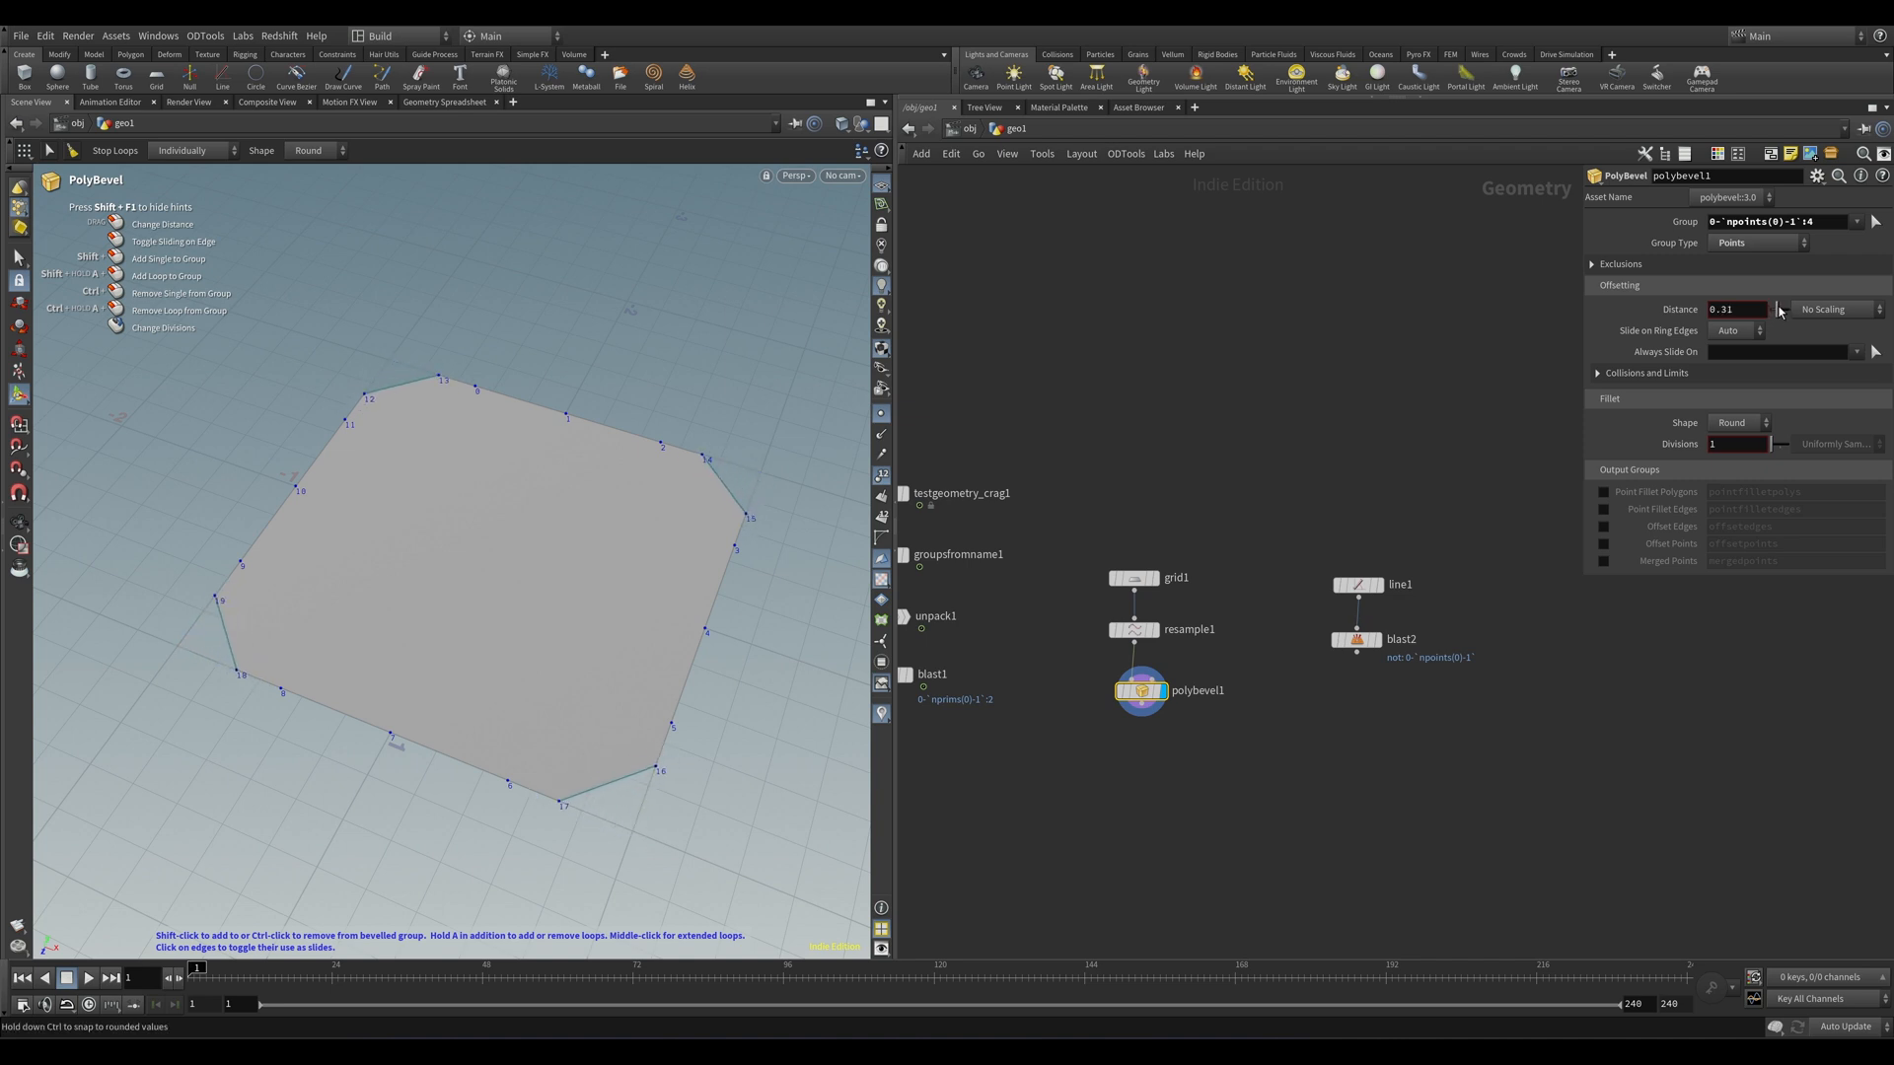
left_click_drag(1739, 309, 1776, 309)
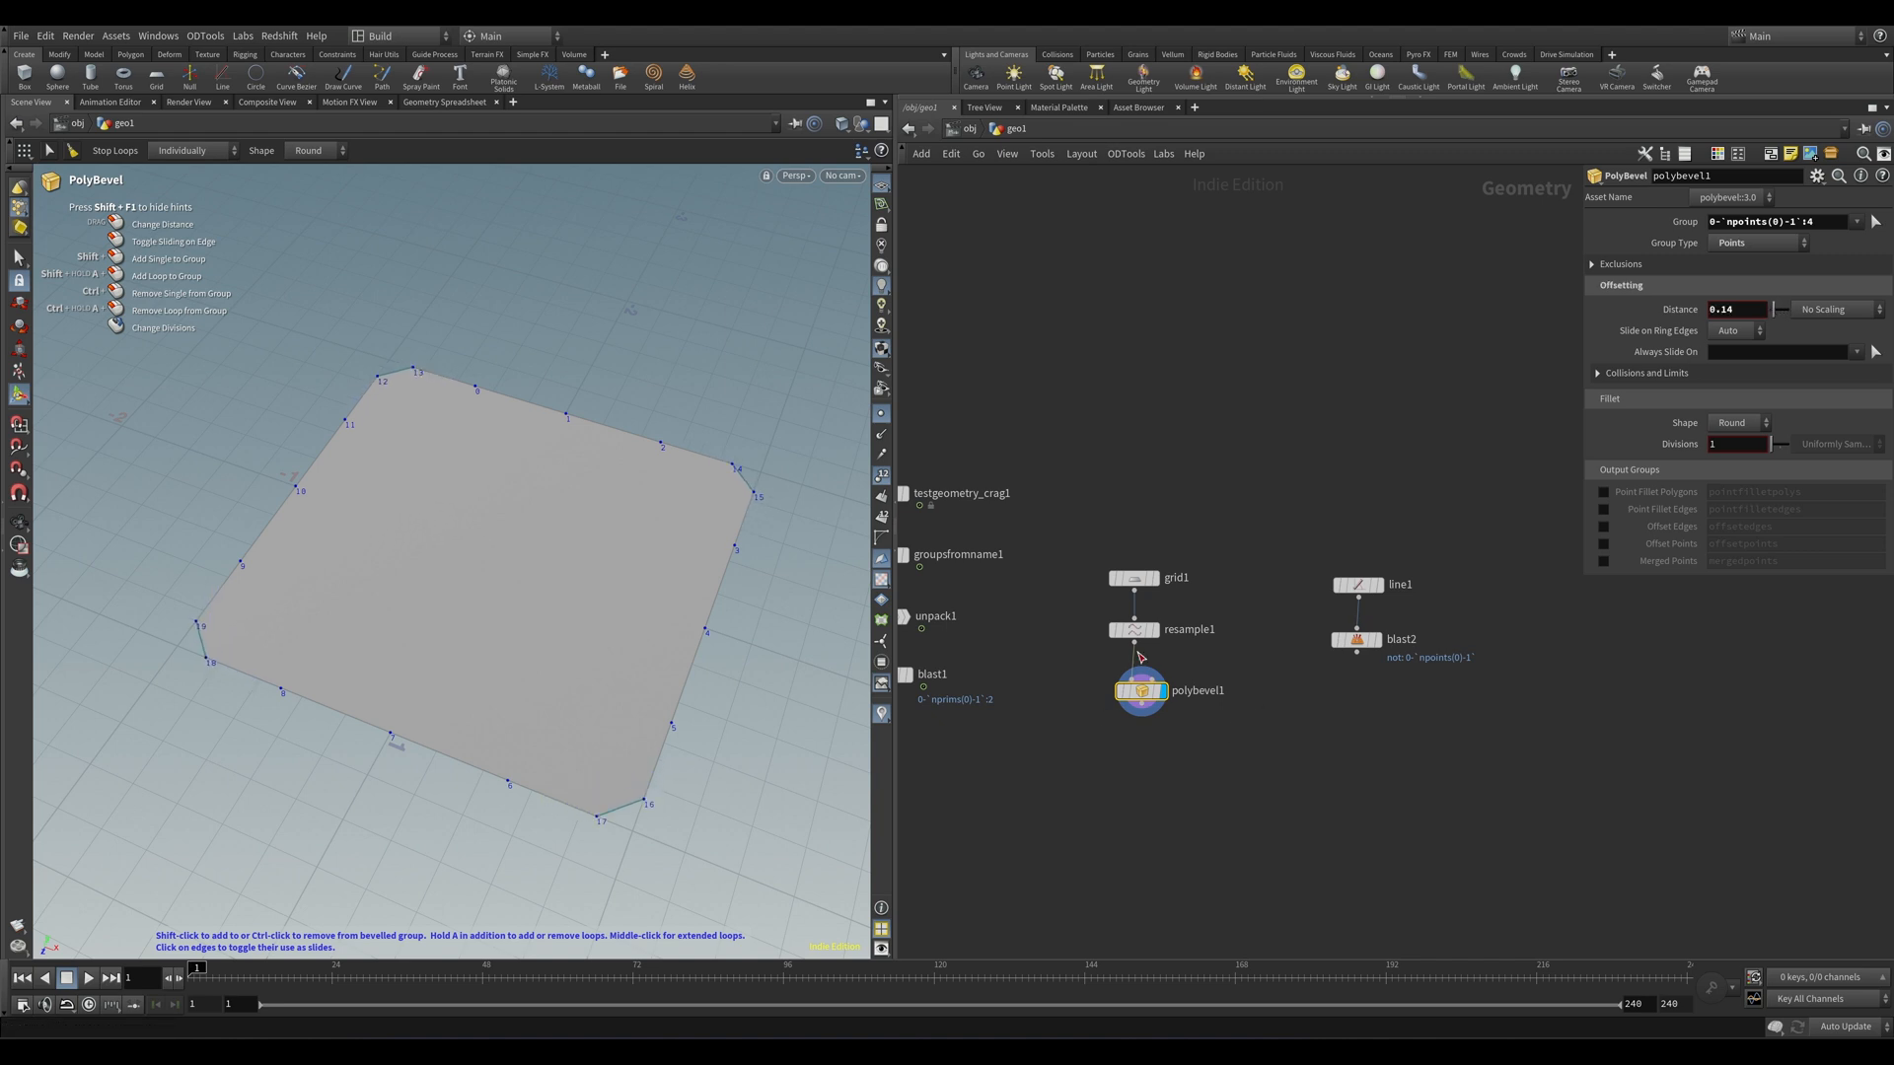
left_click(1357, 585)
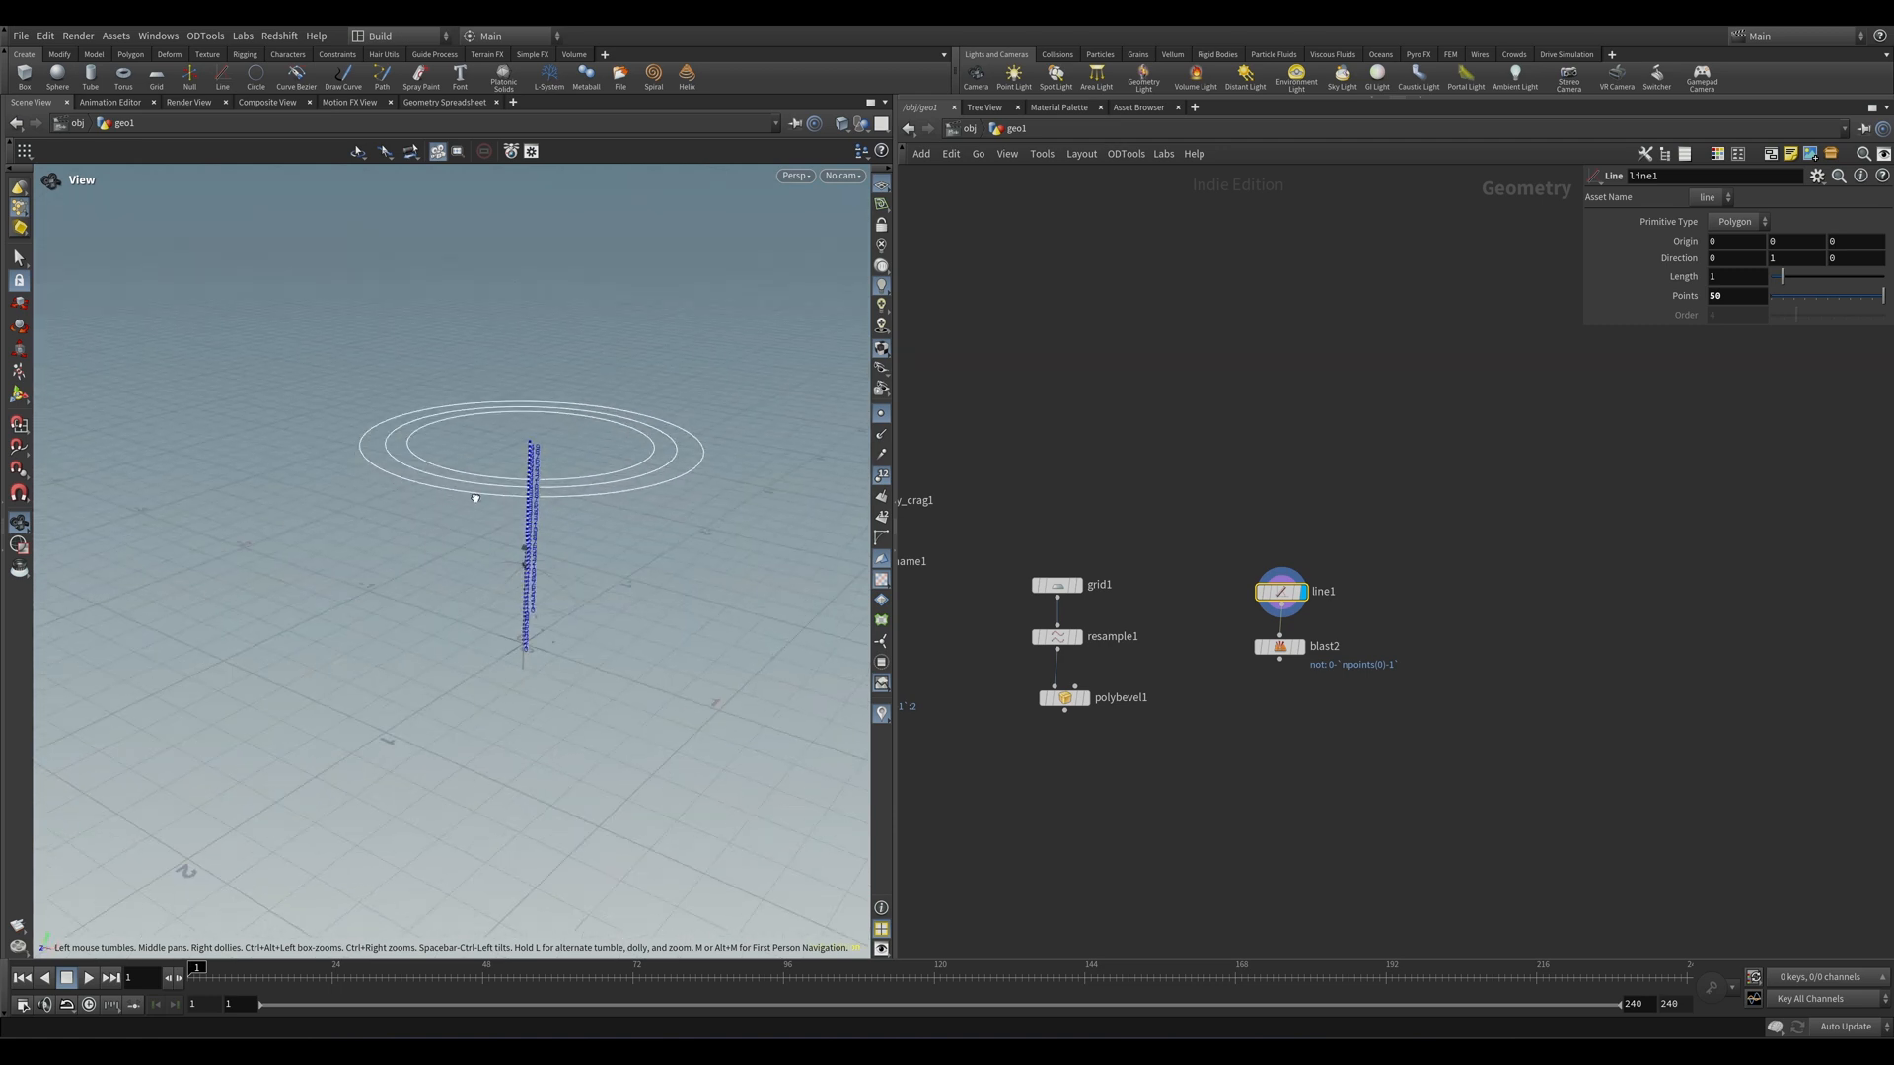
- Display blast2's output, leaving only the line's two end points, and reposition the network
left_click(1278, 646)
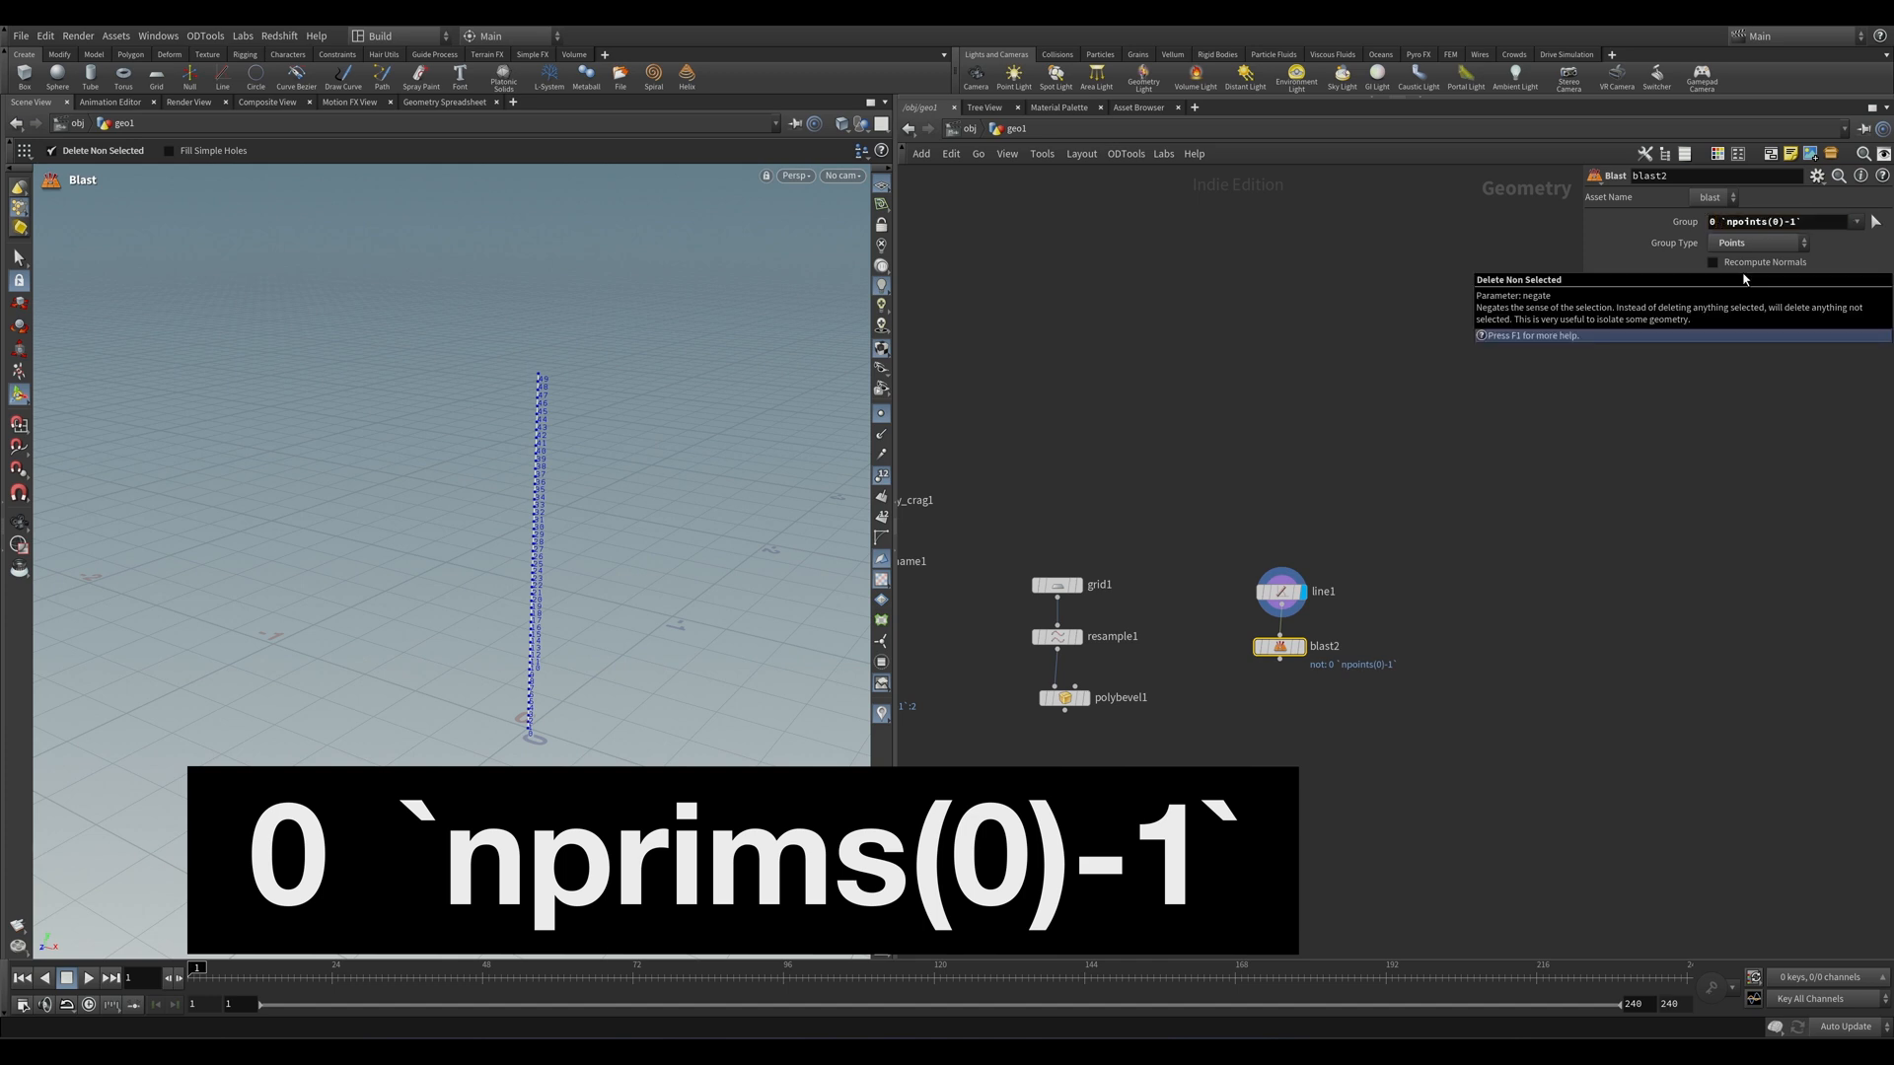
left_click(1715, 279)
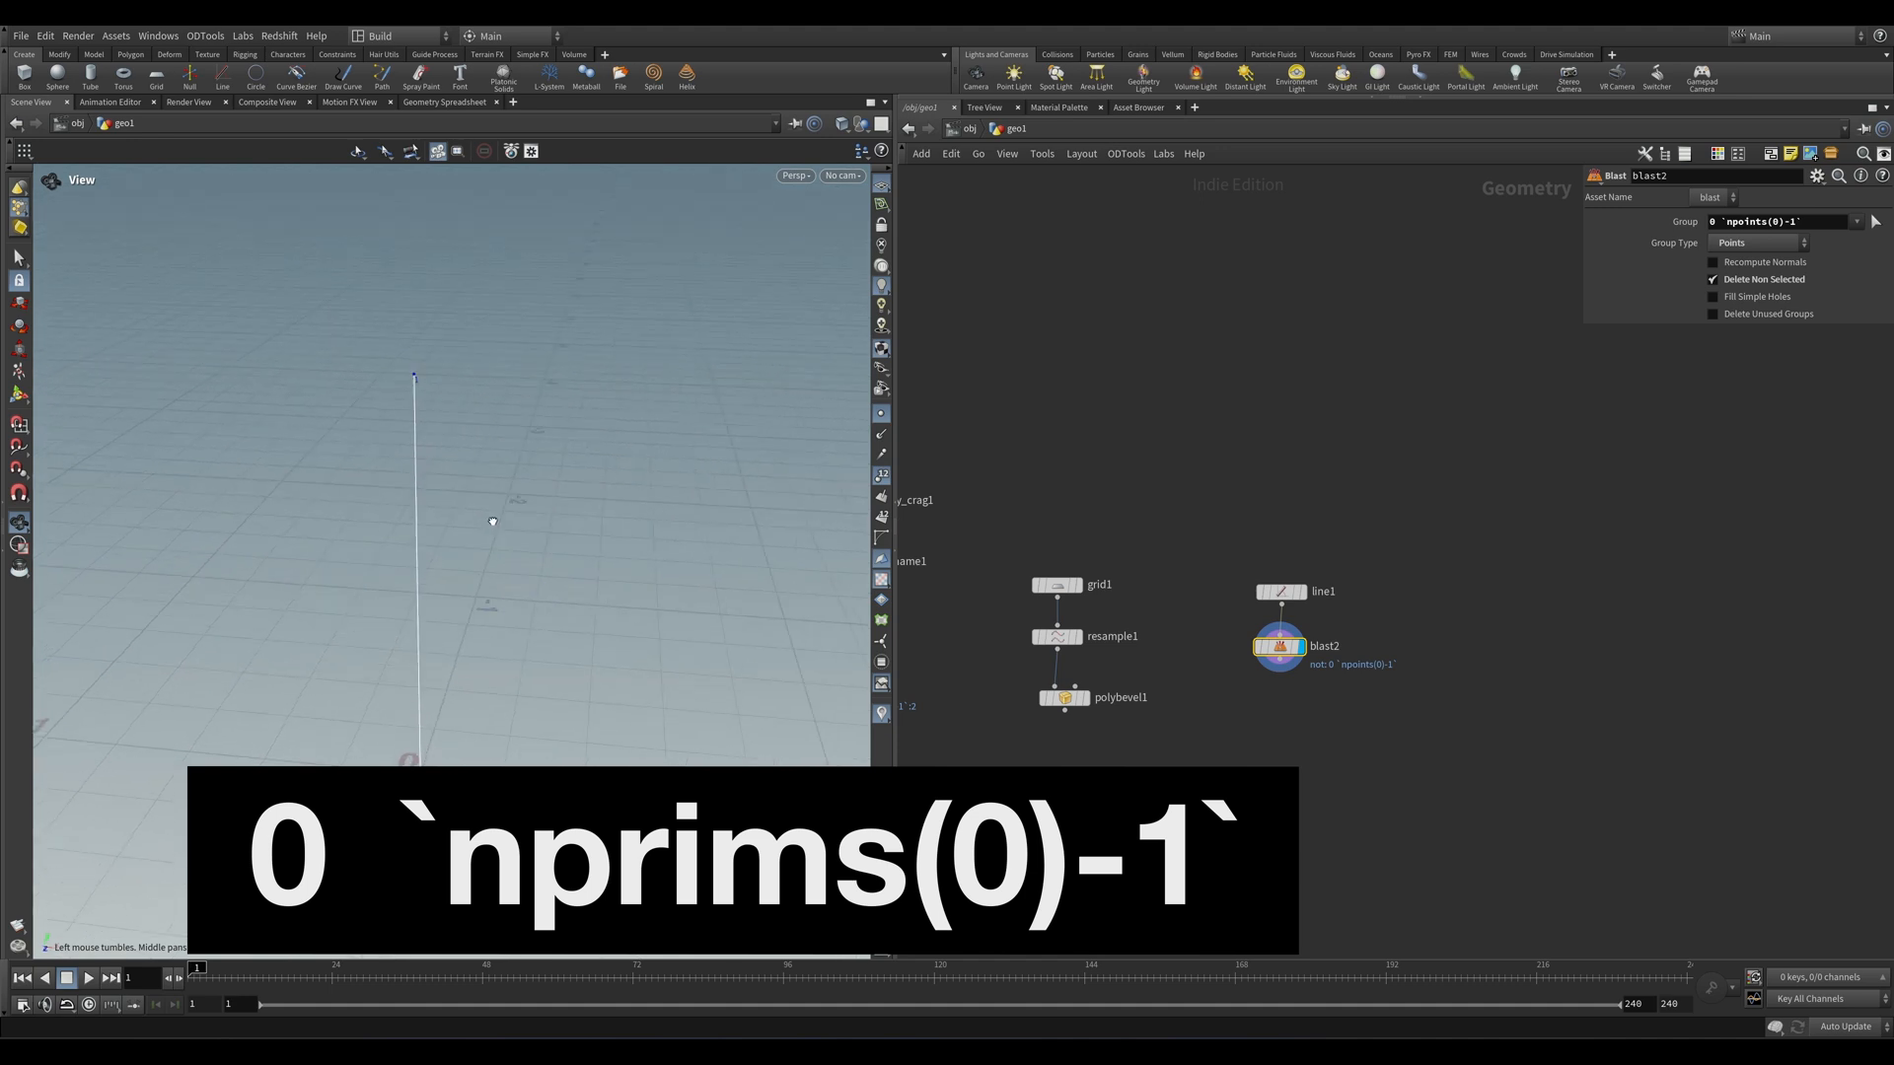
left_click_drag(491, 521, 554, 587)
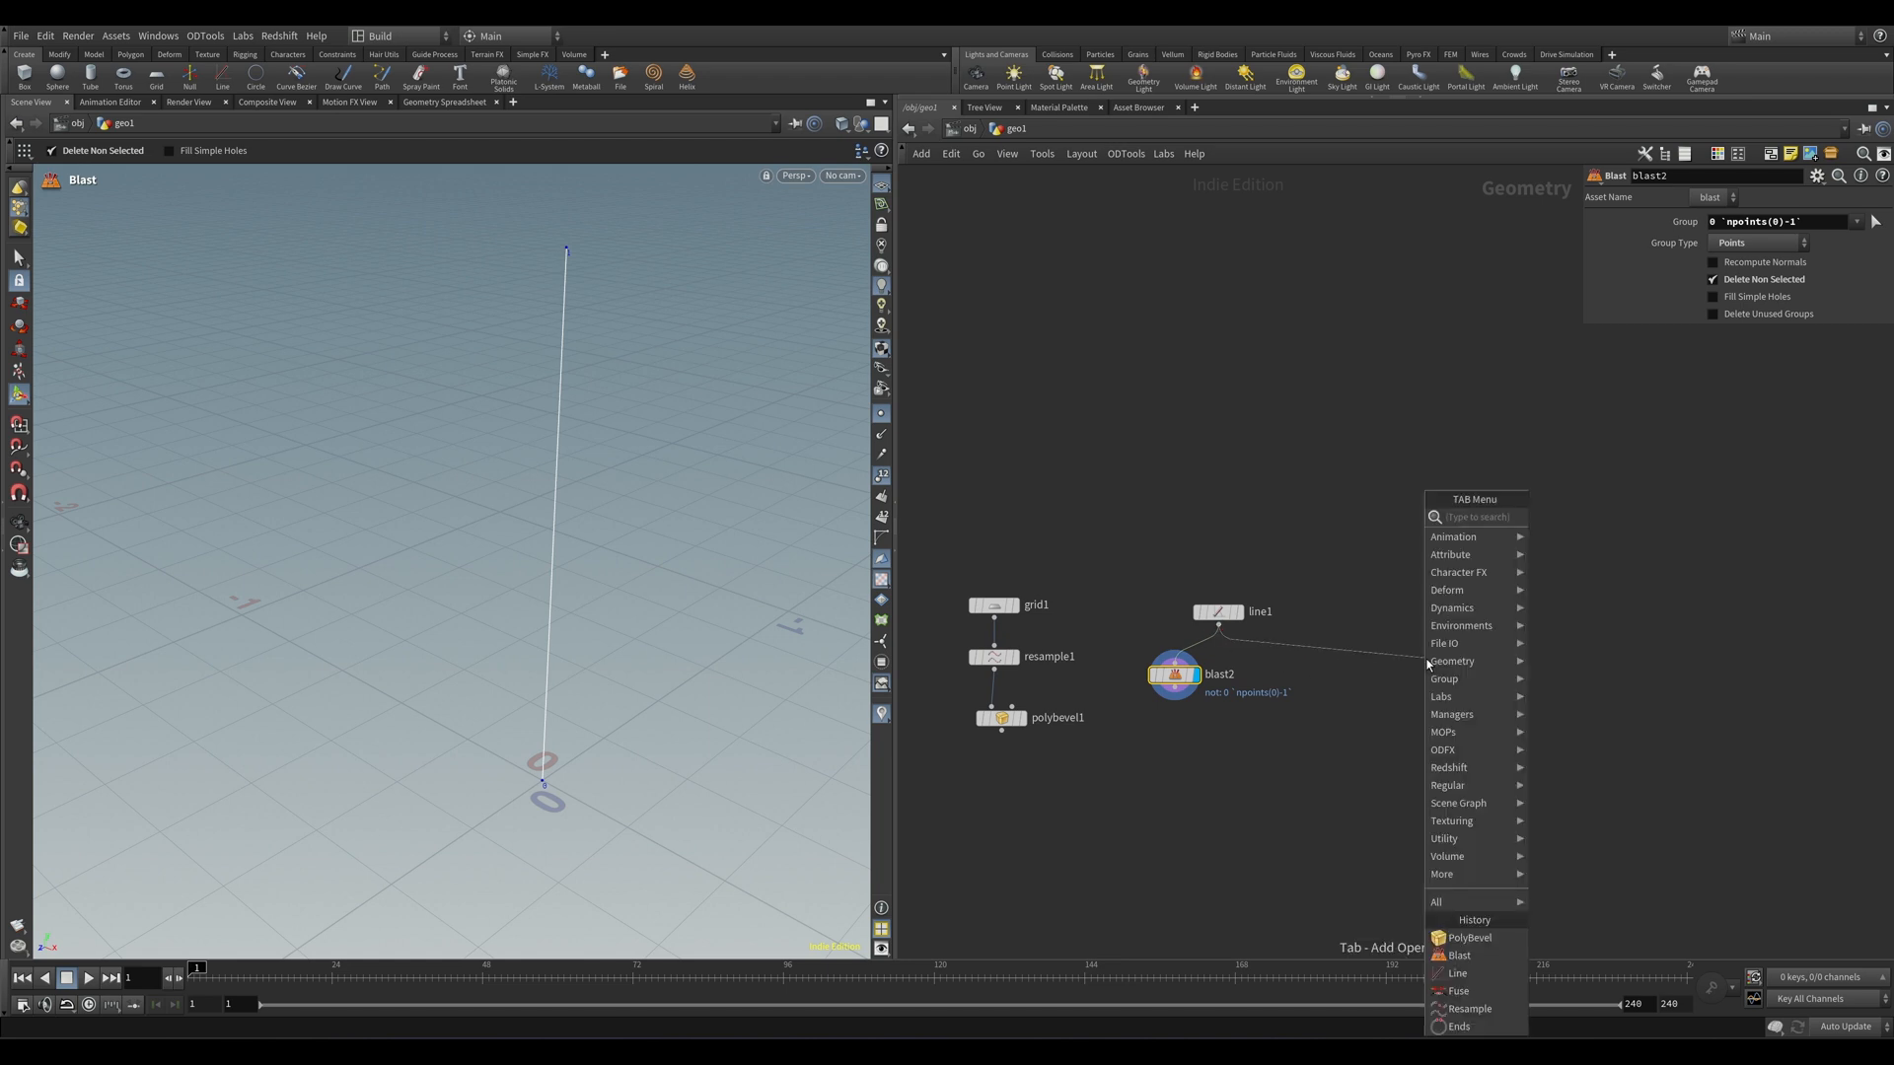
- Add a Group by Range on the line grouping points with an inverted range
type("groupb")
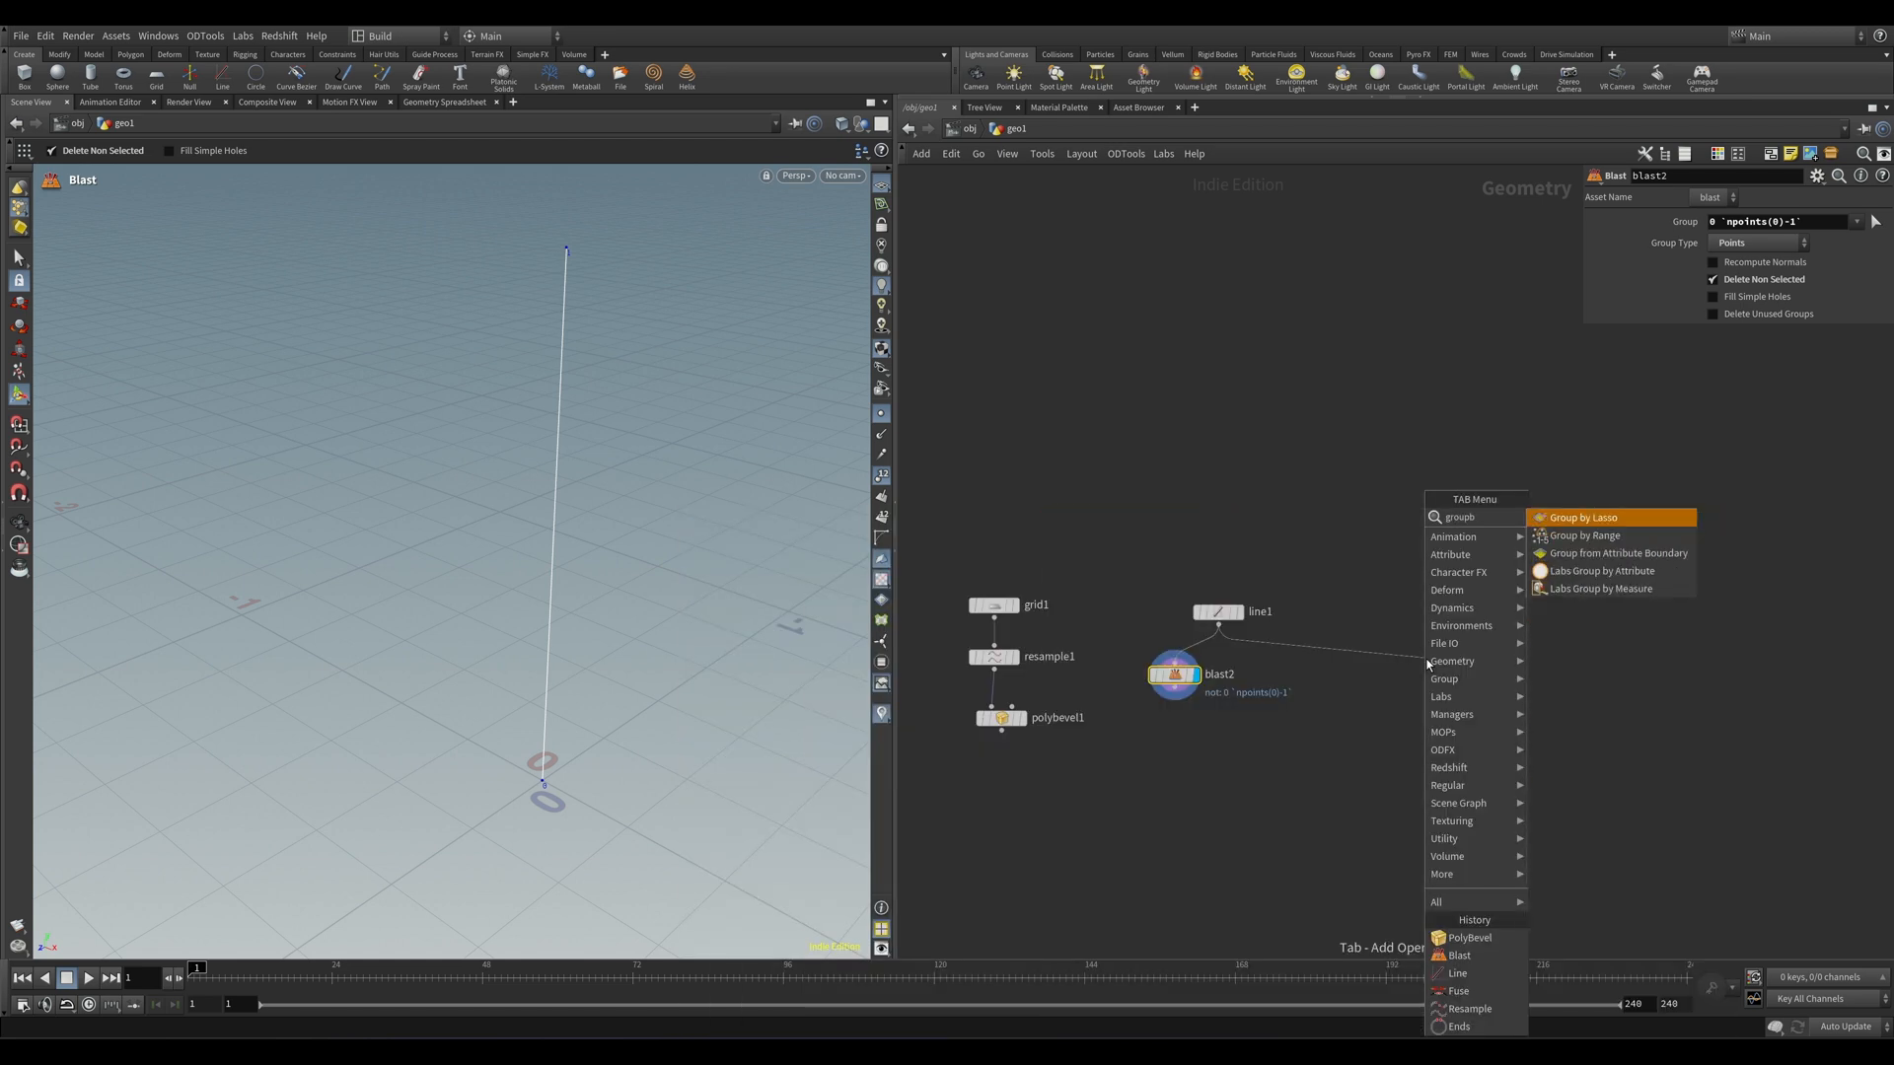
left_click(1586, 535)
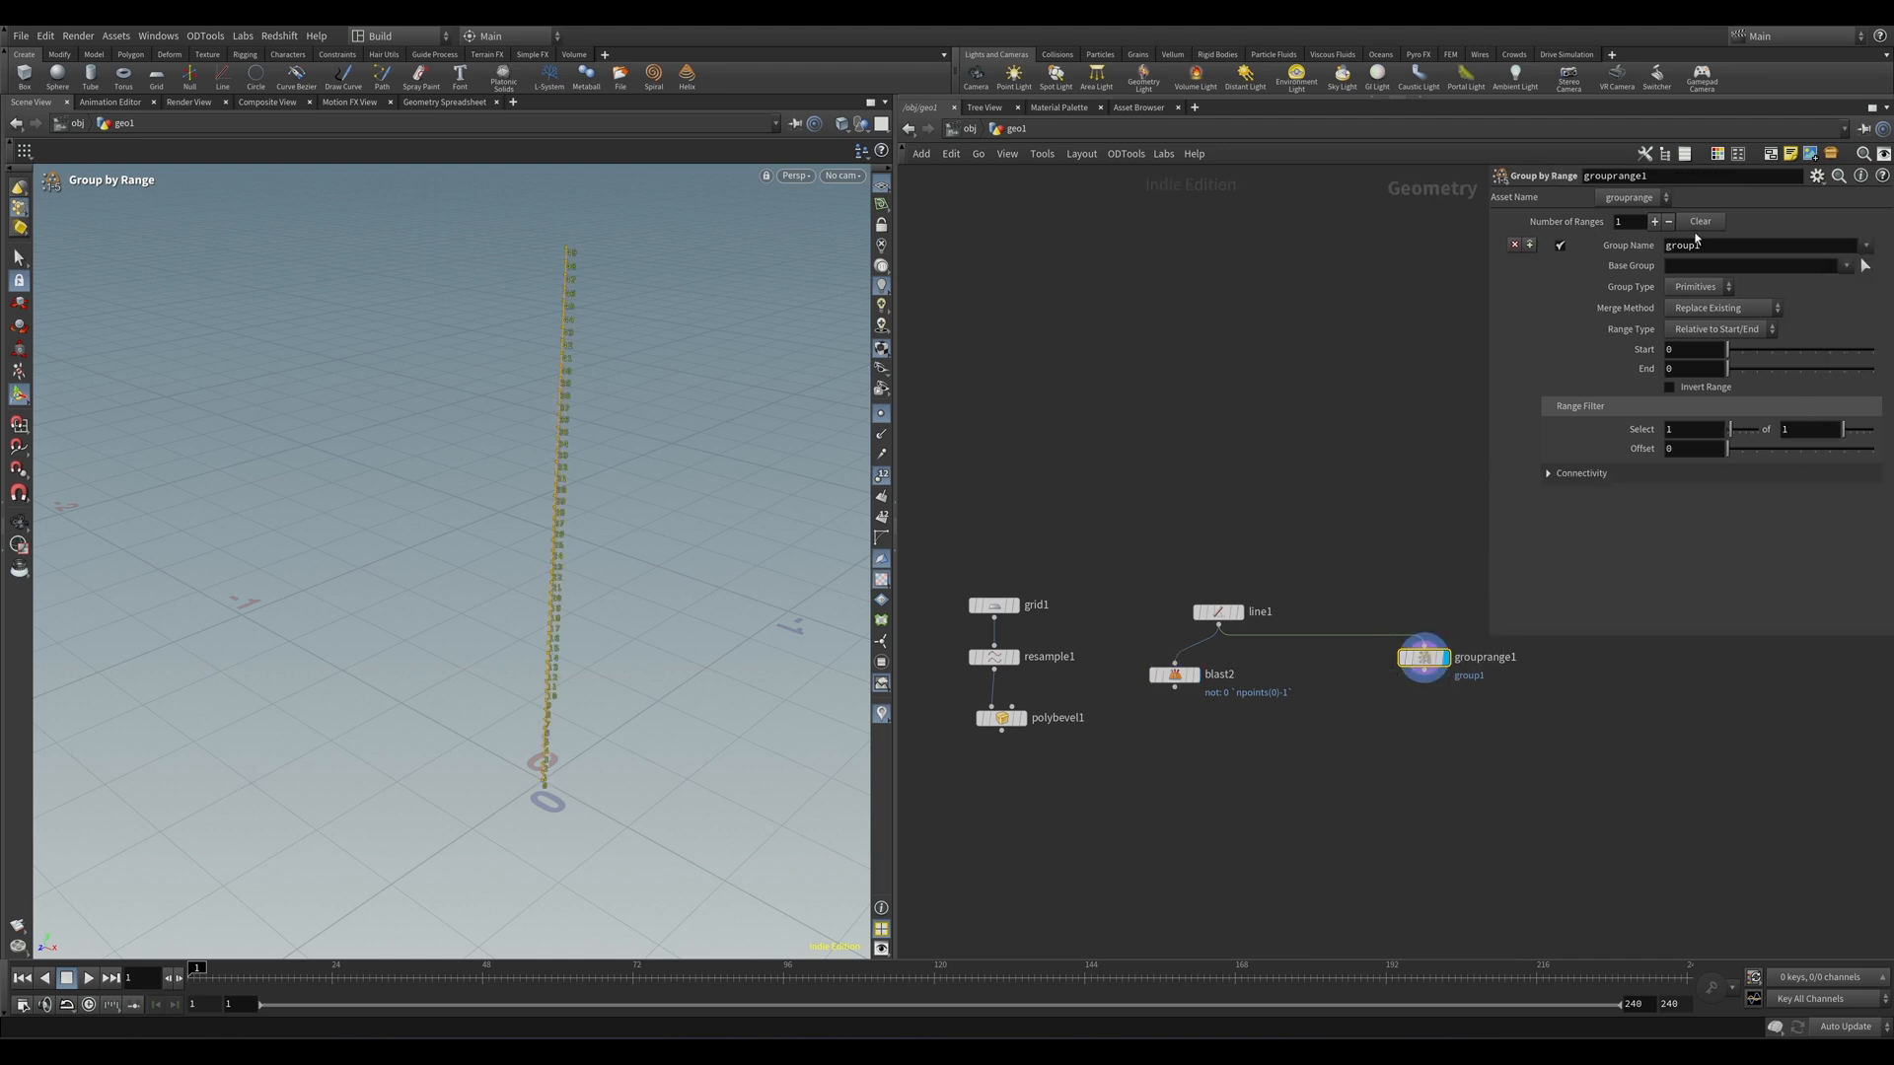
left_click(1697, 286)
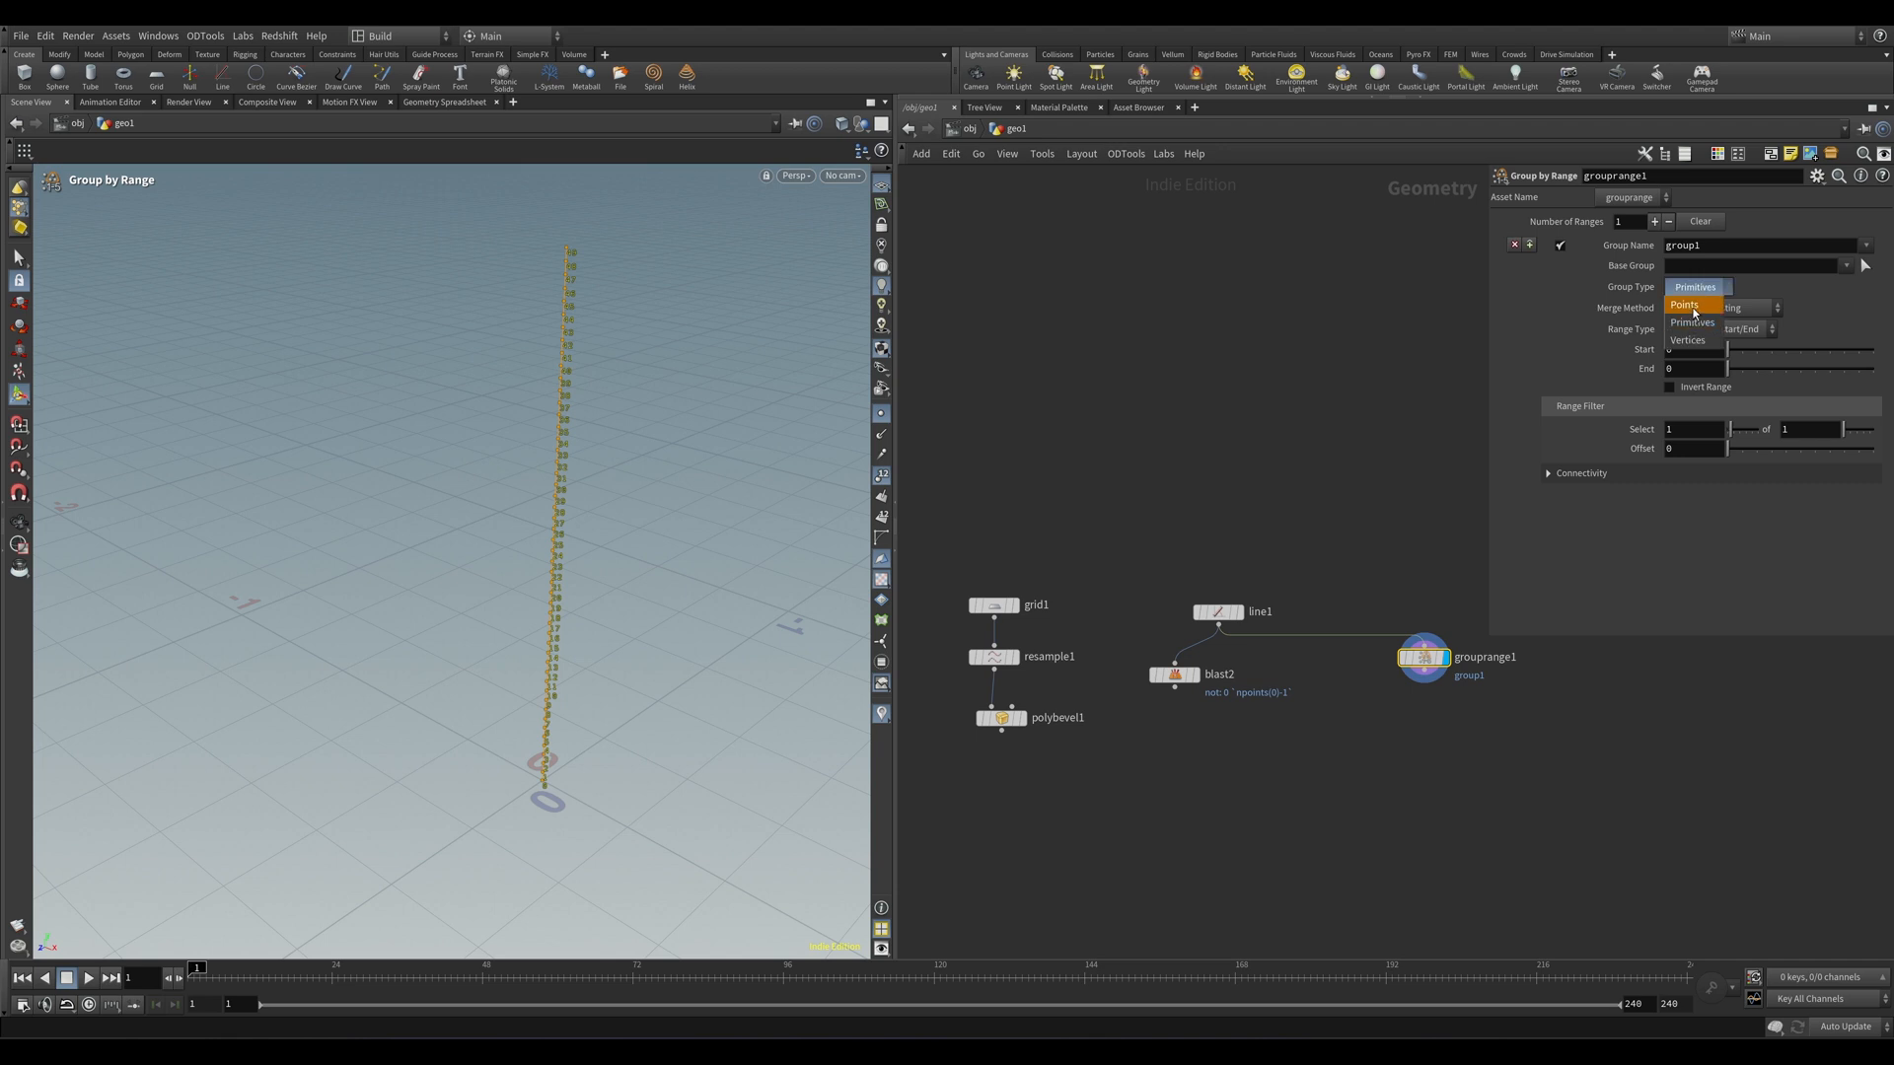
left_click(1684, 305)
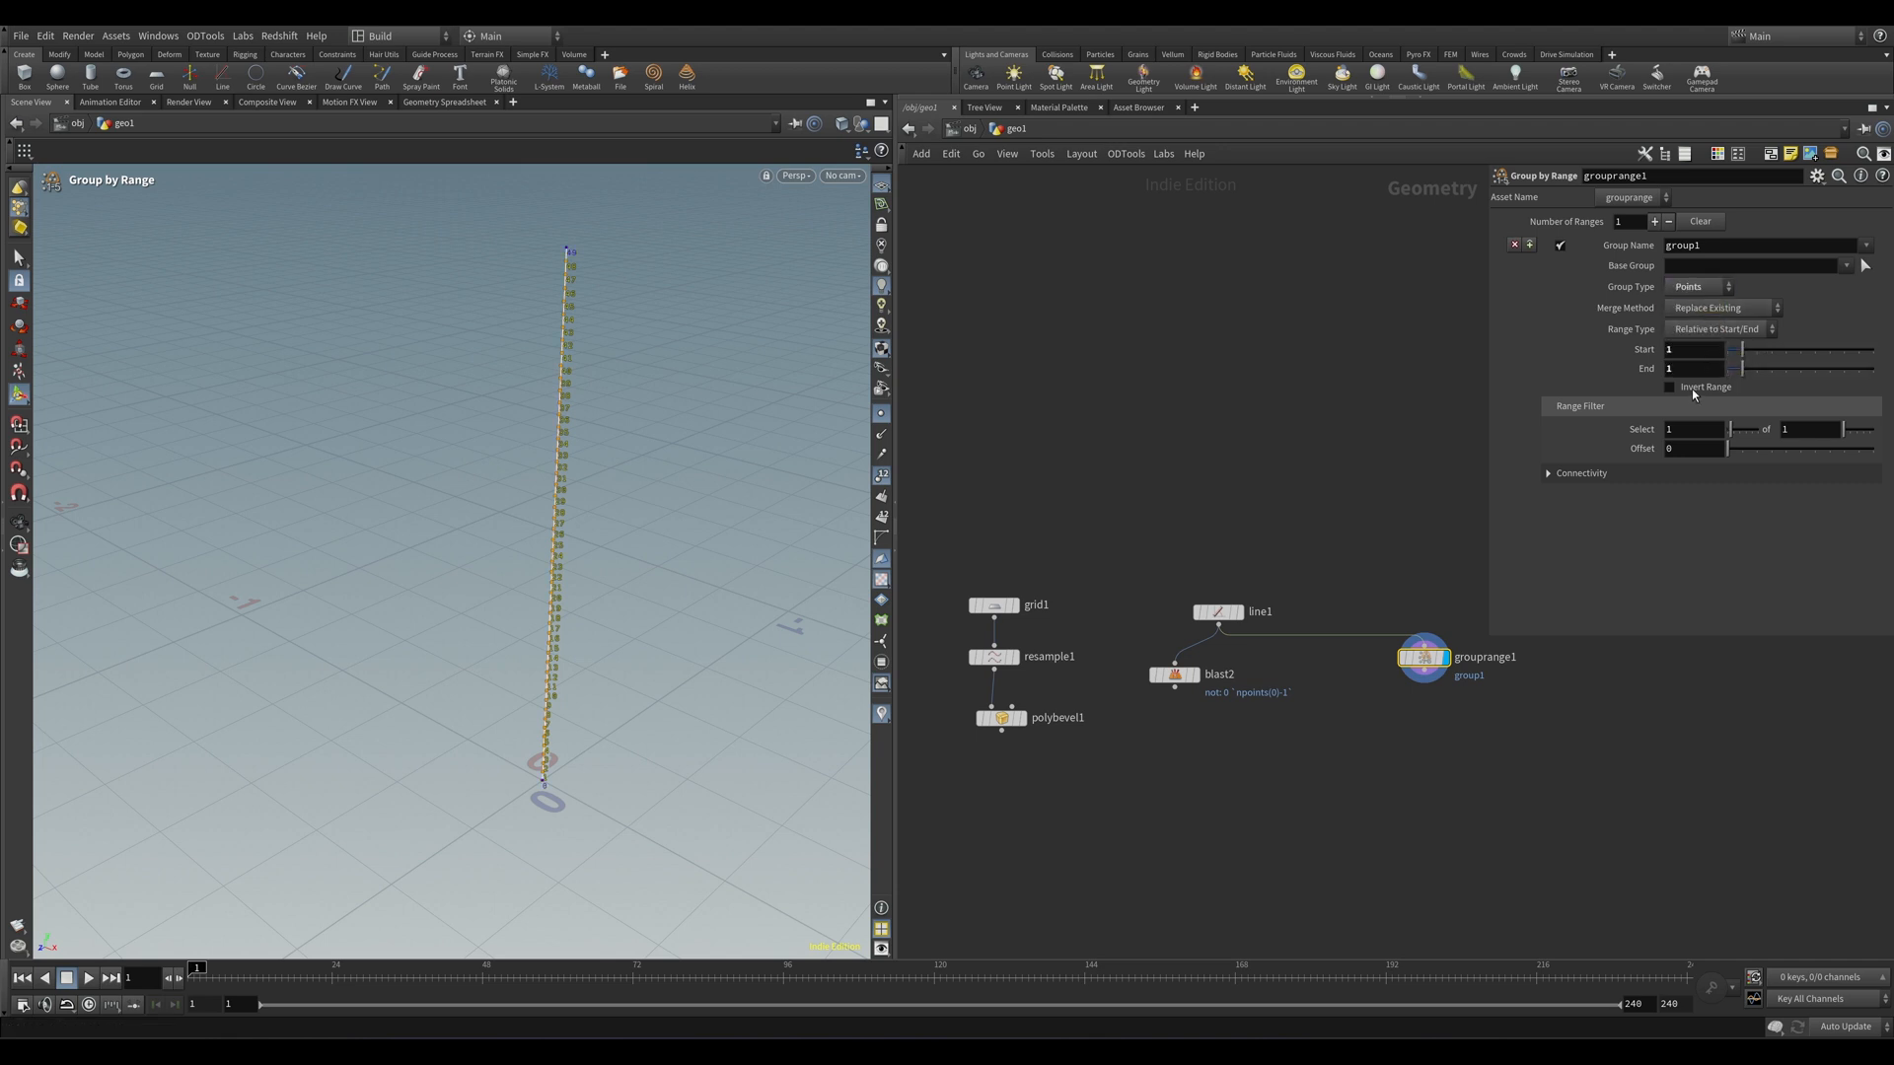
left_click(1668, 387)
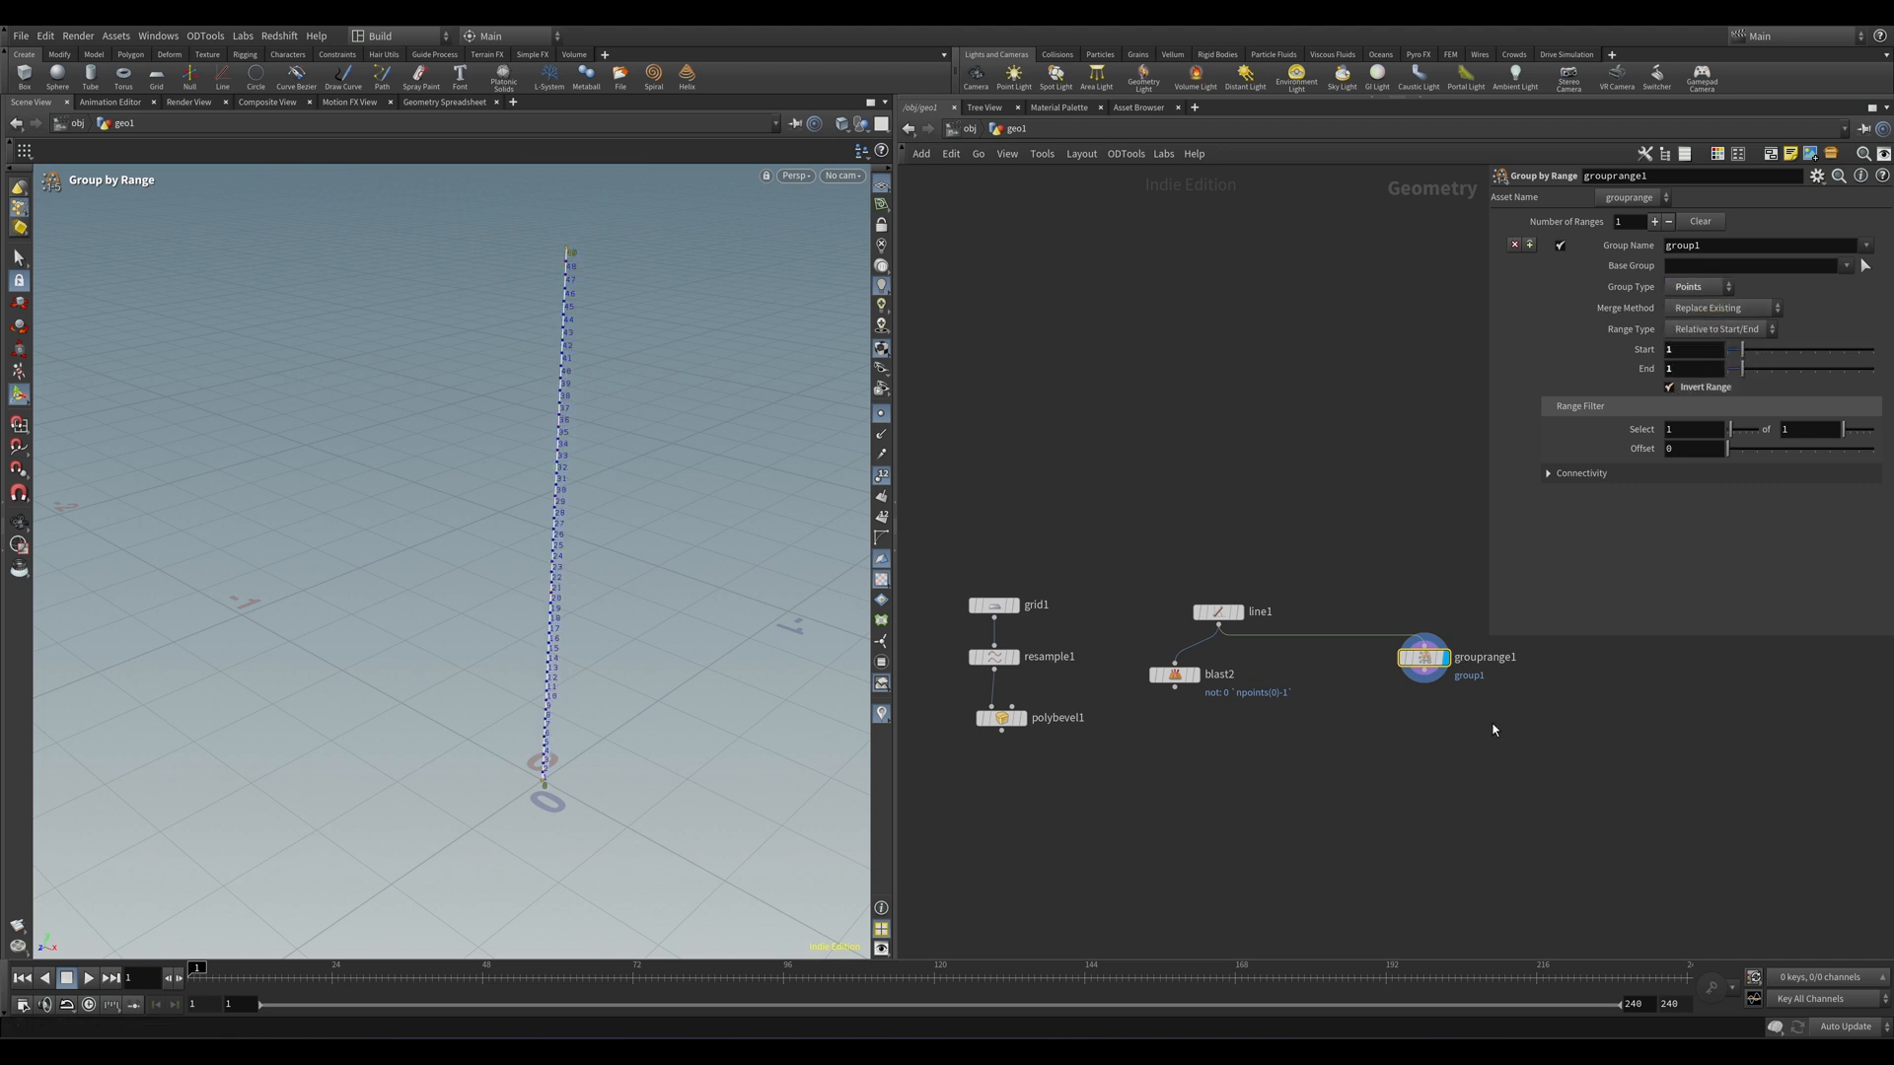
- Add a Blast below the range group that deletes group1
key("Tab")
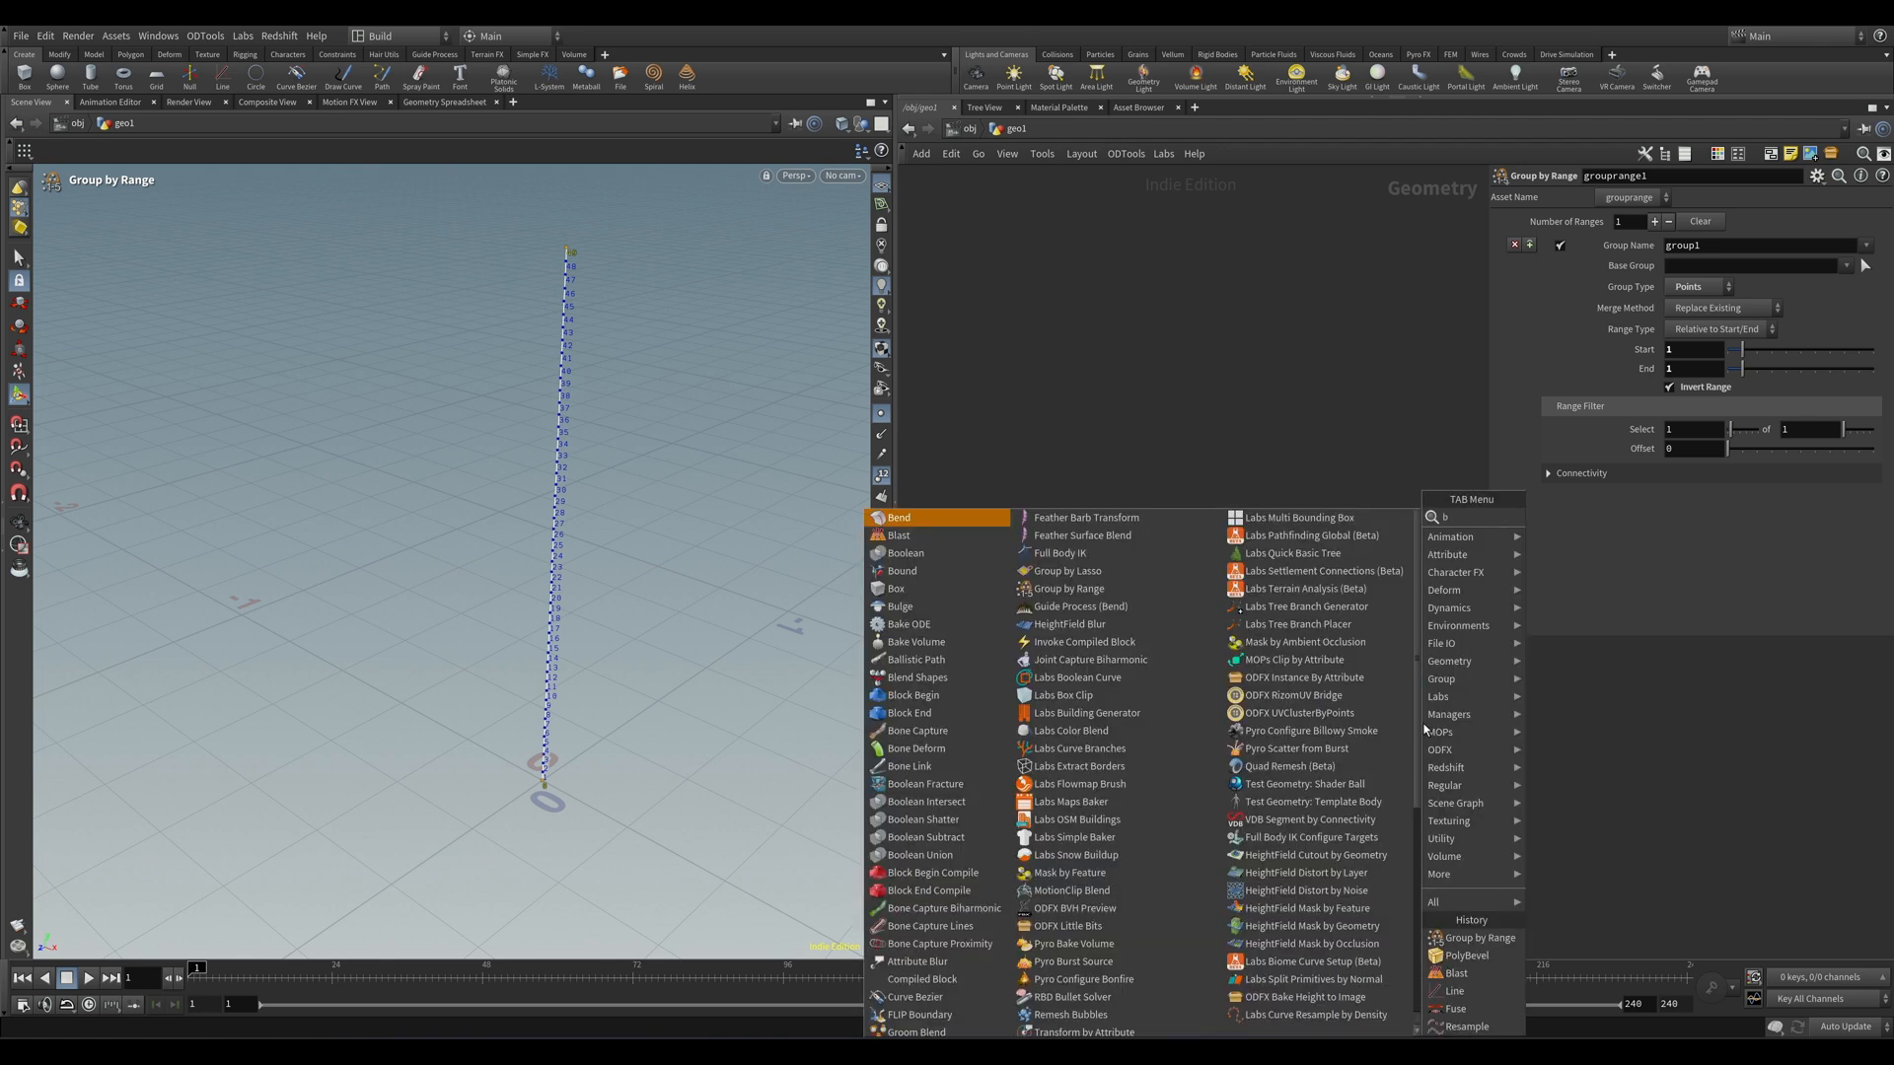
left_click(898, 516)
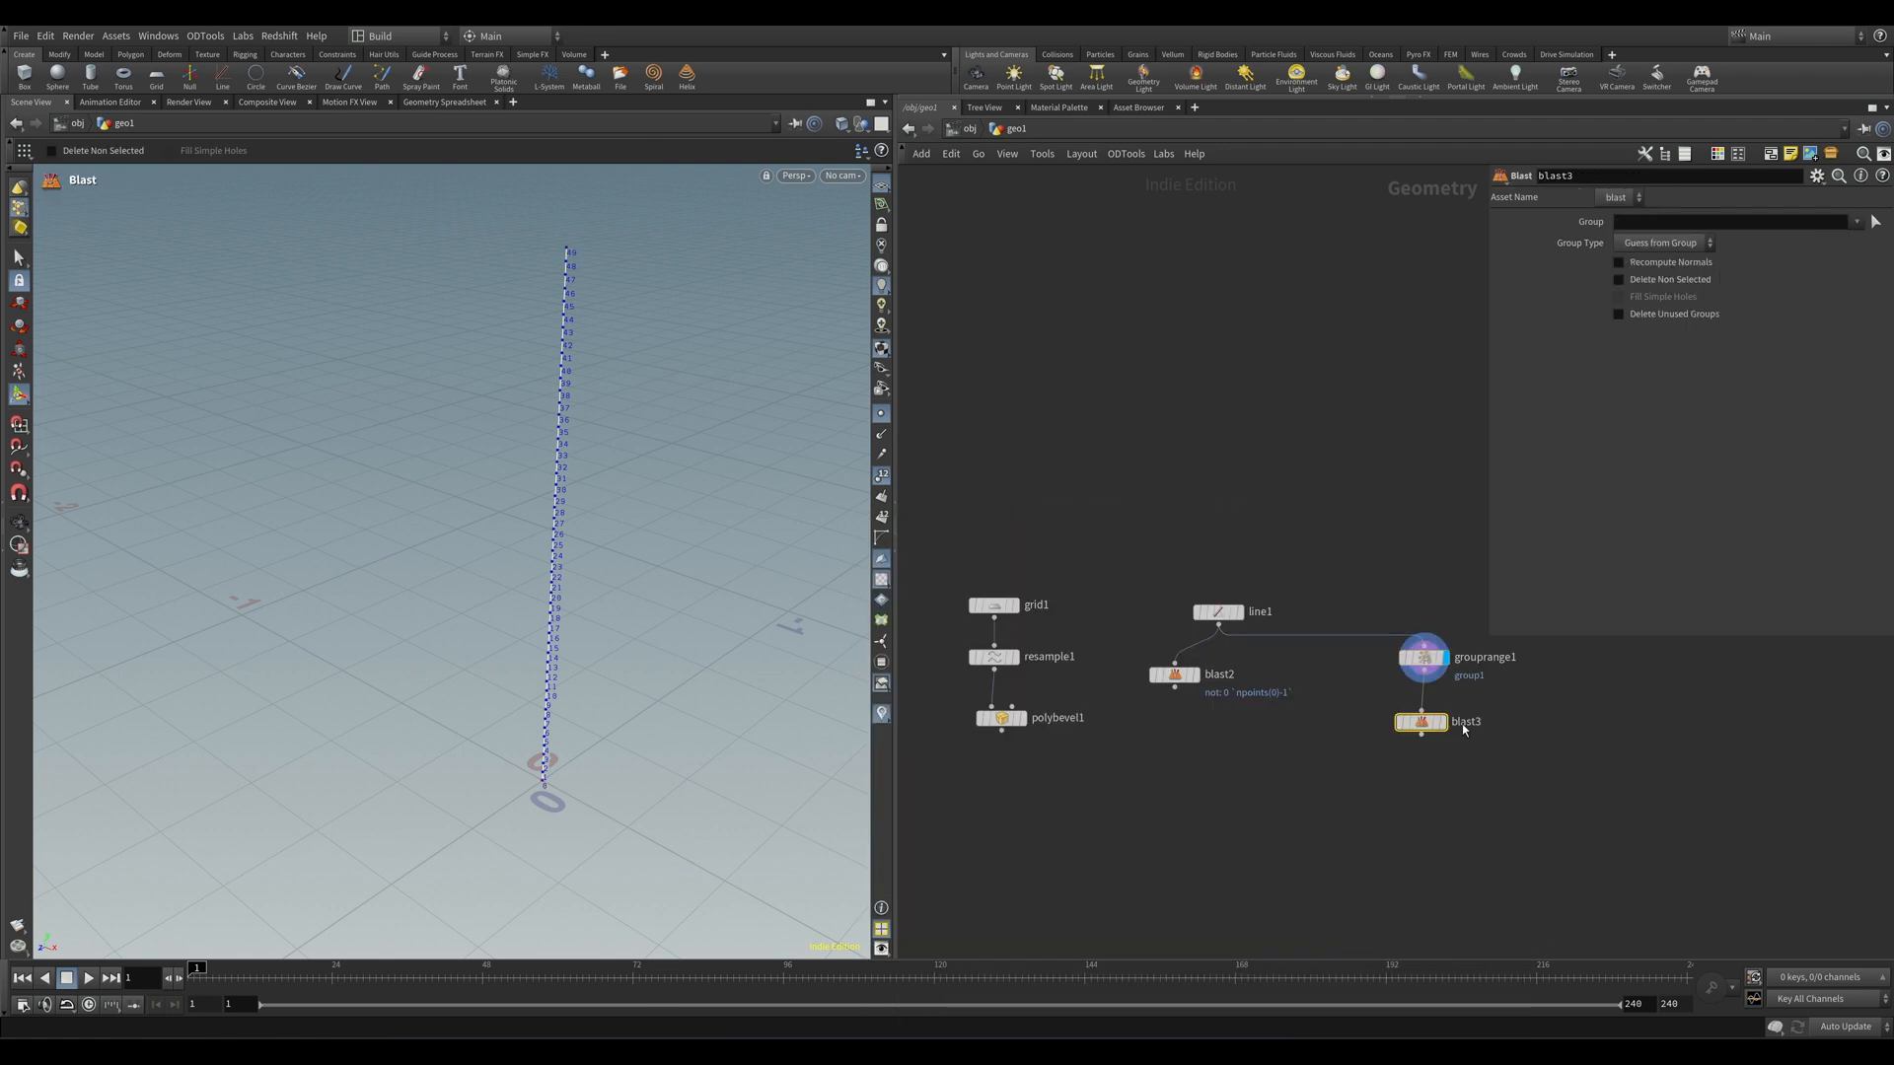
left_click(1867, 221)
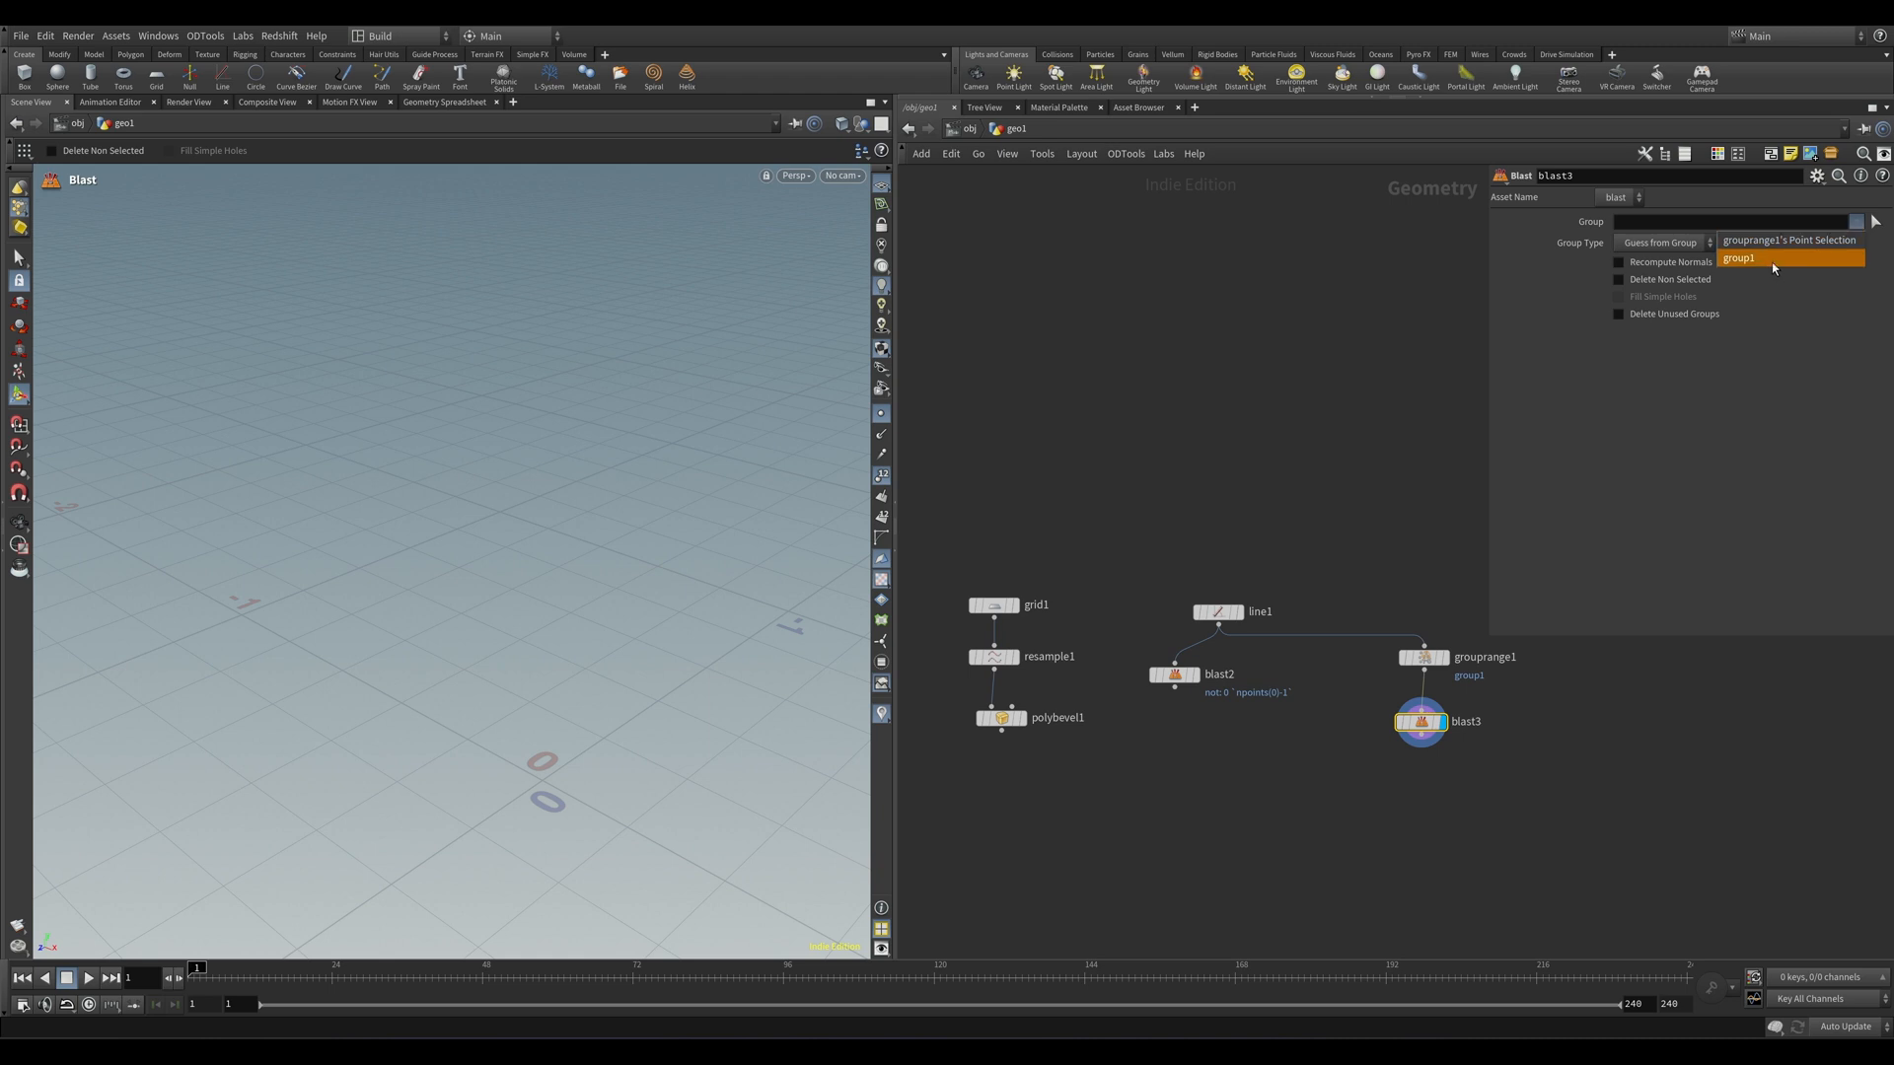
left_click(1739, 257)
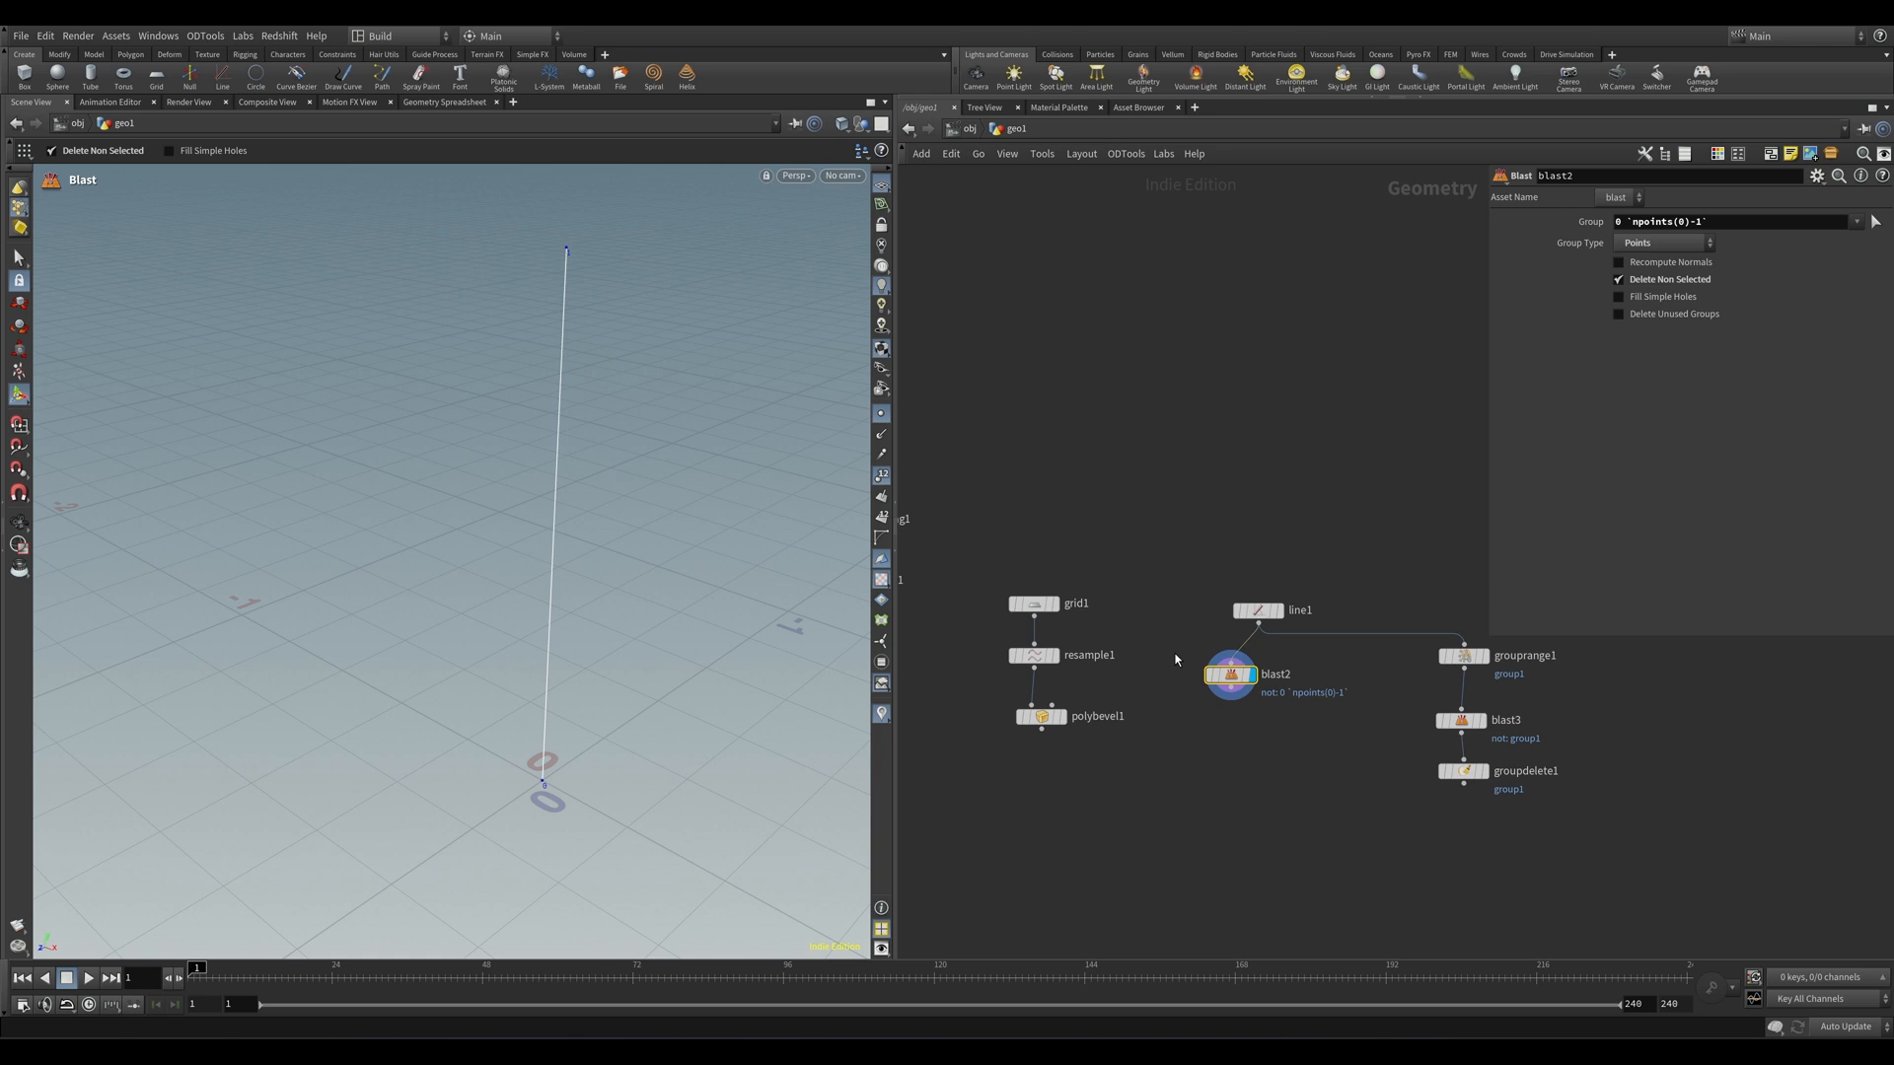
mouse_move(1267, 348)
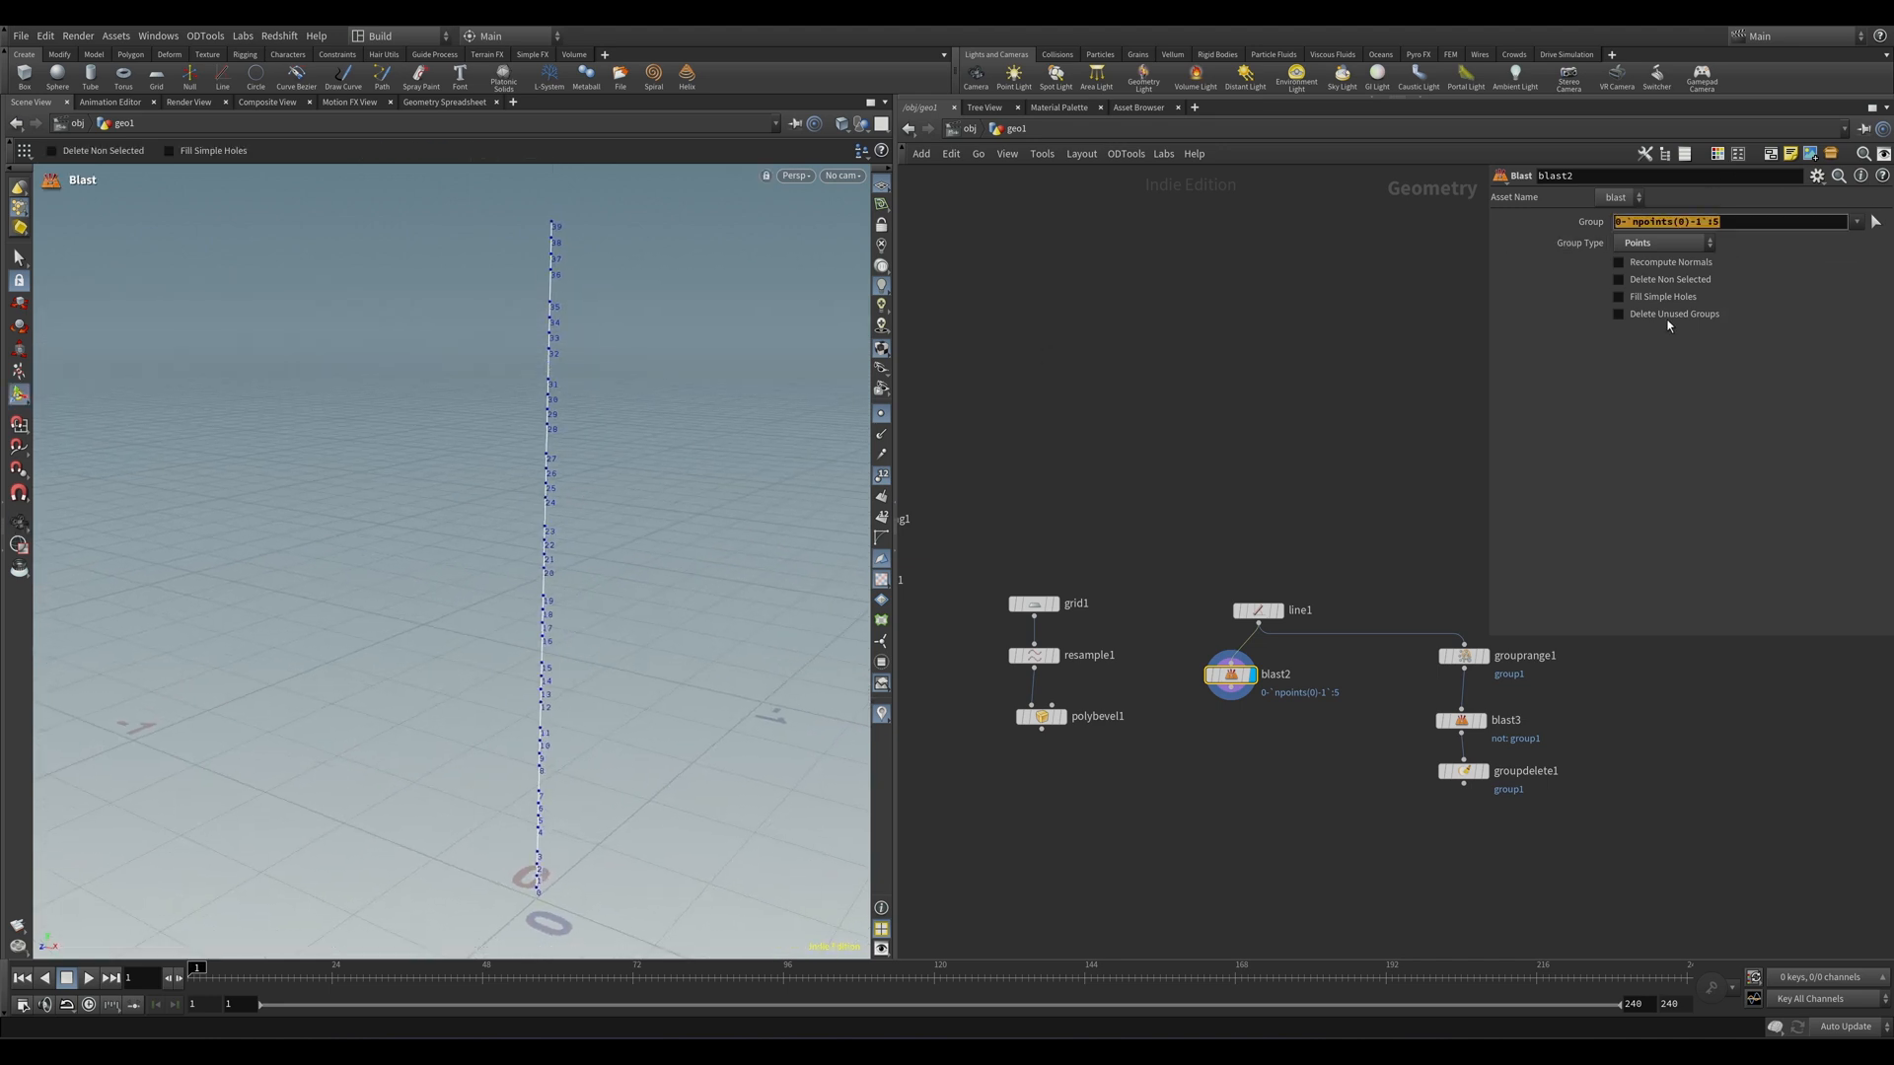
- Edit blast2's point group expression to a stepped range with a step of 2
left_click(1729, 221)
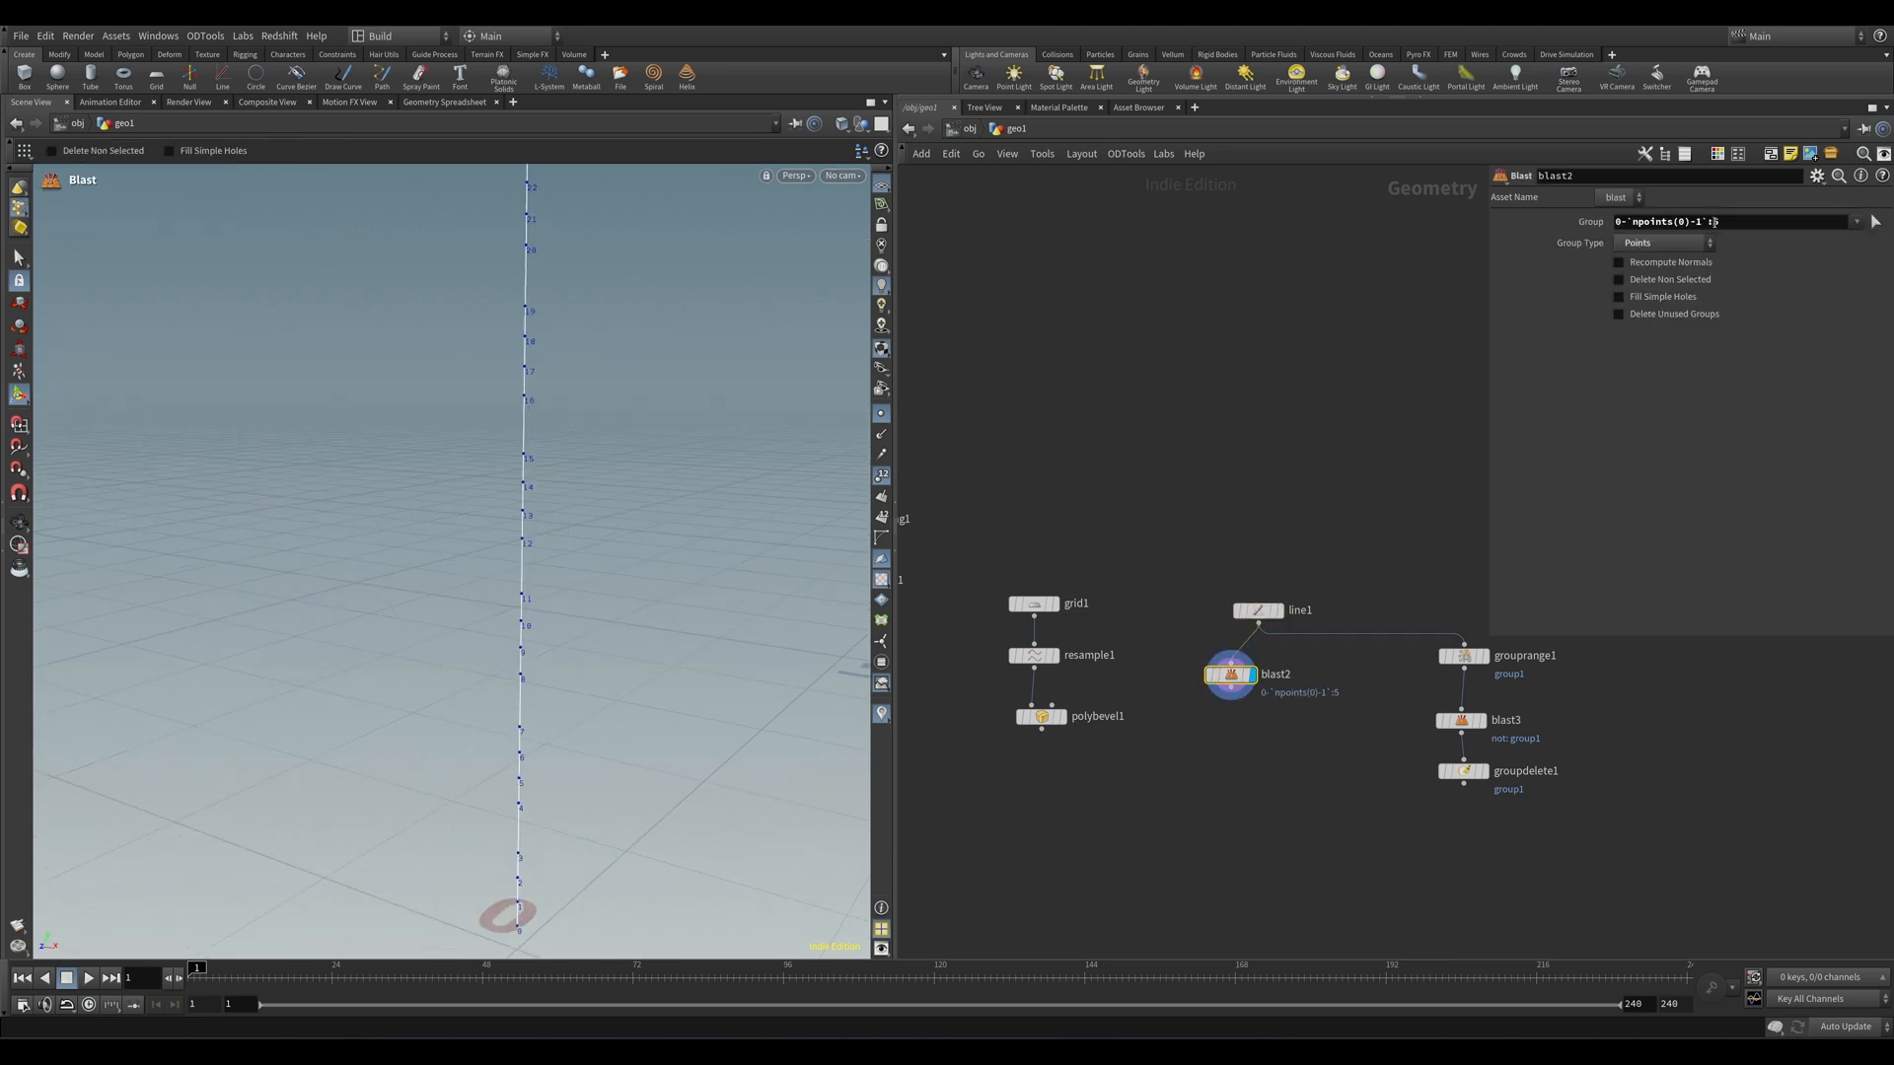
type("2,")
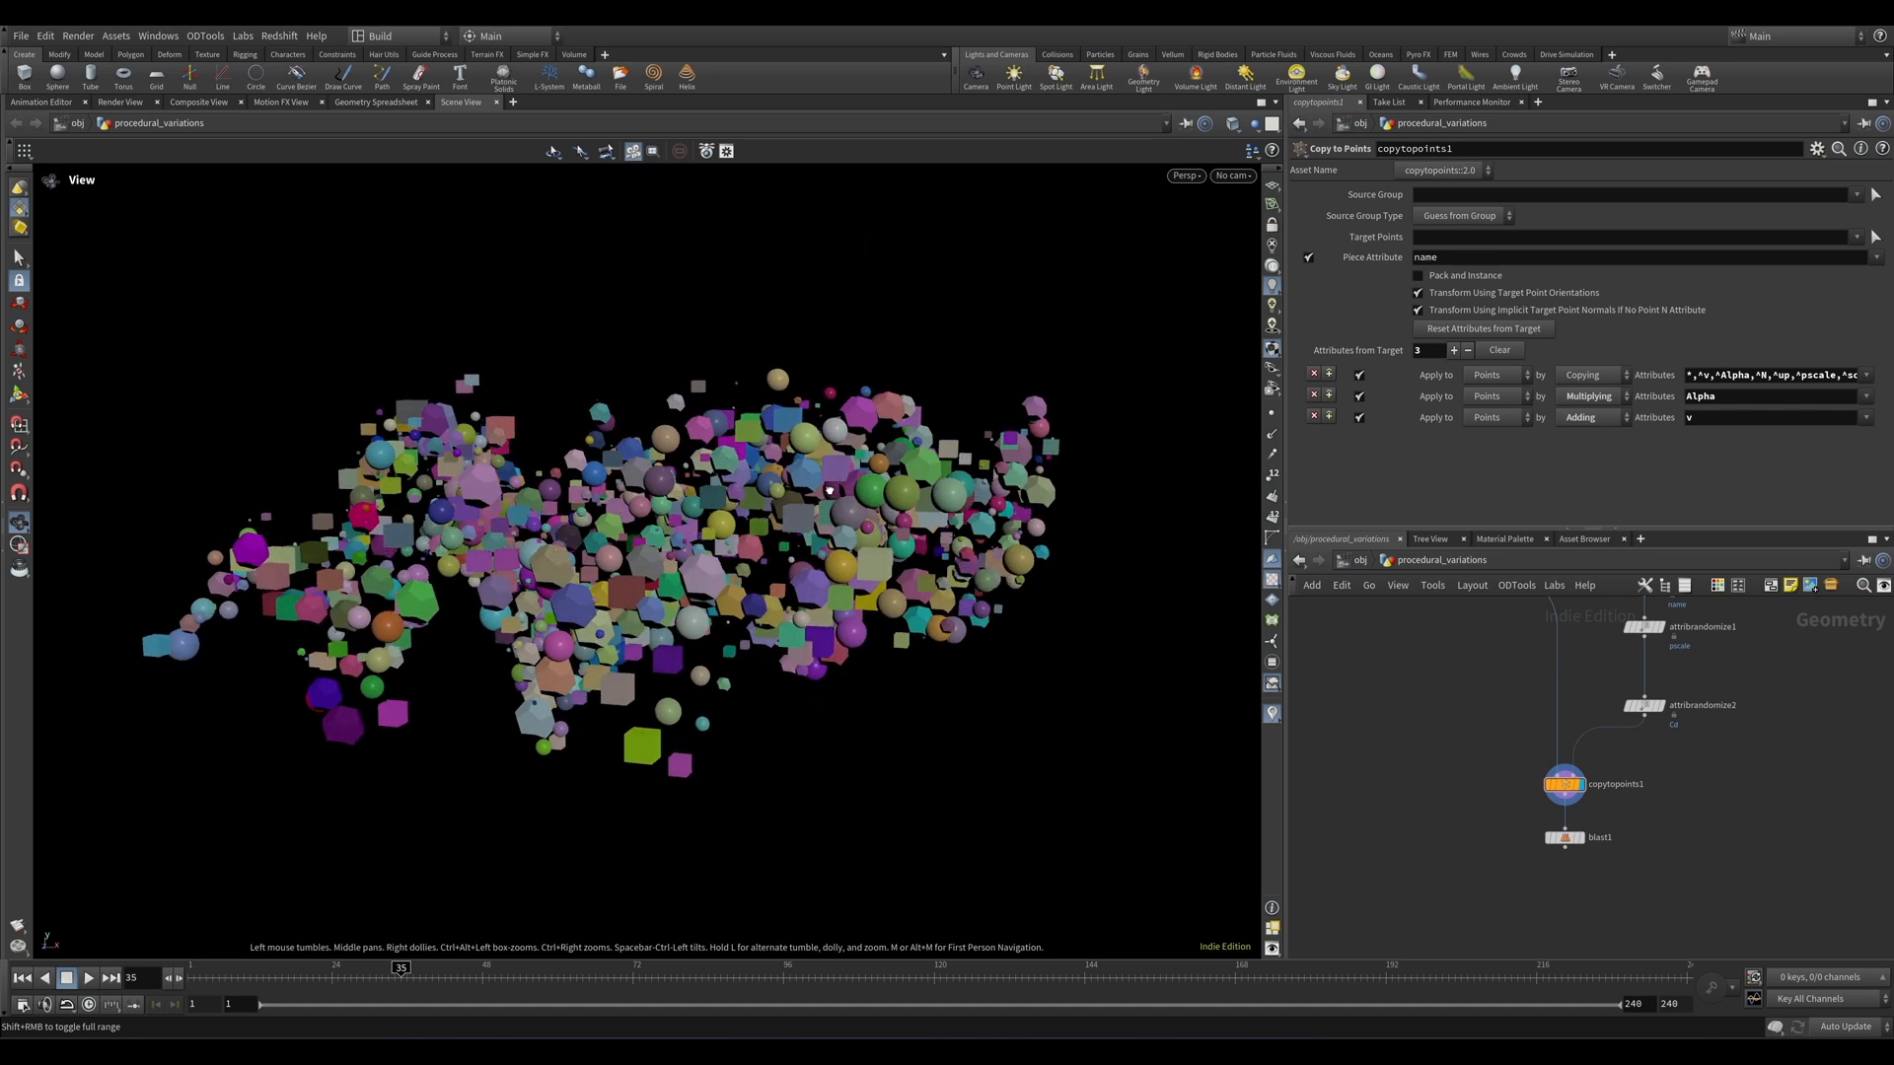
left_click_drag(604, 483, 603, 362)
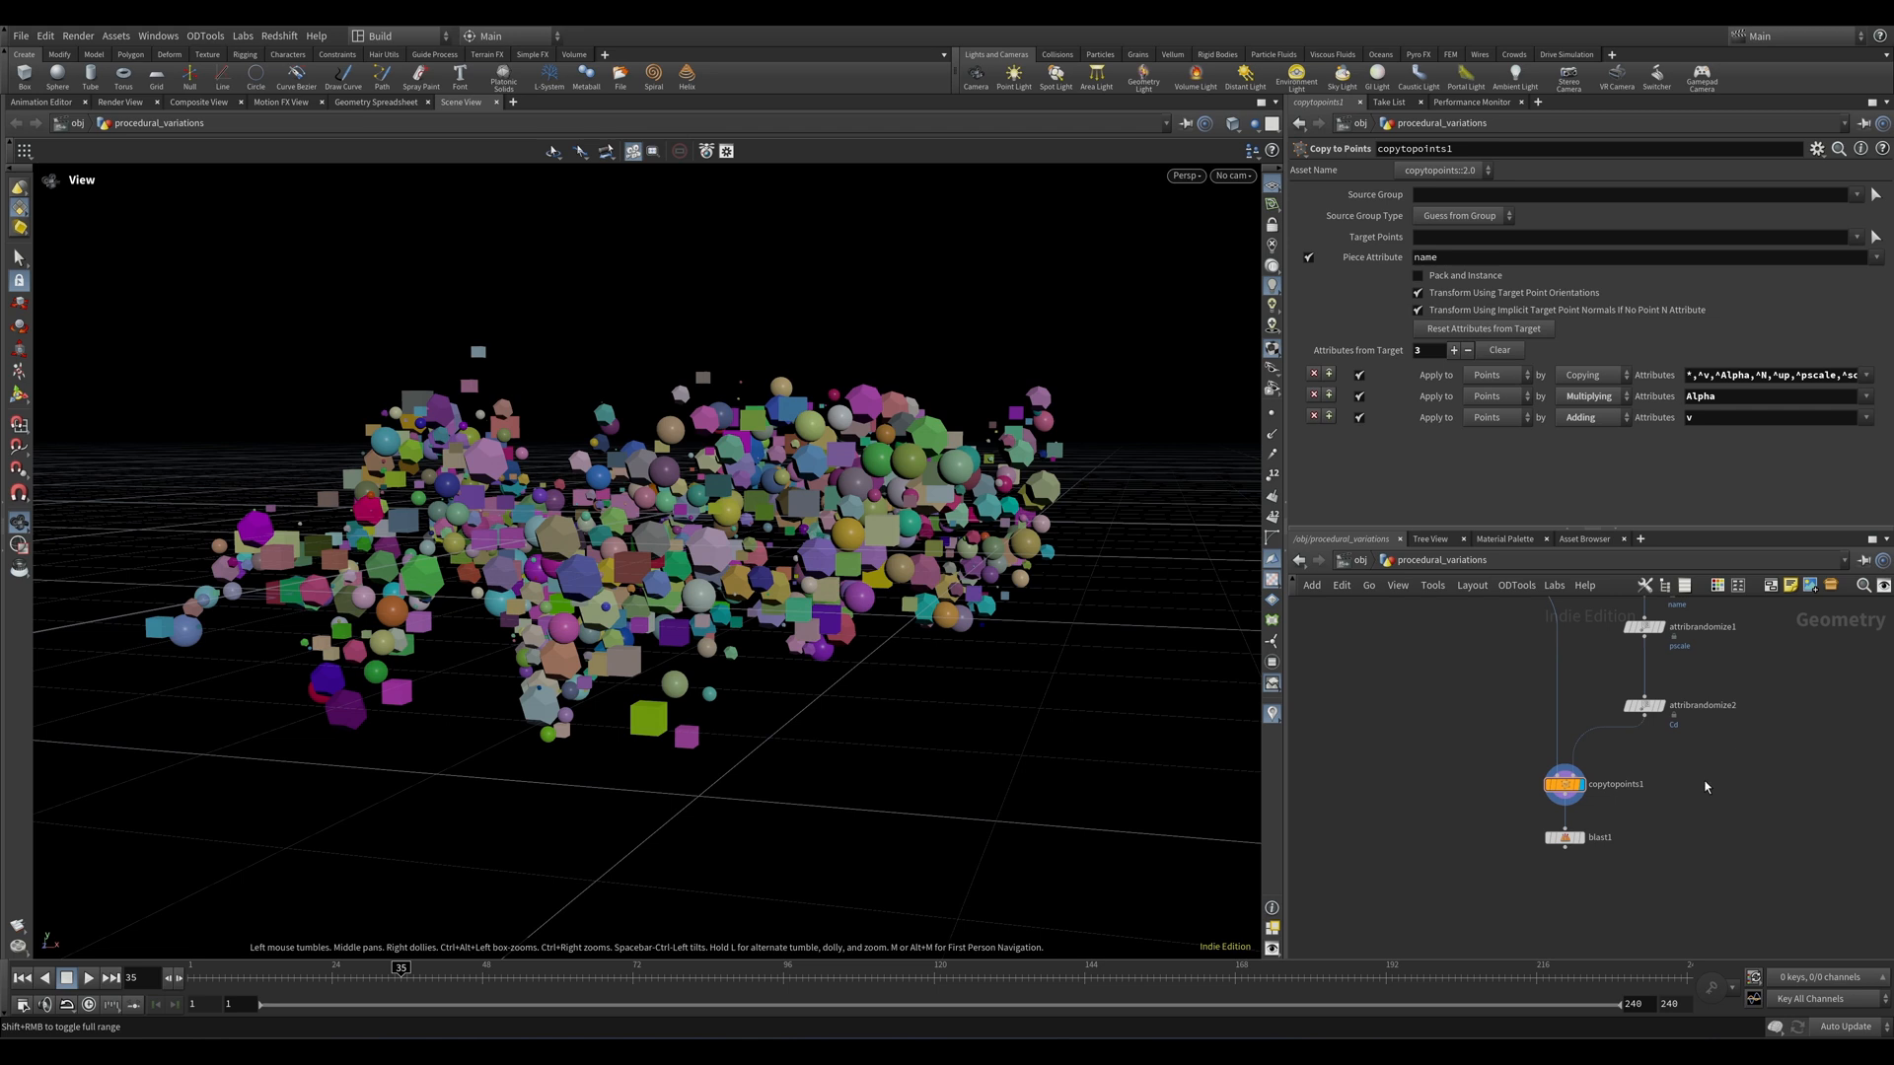
left_click(1562, 835)
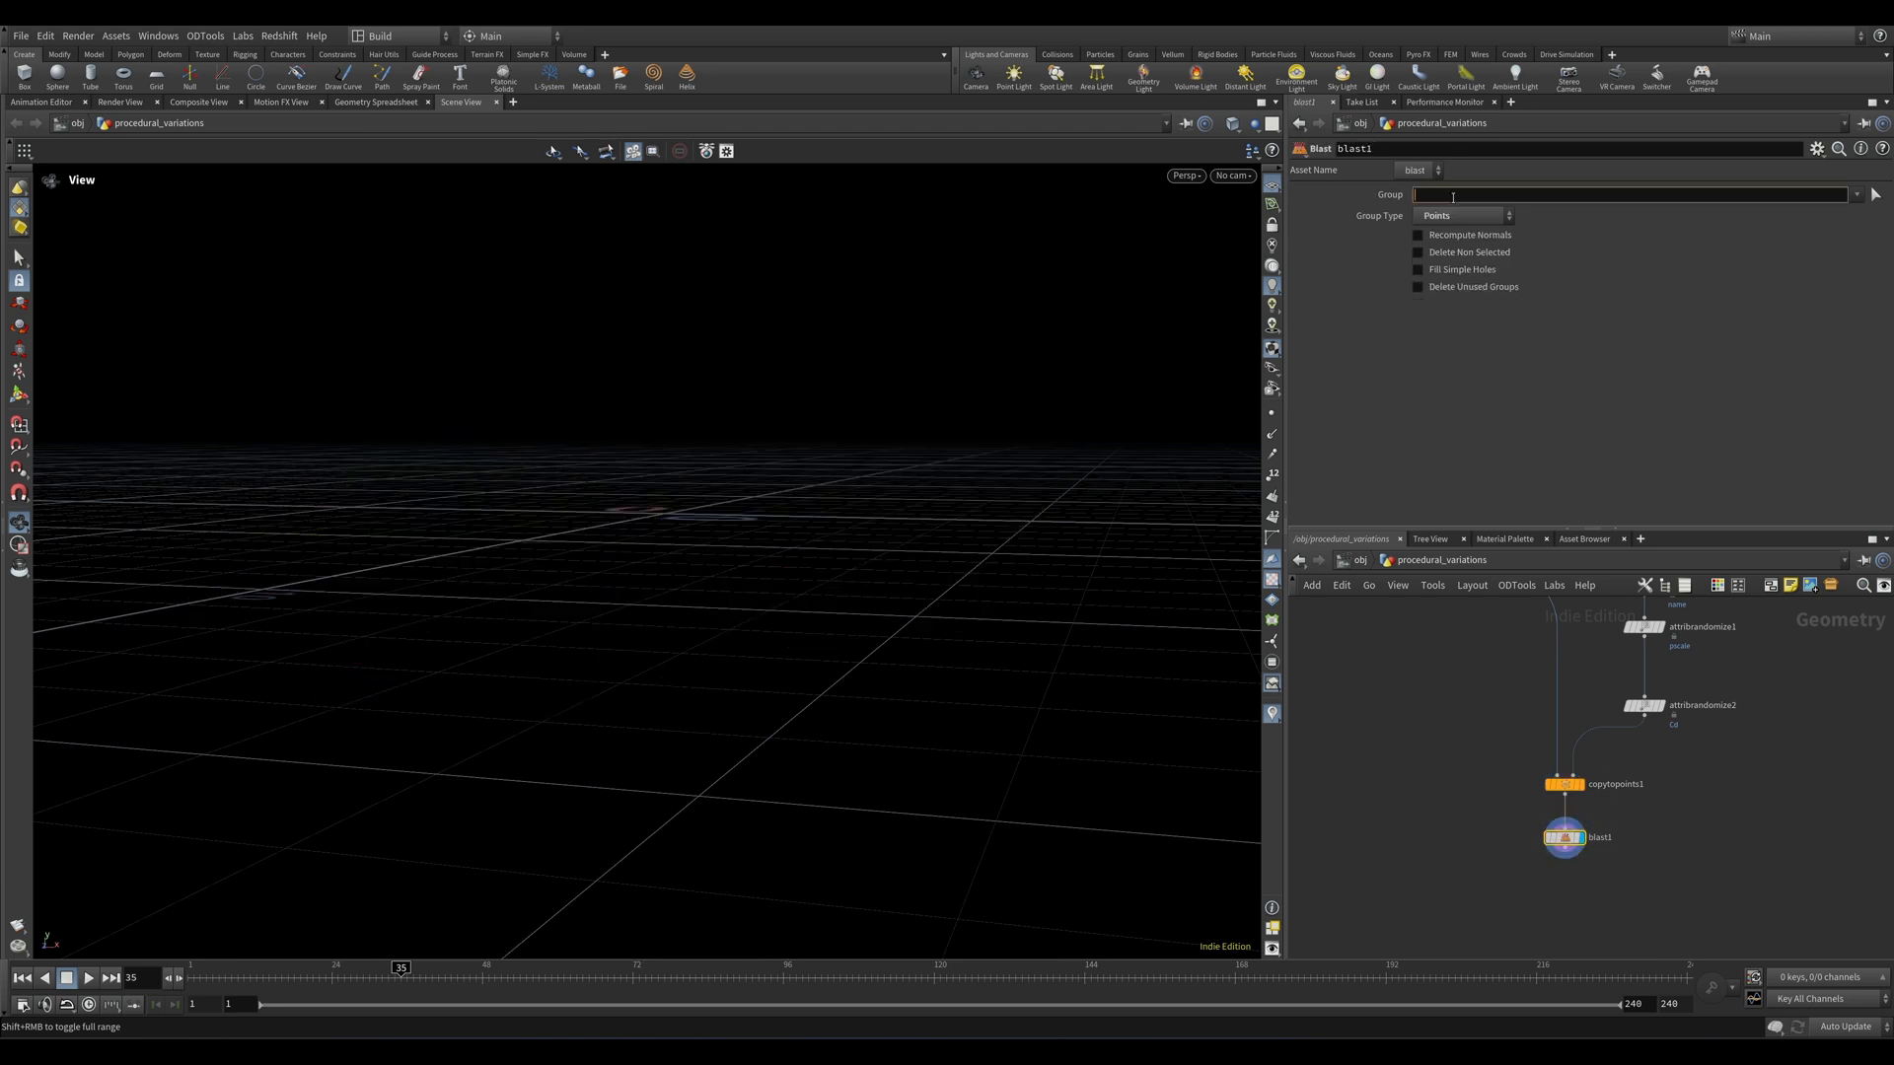
type("@Cd.r>.5")
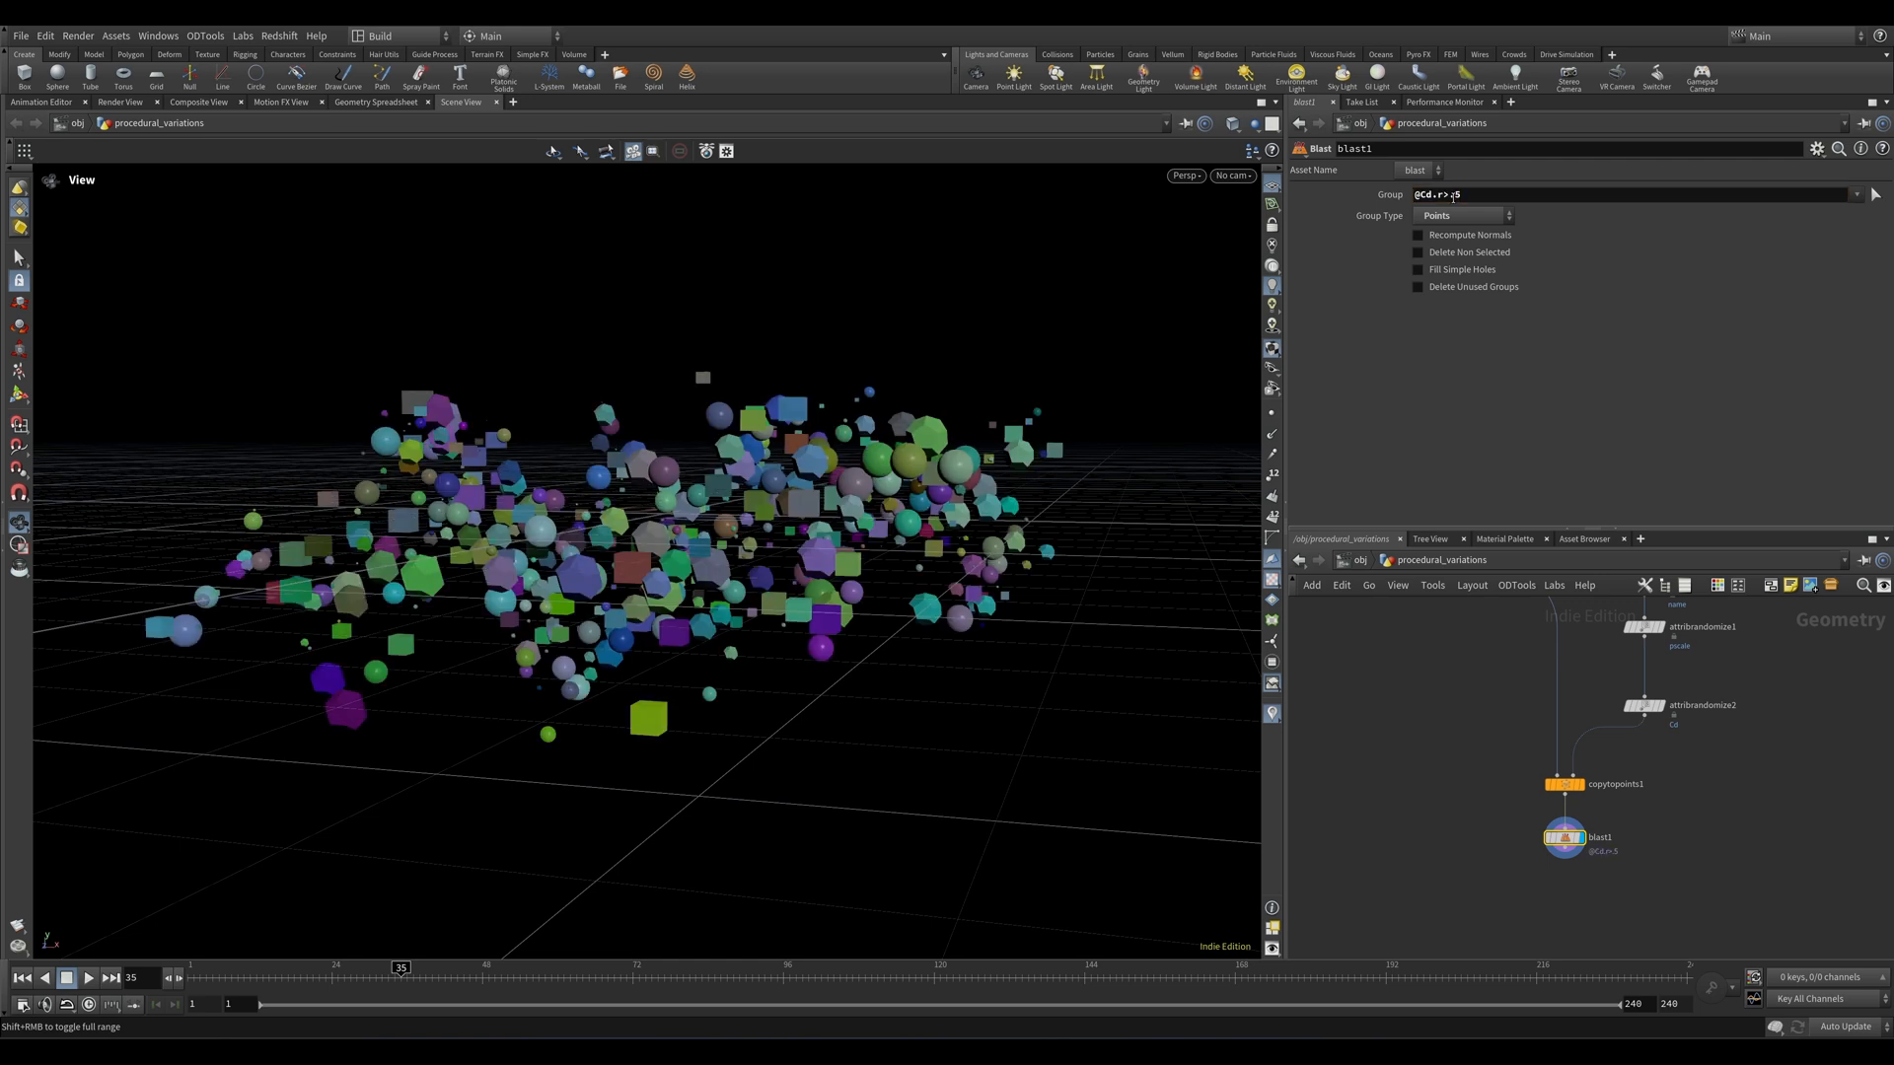
left_click(1417, 251)
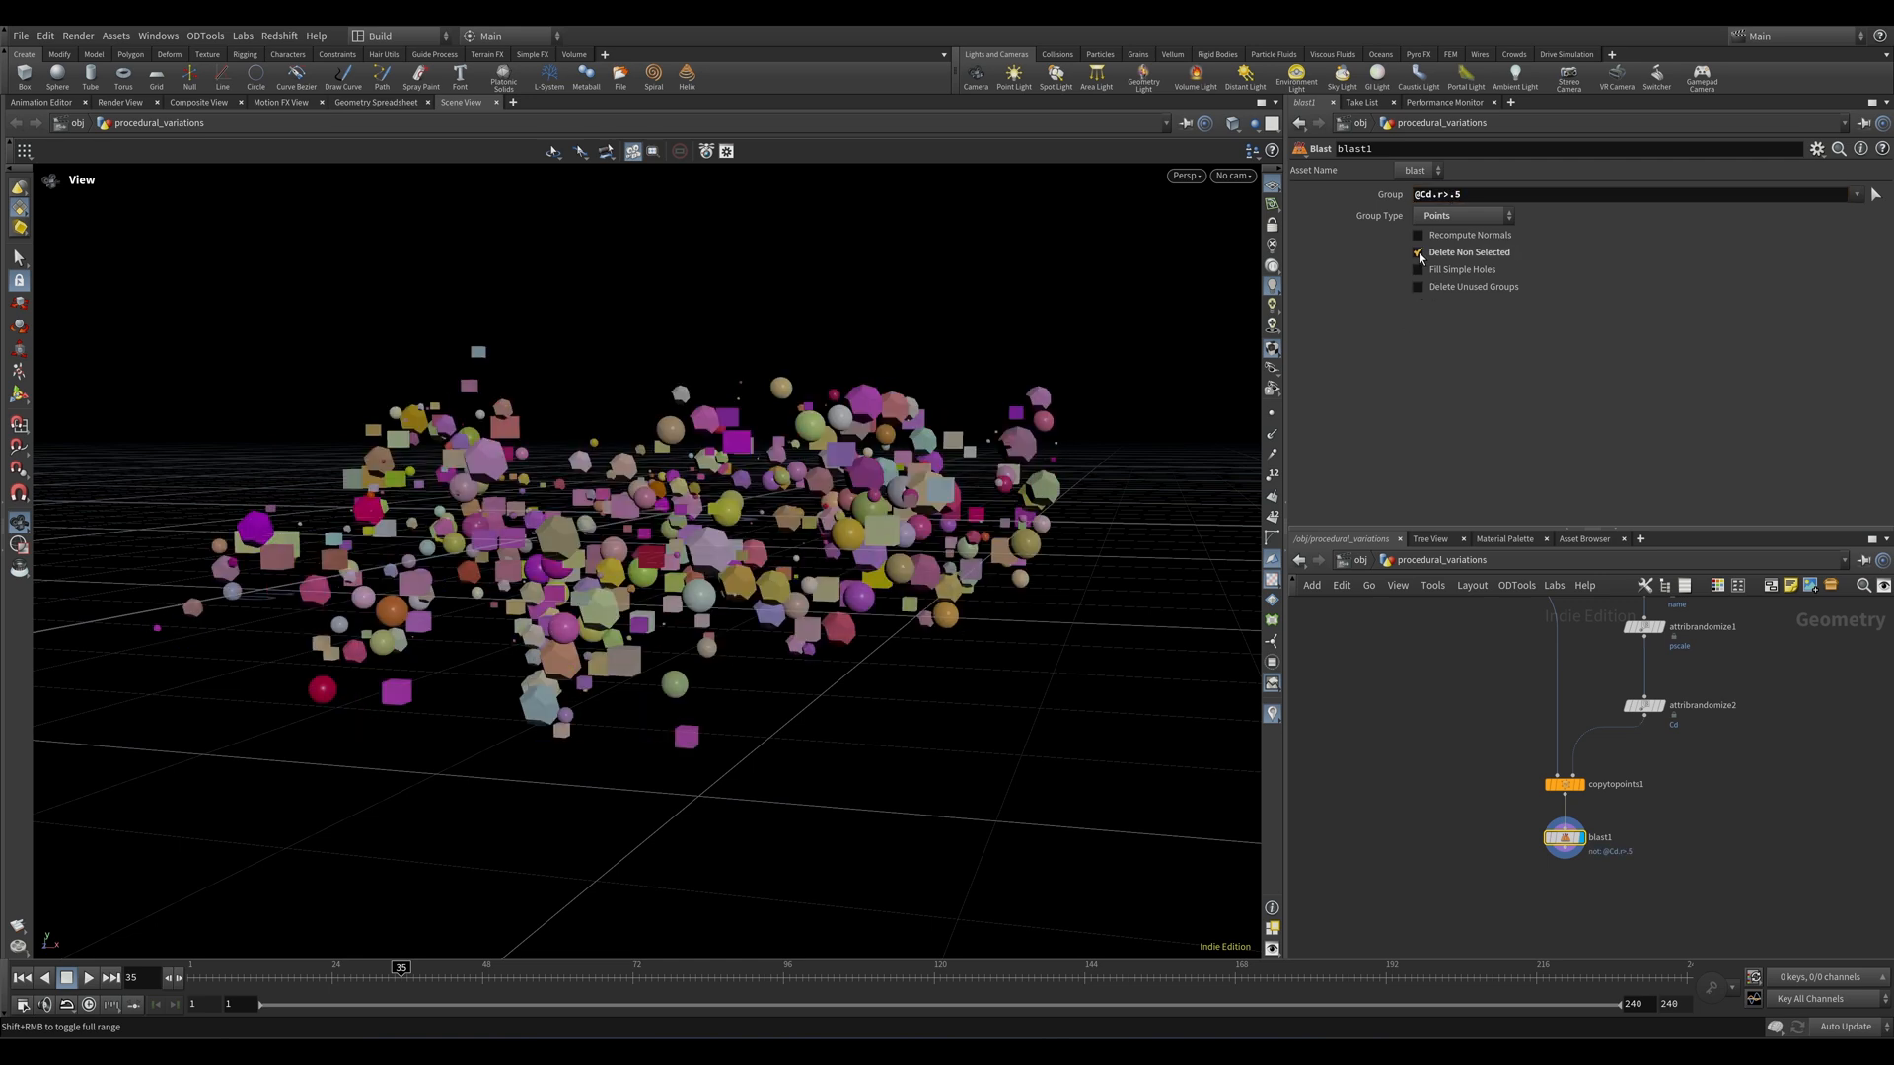
left_click(1417, 252)
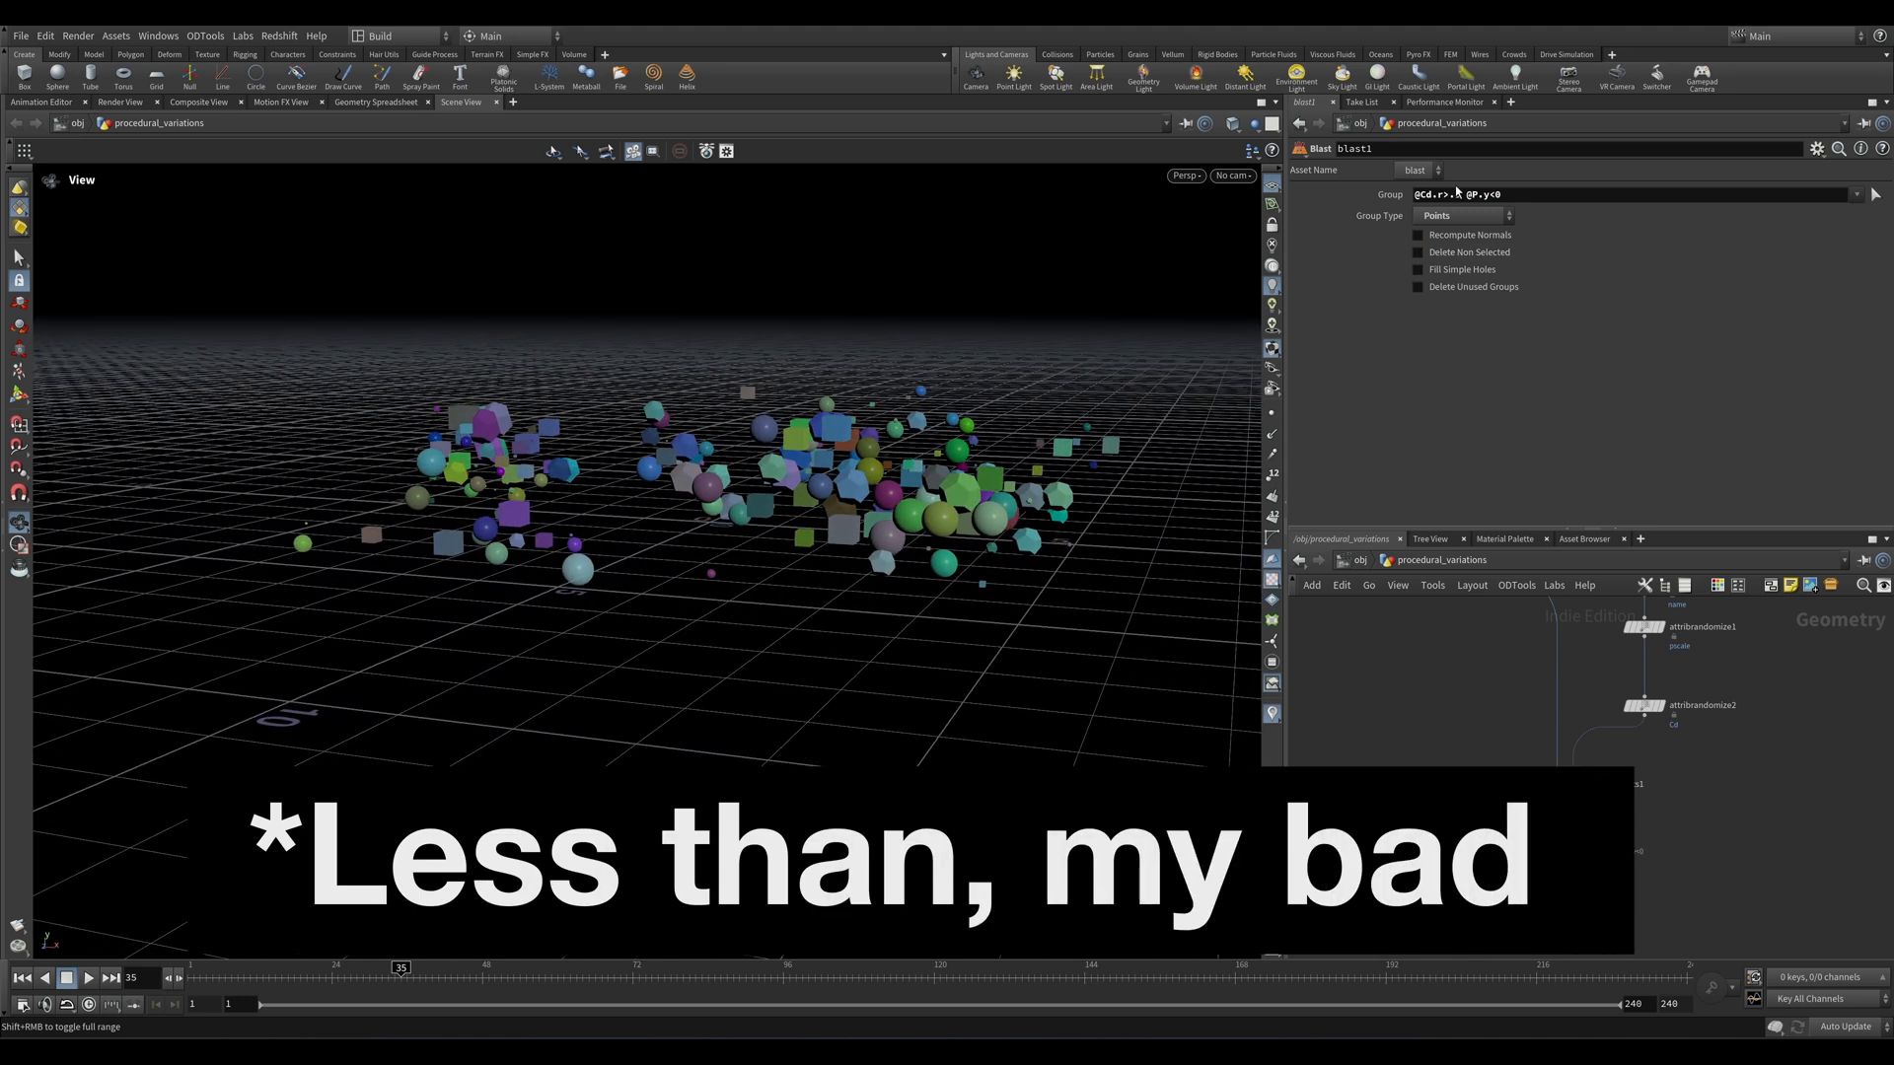
type("25")
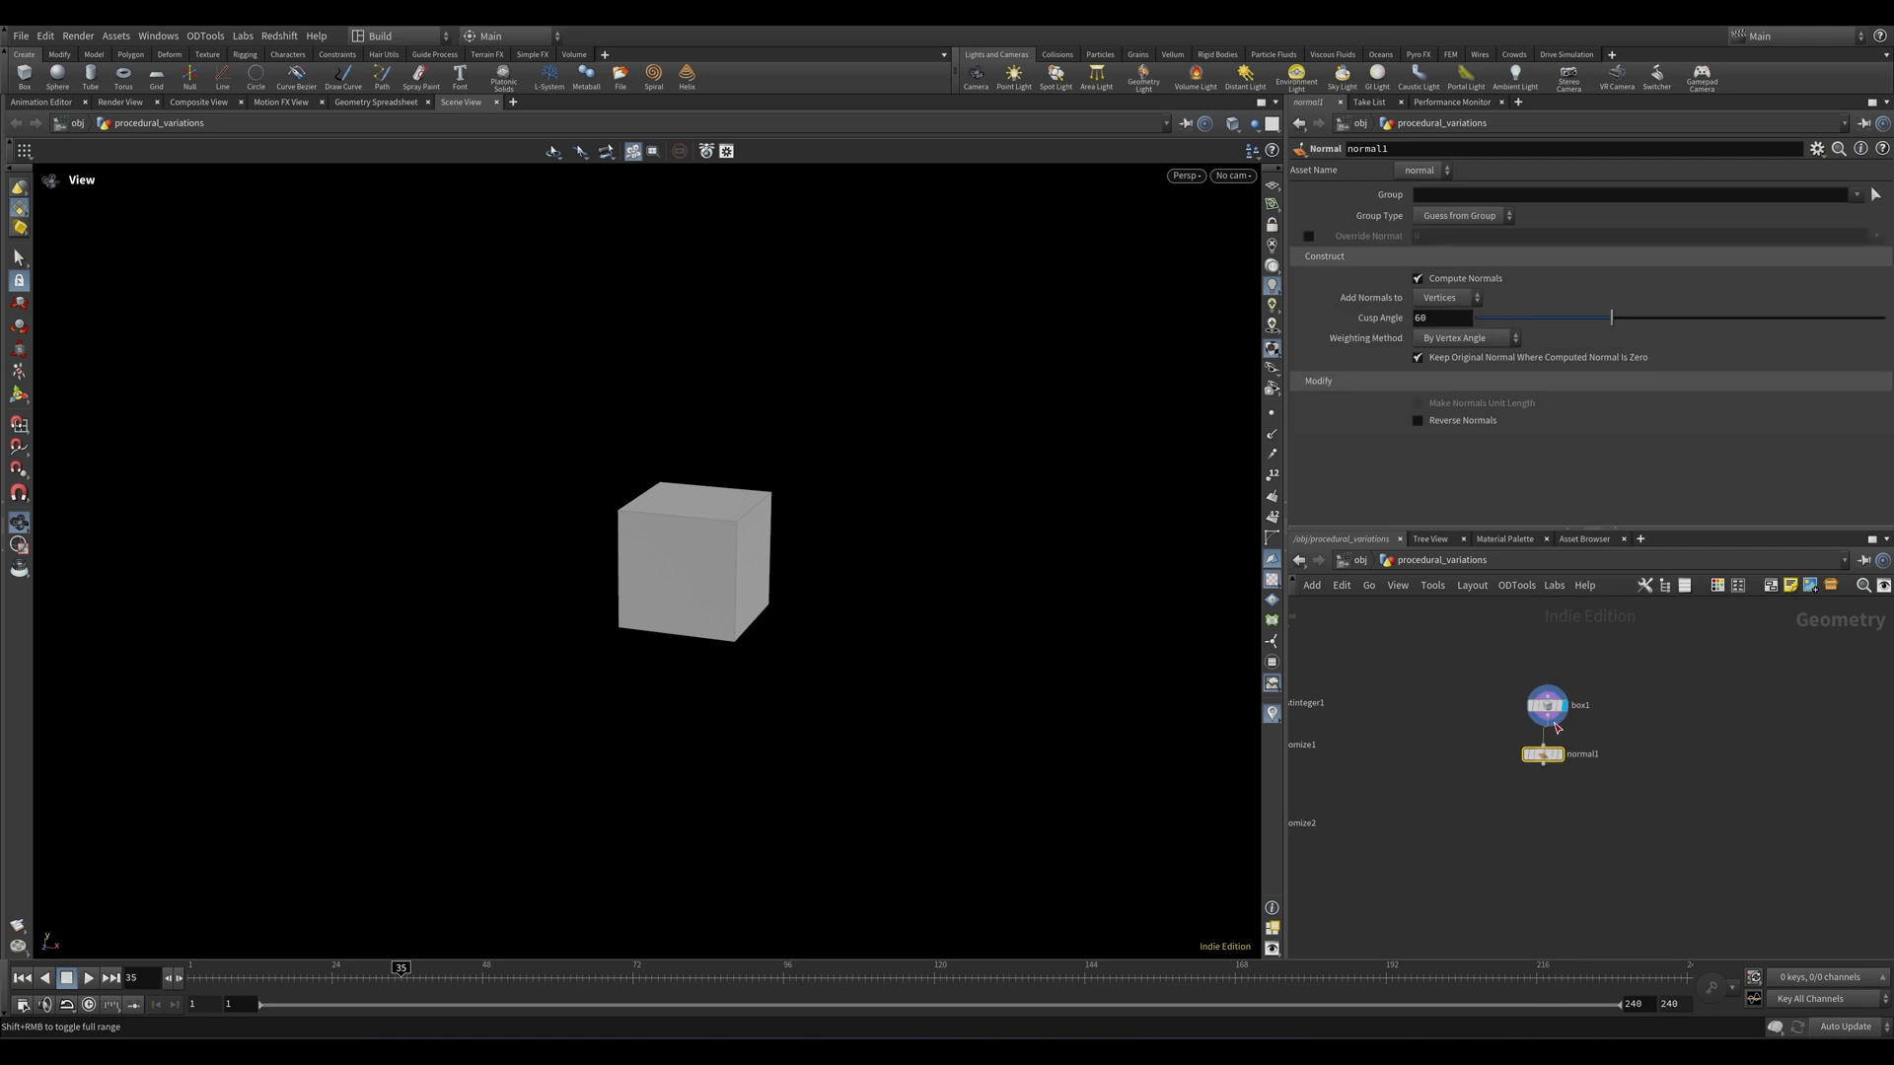
left_click(1443, 297)
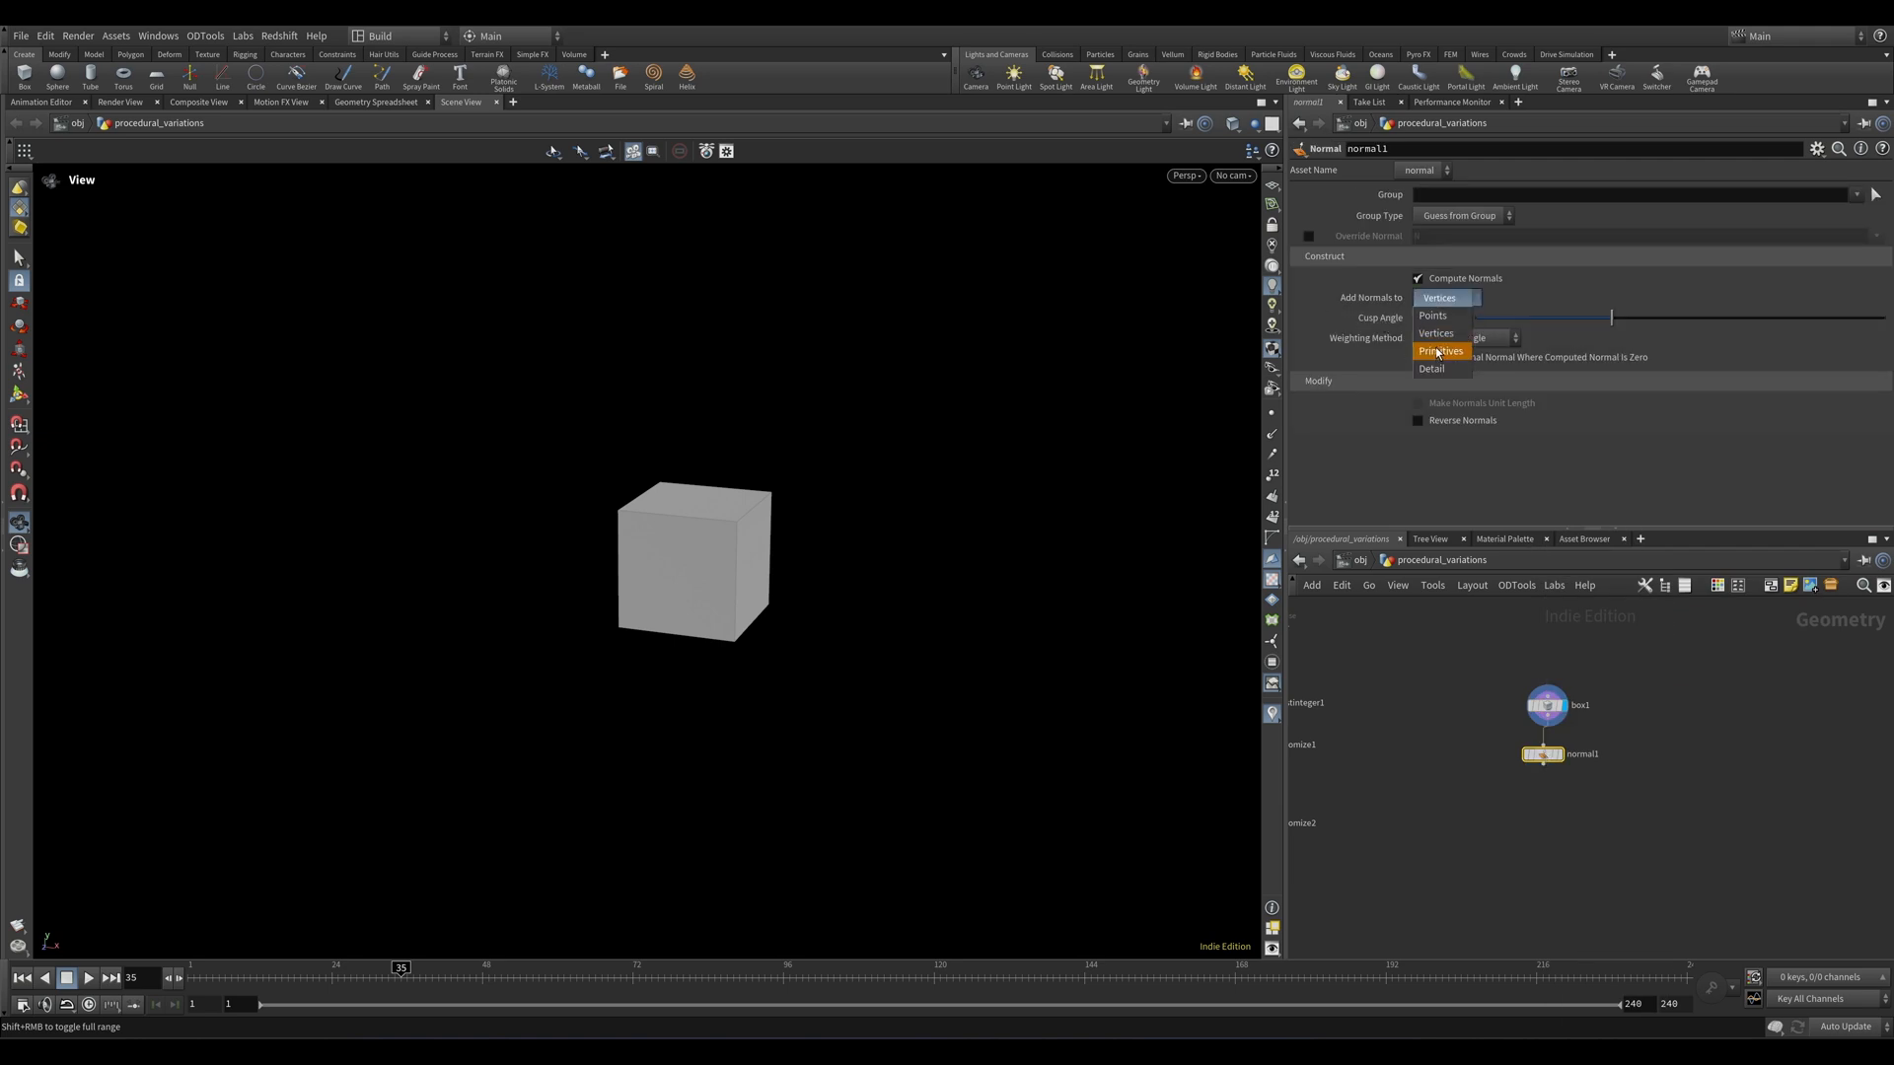
left_click(1440, 351)
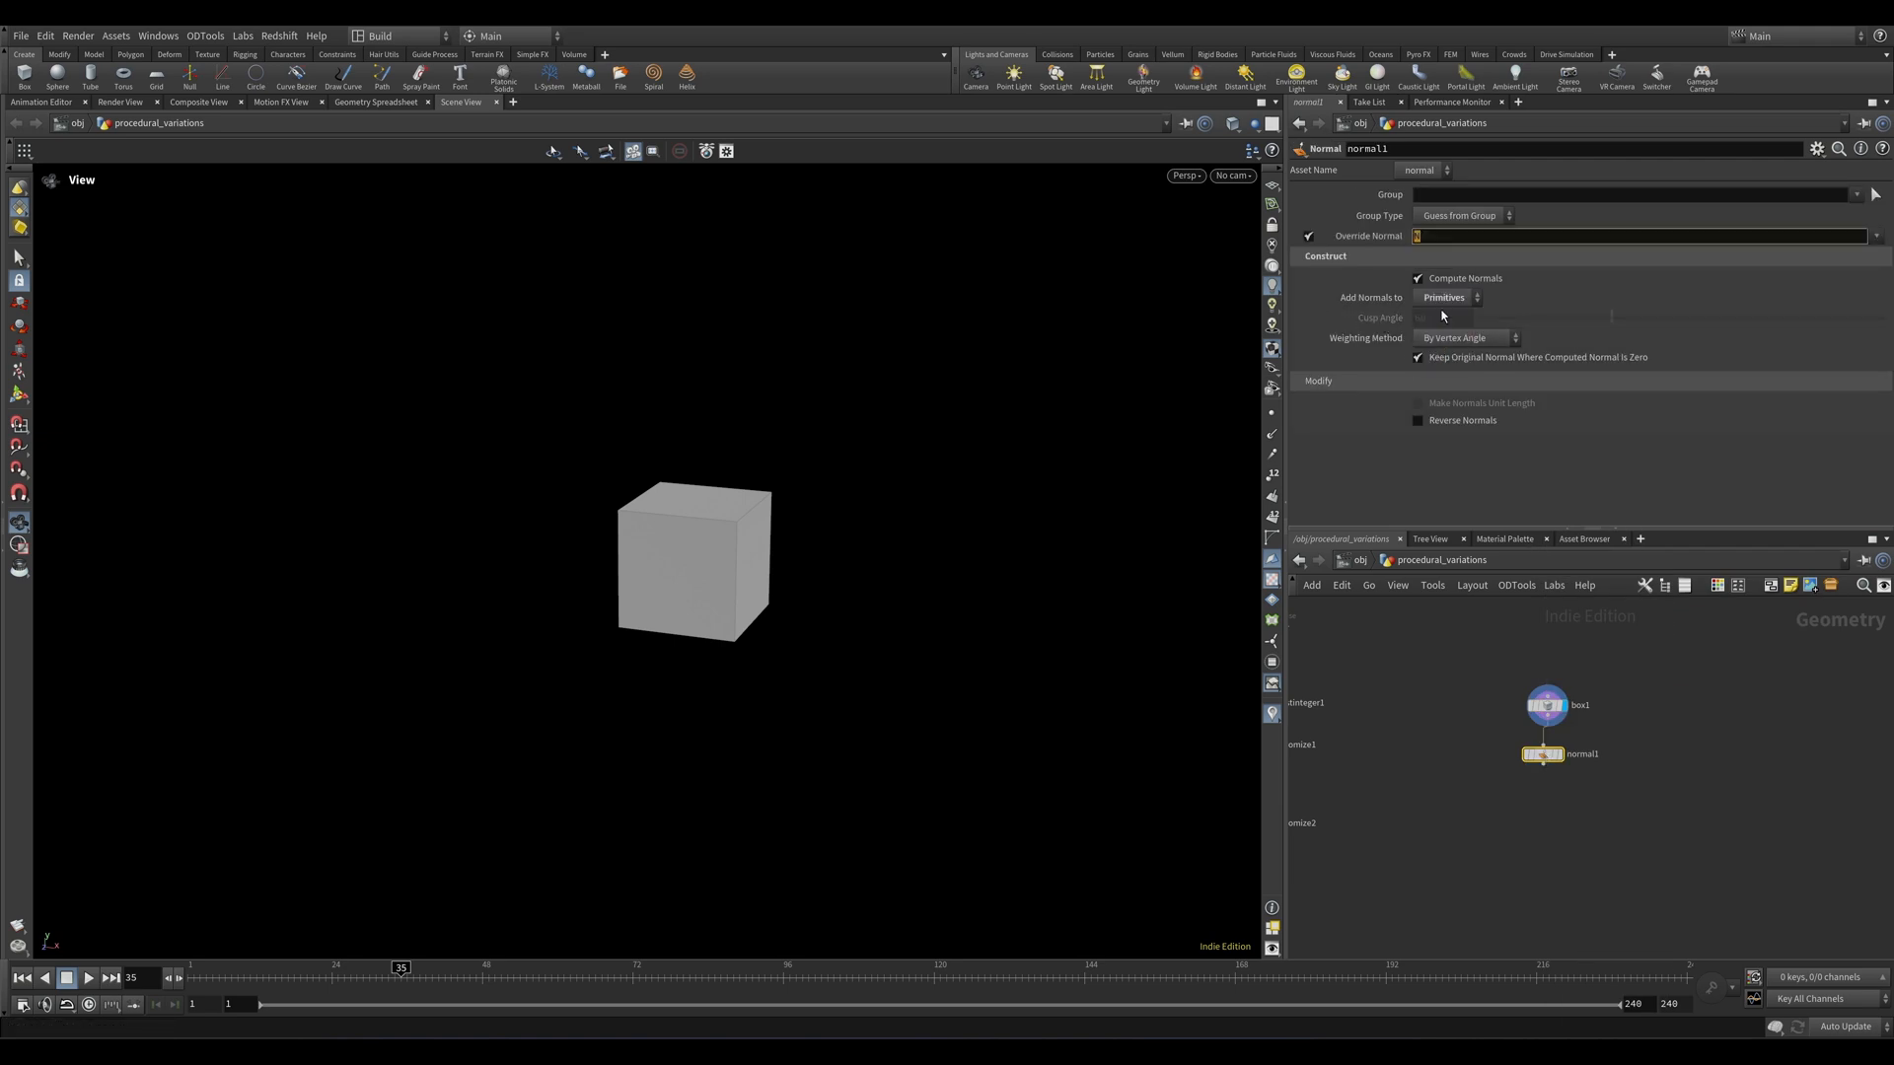
type("primN")
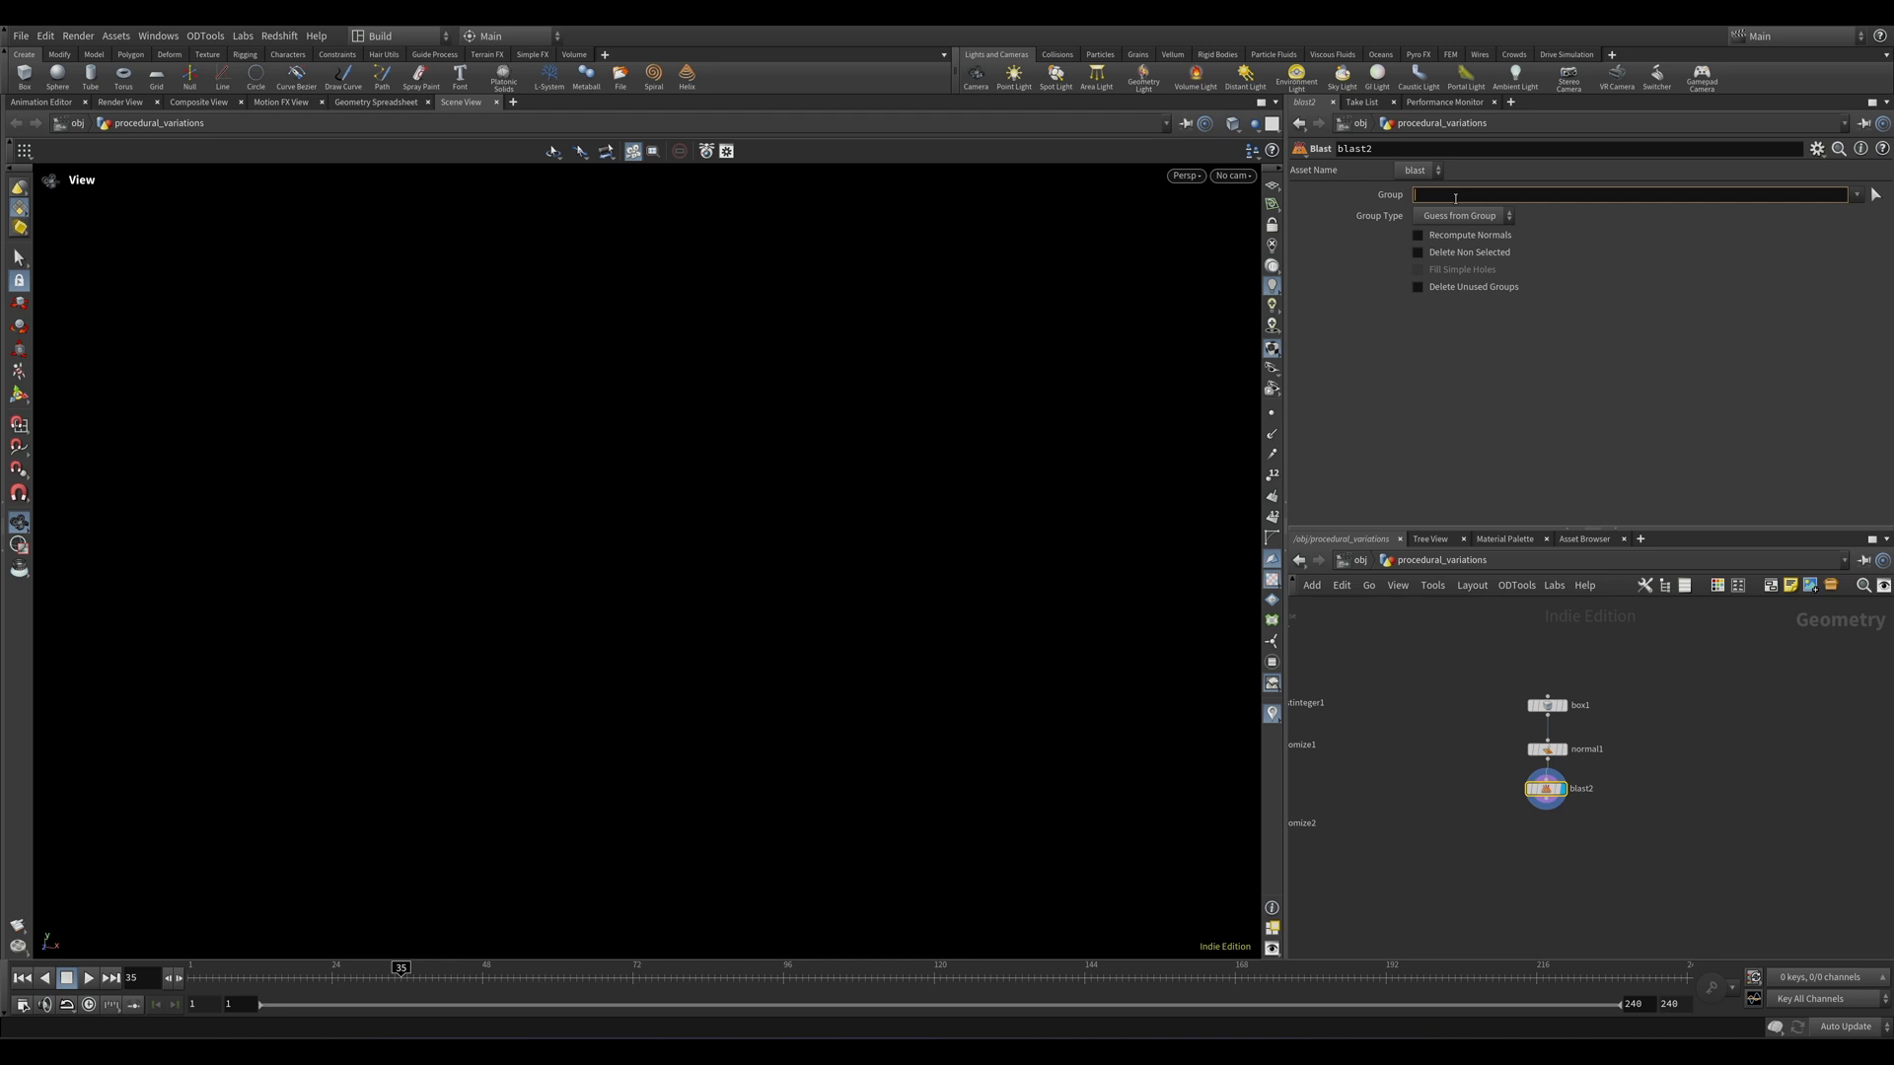
type("gpr")
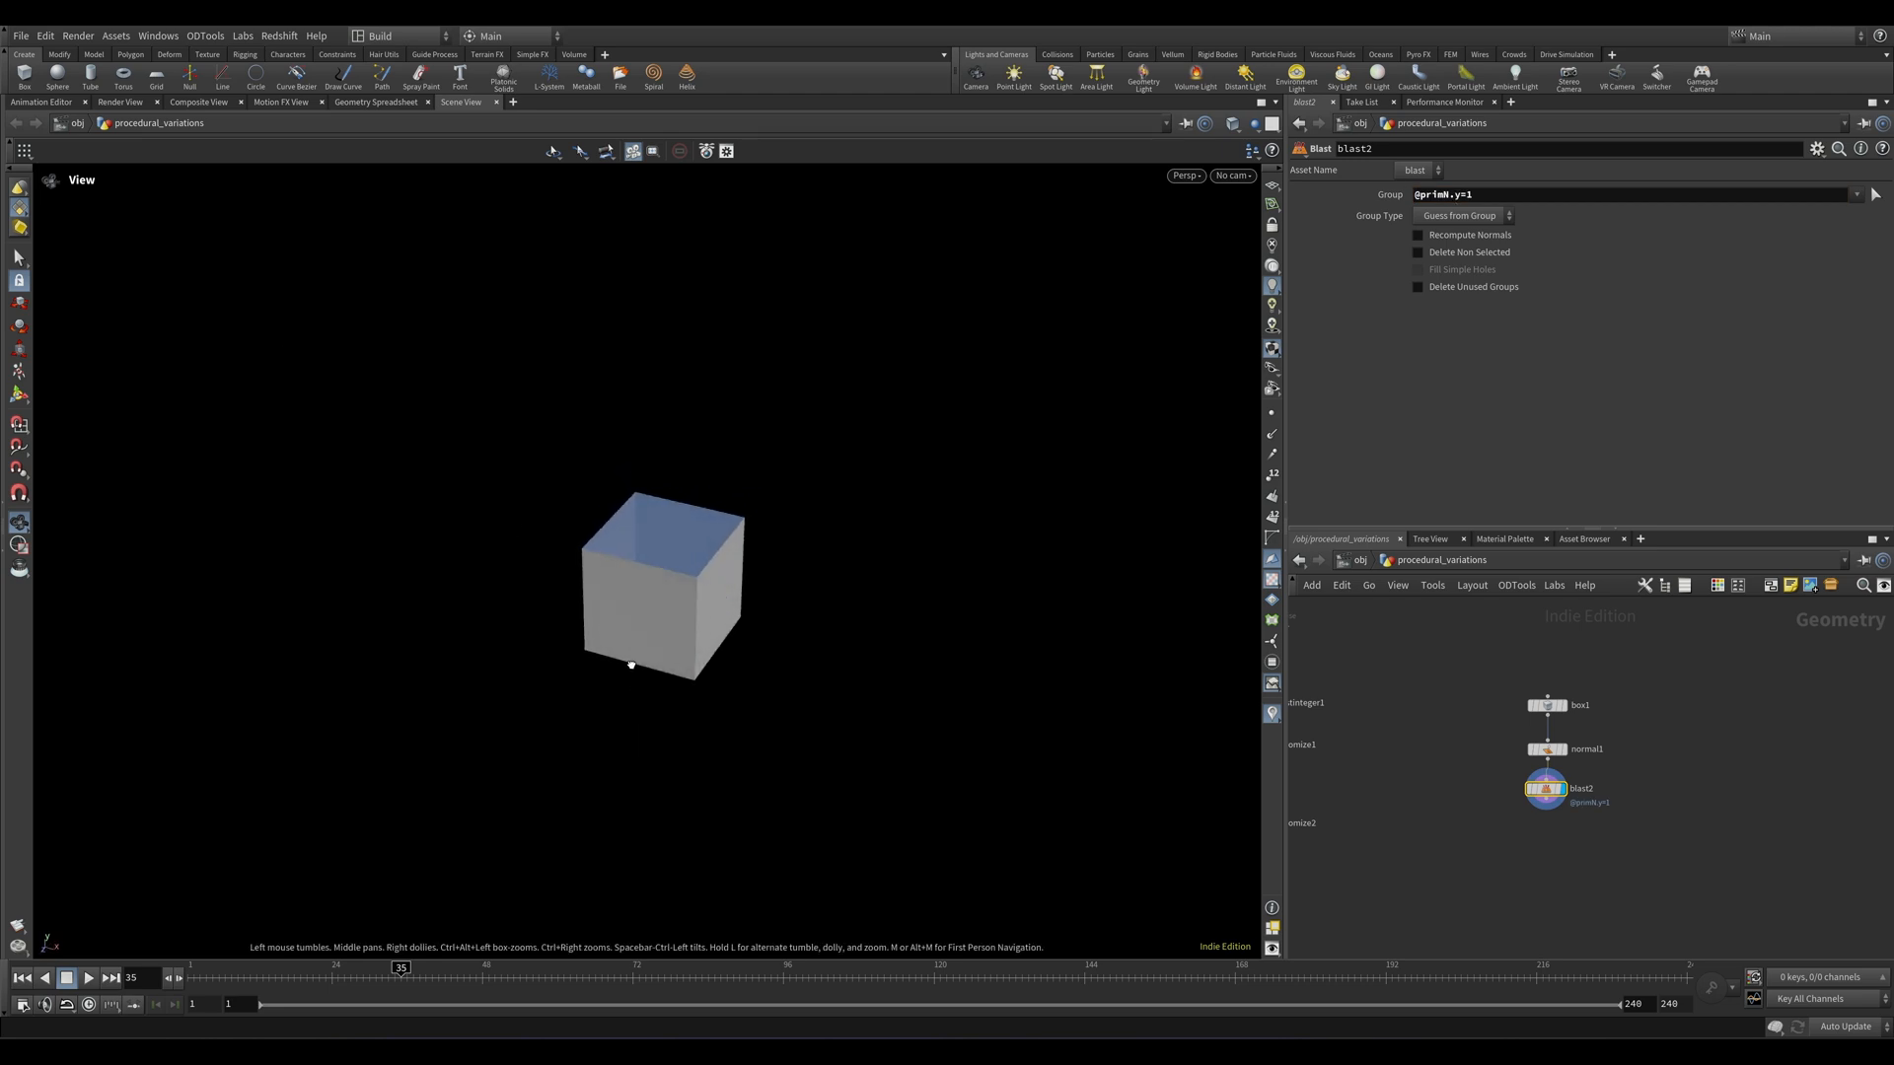
left_click(1417, 252)
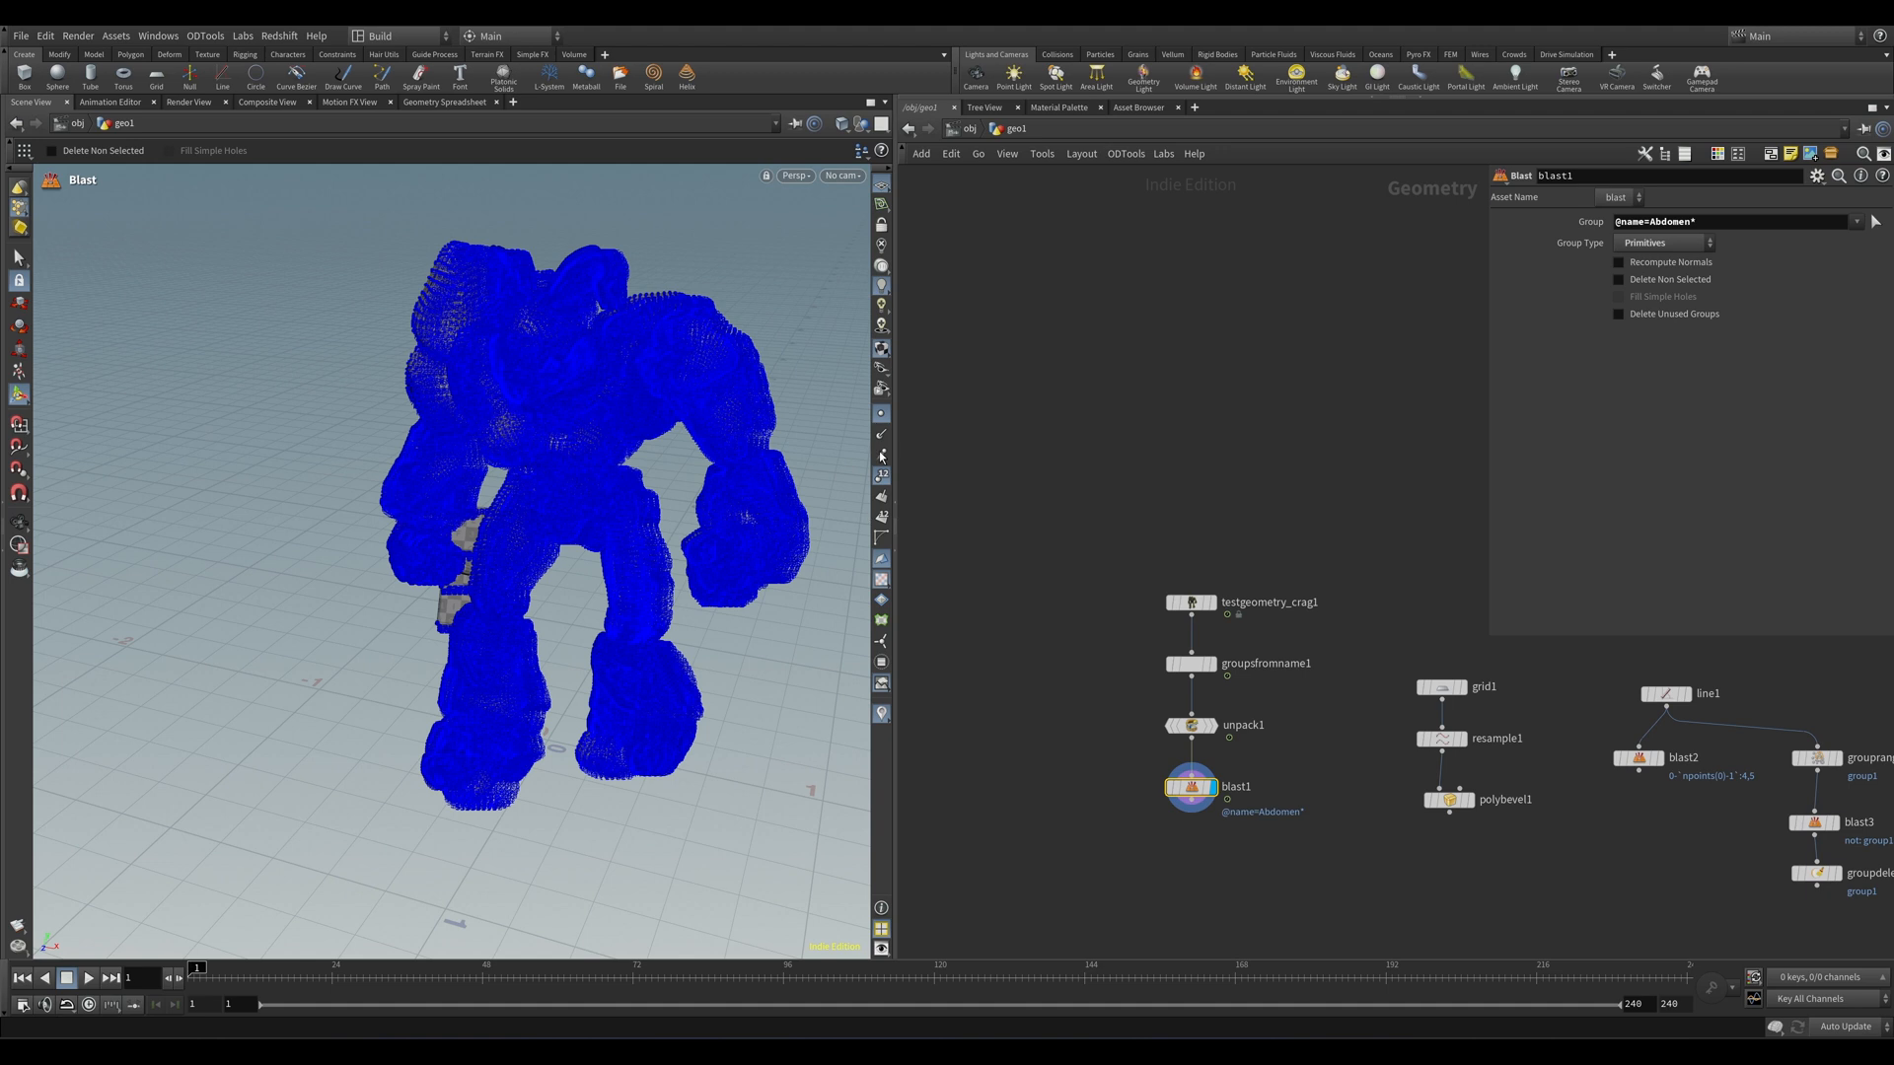
type("@Cd.r>.1")
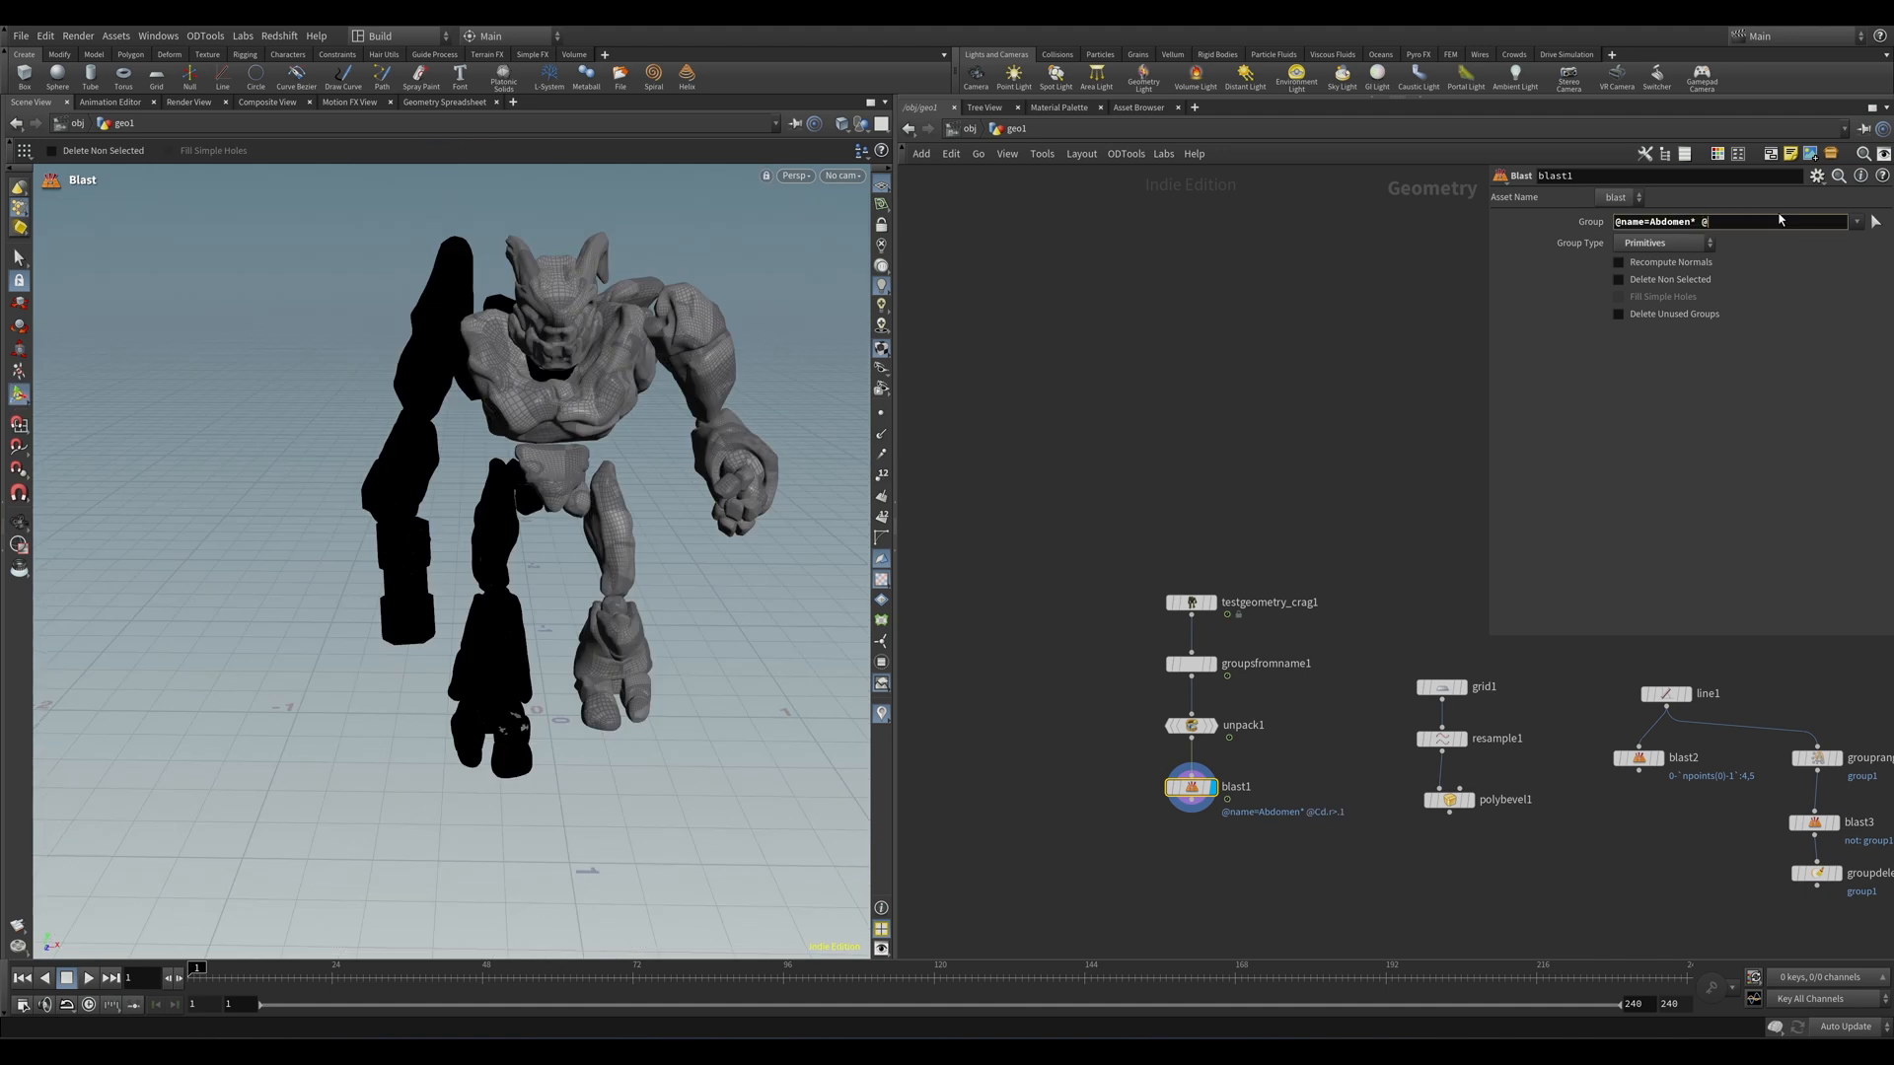
type("piece>10")
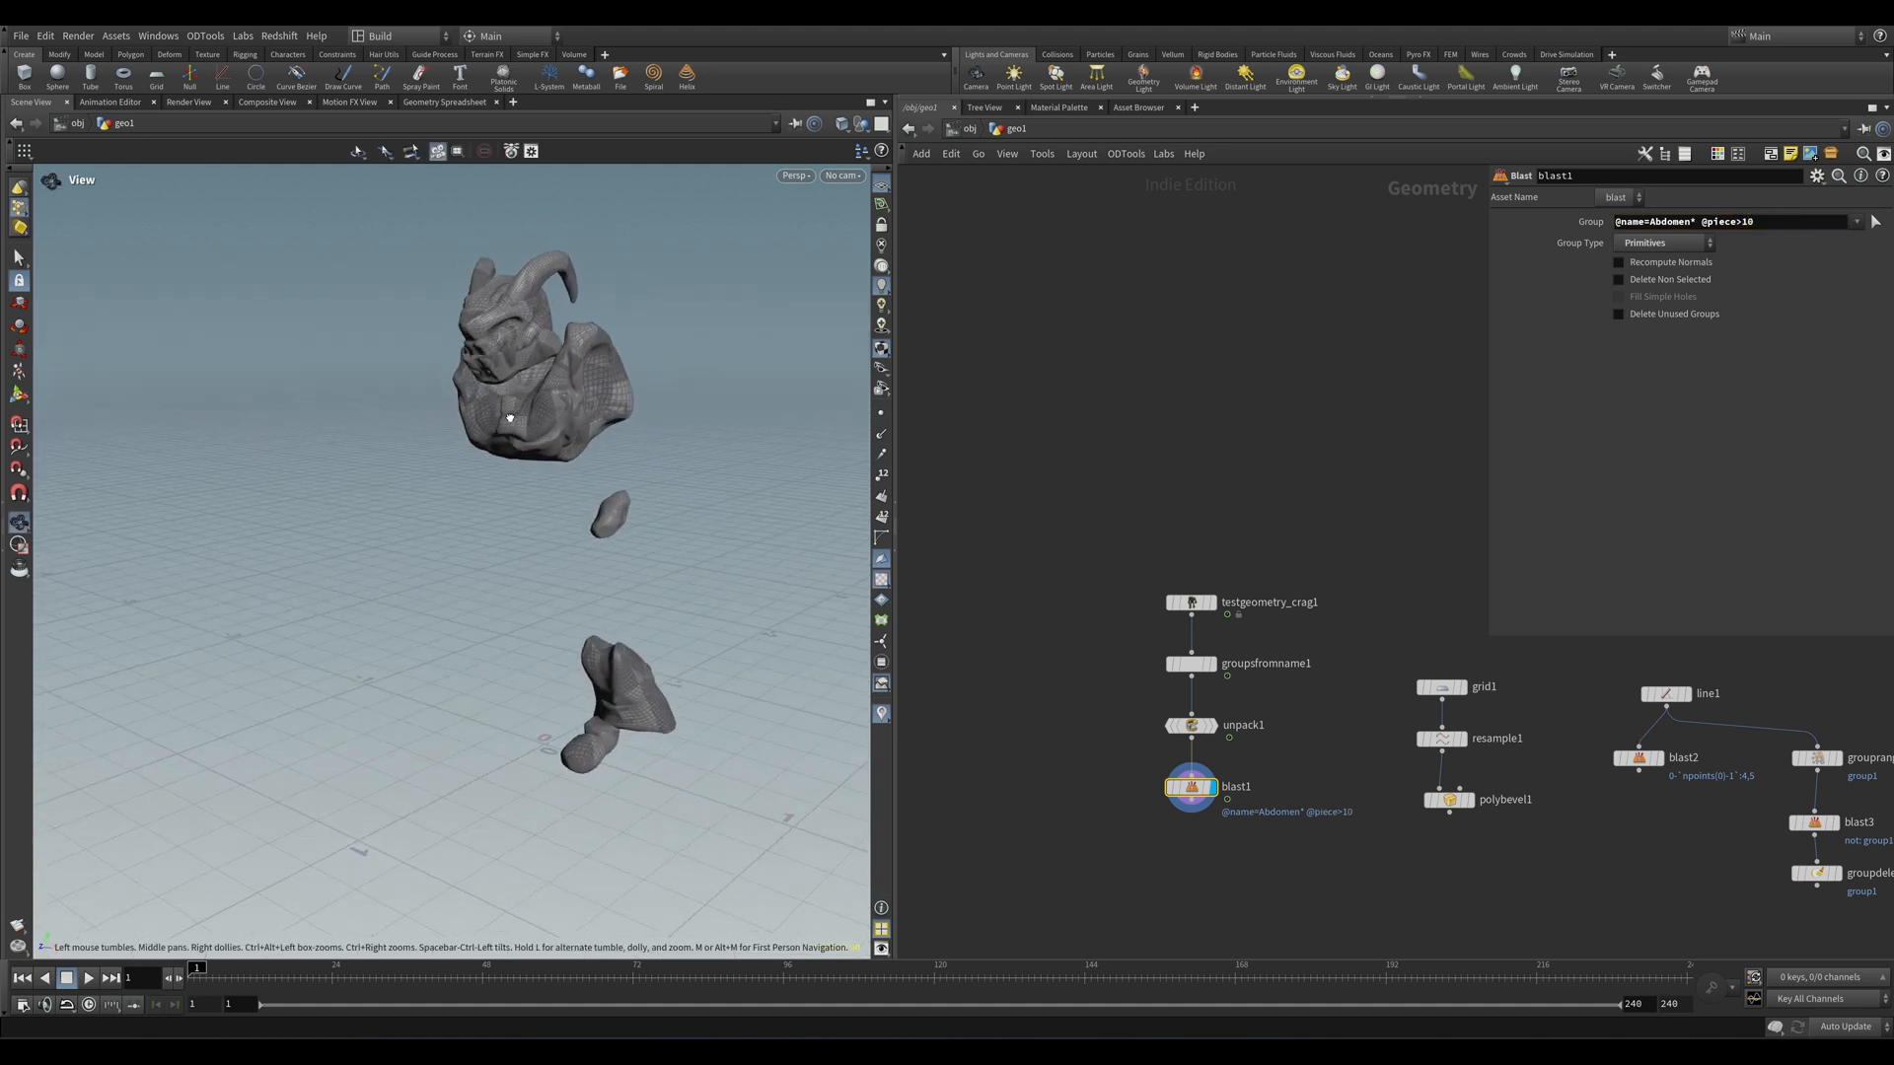
type("50-10000")
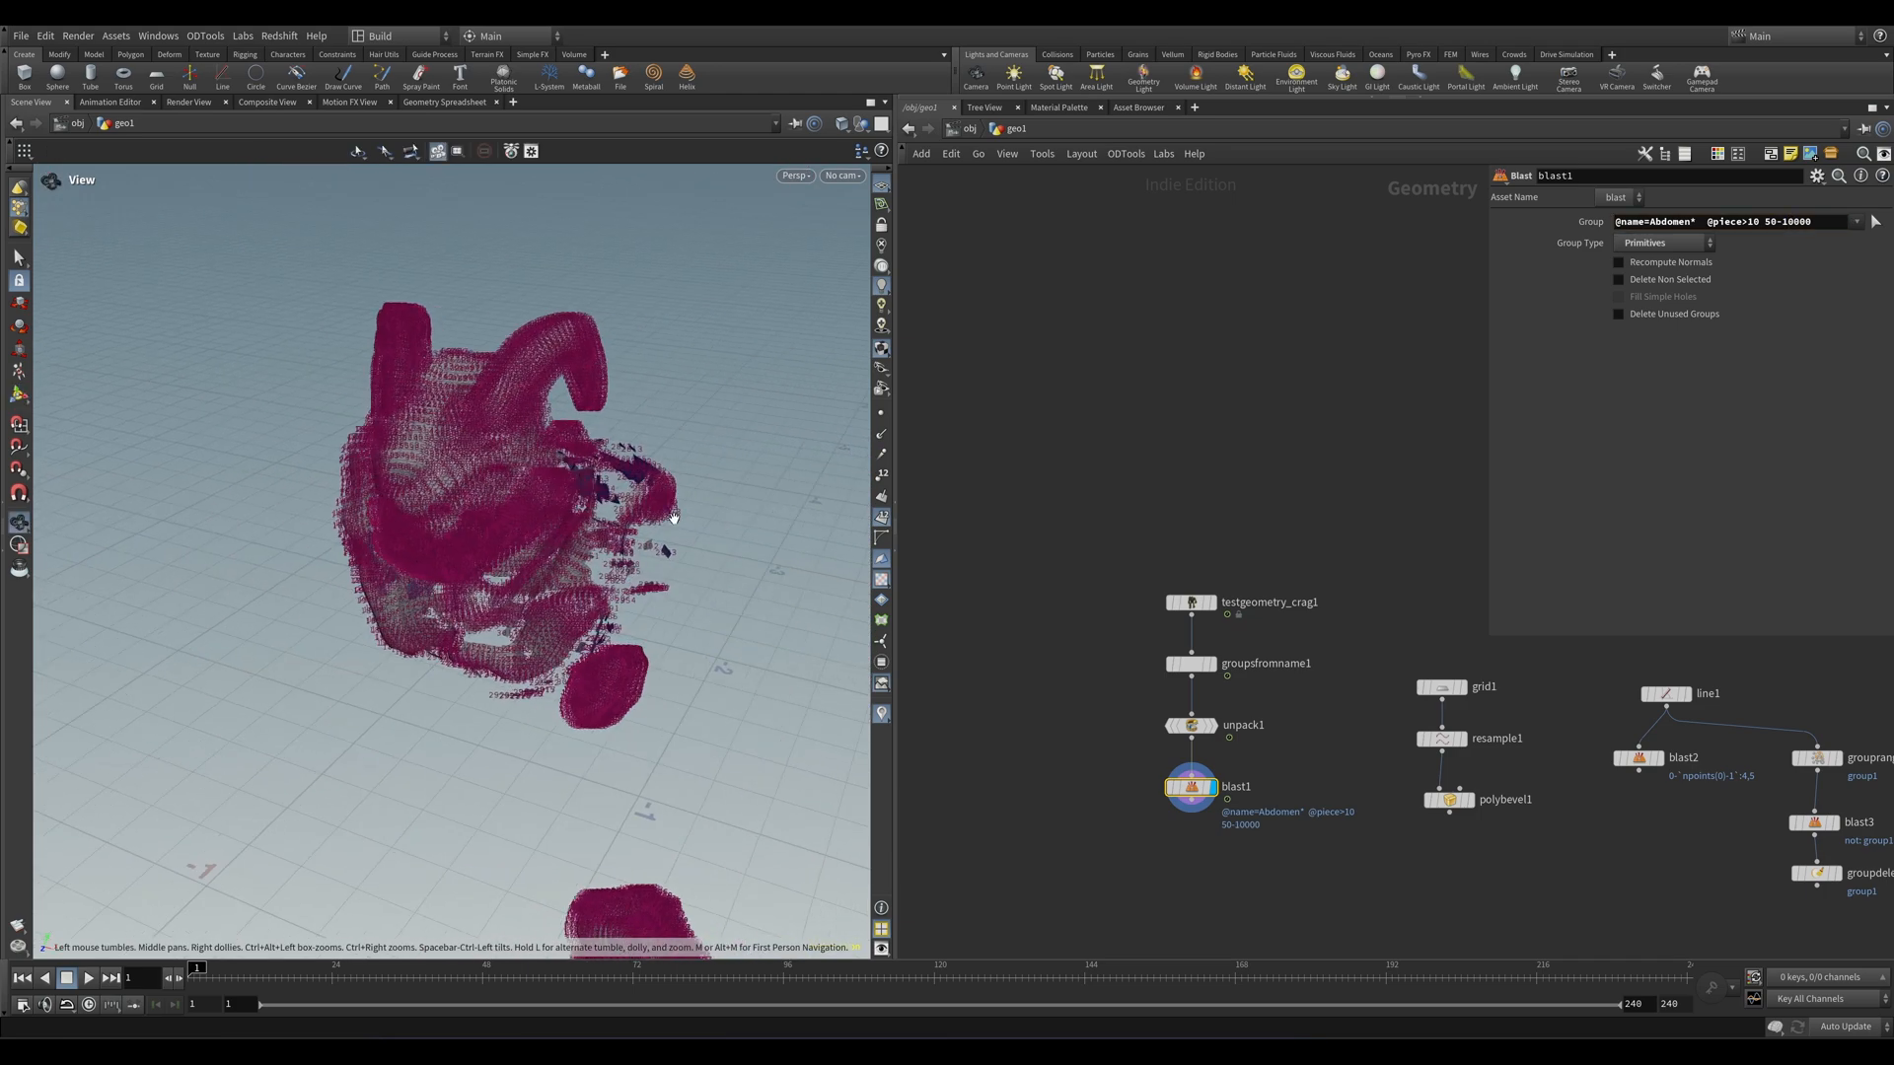